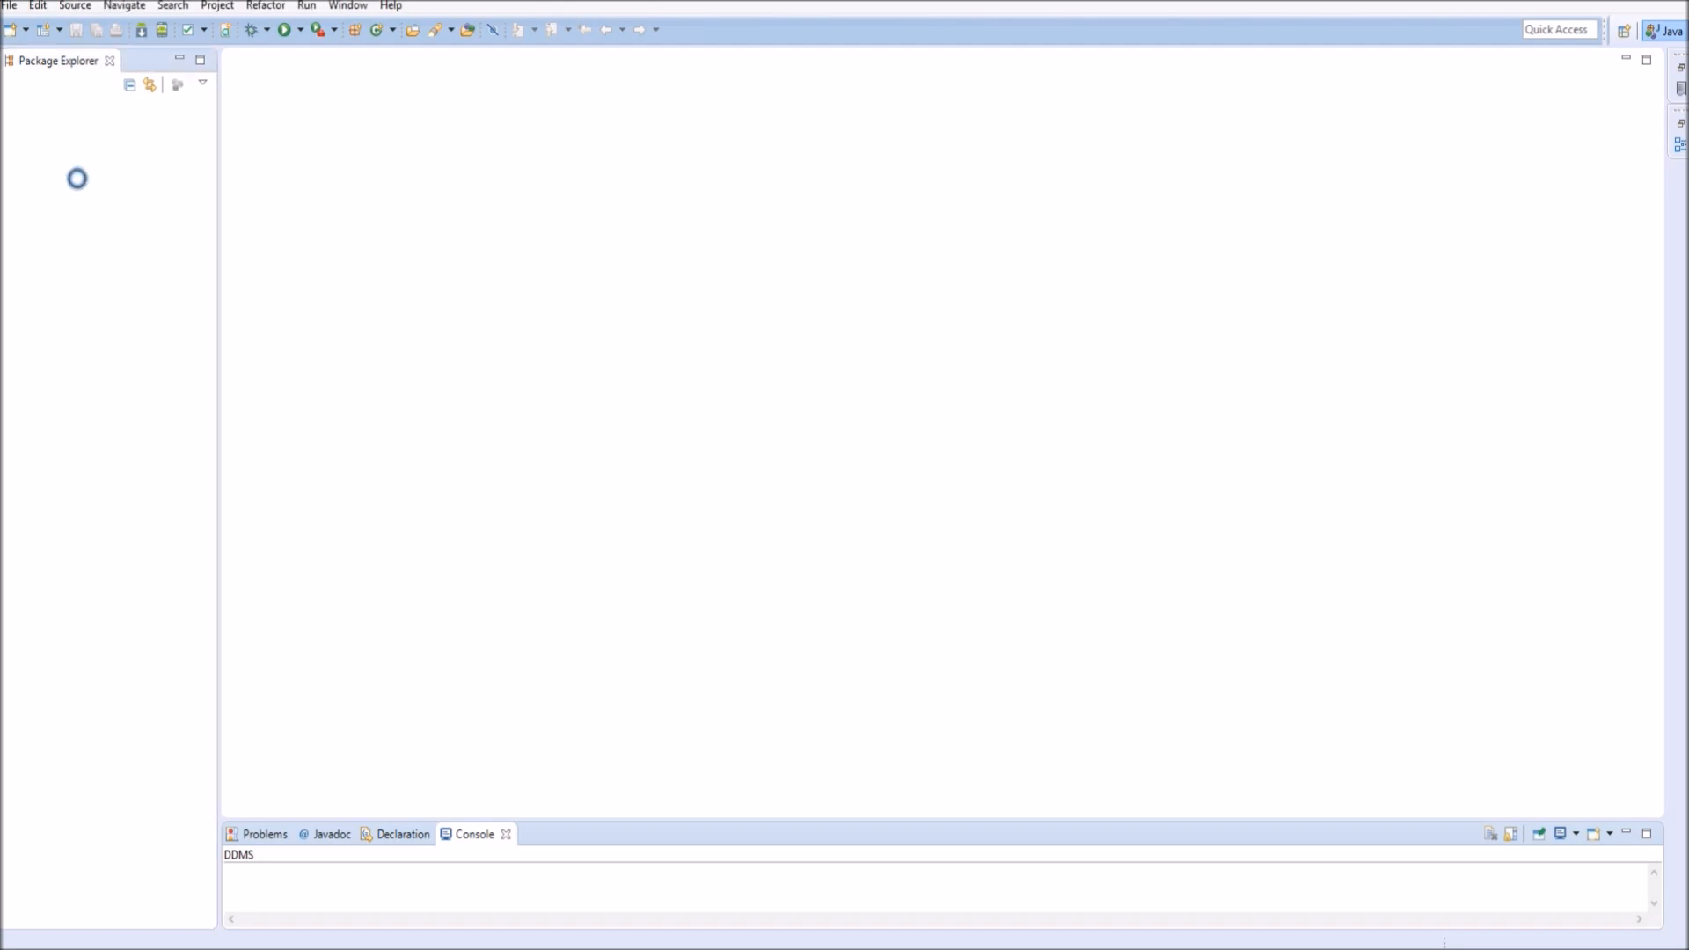
Browse the File menu, then open the New submenu of item types to create.
click(11, 6)
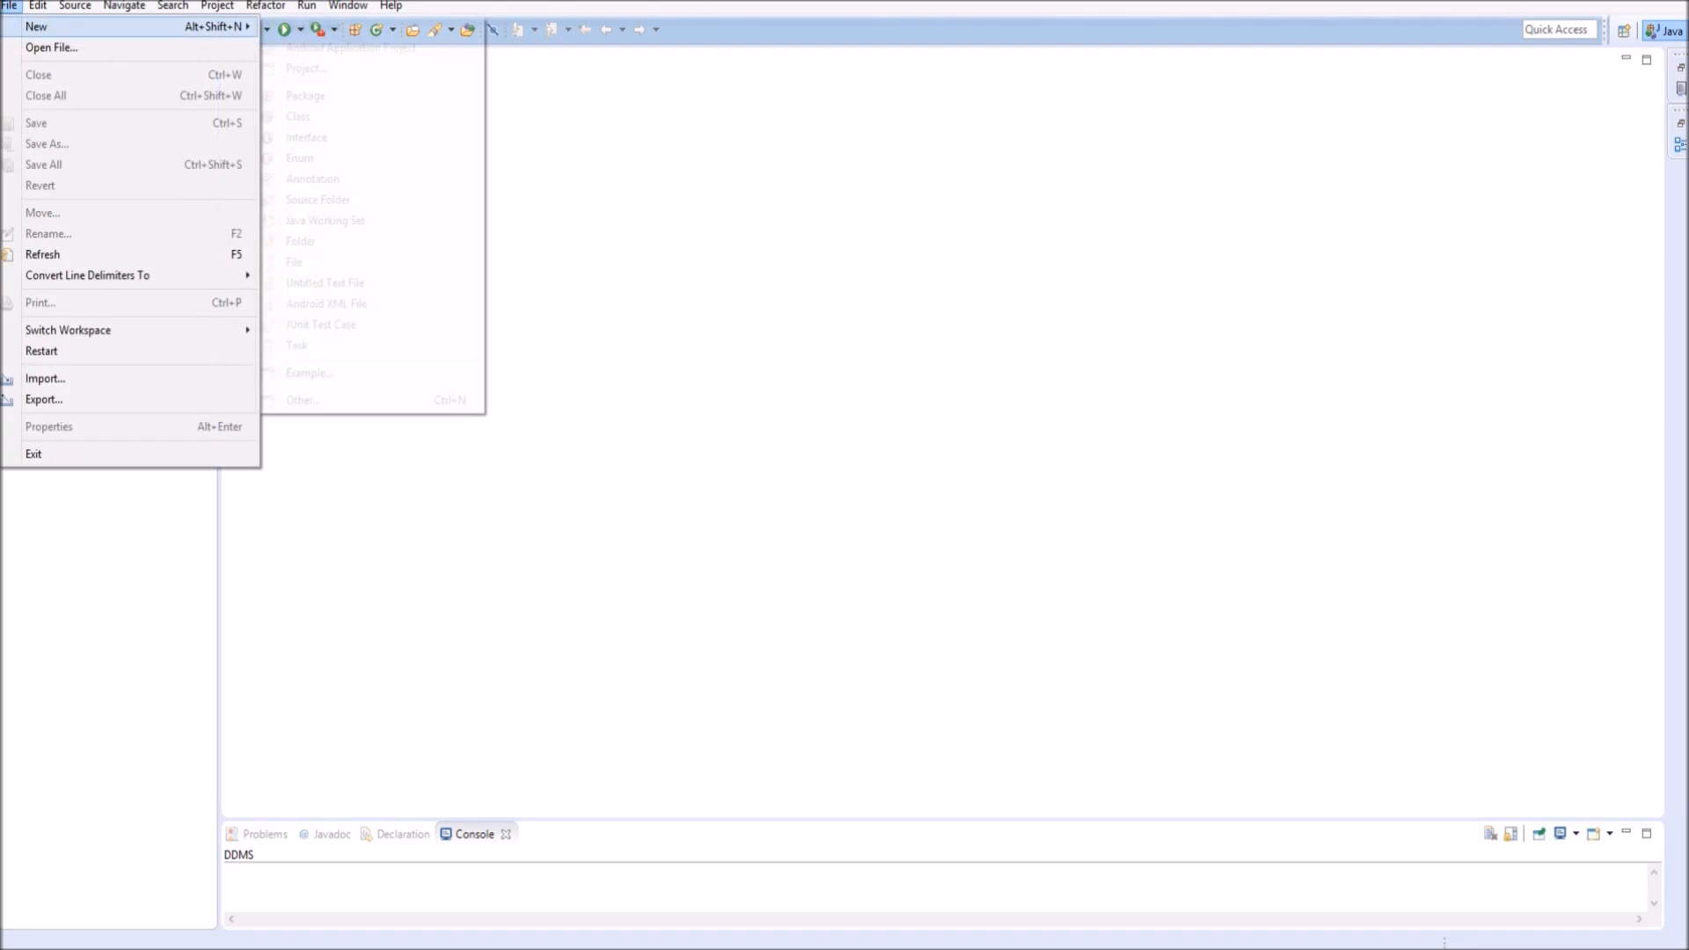
key(Escape)
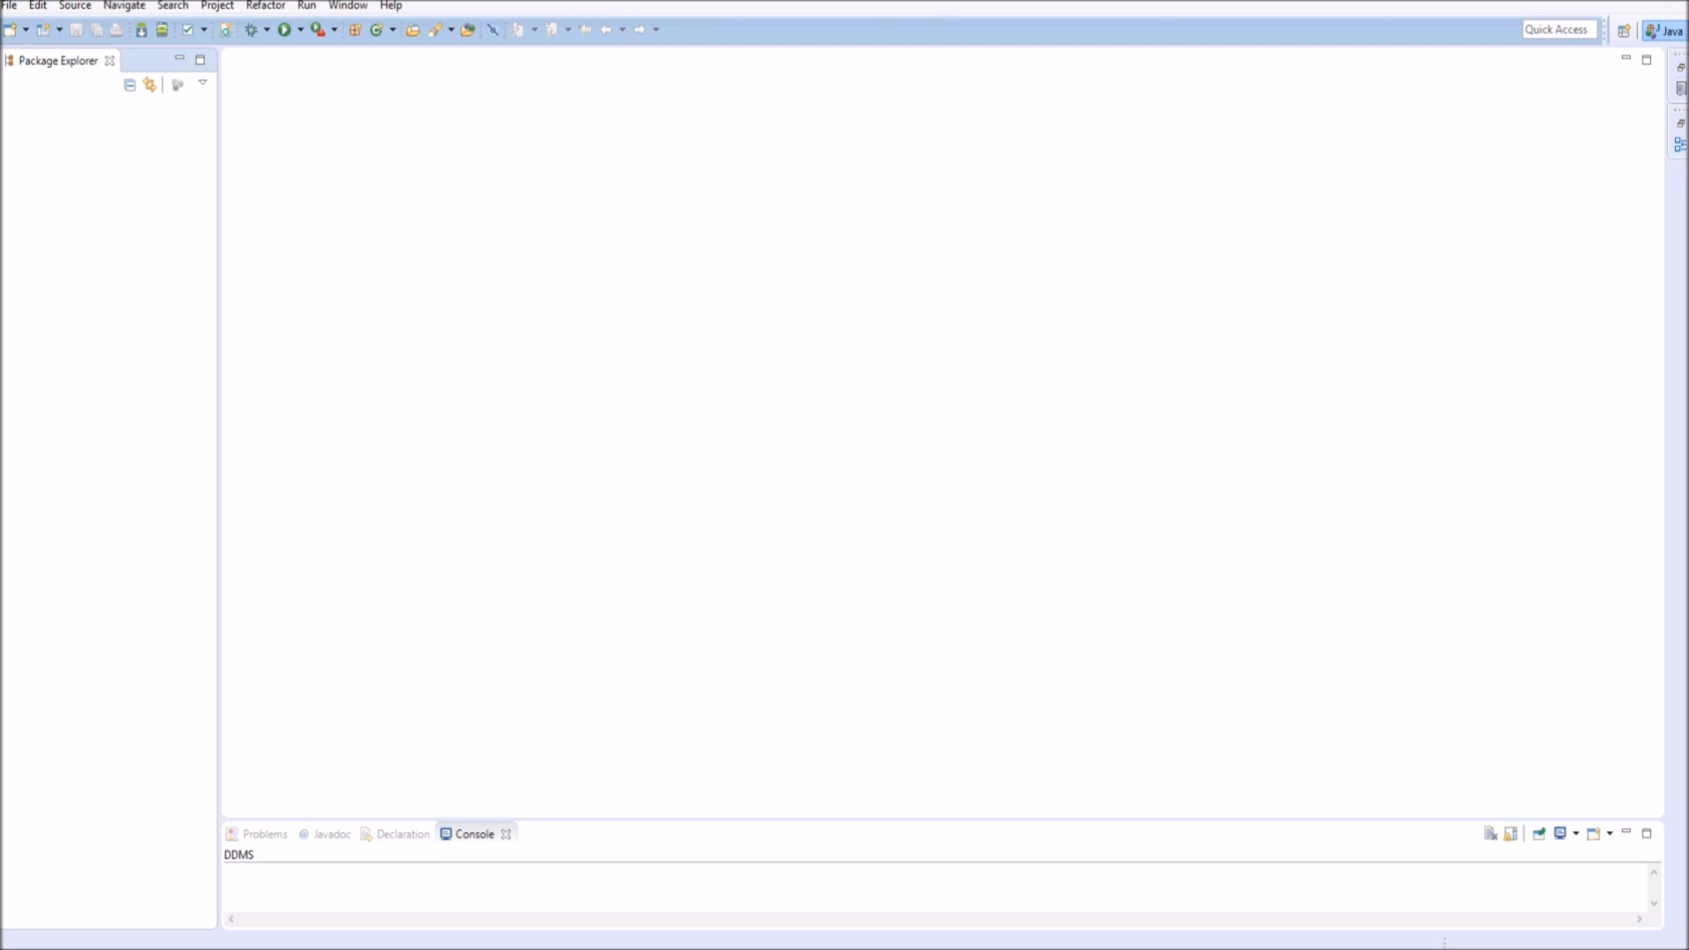
click(9, 6)
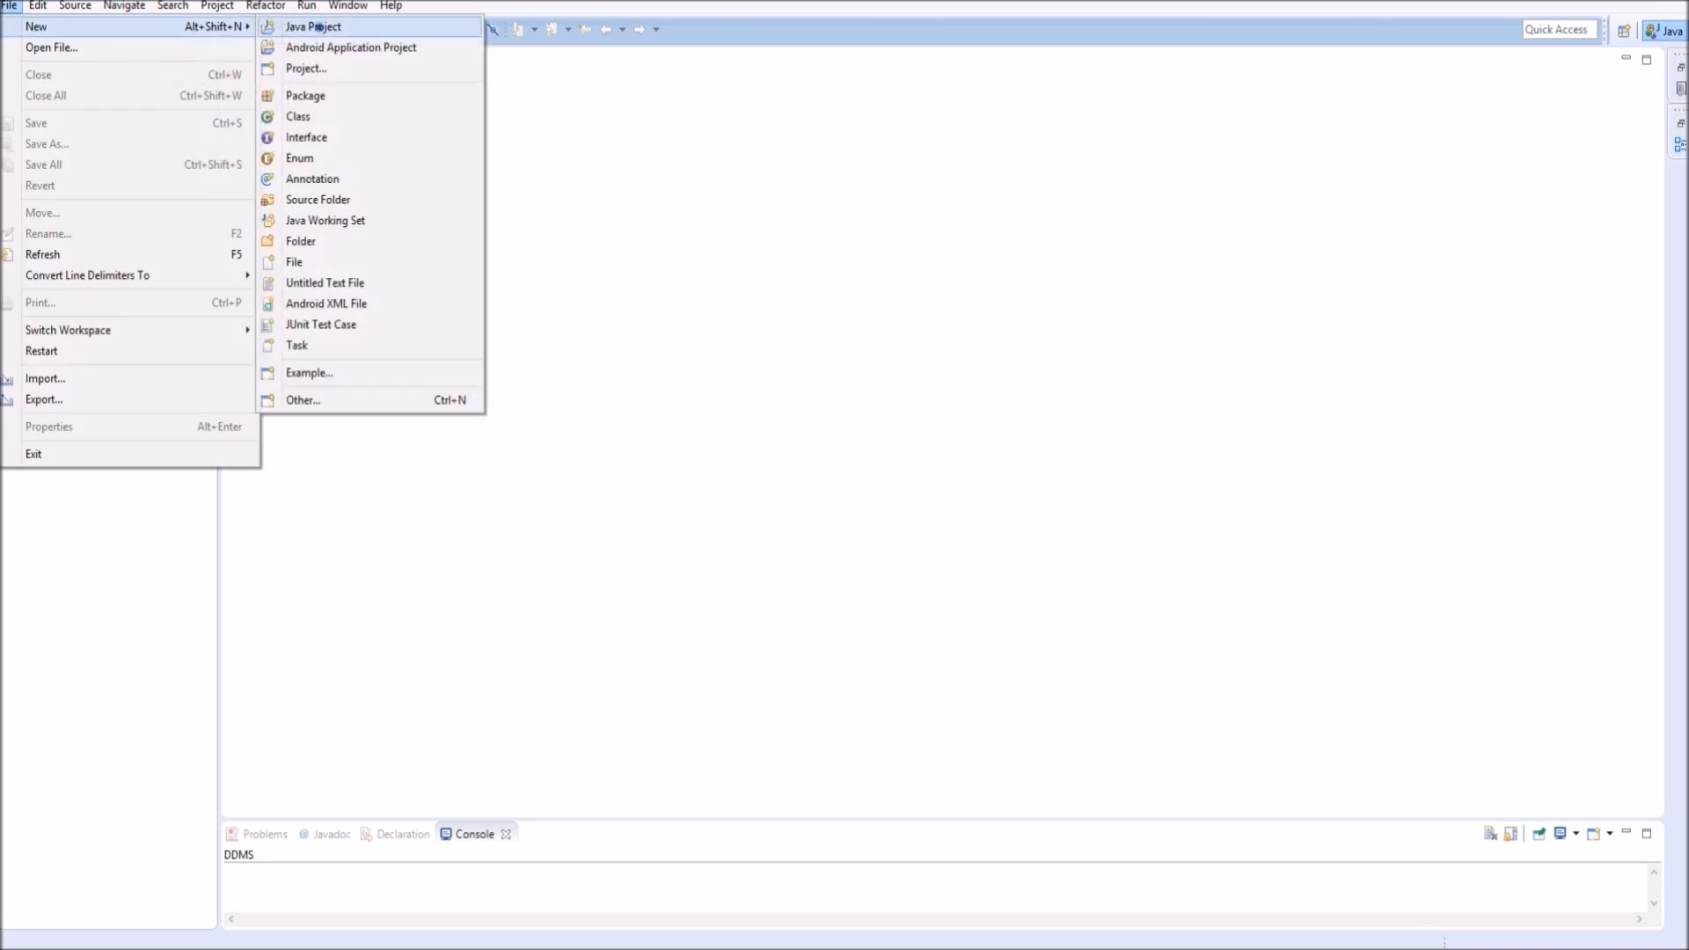
mouse_move(306, 69)
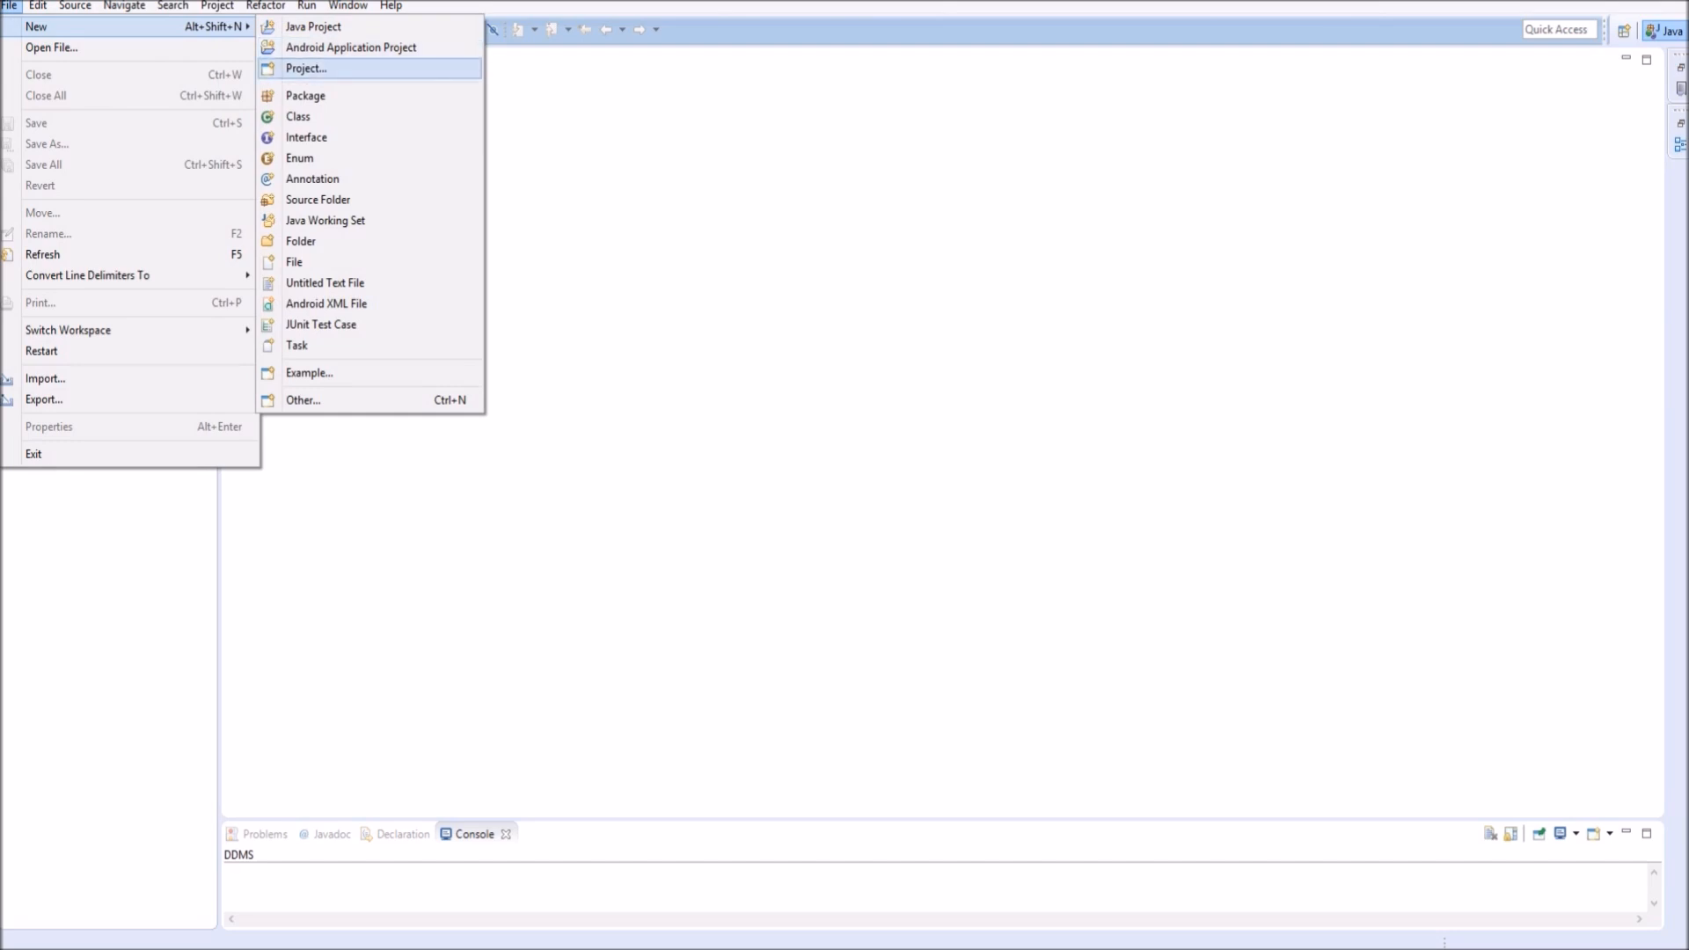
mouse_move(313, 26)
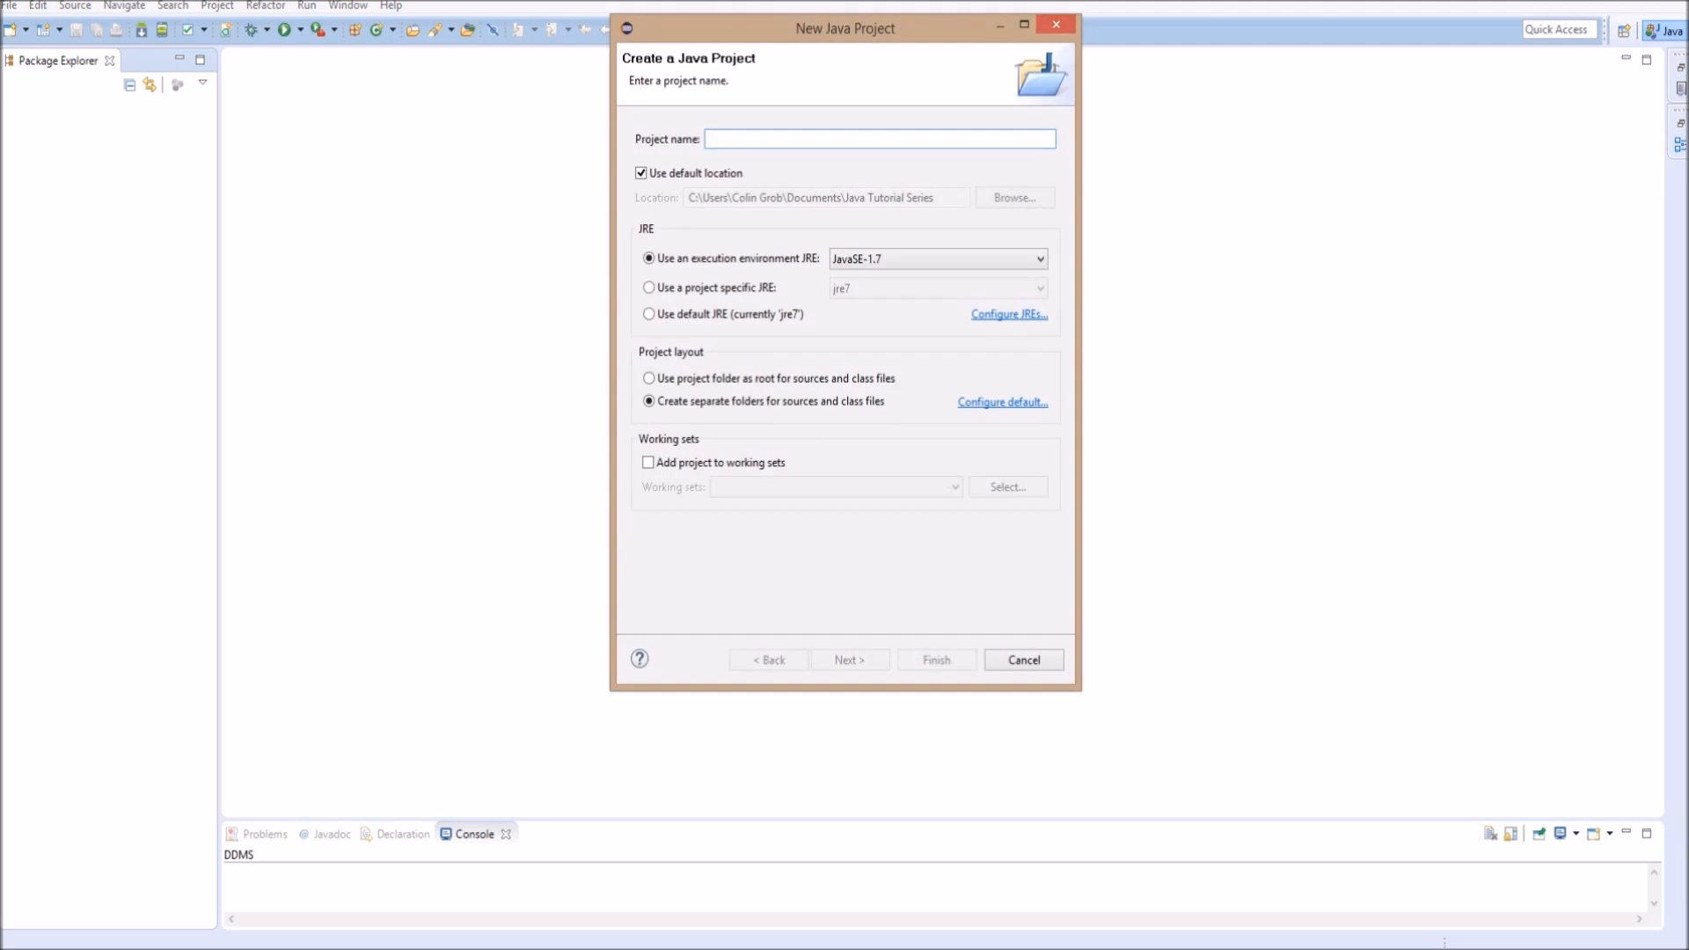
Name the project Tutorial and keep JavaSE-1.7 as the execution environment.
click(878, 137)
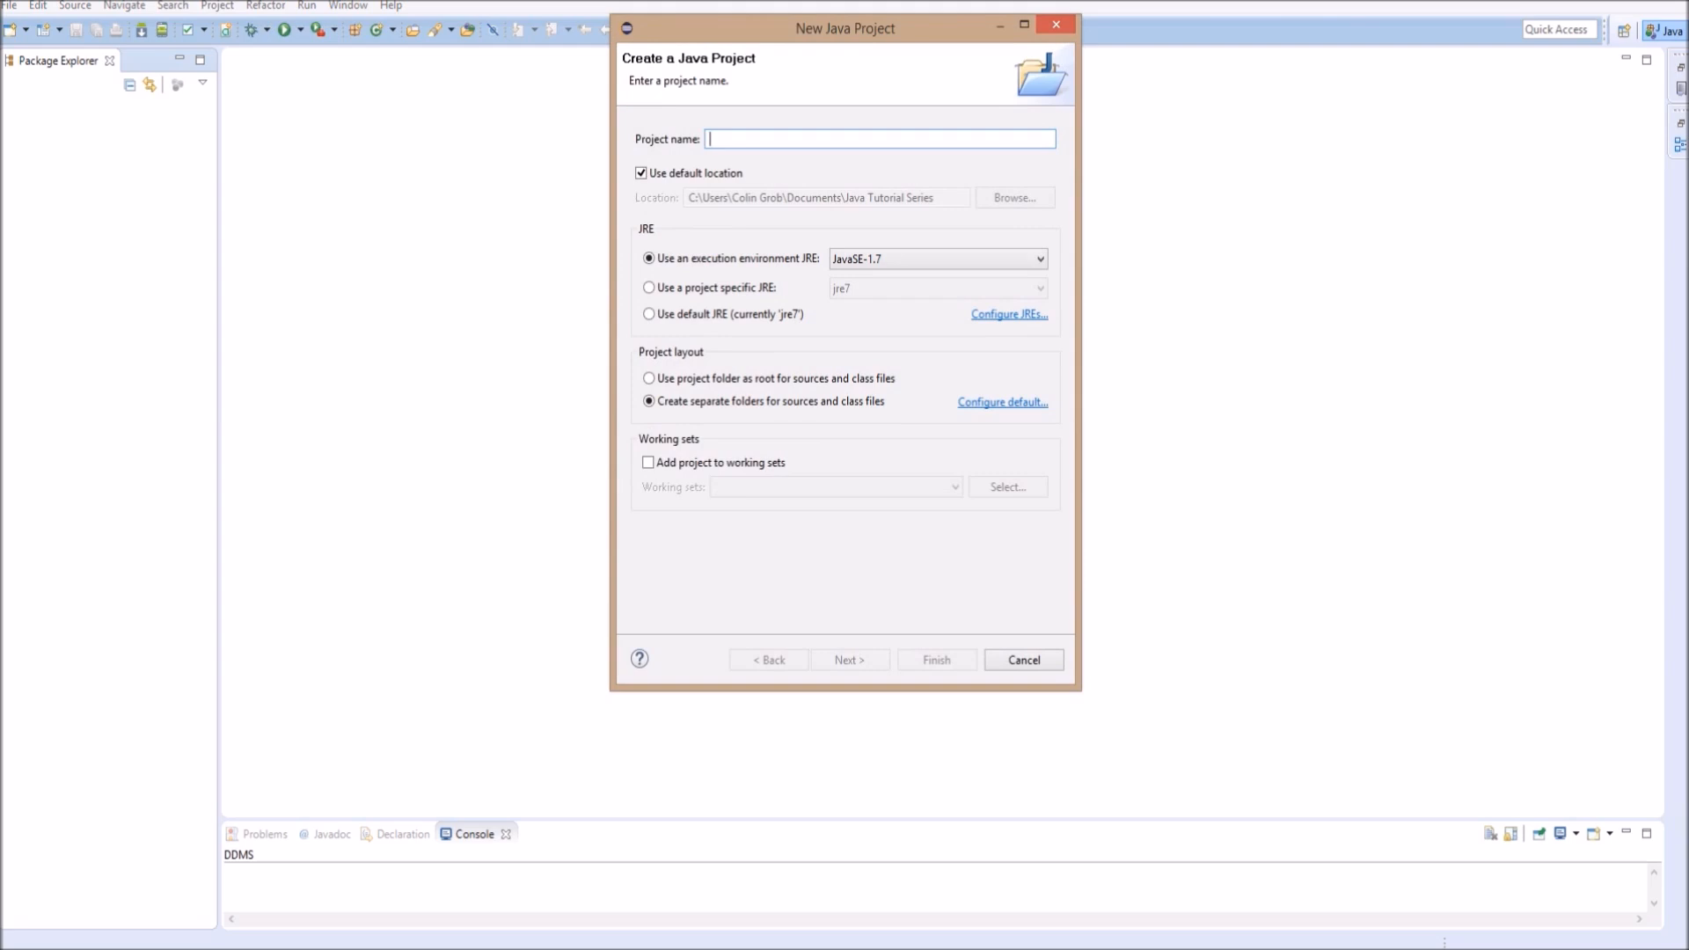
text(Tutorial)
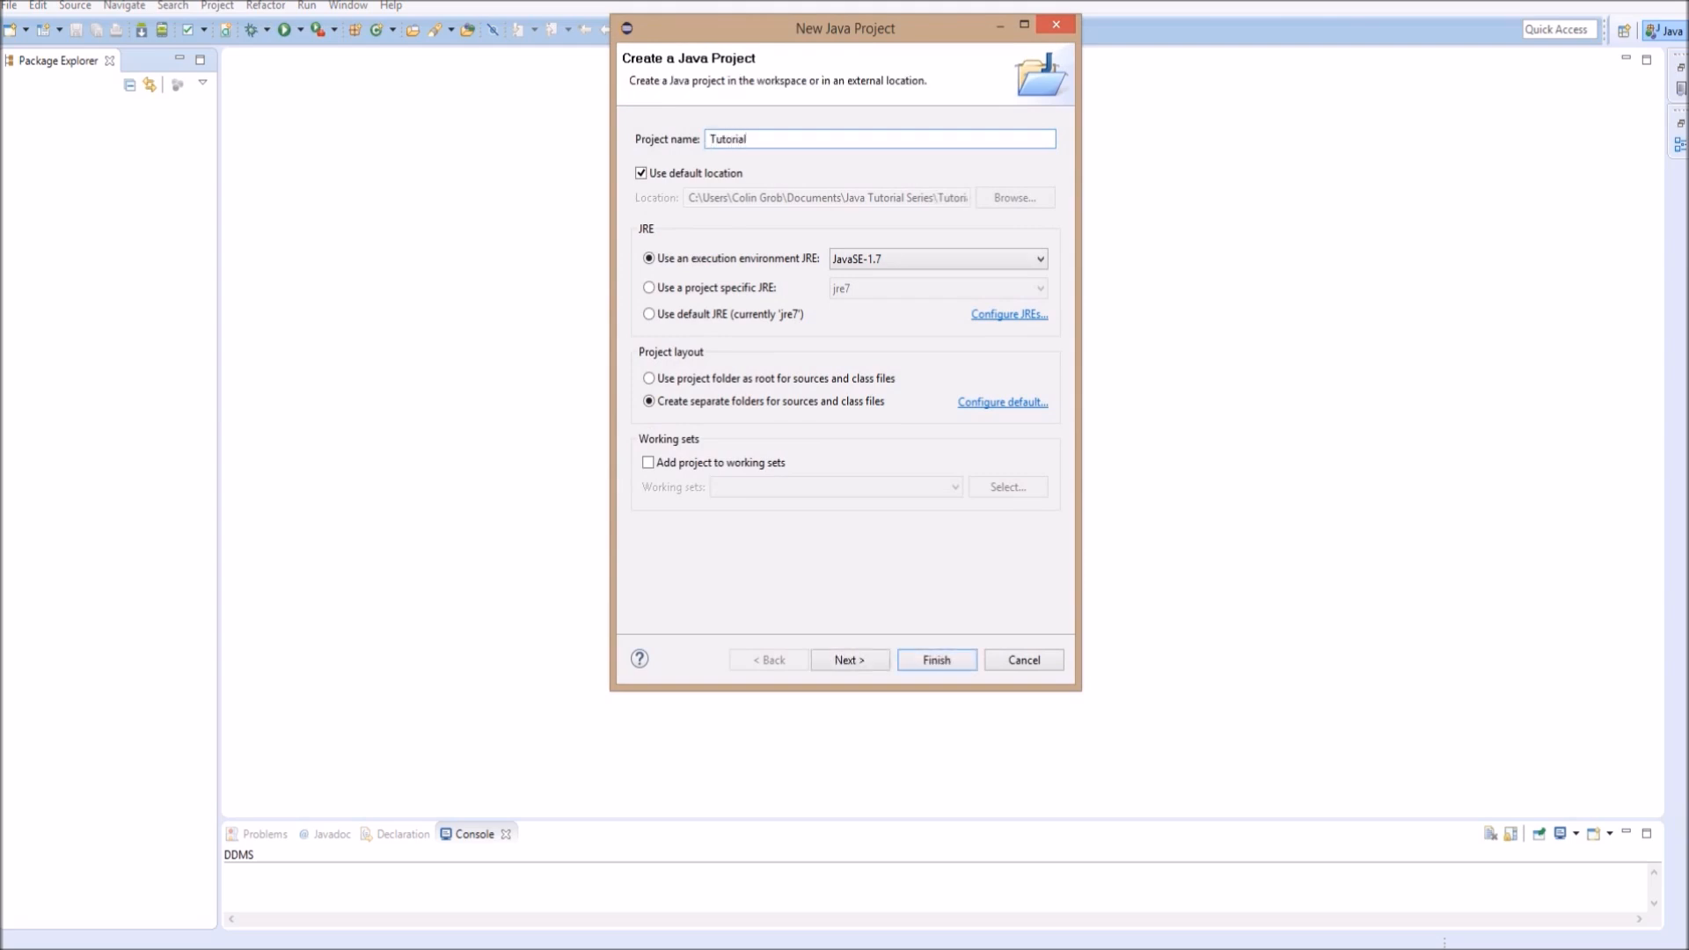
click(1038, 259)
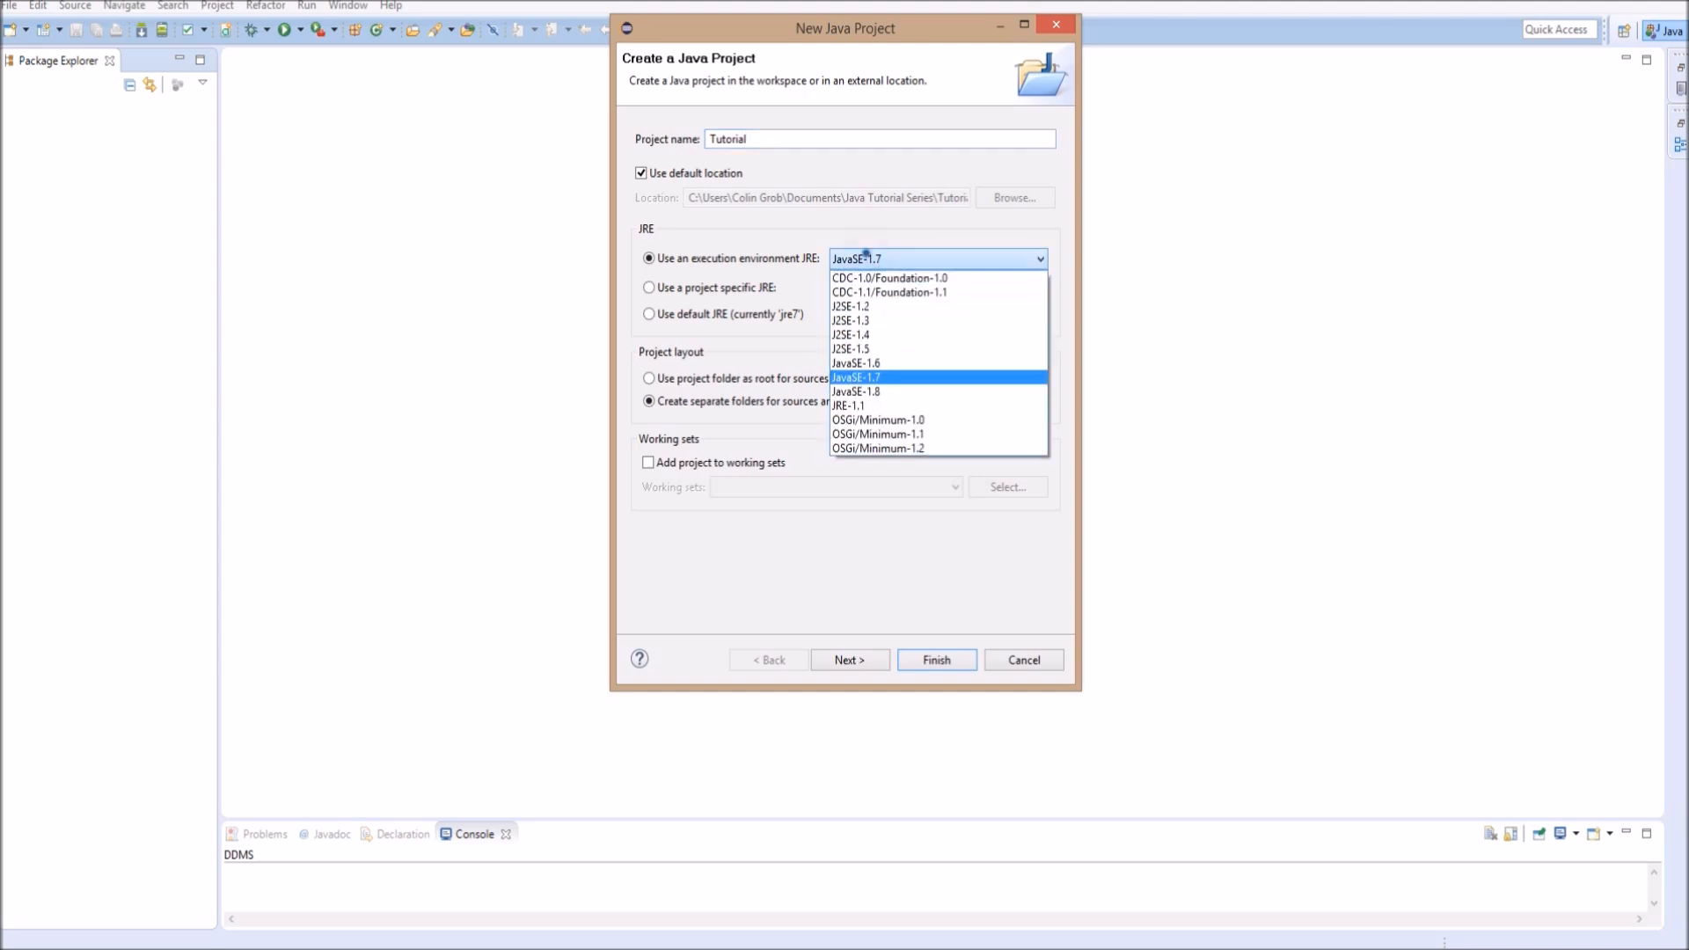
click(855, 376)
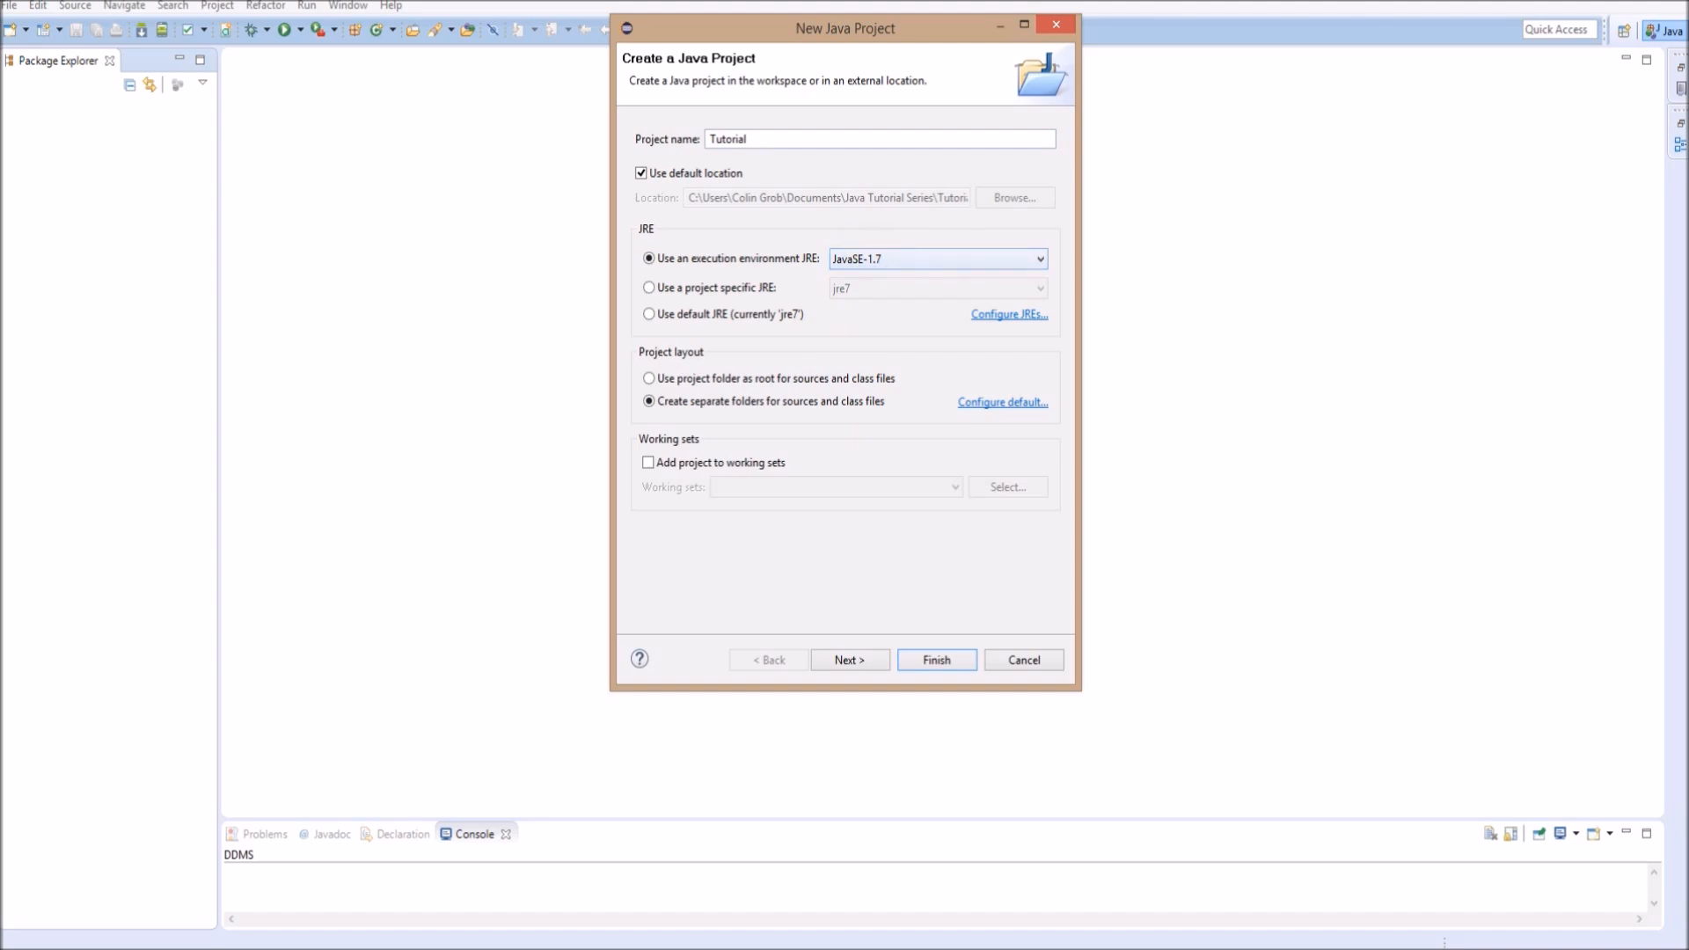
click(1038, 259)
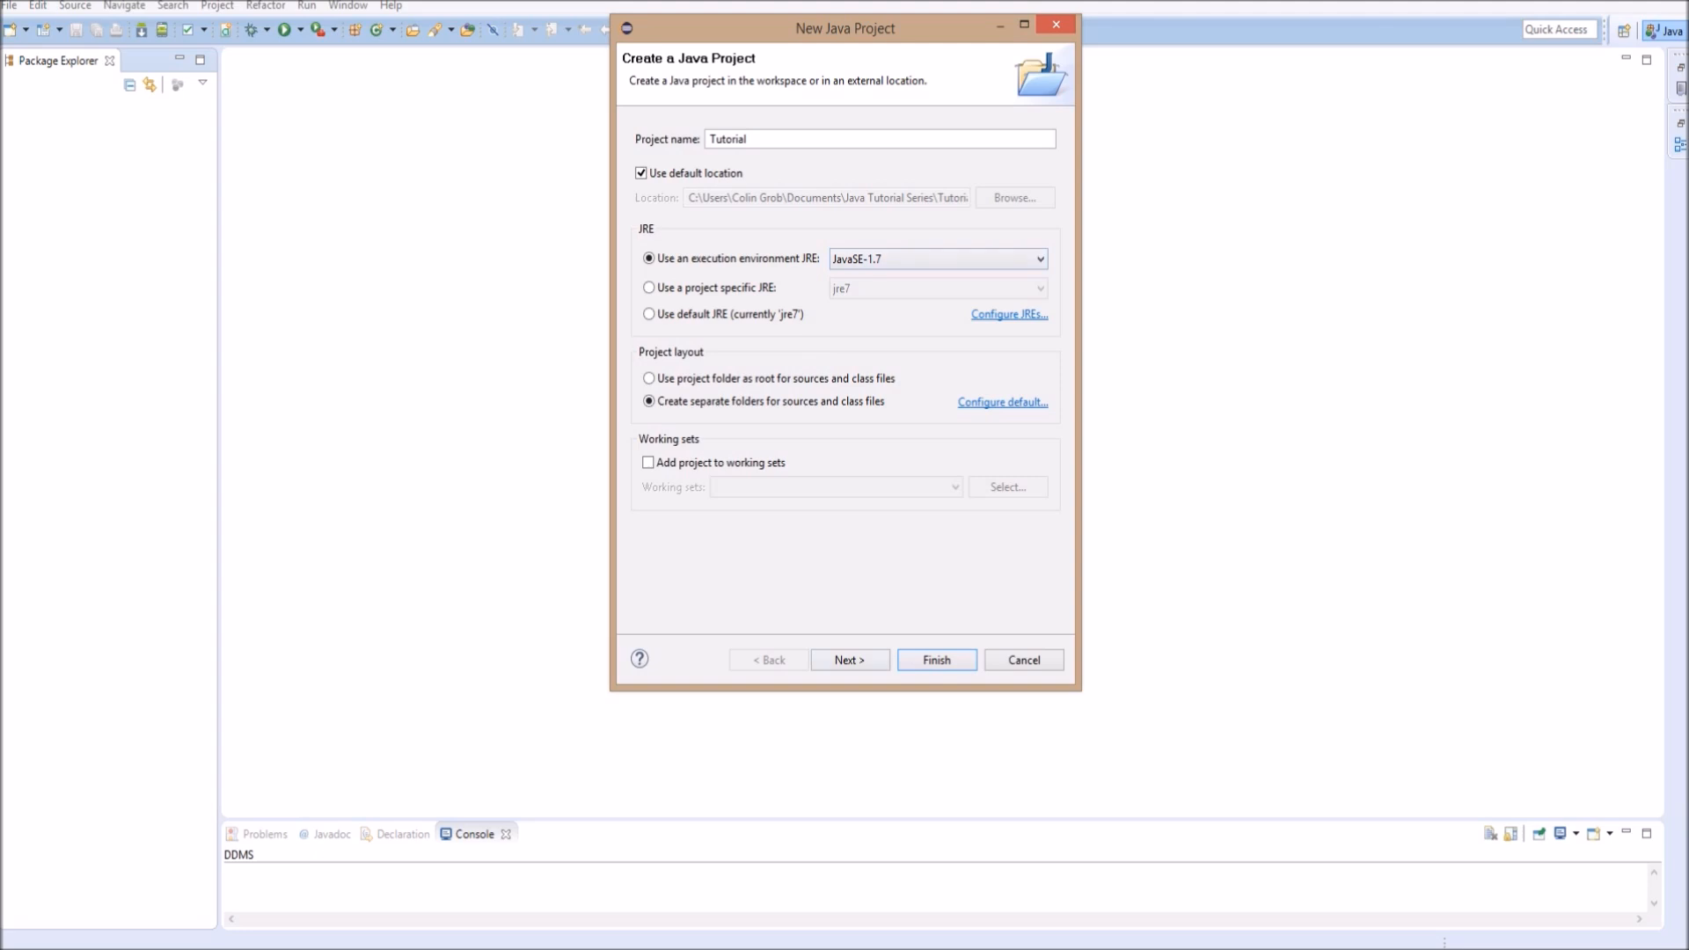
Glance at the build settings page, return, and finish creating the Tutorial project.
click(848, 660)
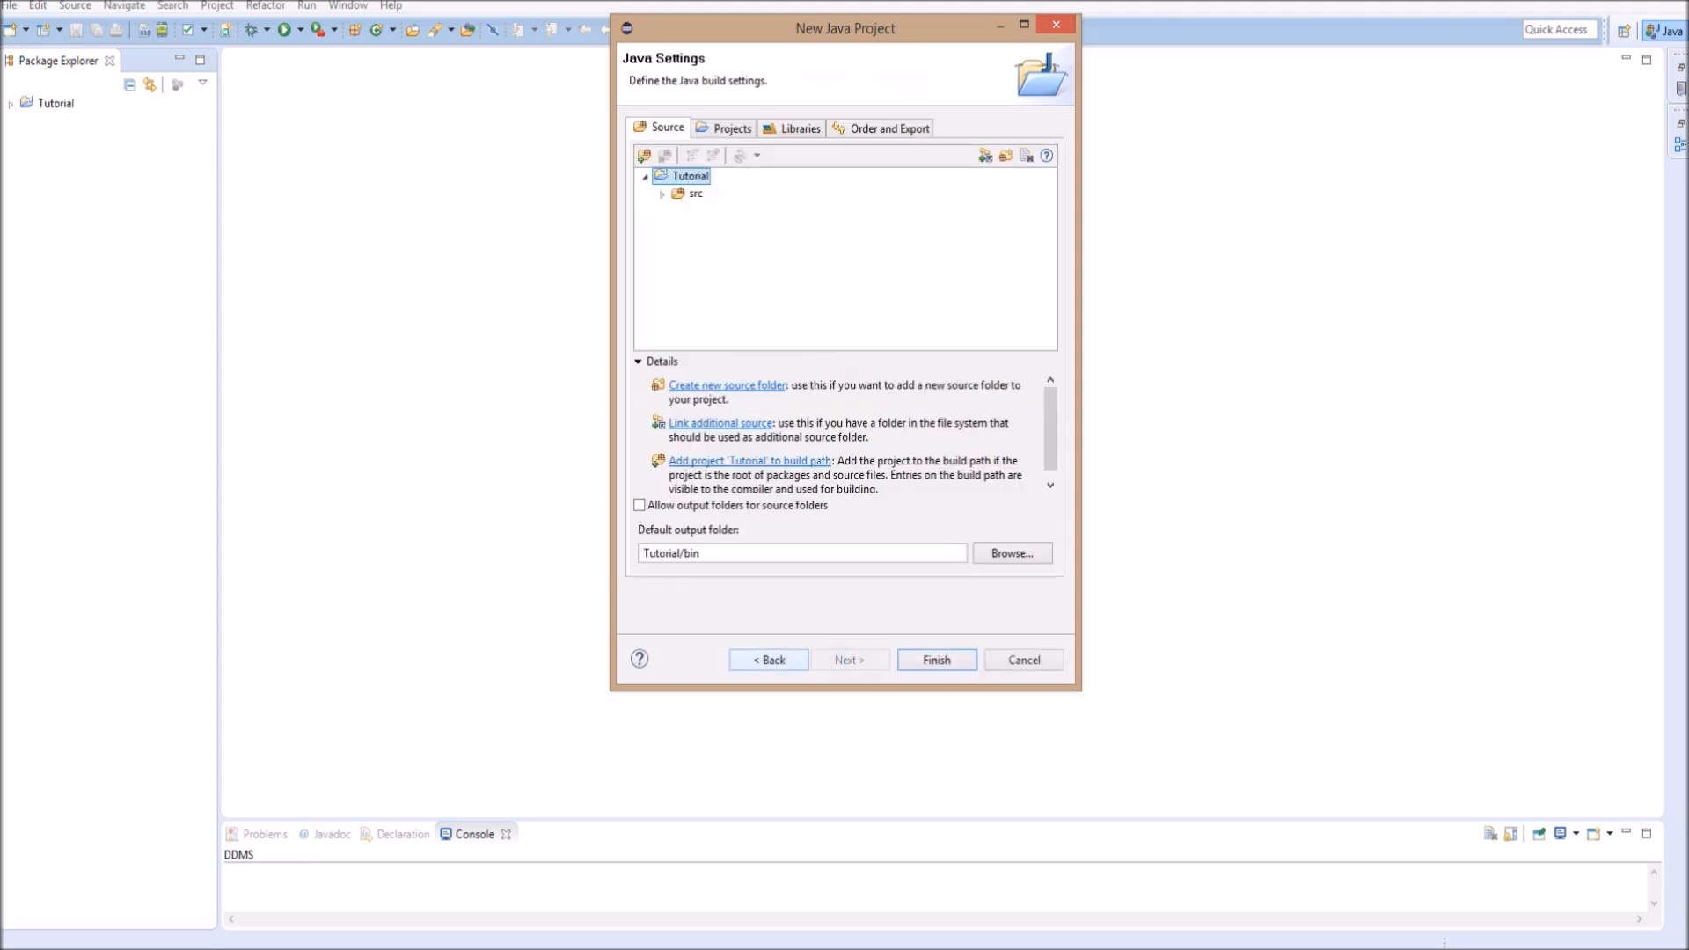
click(767, 660)
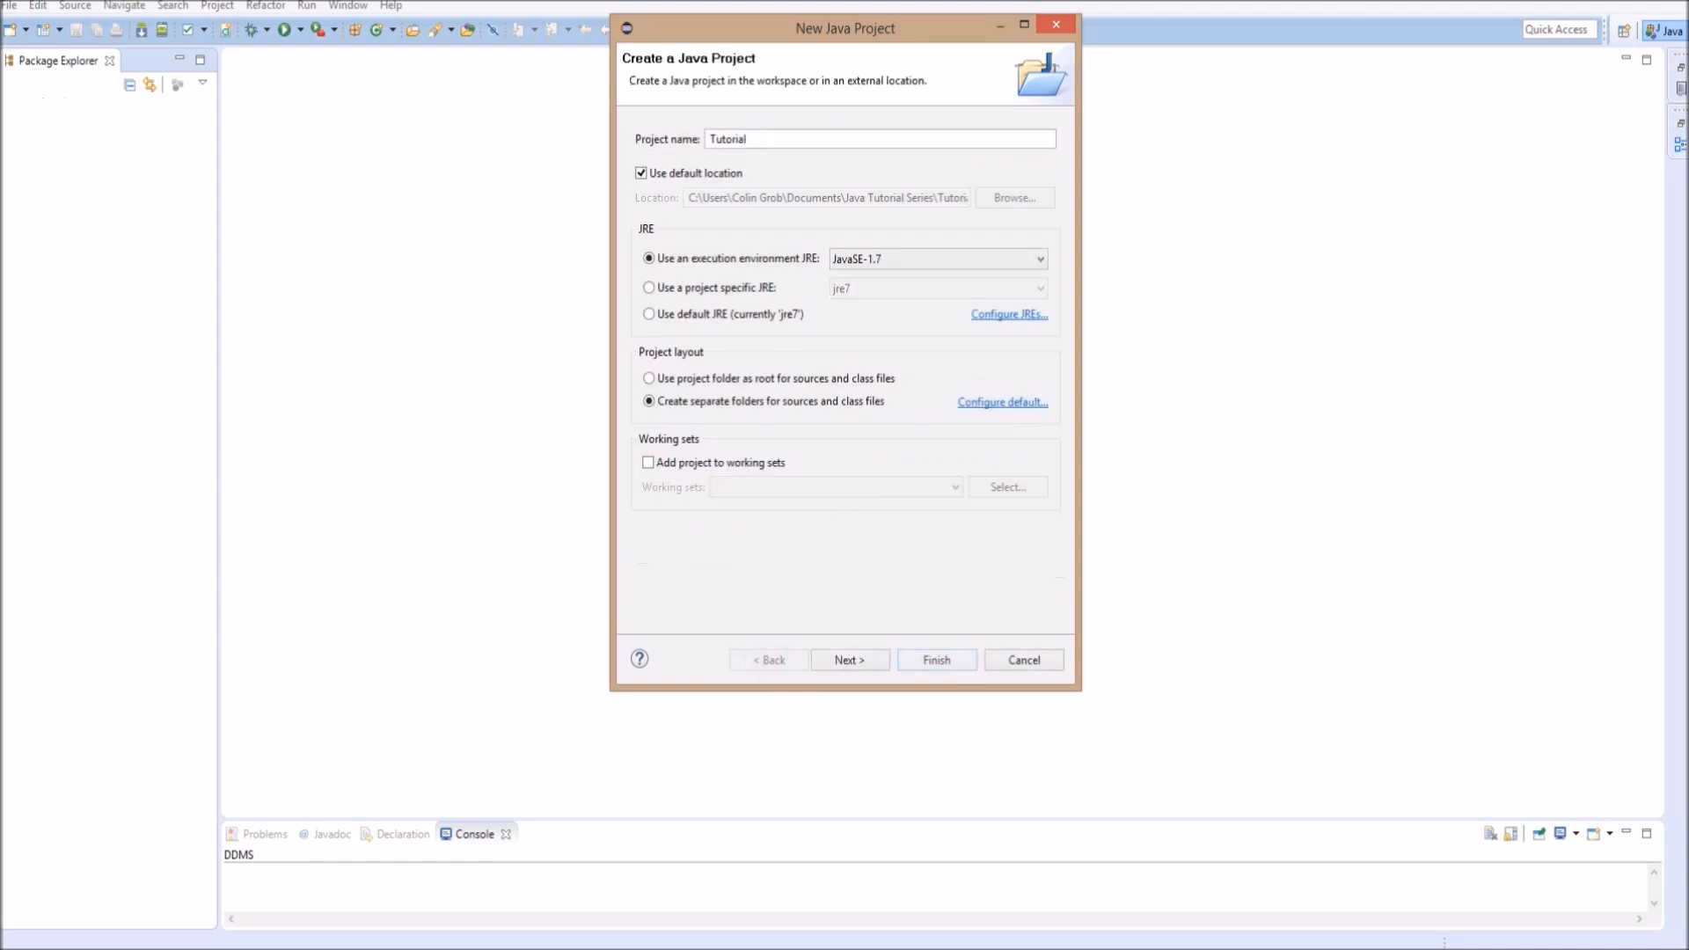
click(935, 659)
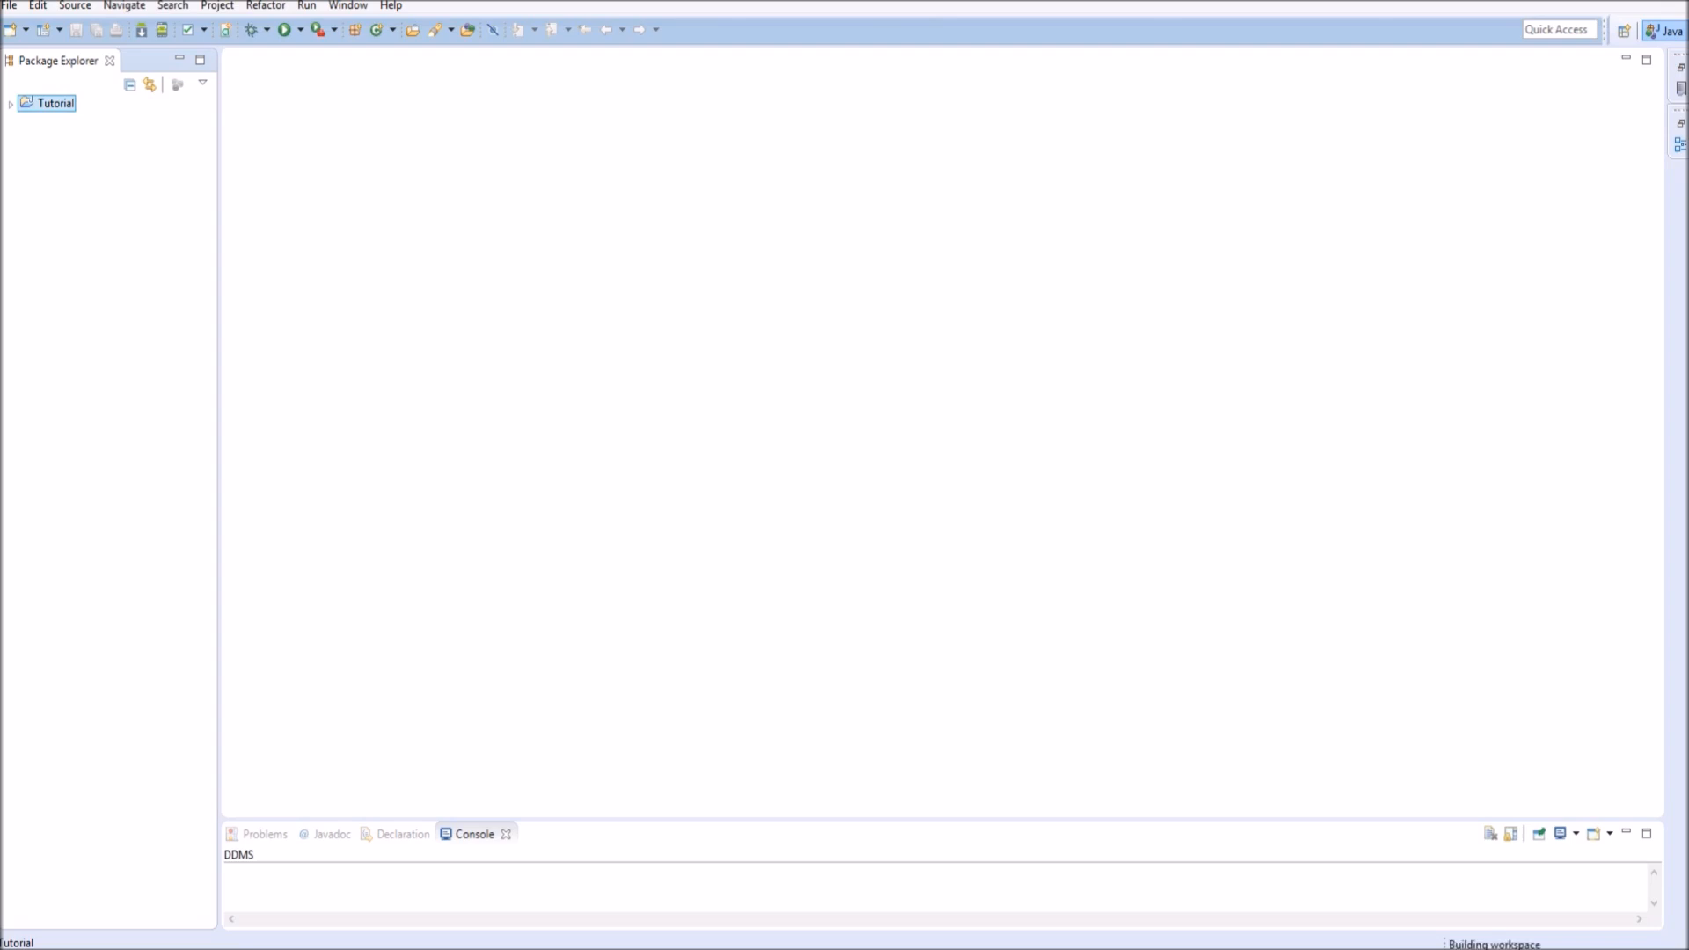
Expand the Tutorial project and start a new package in its src folder.
click(10, 102)
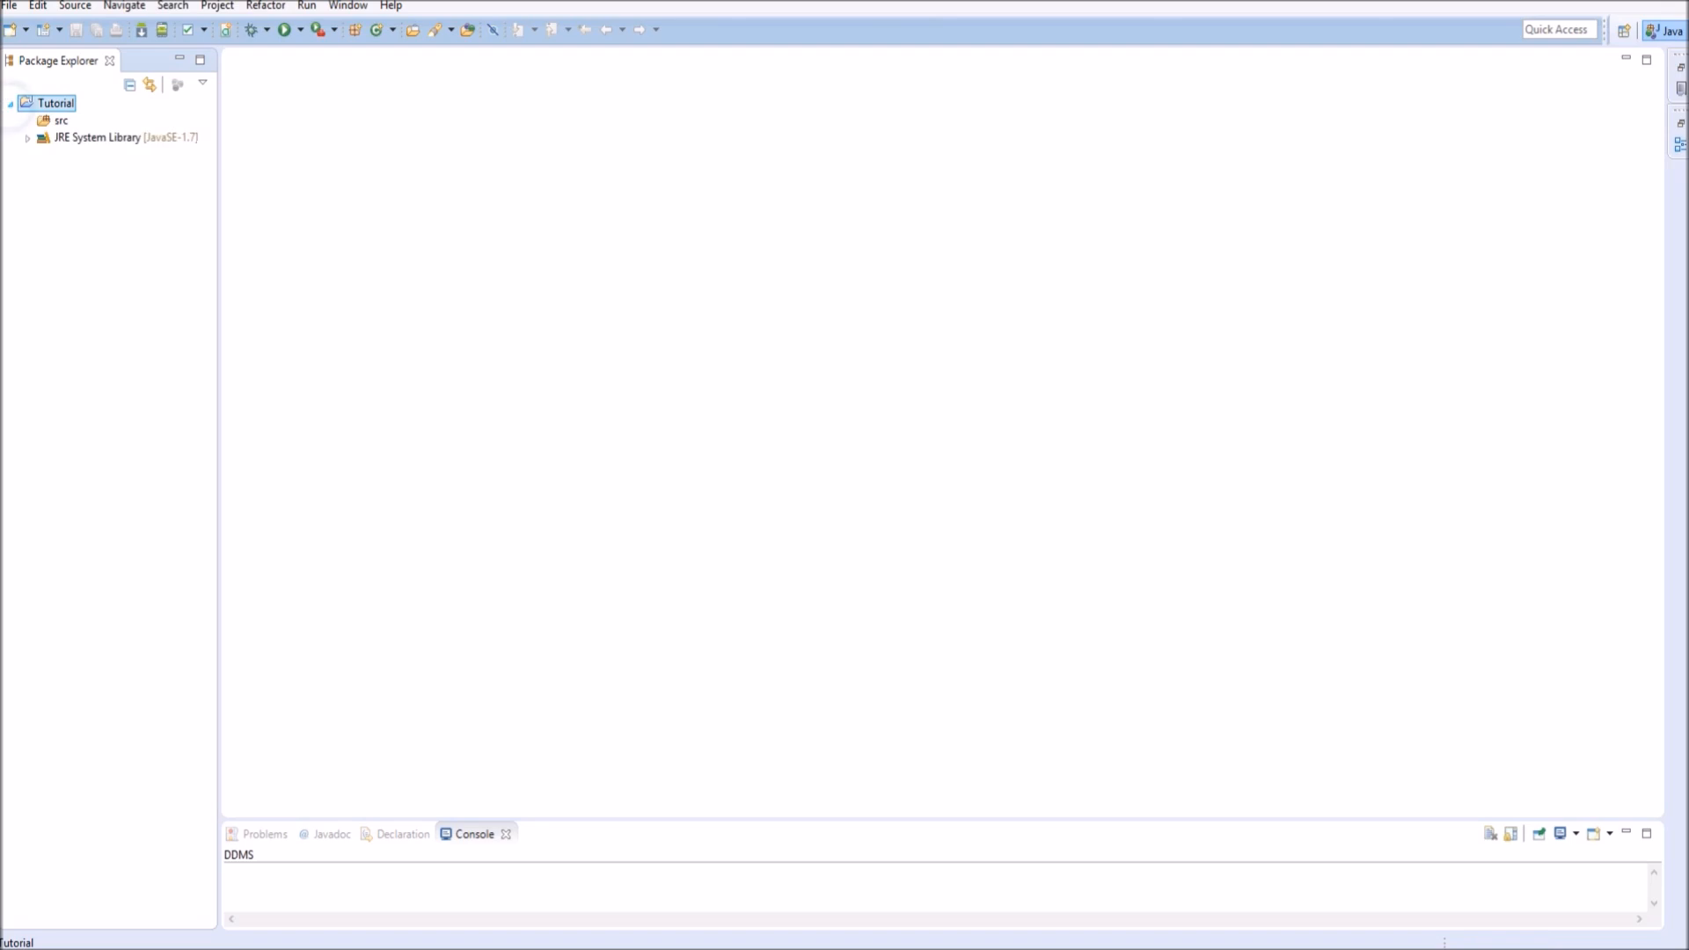
click(60, 119)
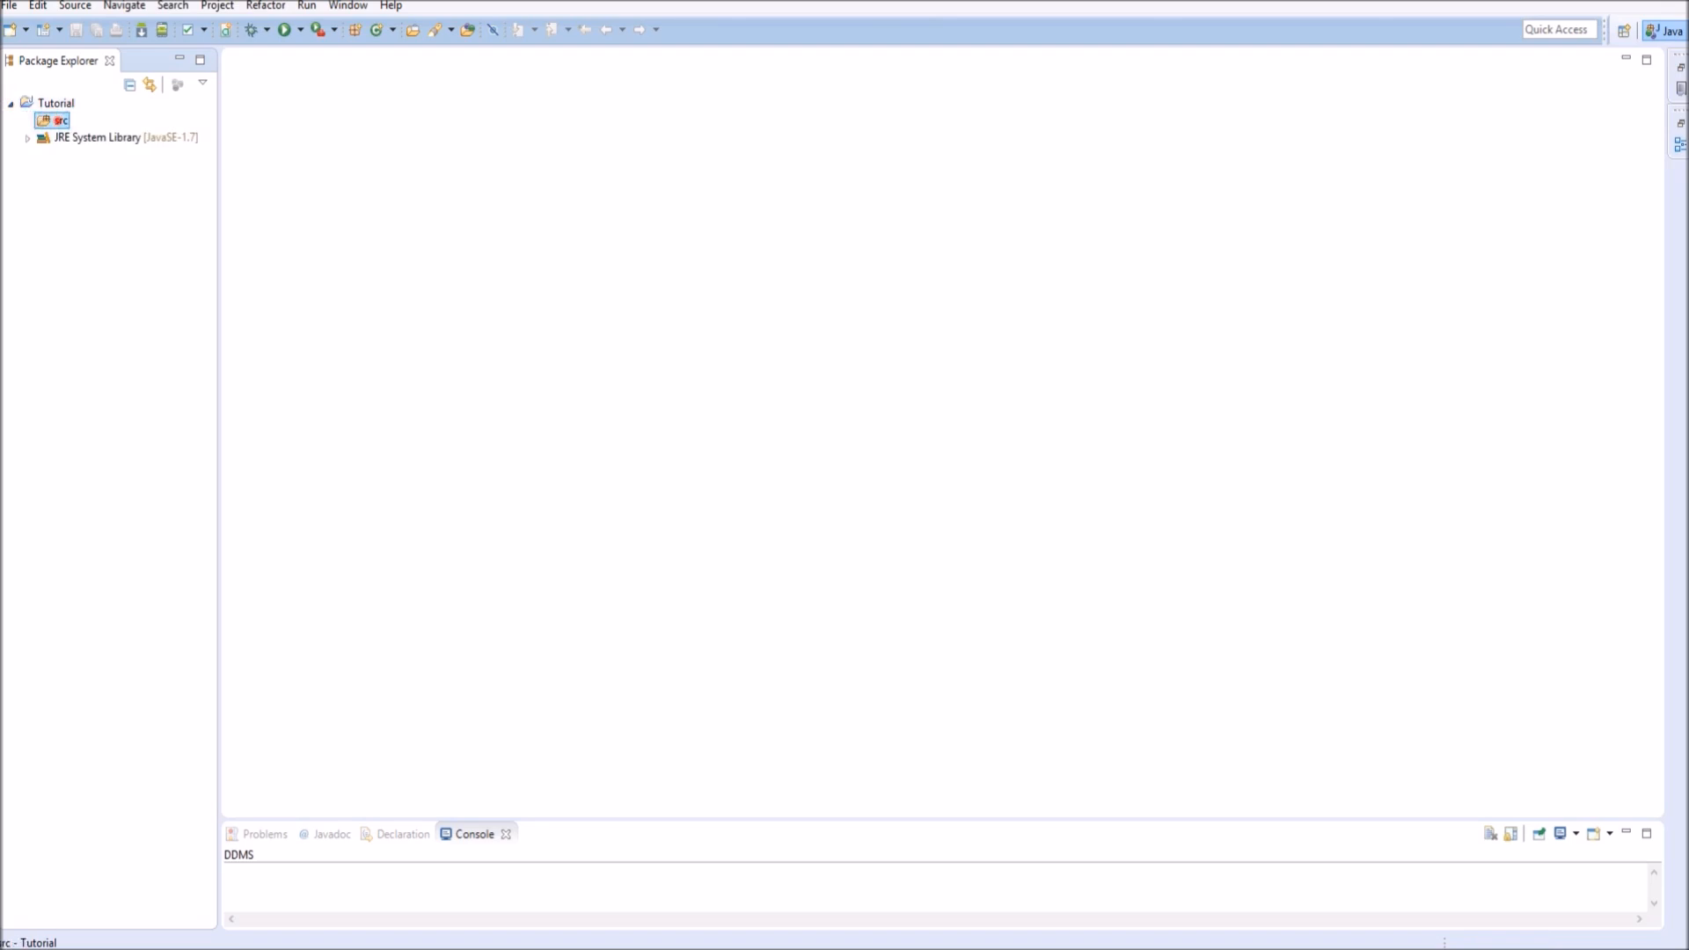
right_click(57, 120)
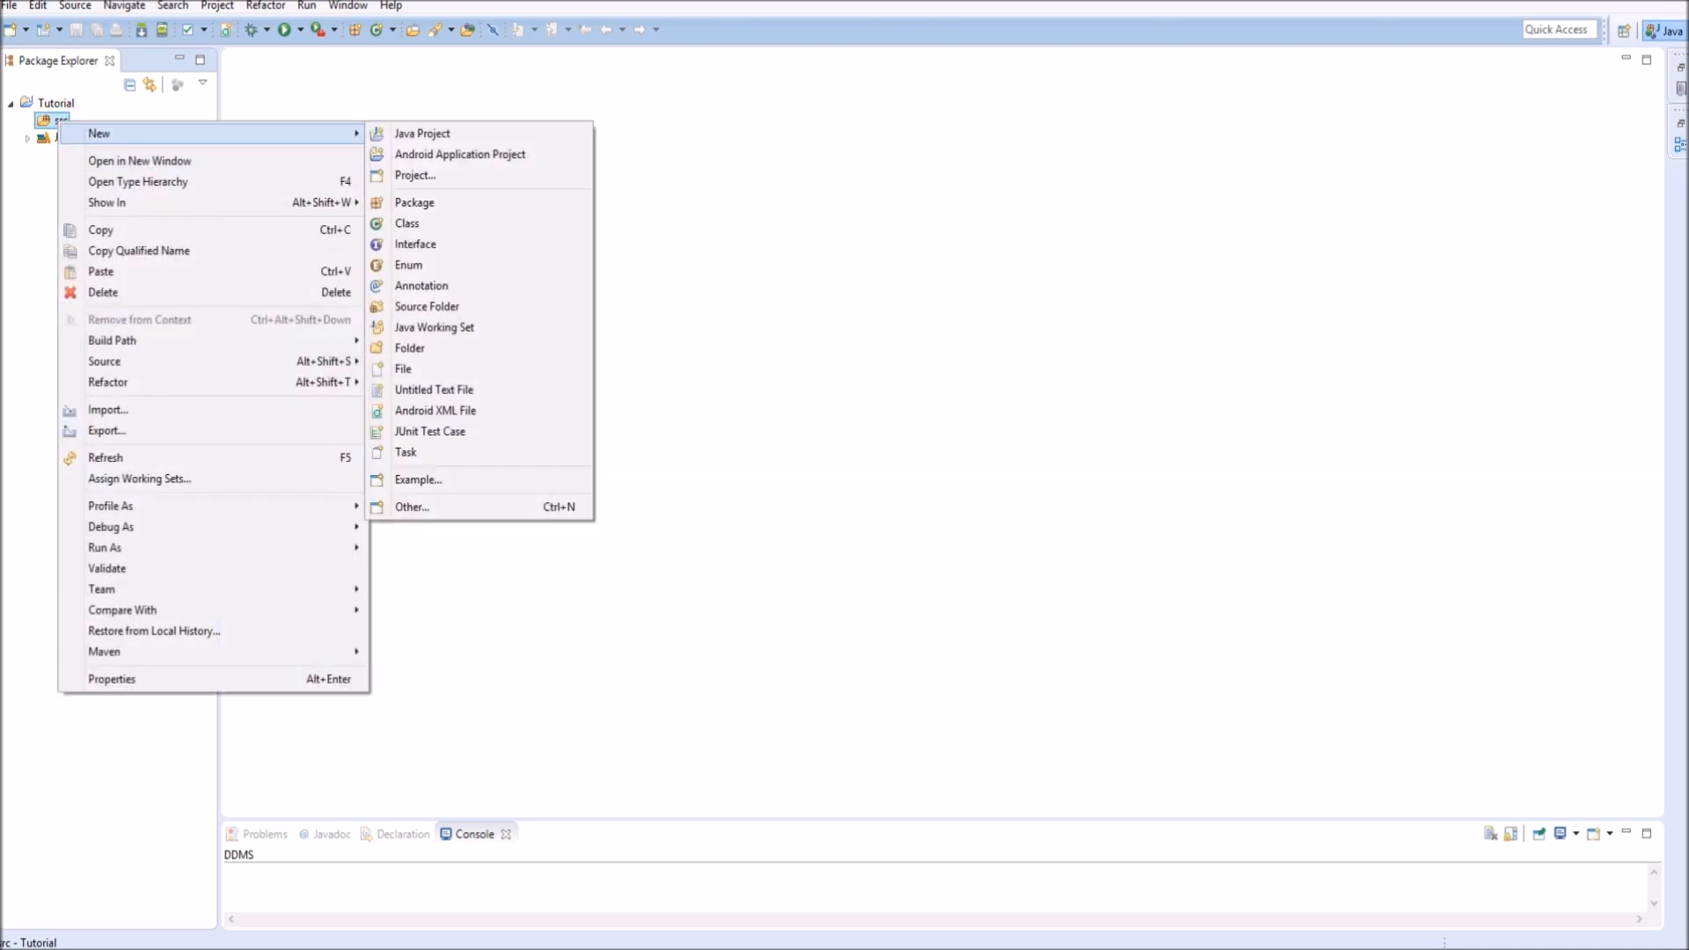
click(415, 202)
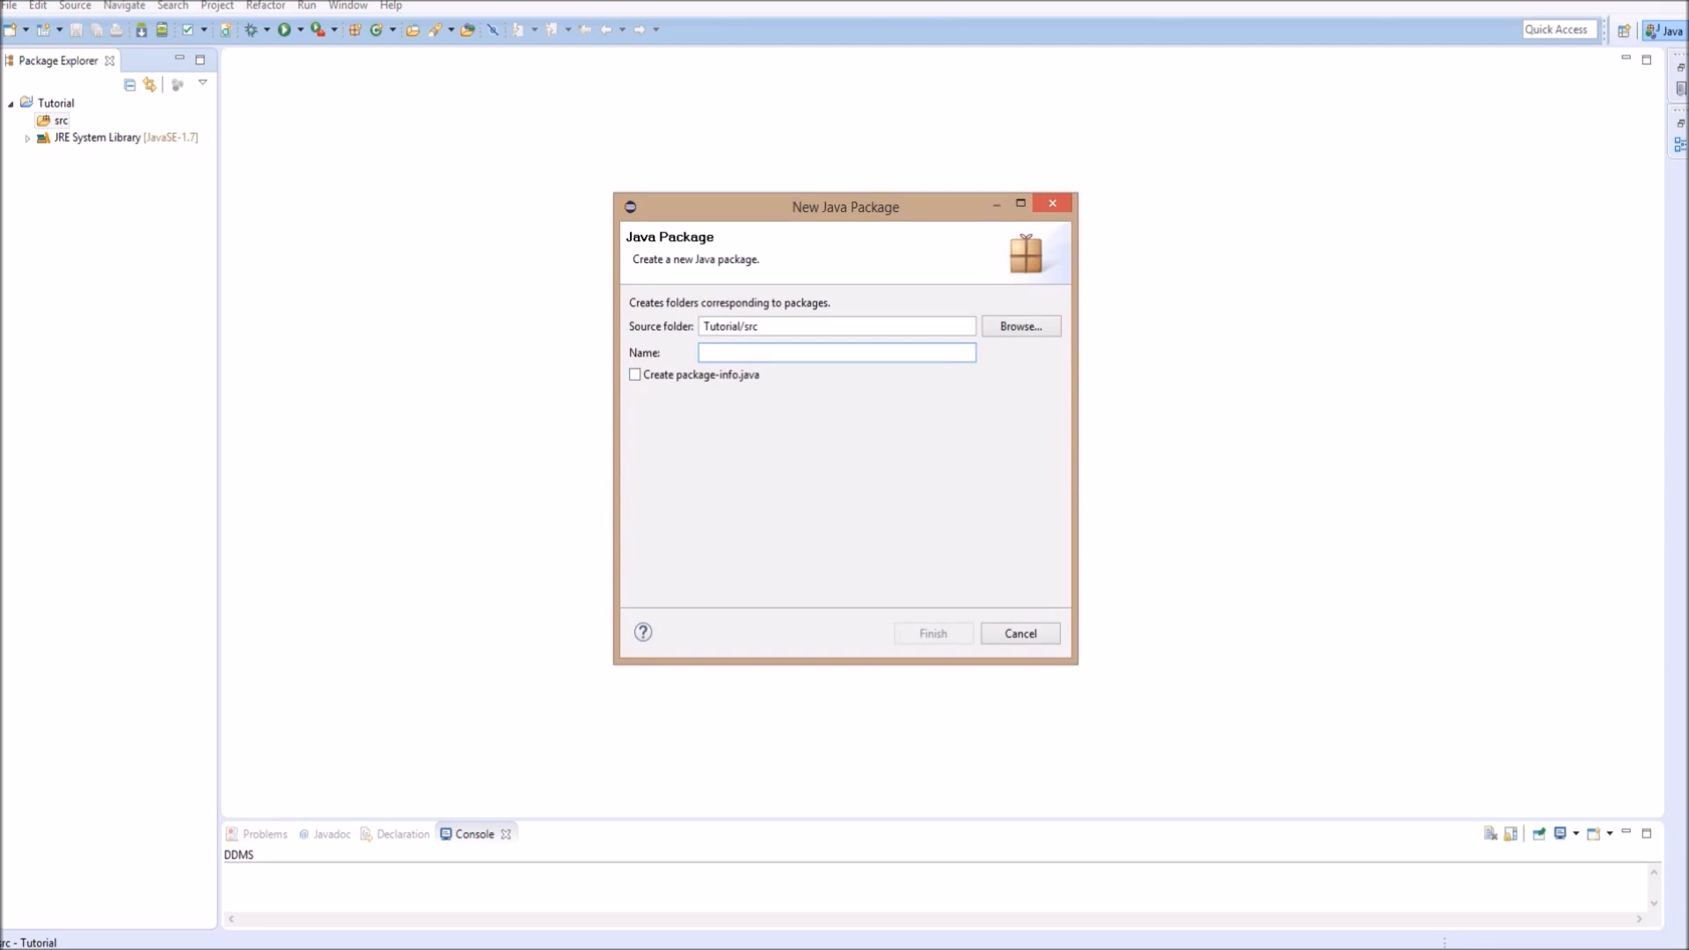
Name the package me.fireraven.tutorial.main and finish creating it.
click(836, 352)
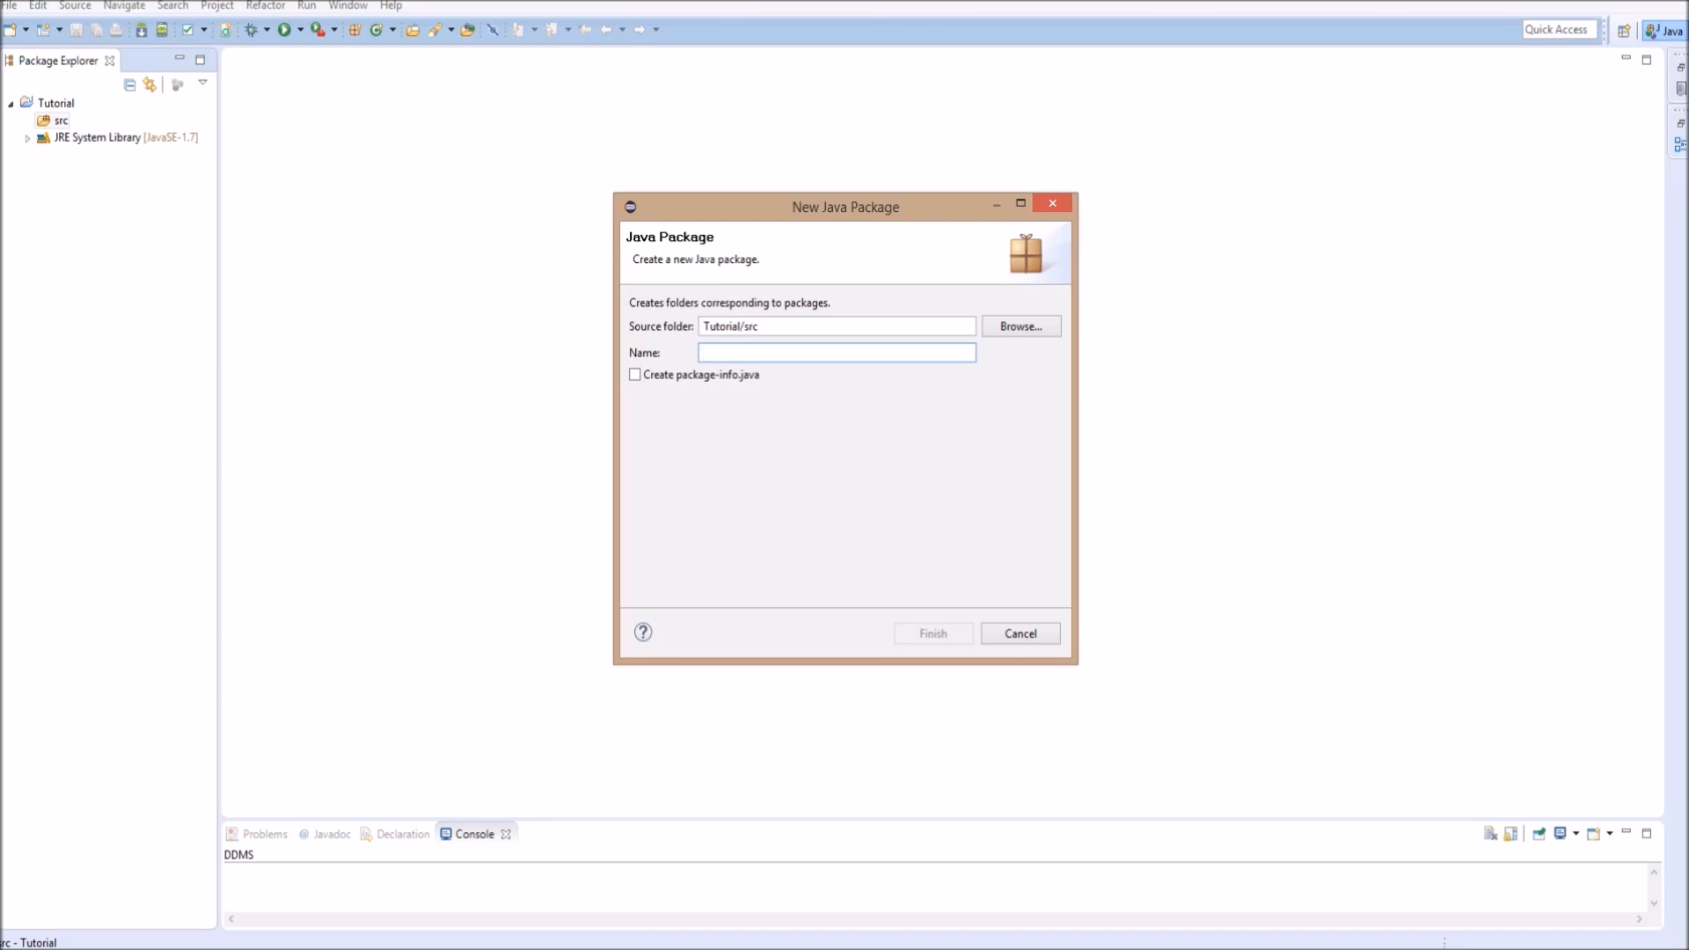
text(me.firer)
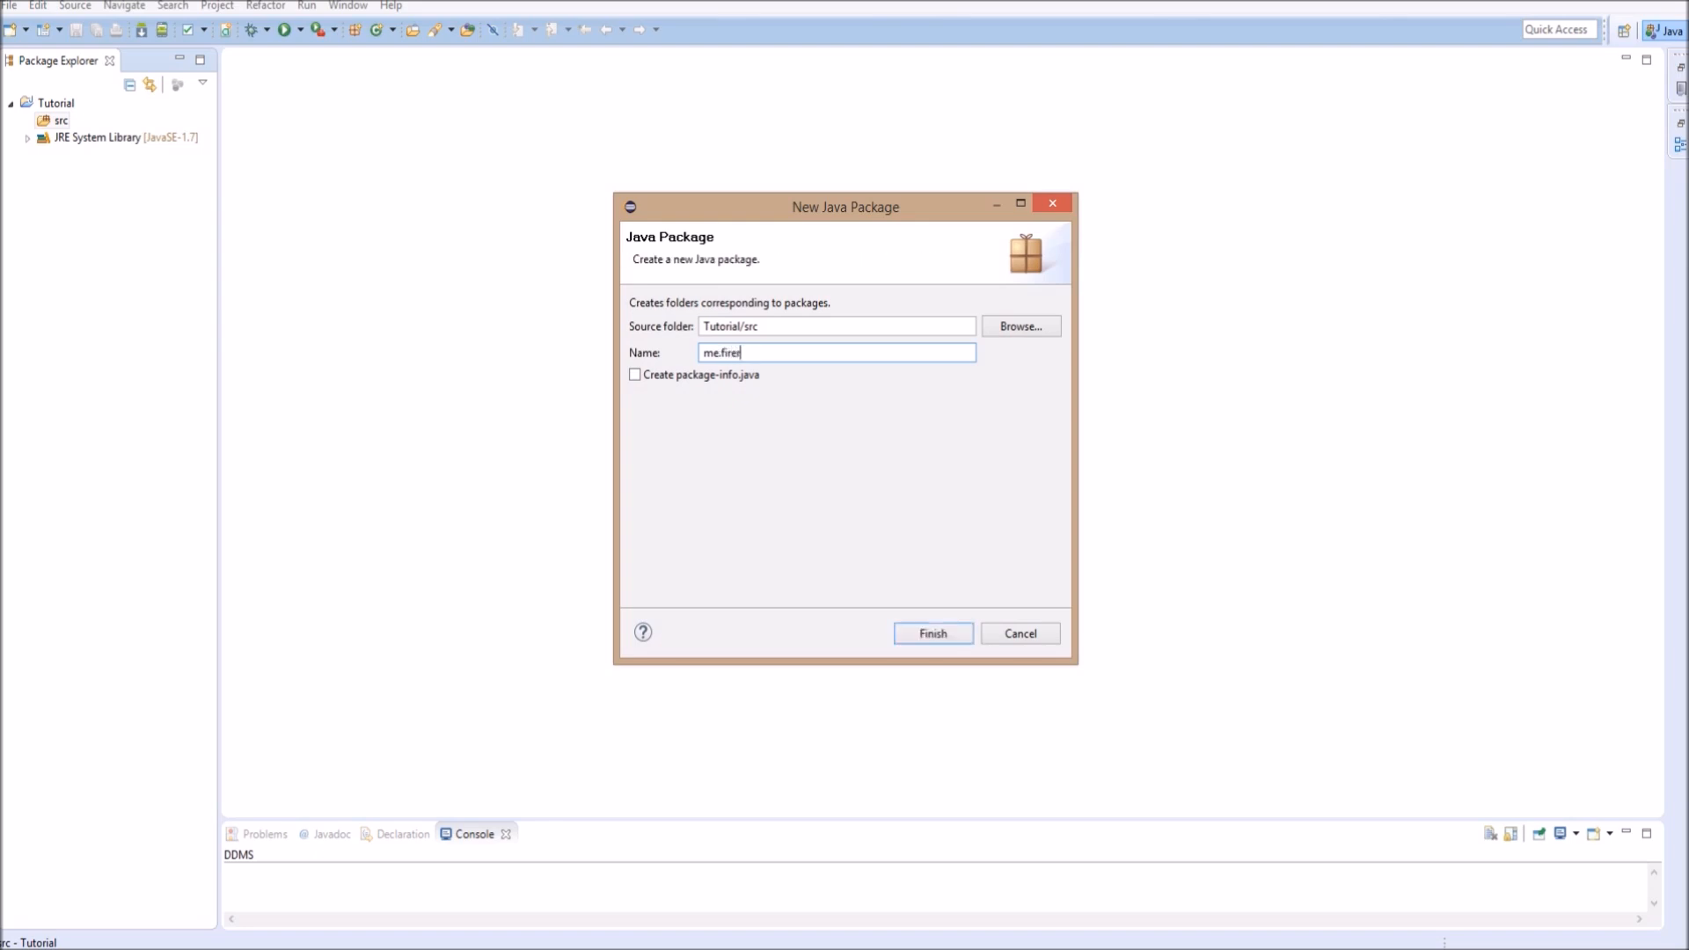
text(aven)
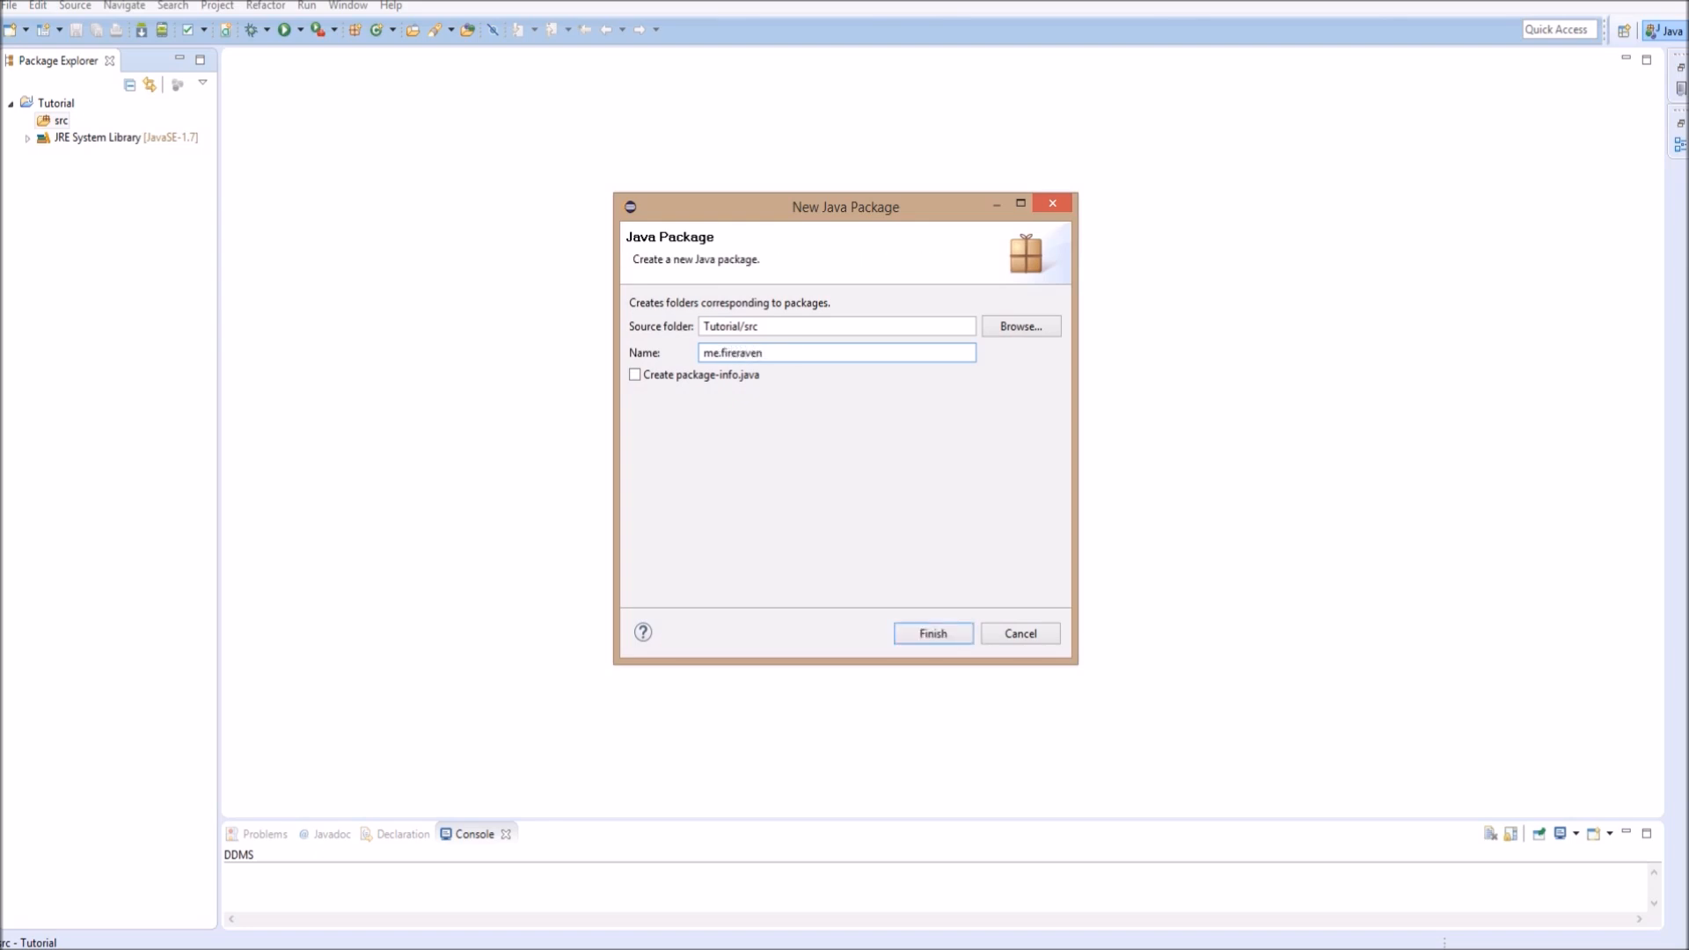
text(.)
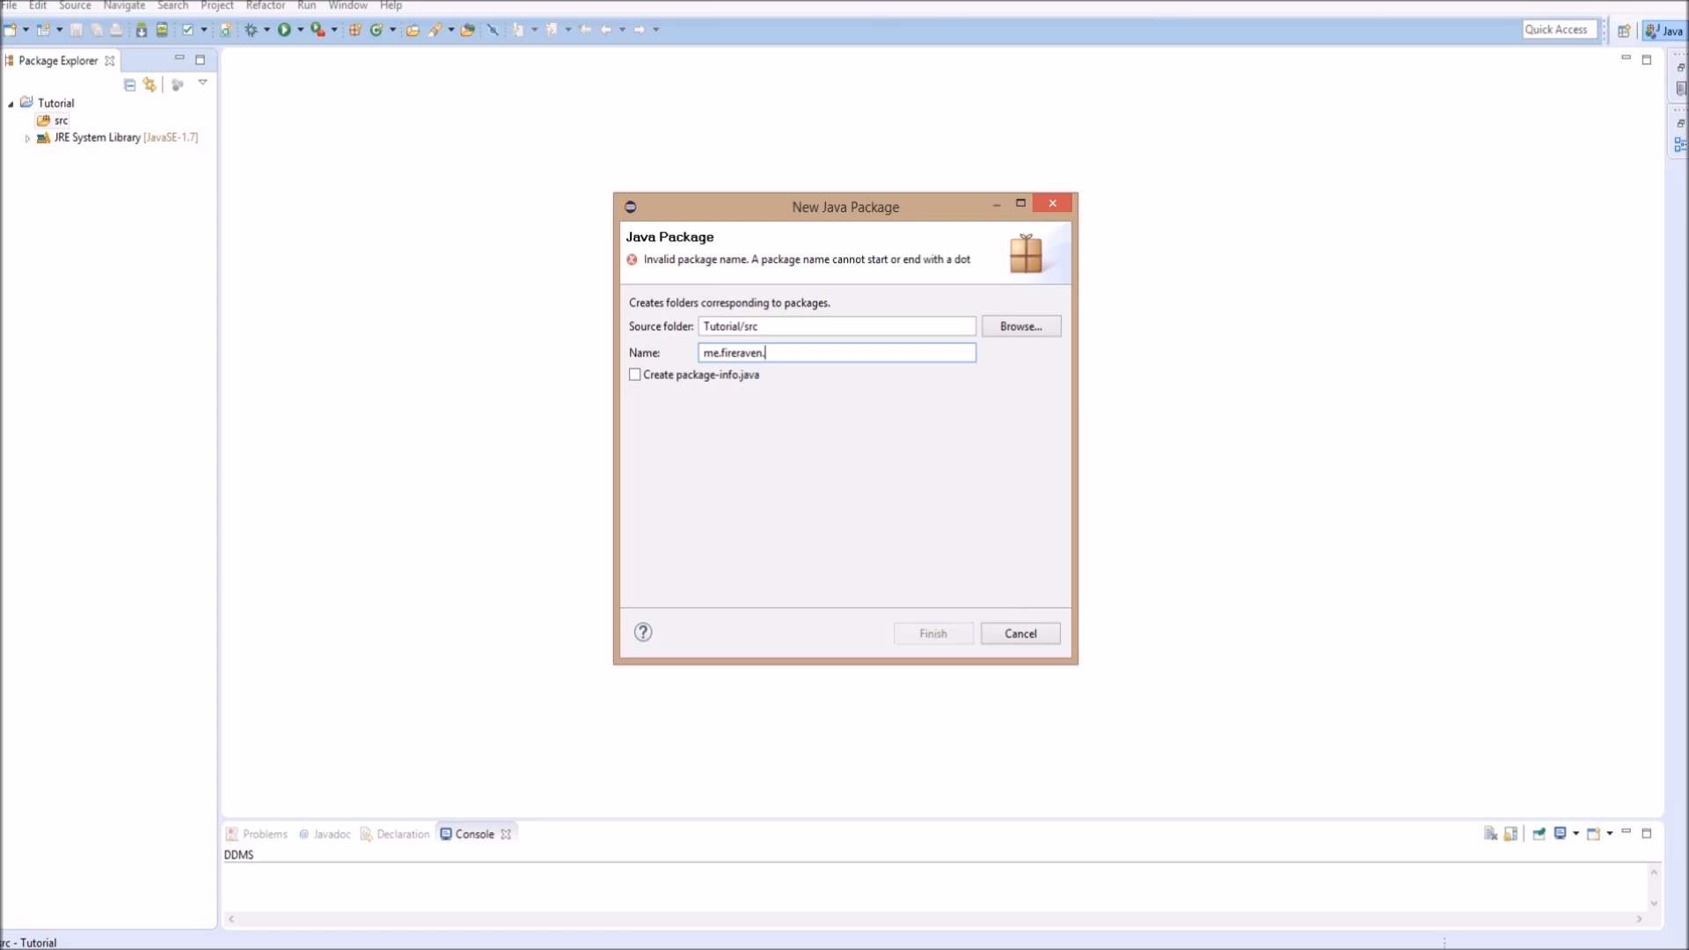
text(tutorial.ma)
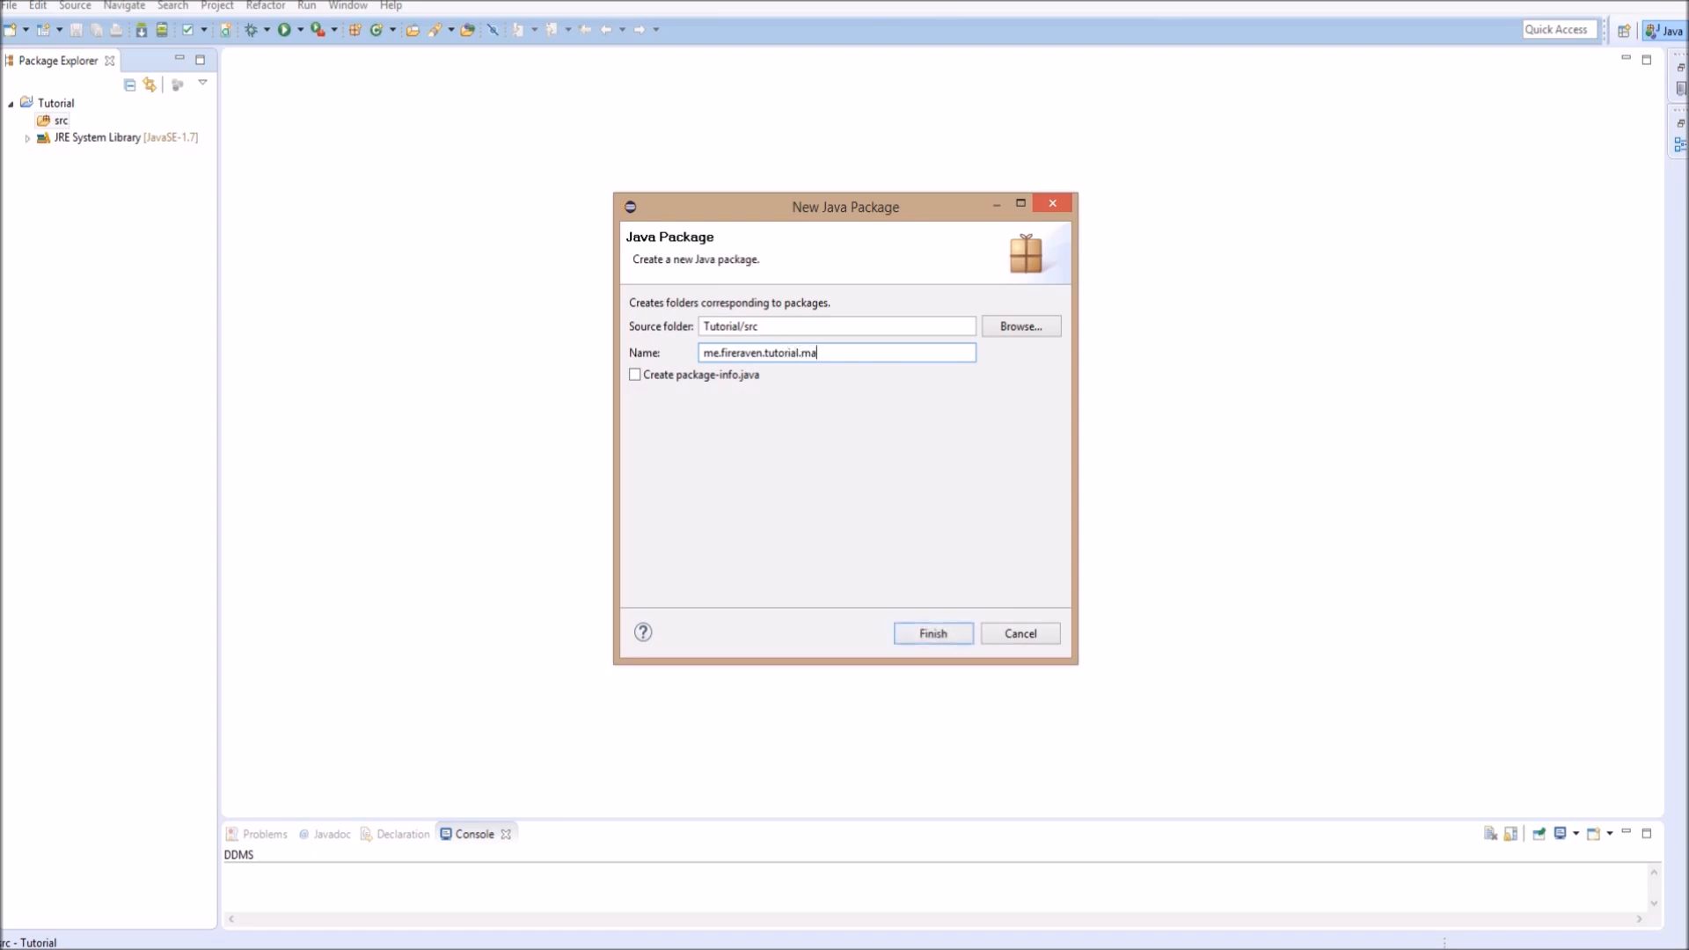
text(in)
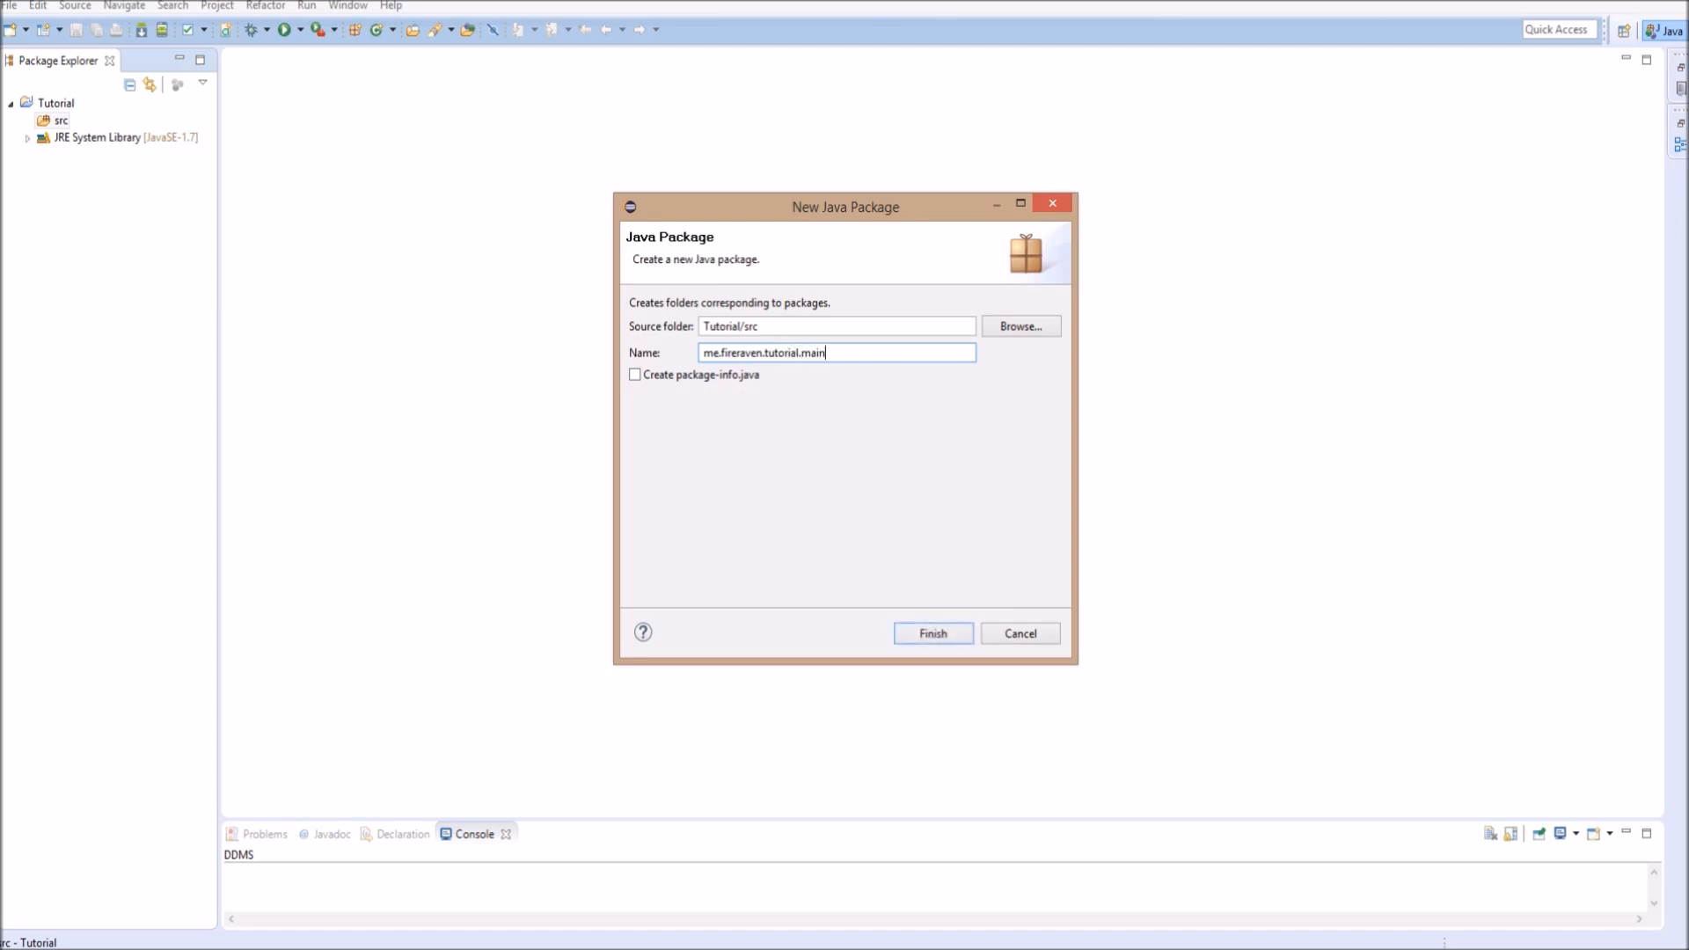
double_click(810, 352)
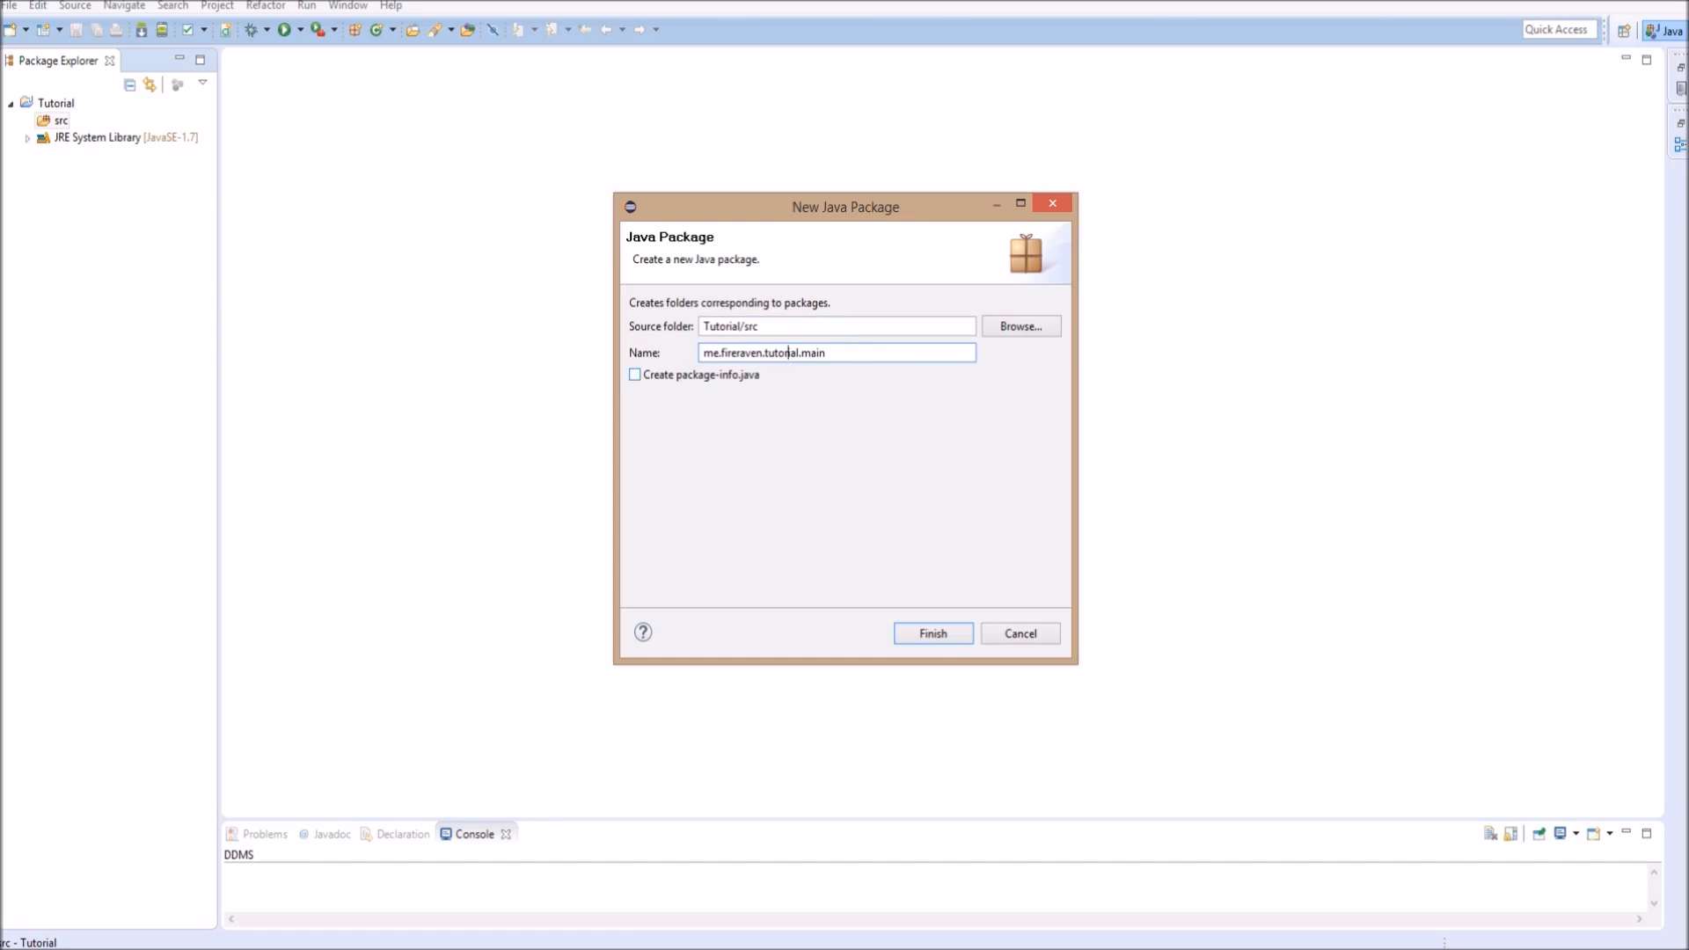
click(932, 634)
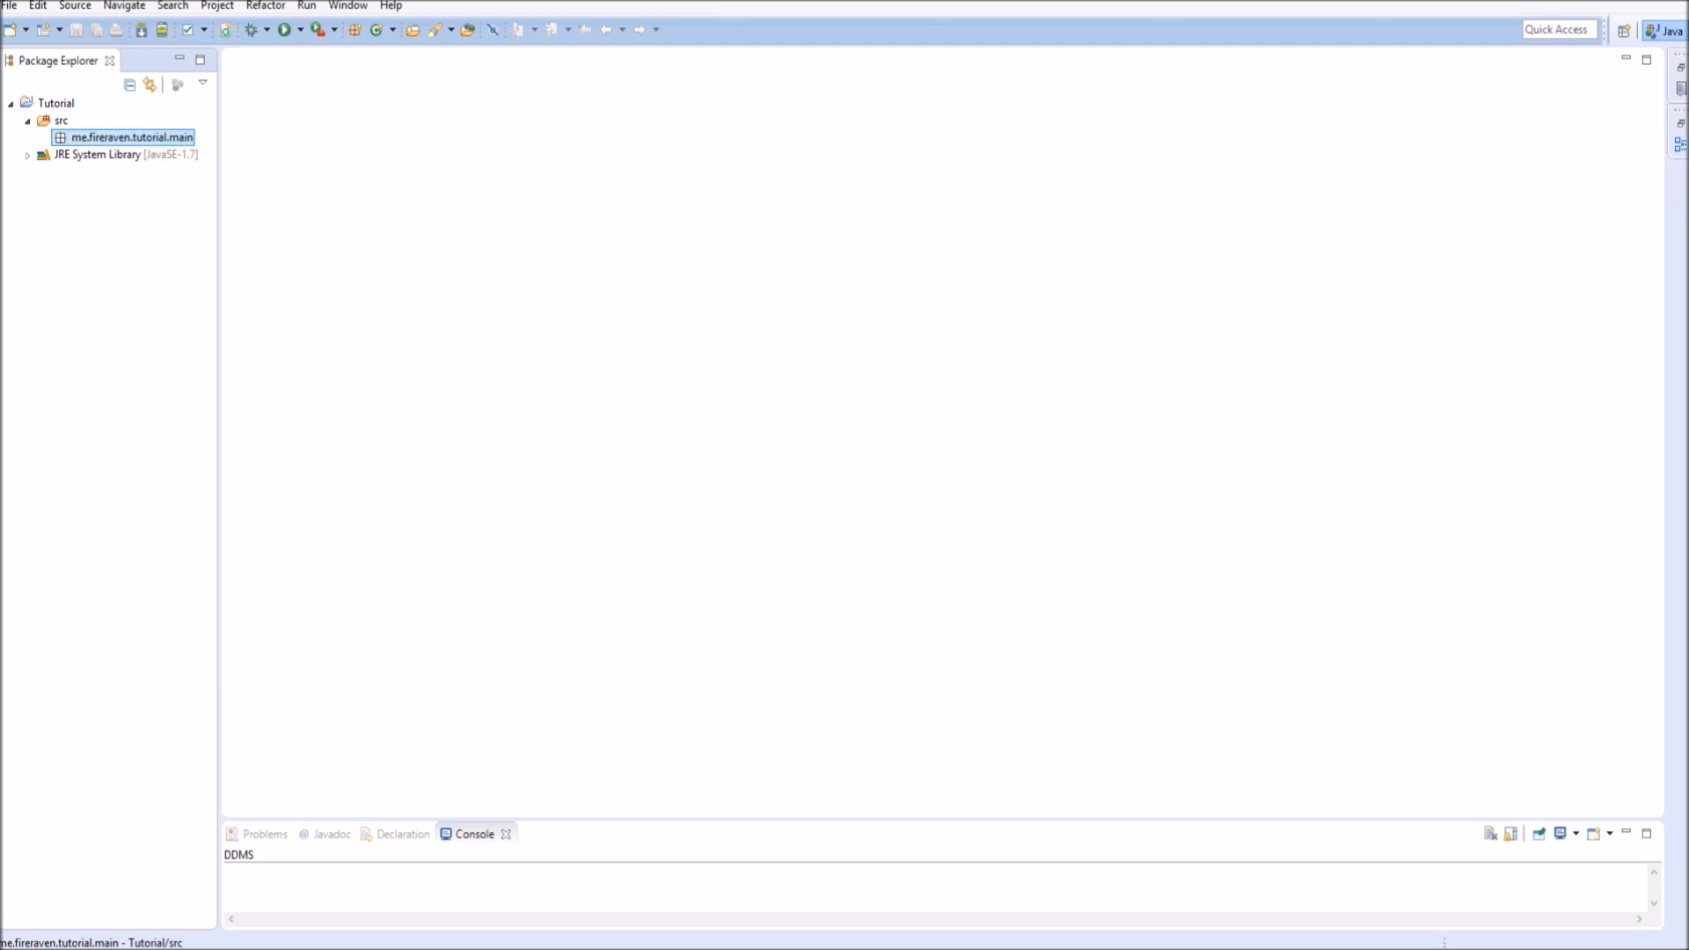
Create a new class named Window in the tutorial.main package.
right_click(125, 137)
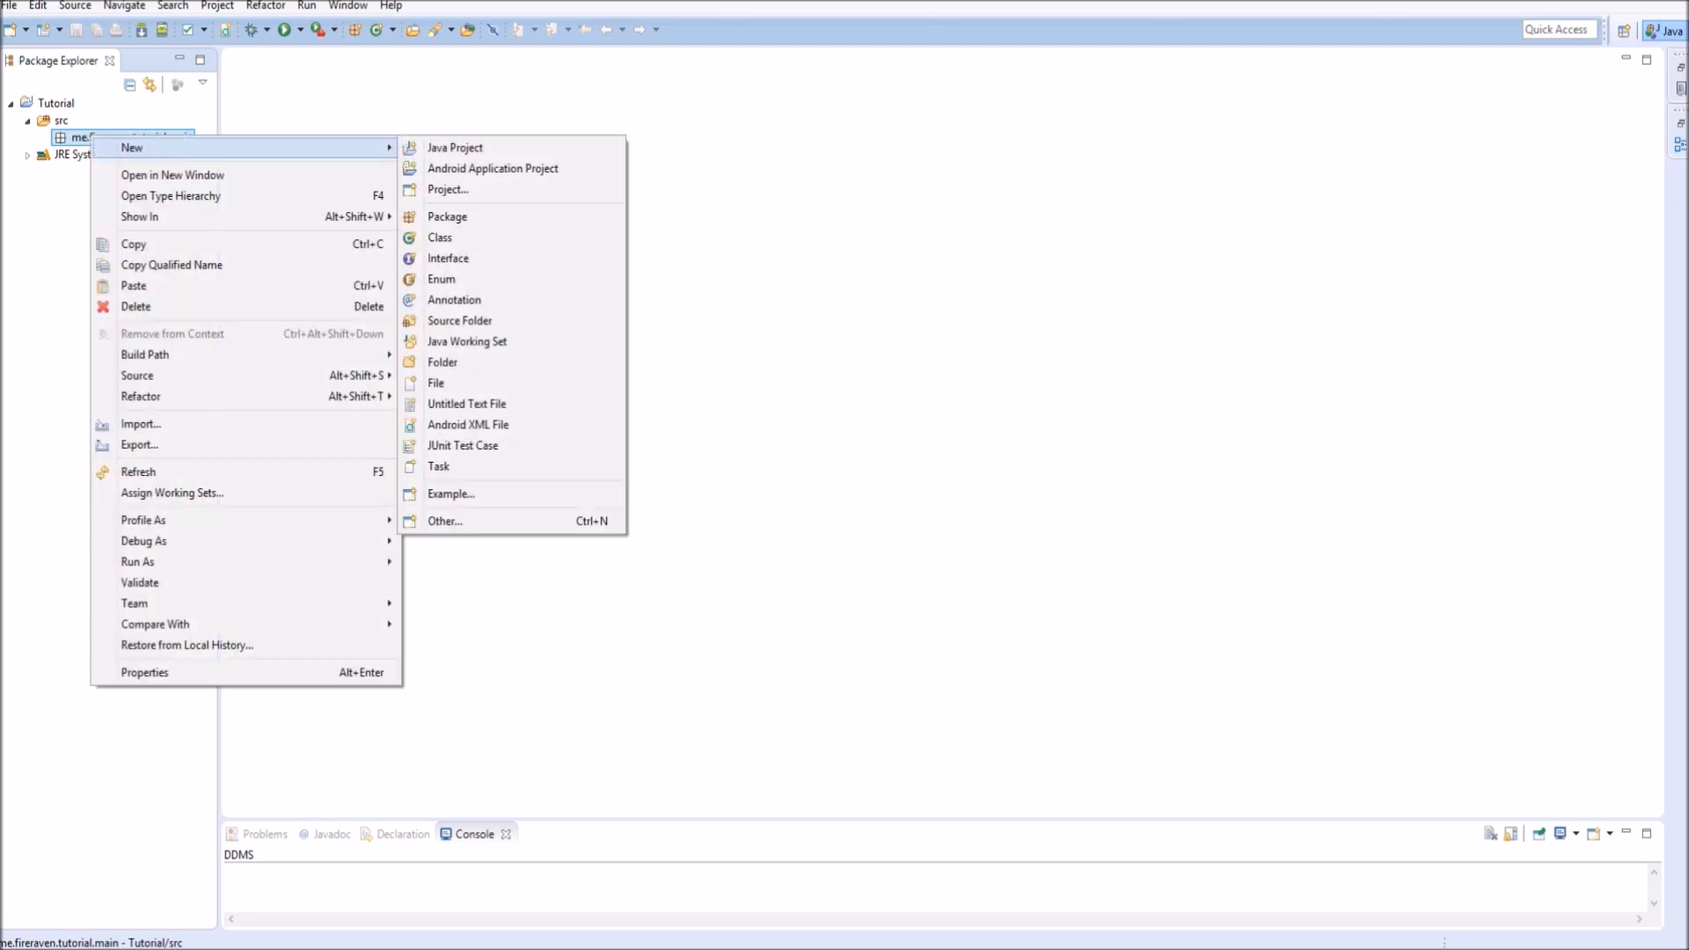
click(440, 238)
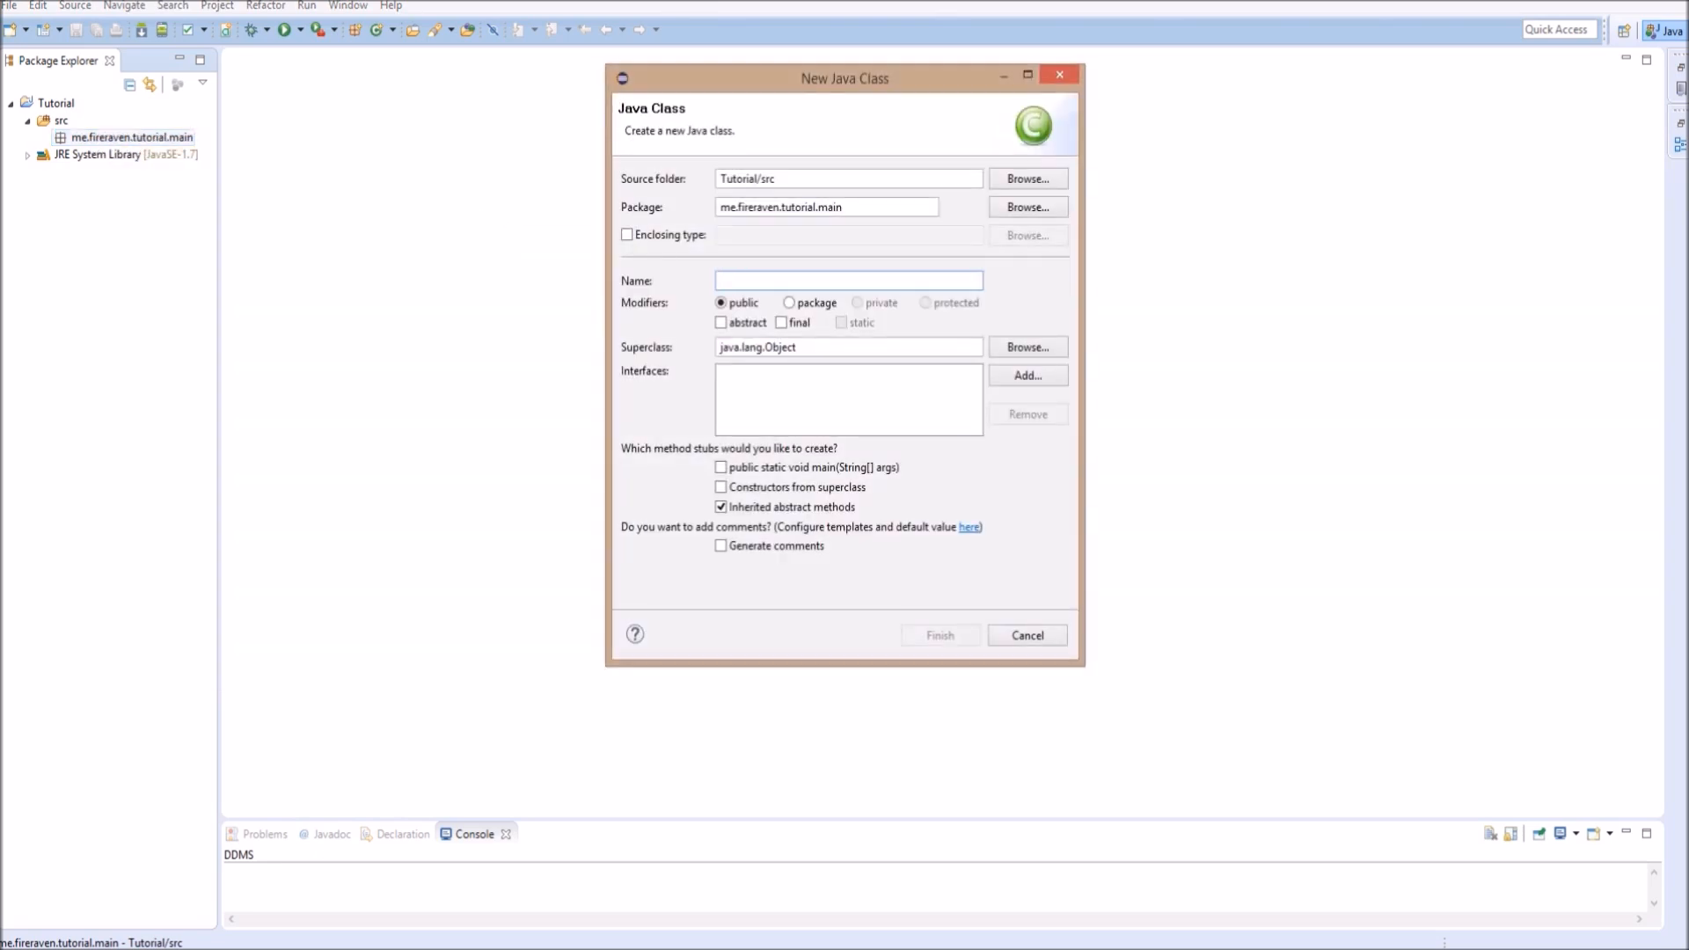
click(848, 281)
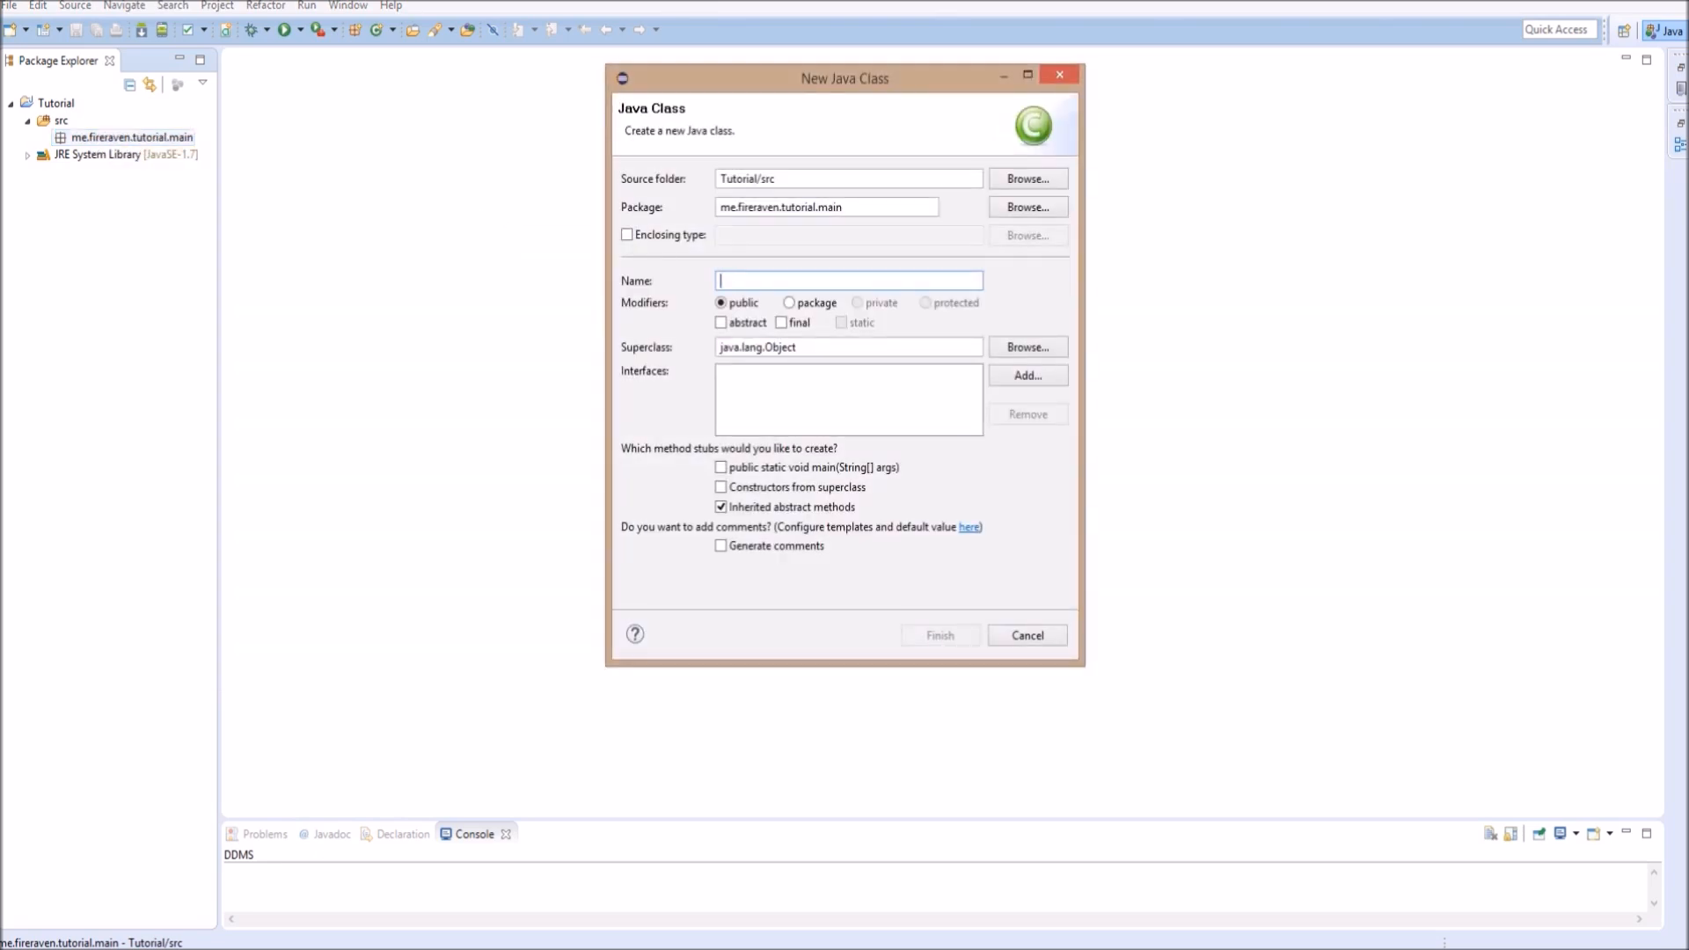
text(Wid)
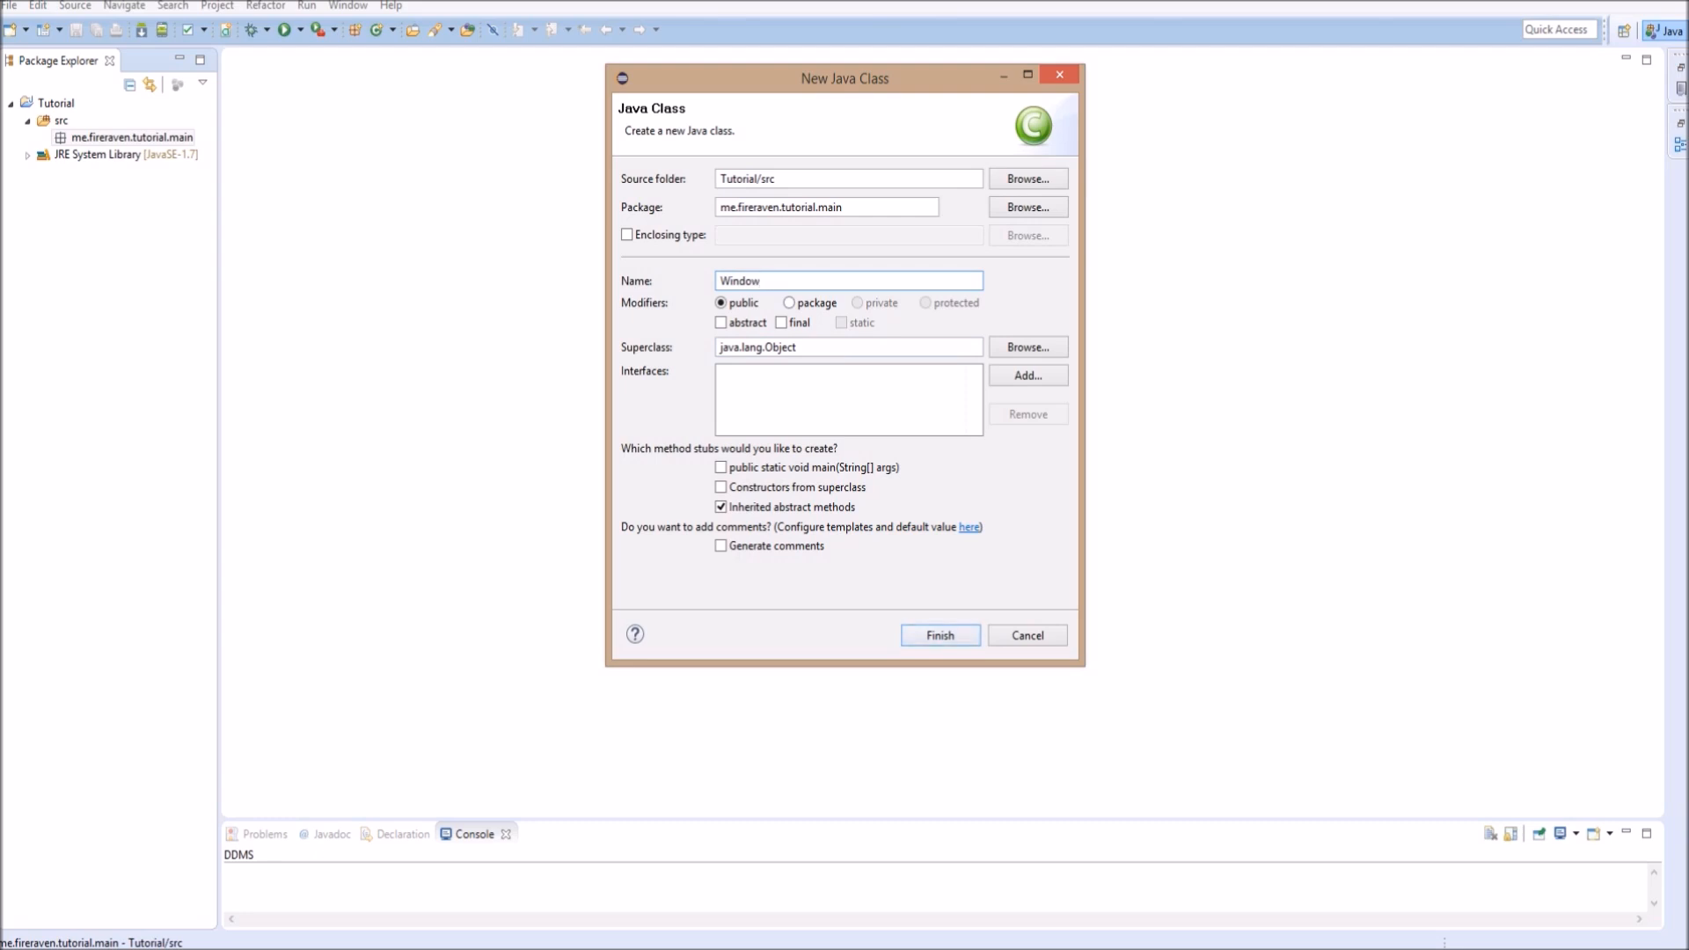
click(937, 635)
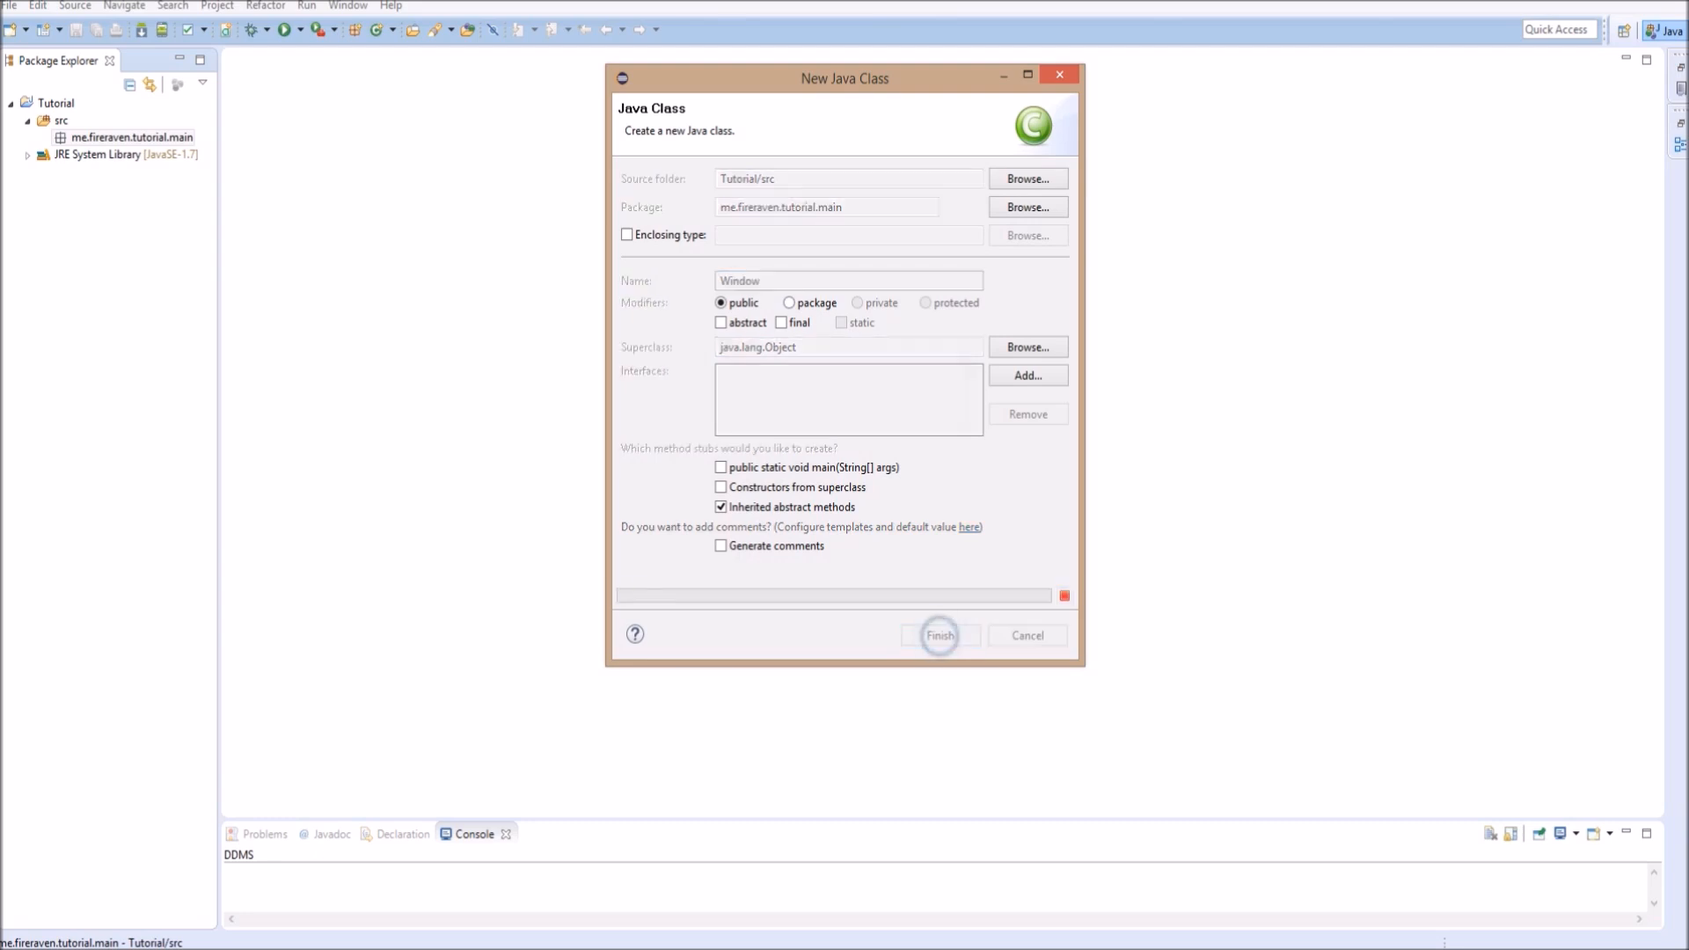
click(938, 635)
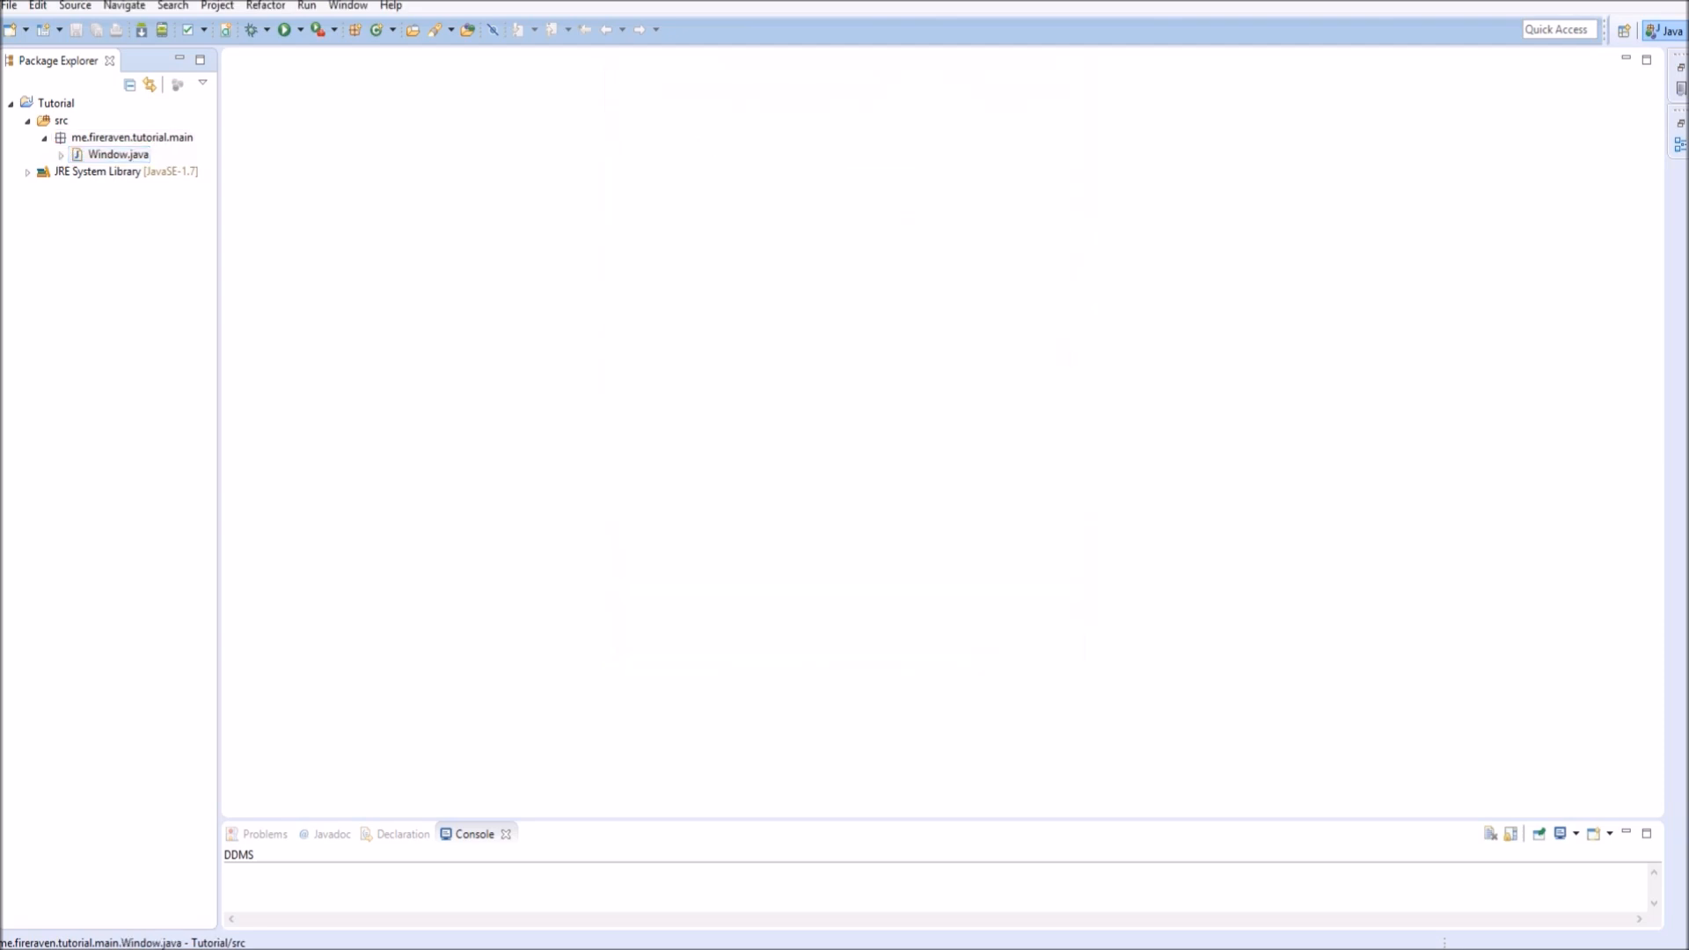
Open Window.java and declare a field JFrame frame; with the javax.swing.JFrame import.
double_click(118, 155)
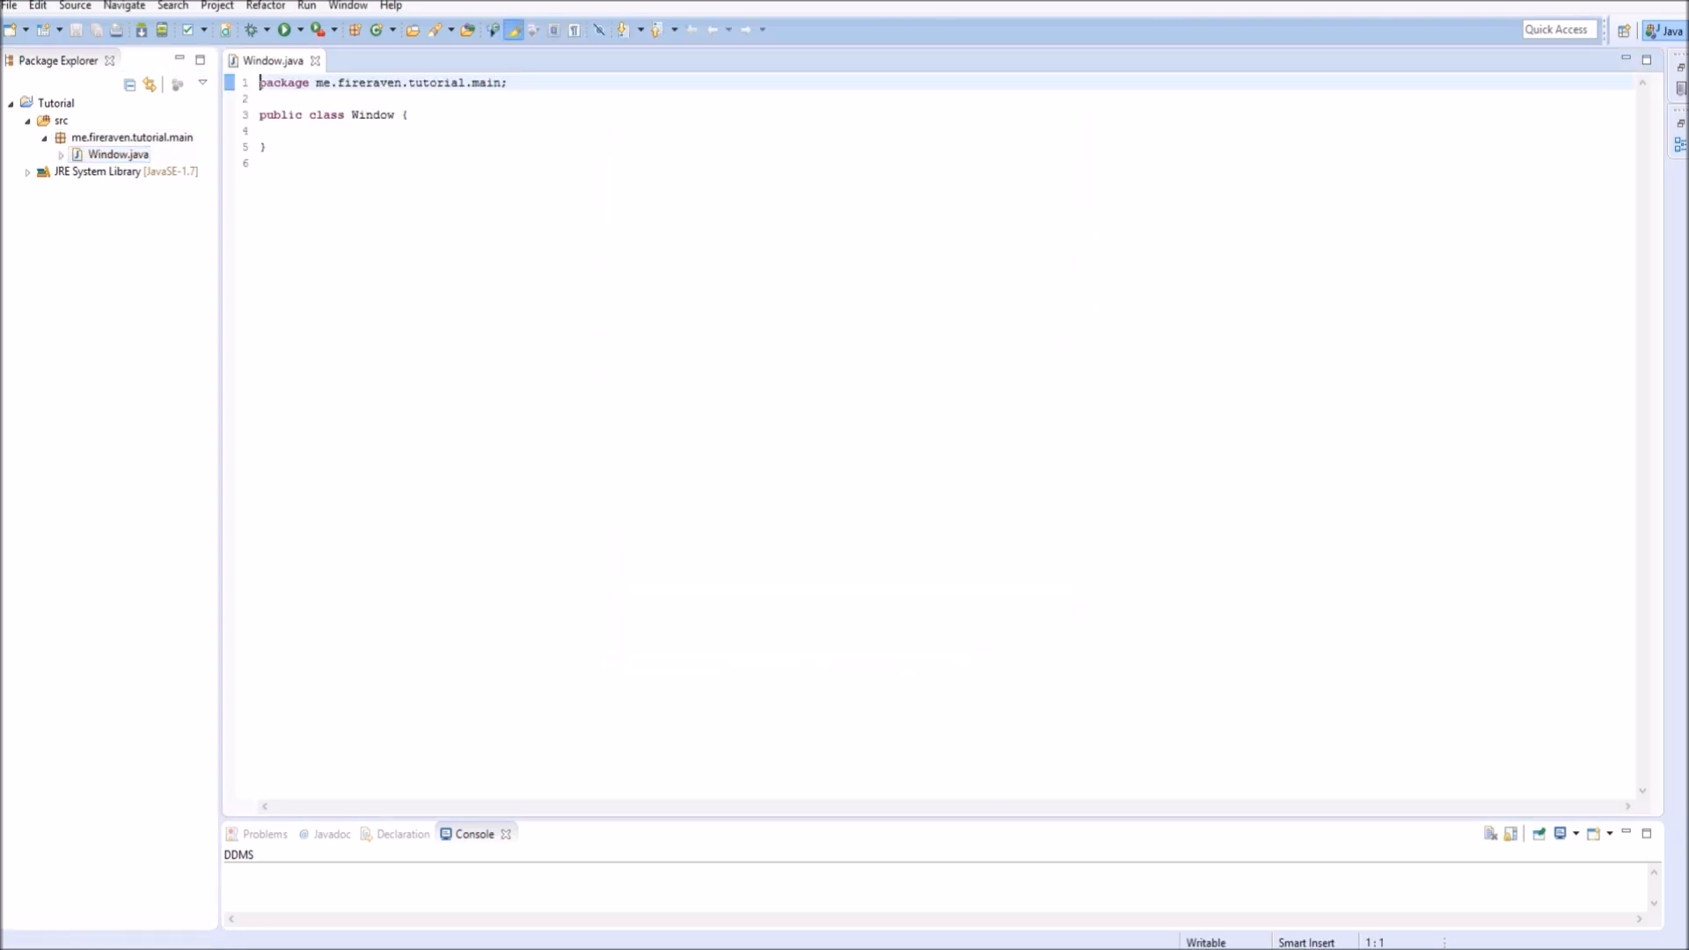
click(408, 114)
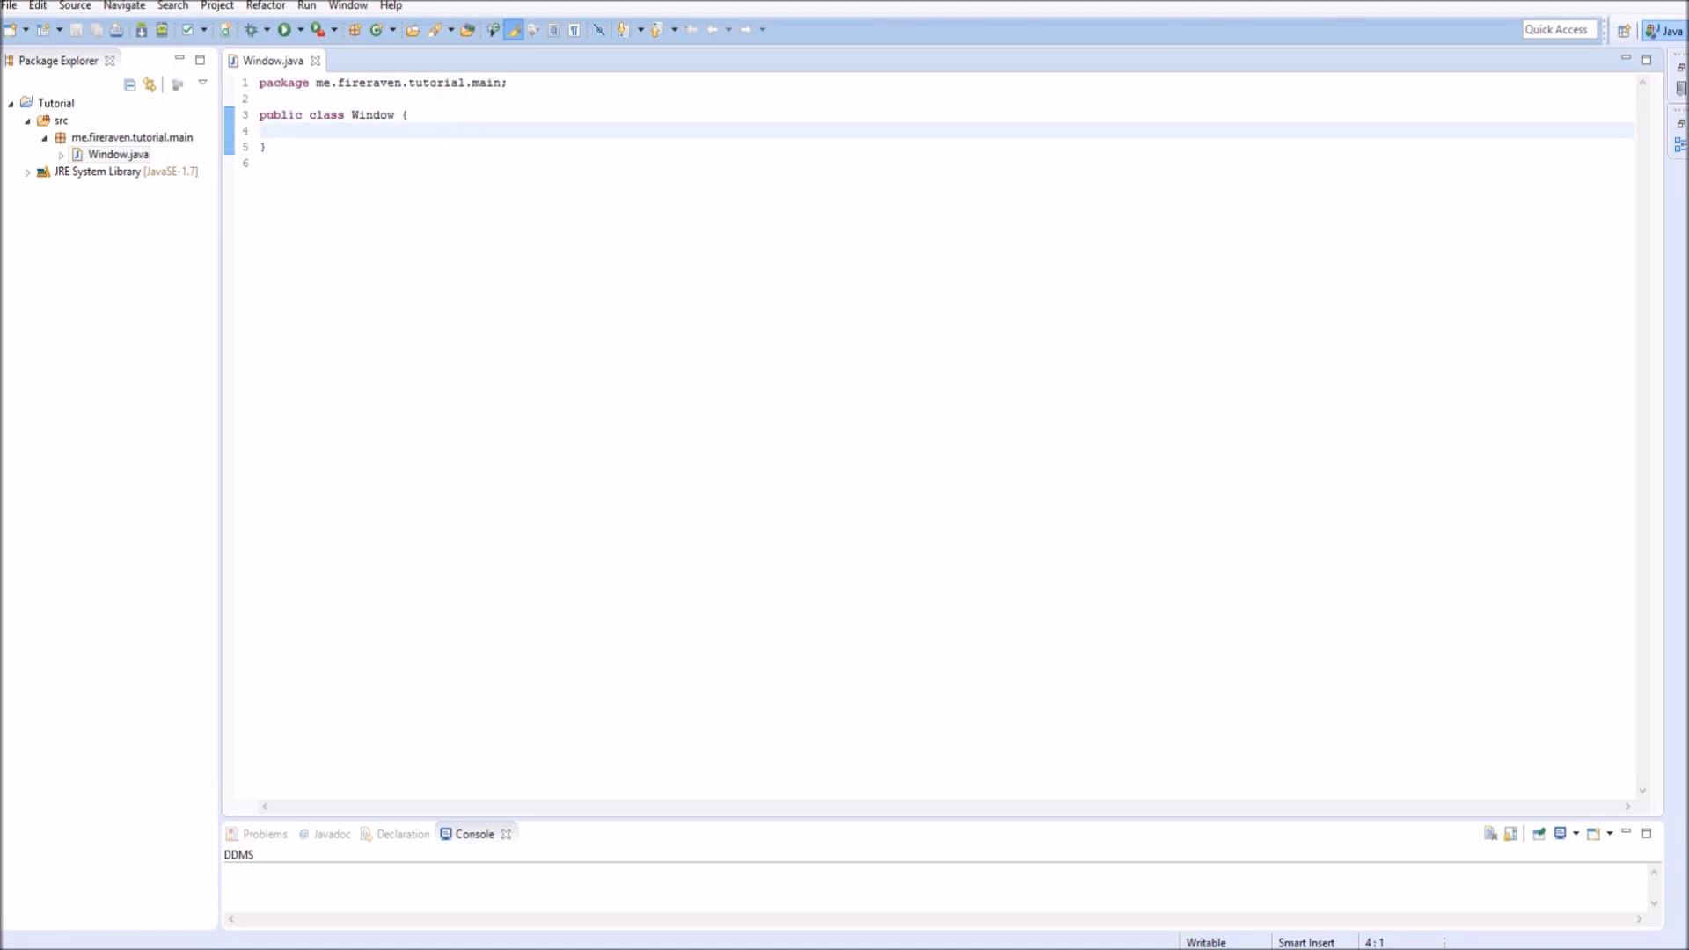
key(enter)
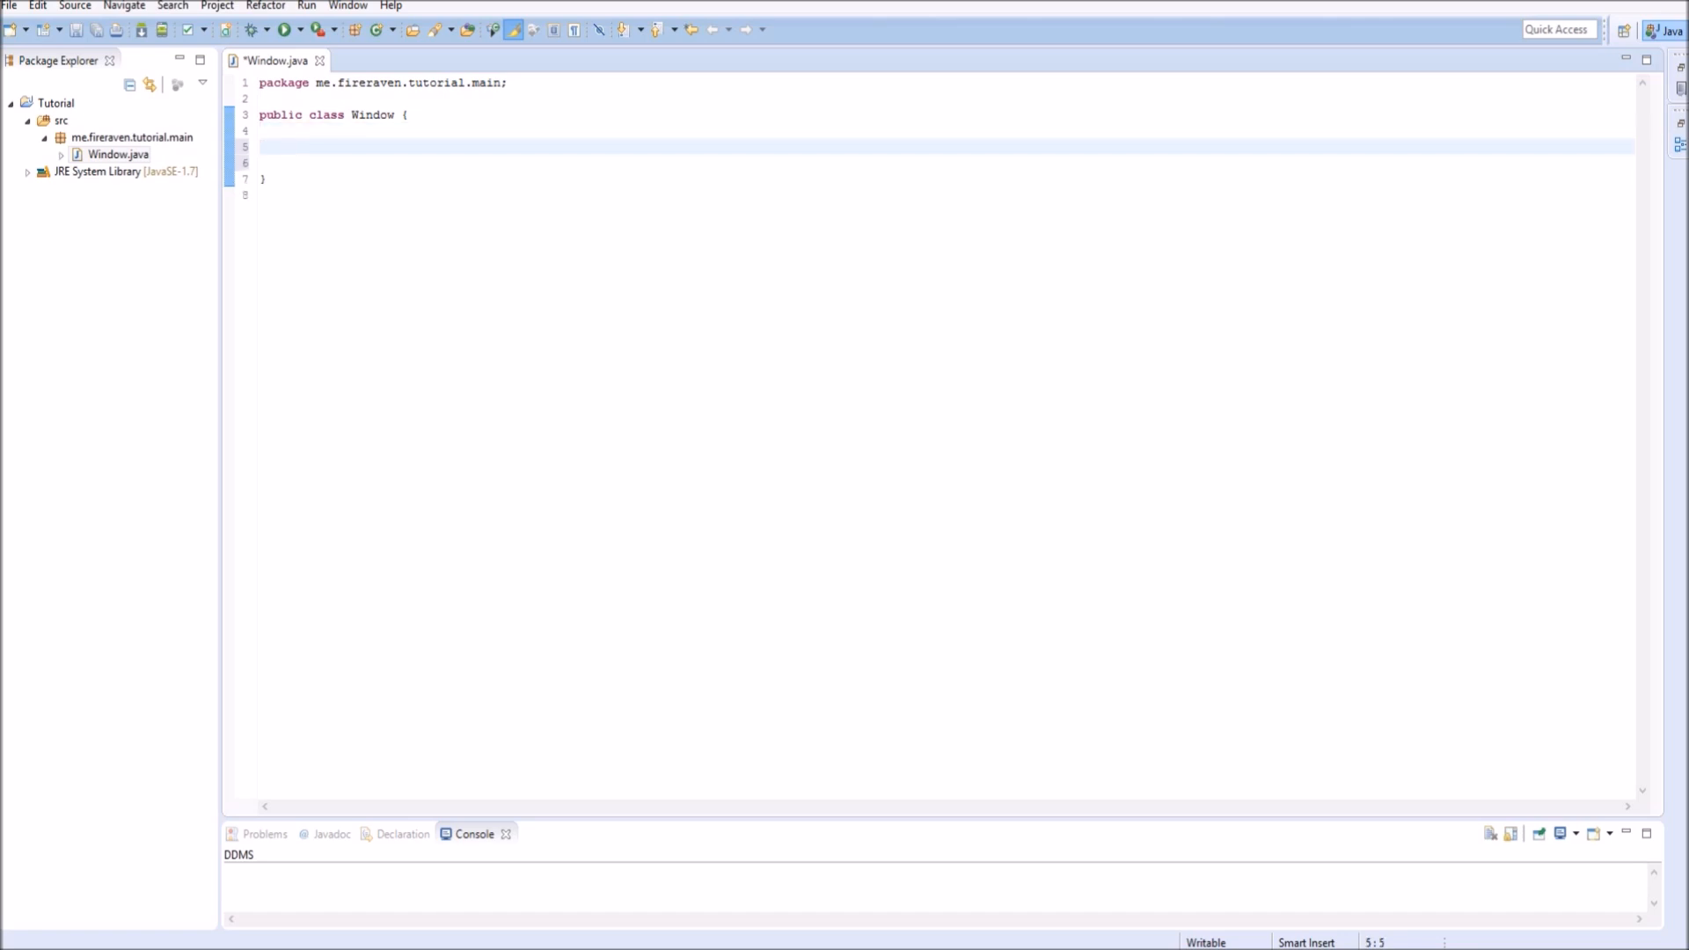
text(pub)
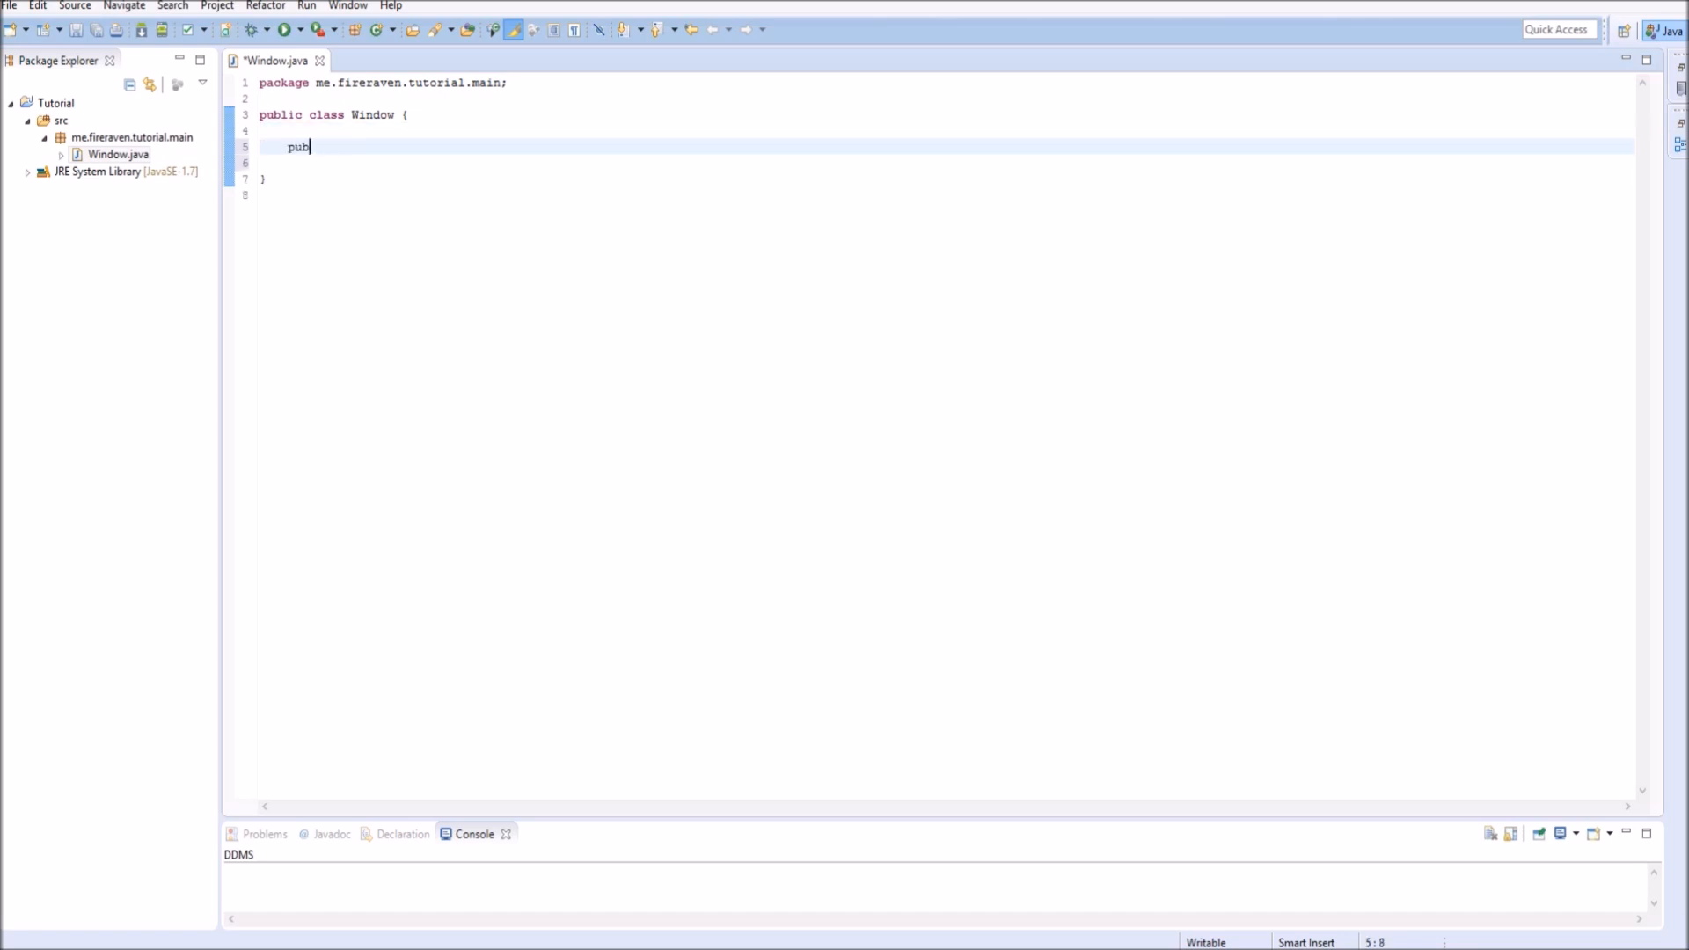
key(BackSpace)
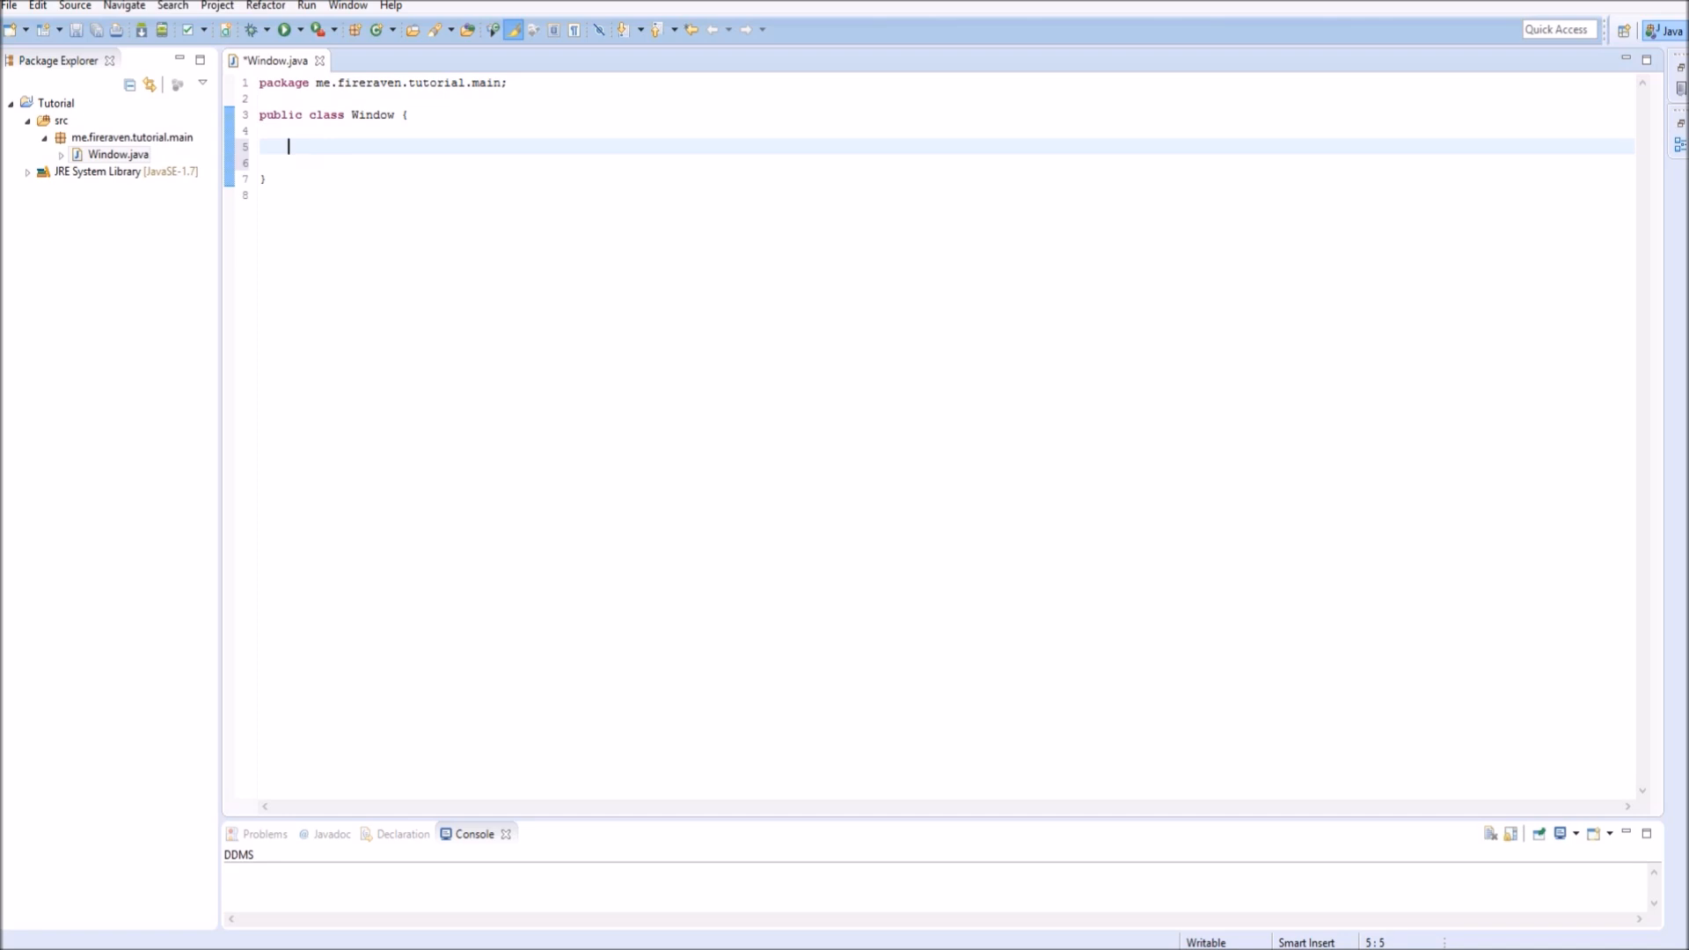
text(JFra)
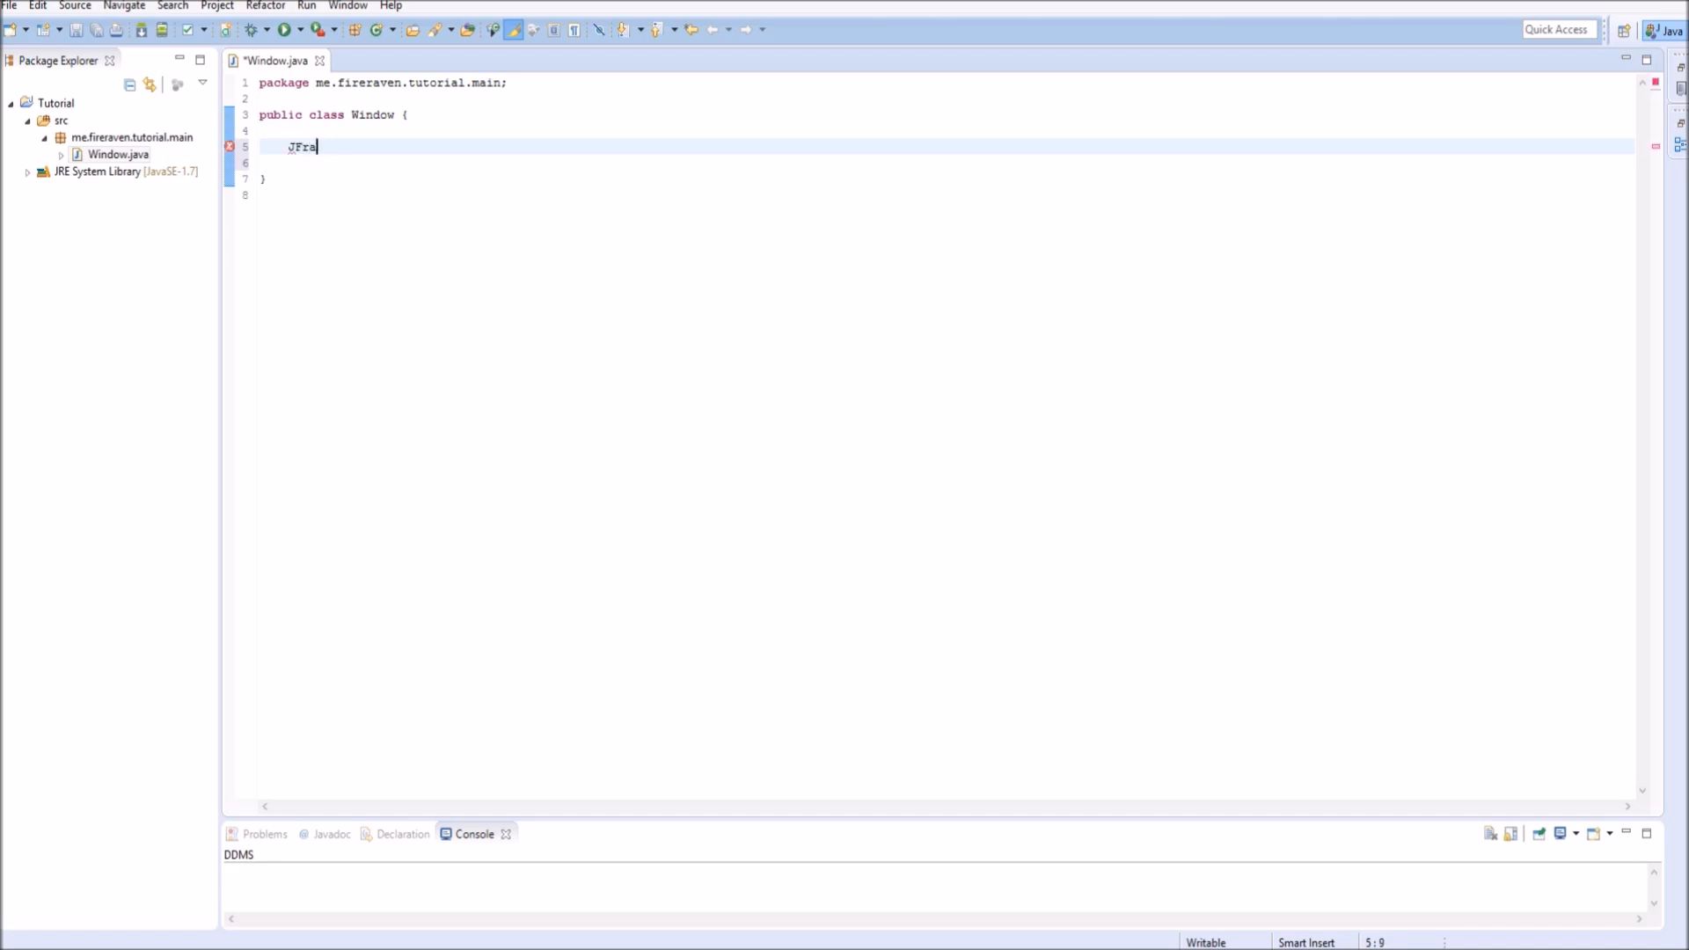
text(me frame)
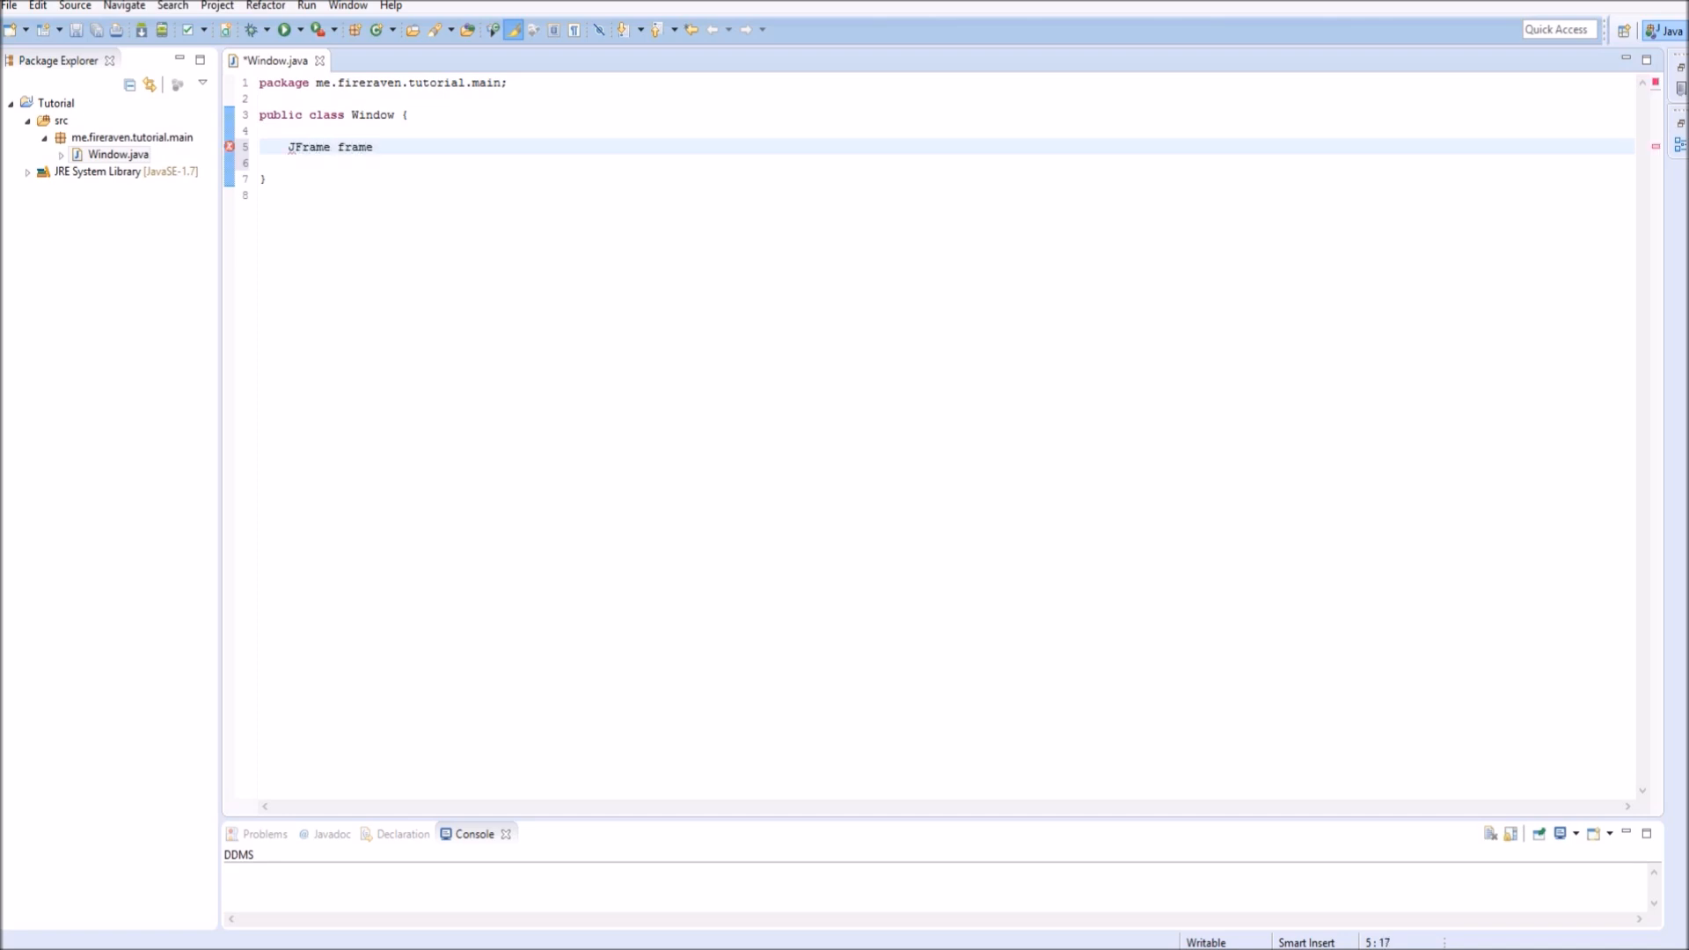
text(;)
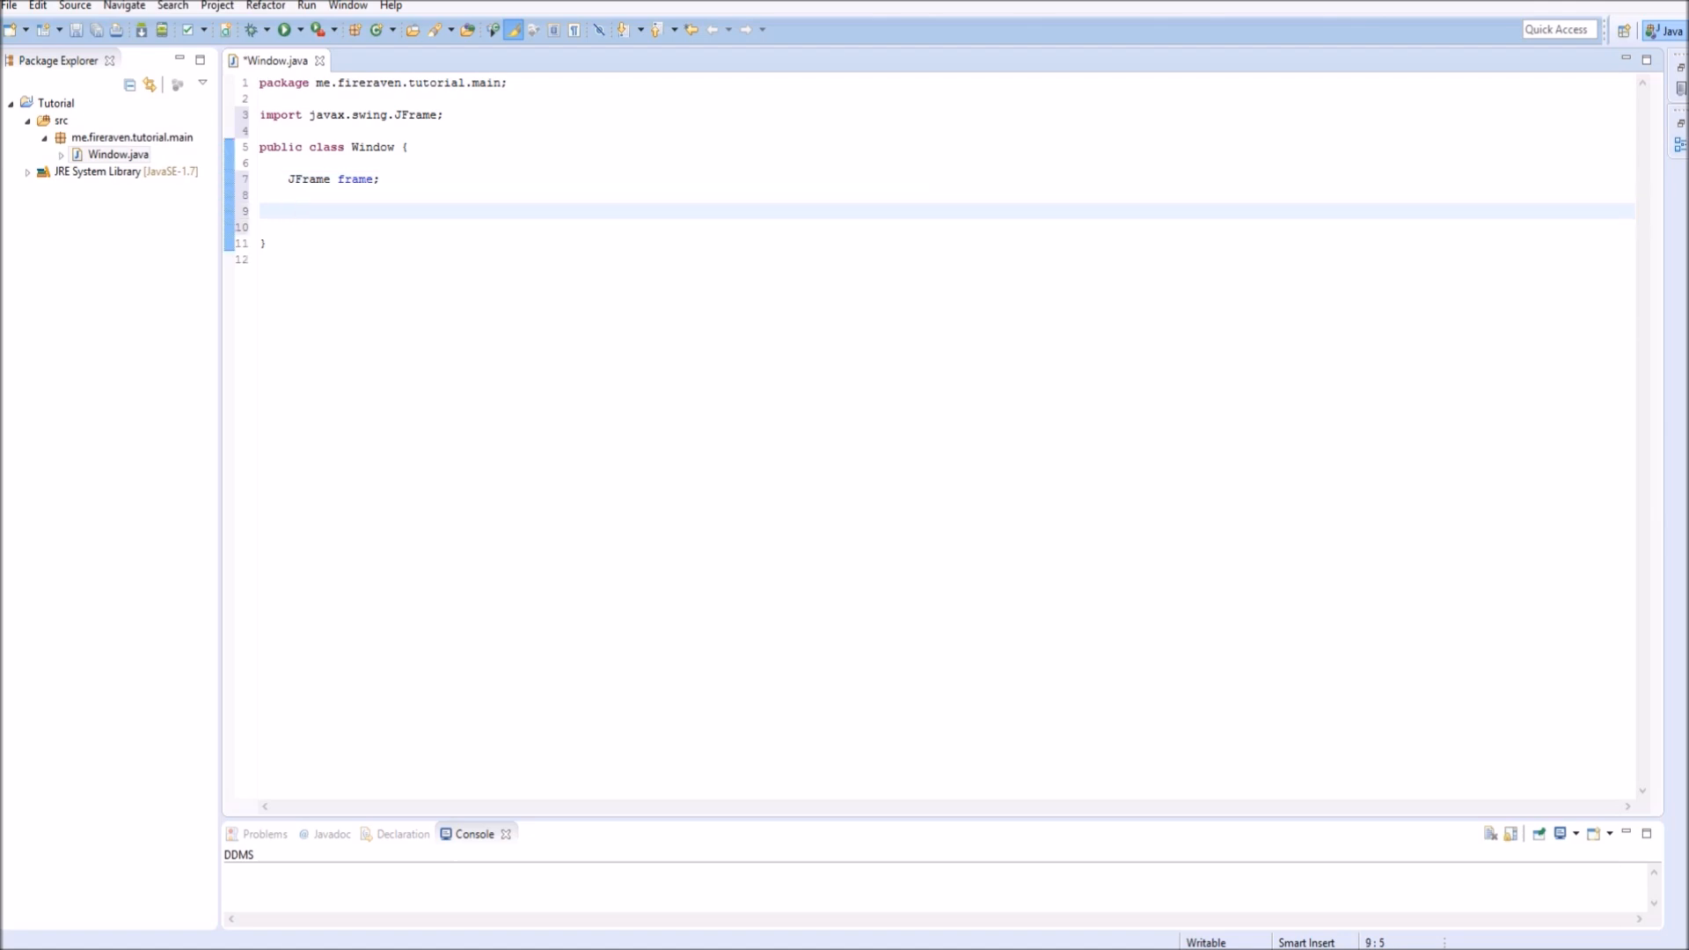
Insert an empty Window() constructor stub via content assist.
text(W)
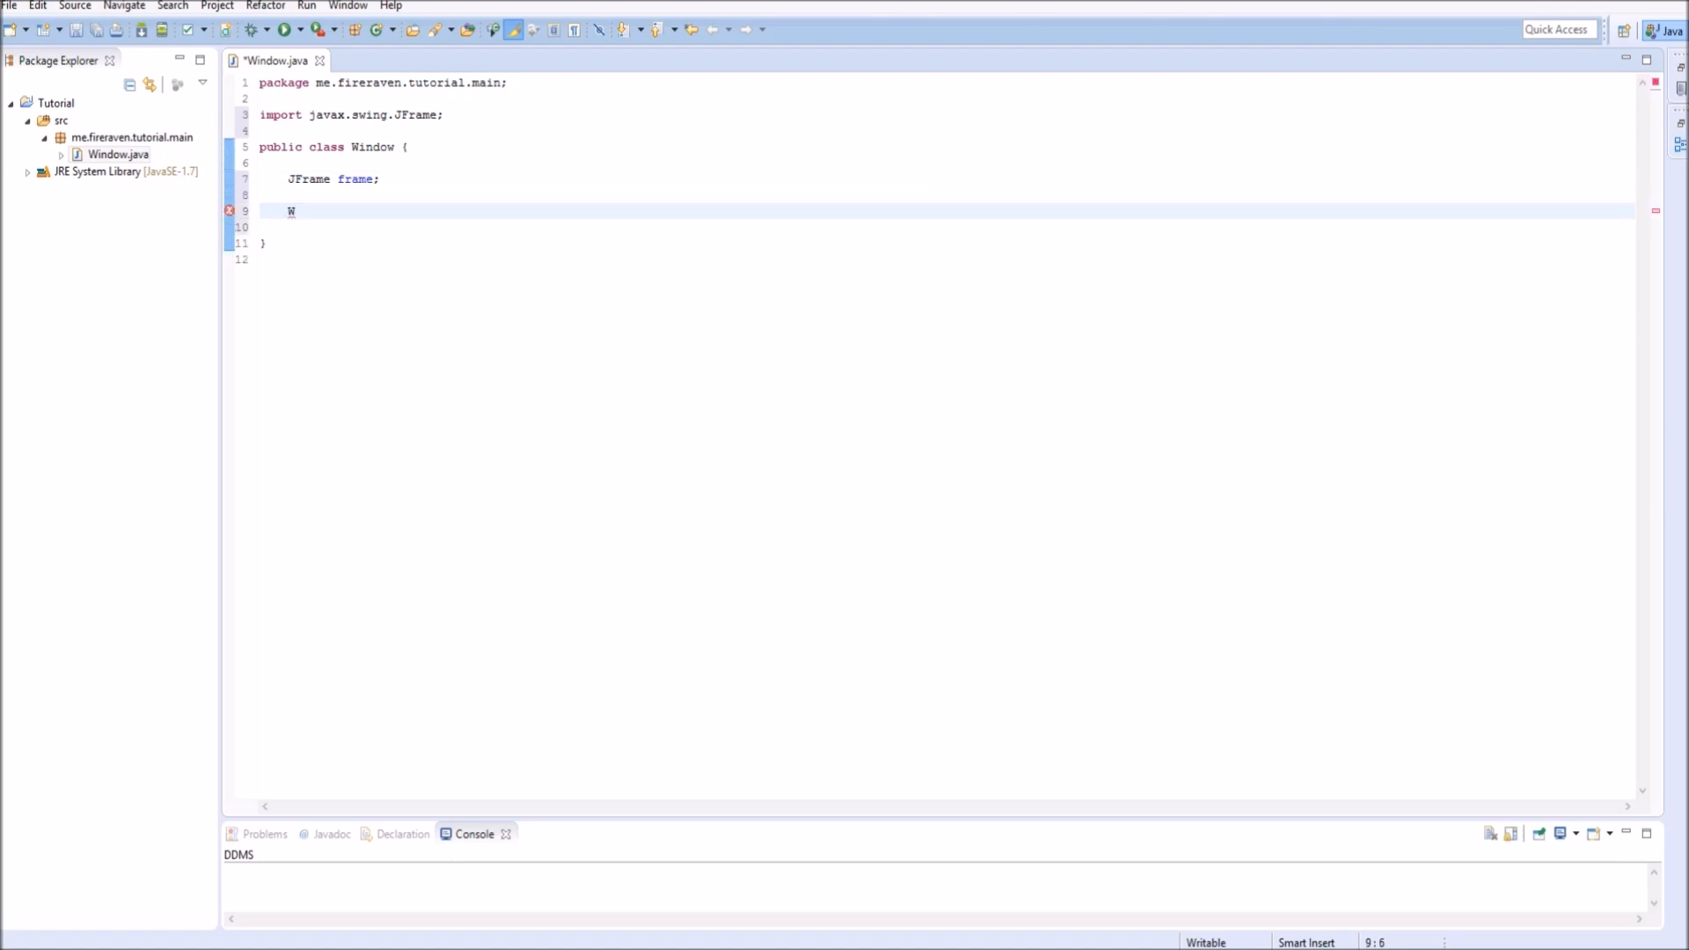
text(indow)
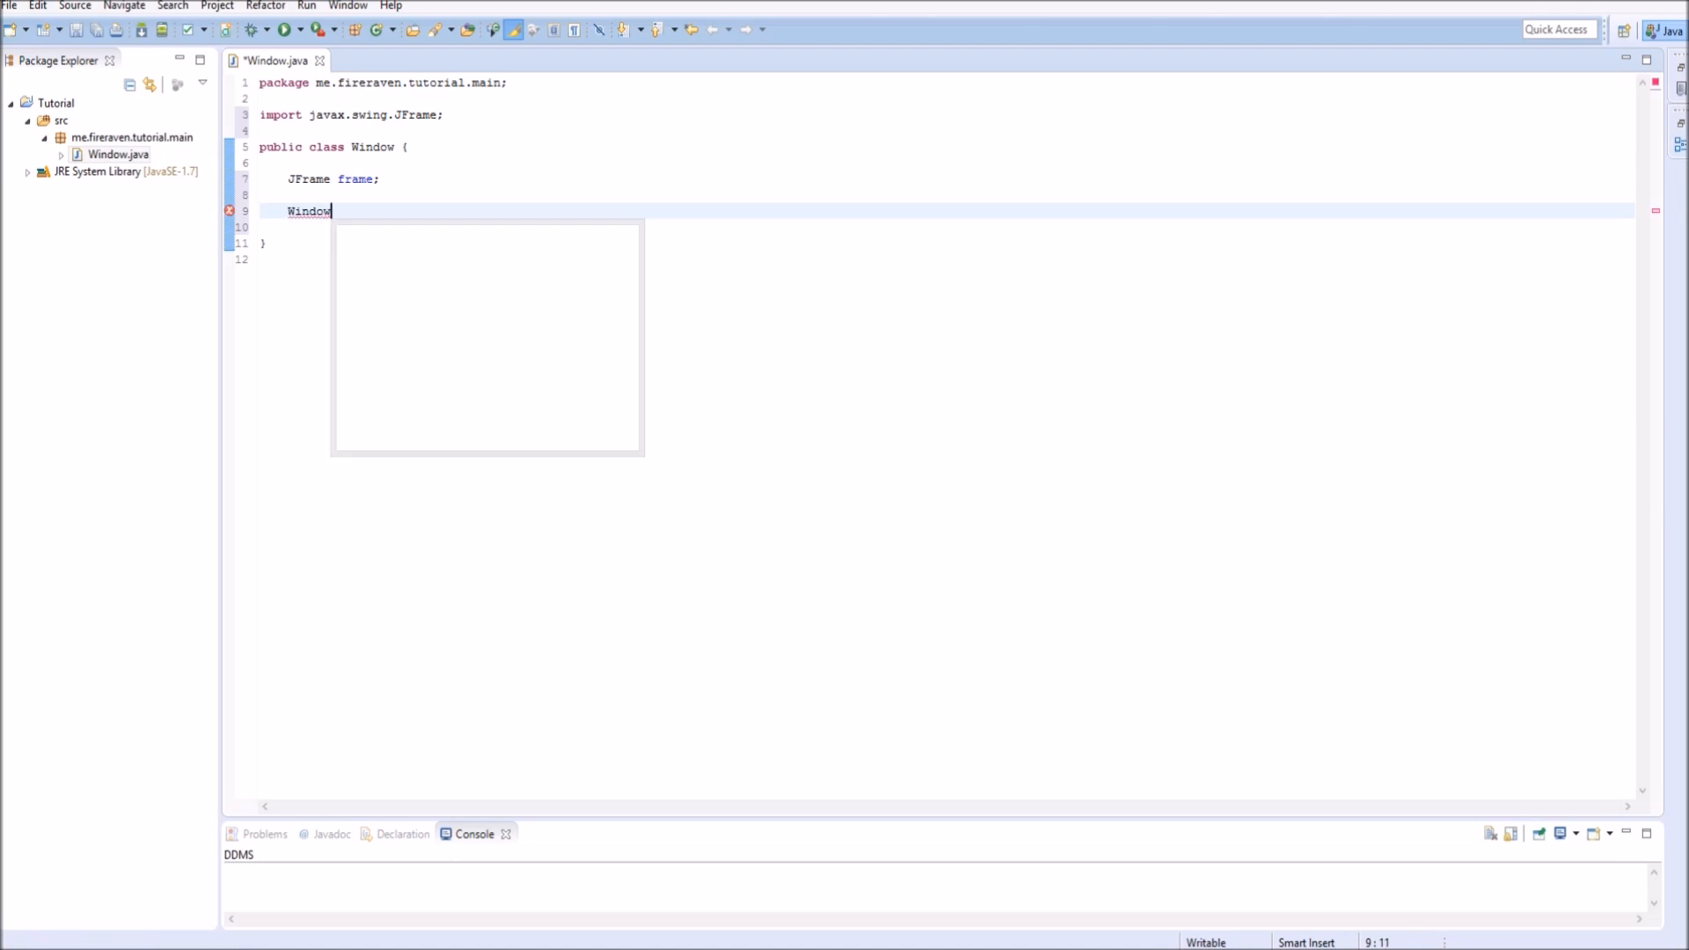
key(ctrl+space)
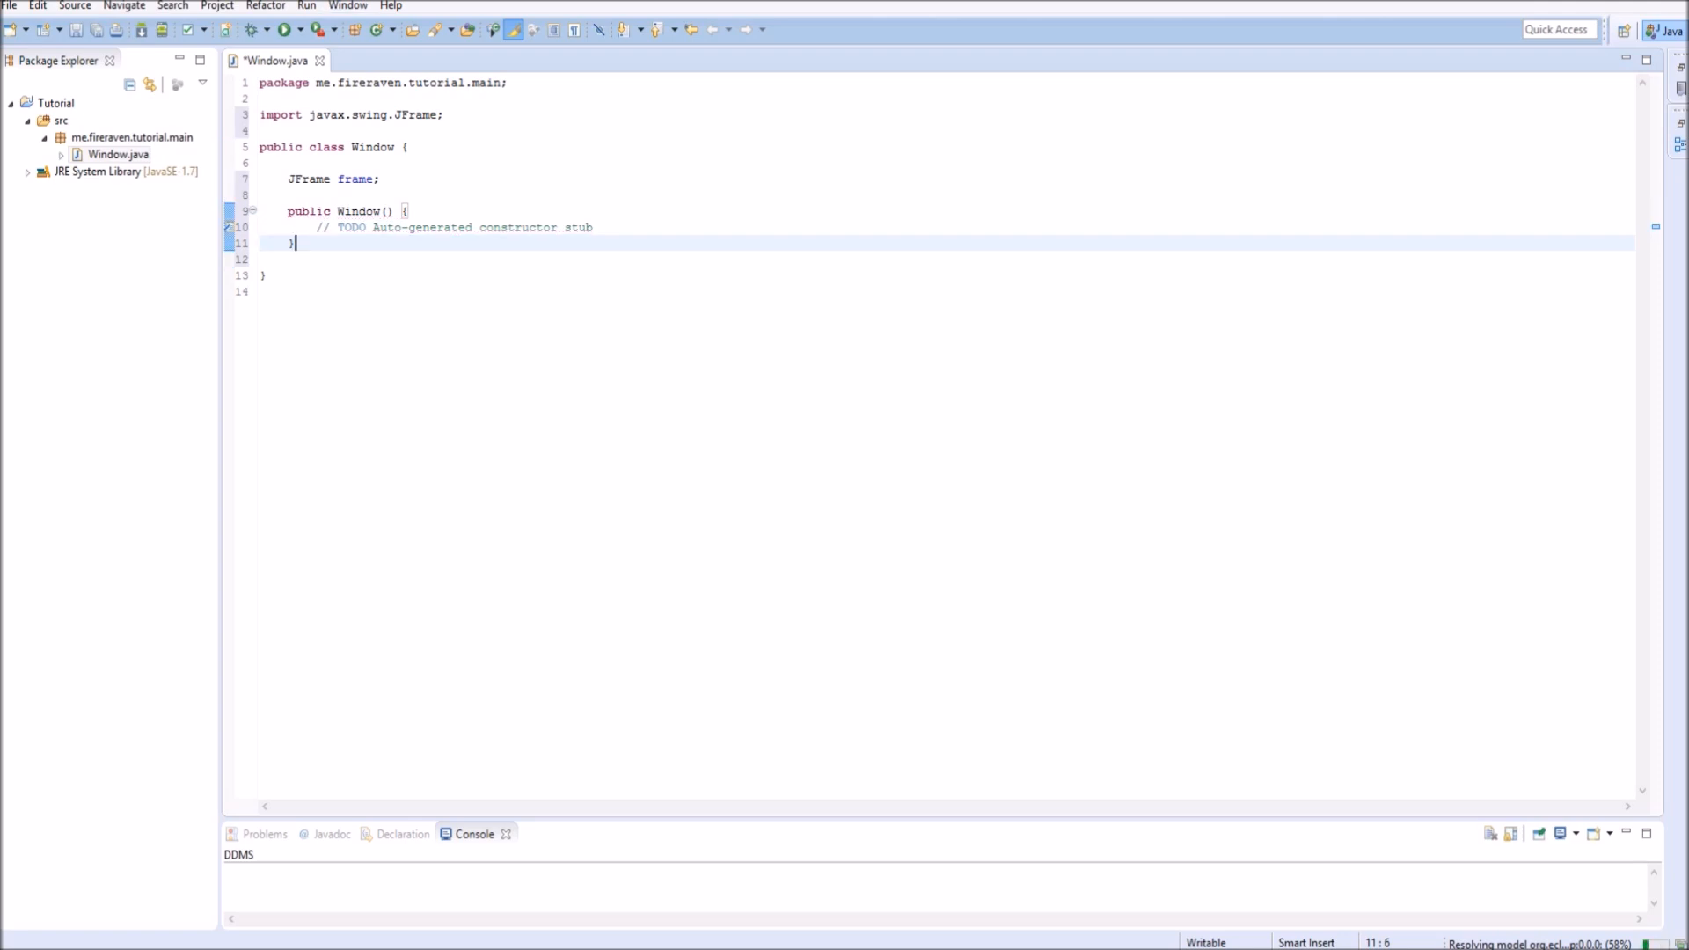
Declare public int width, height; and public String title; above the constructor.
click(406, 209)
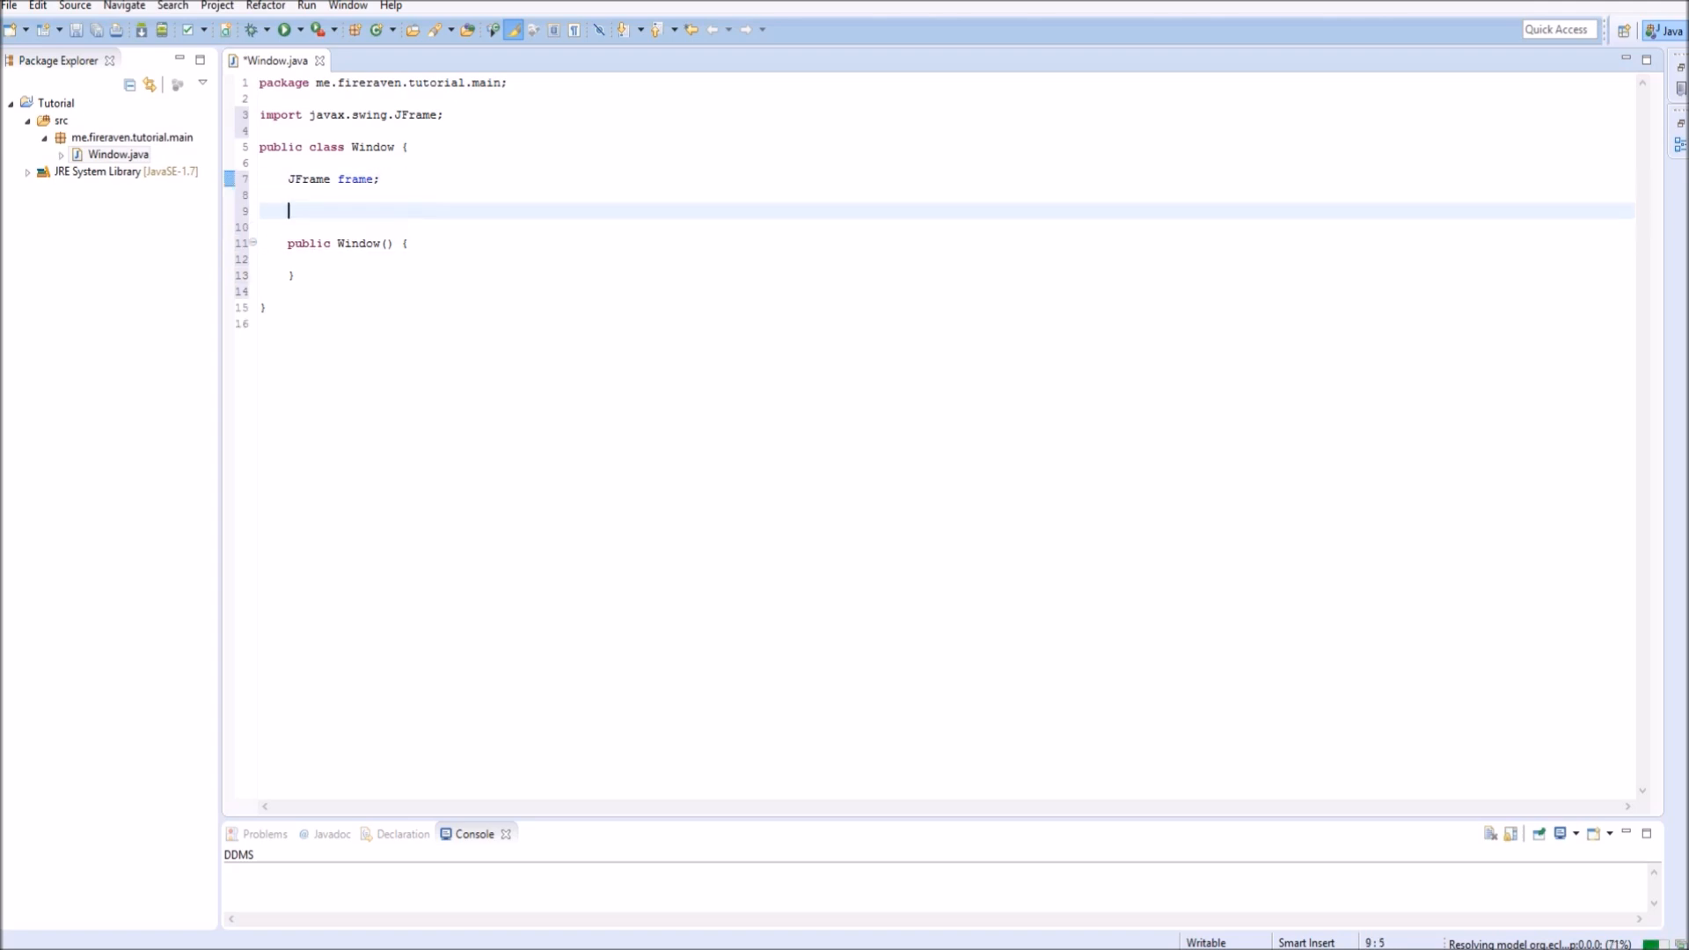
text(public)
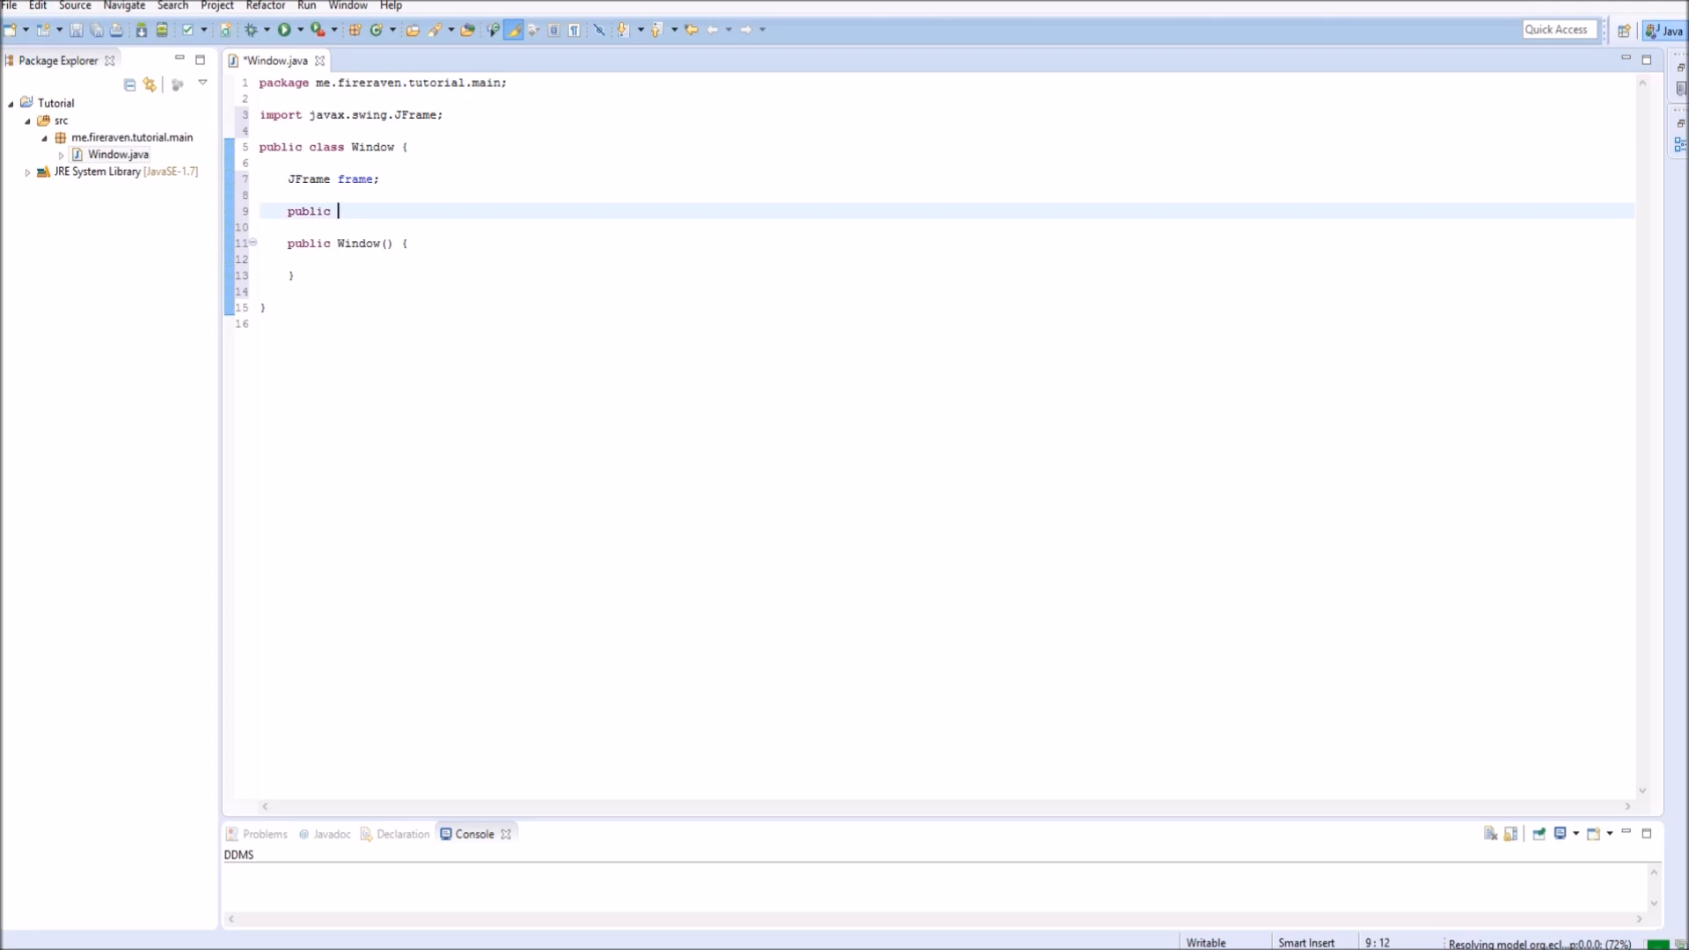
text(int)
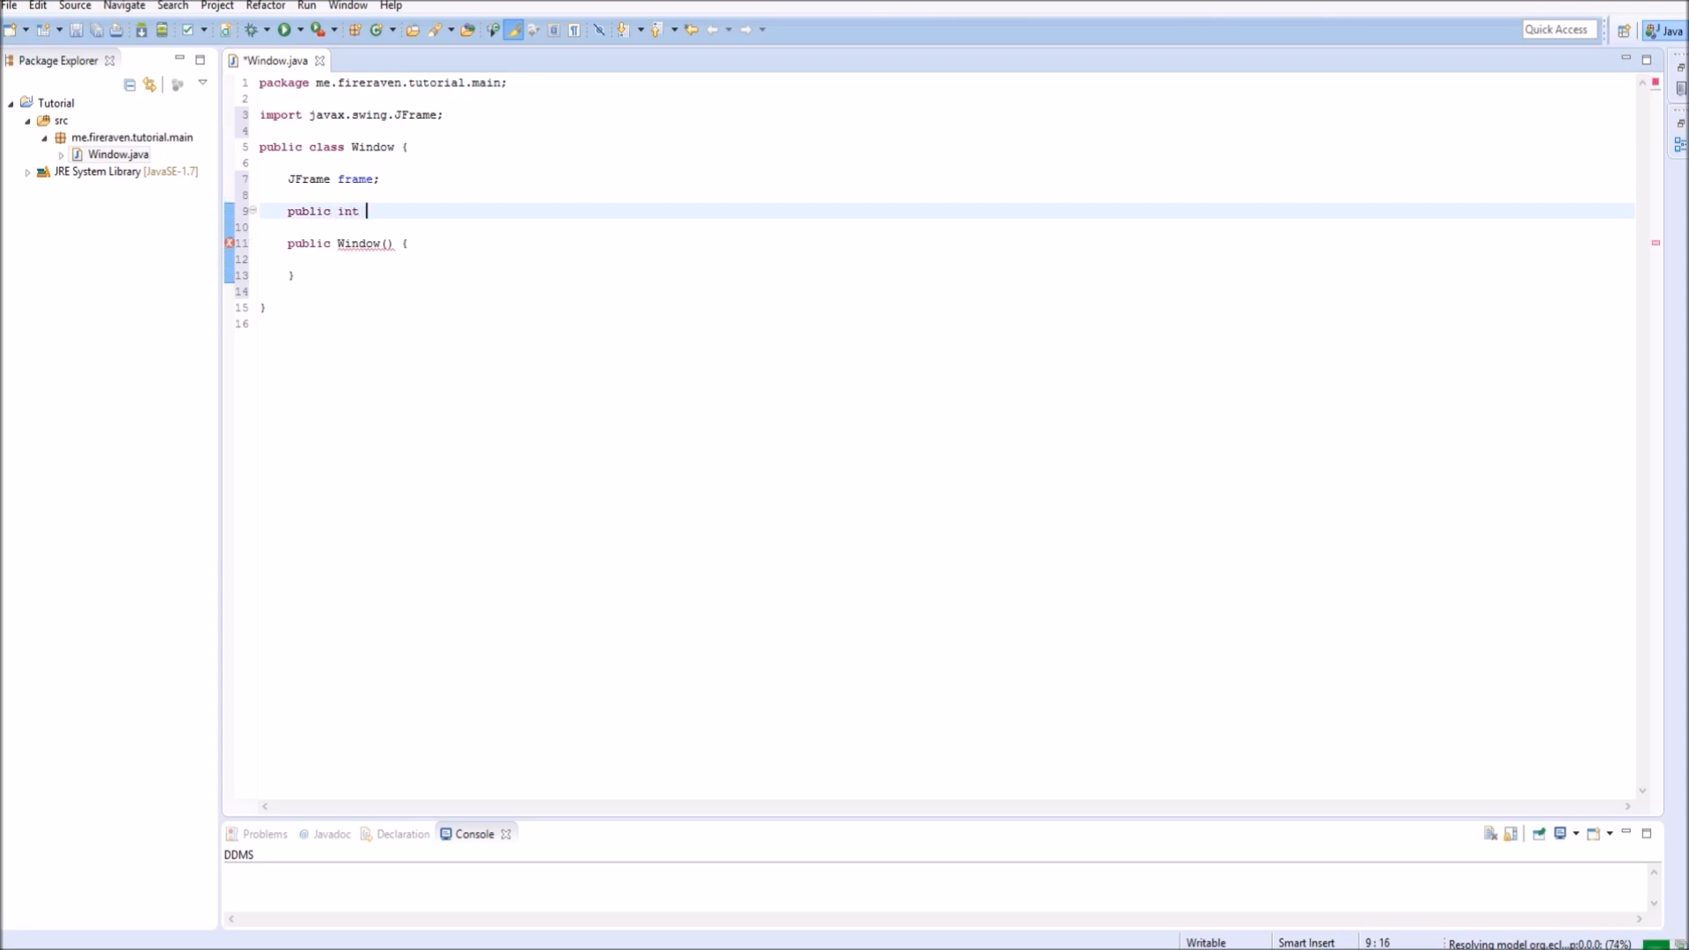
text(width, heig)
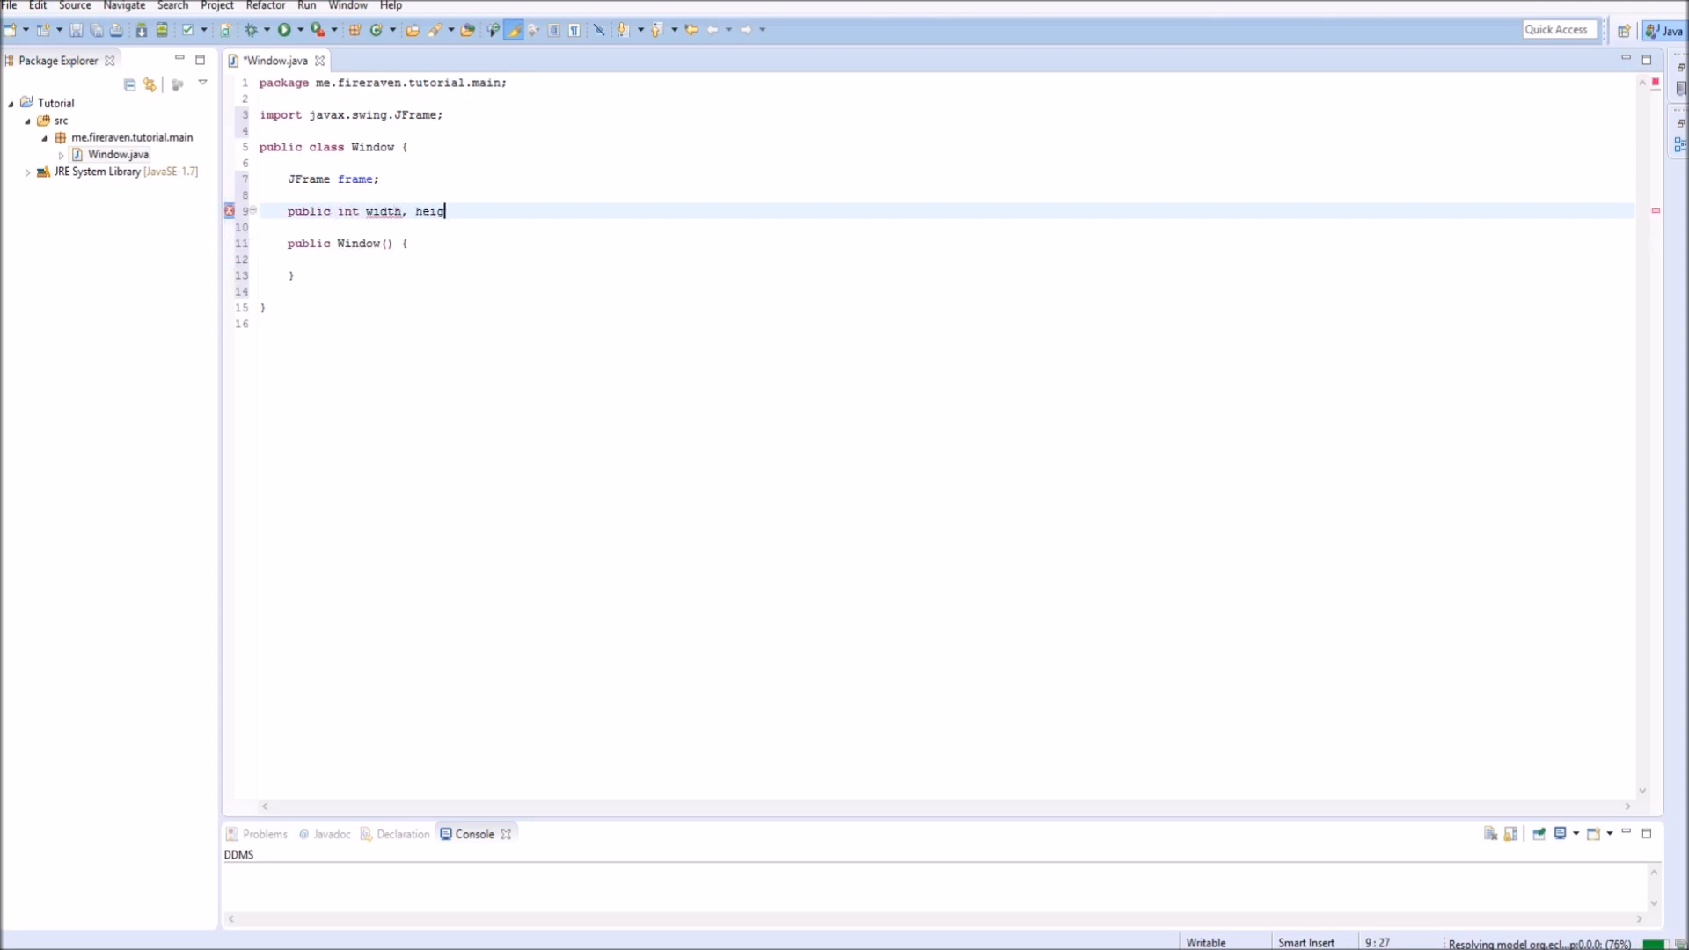
text(ht;)
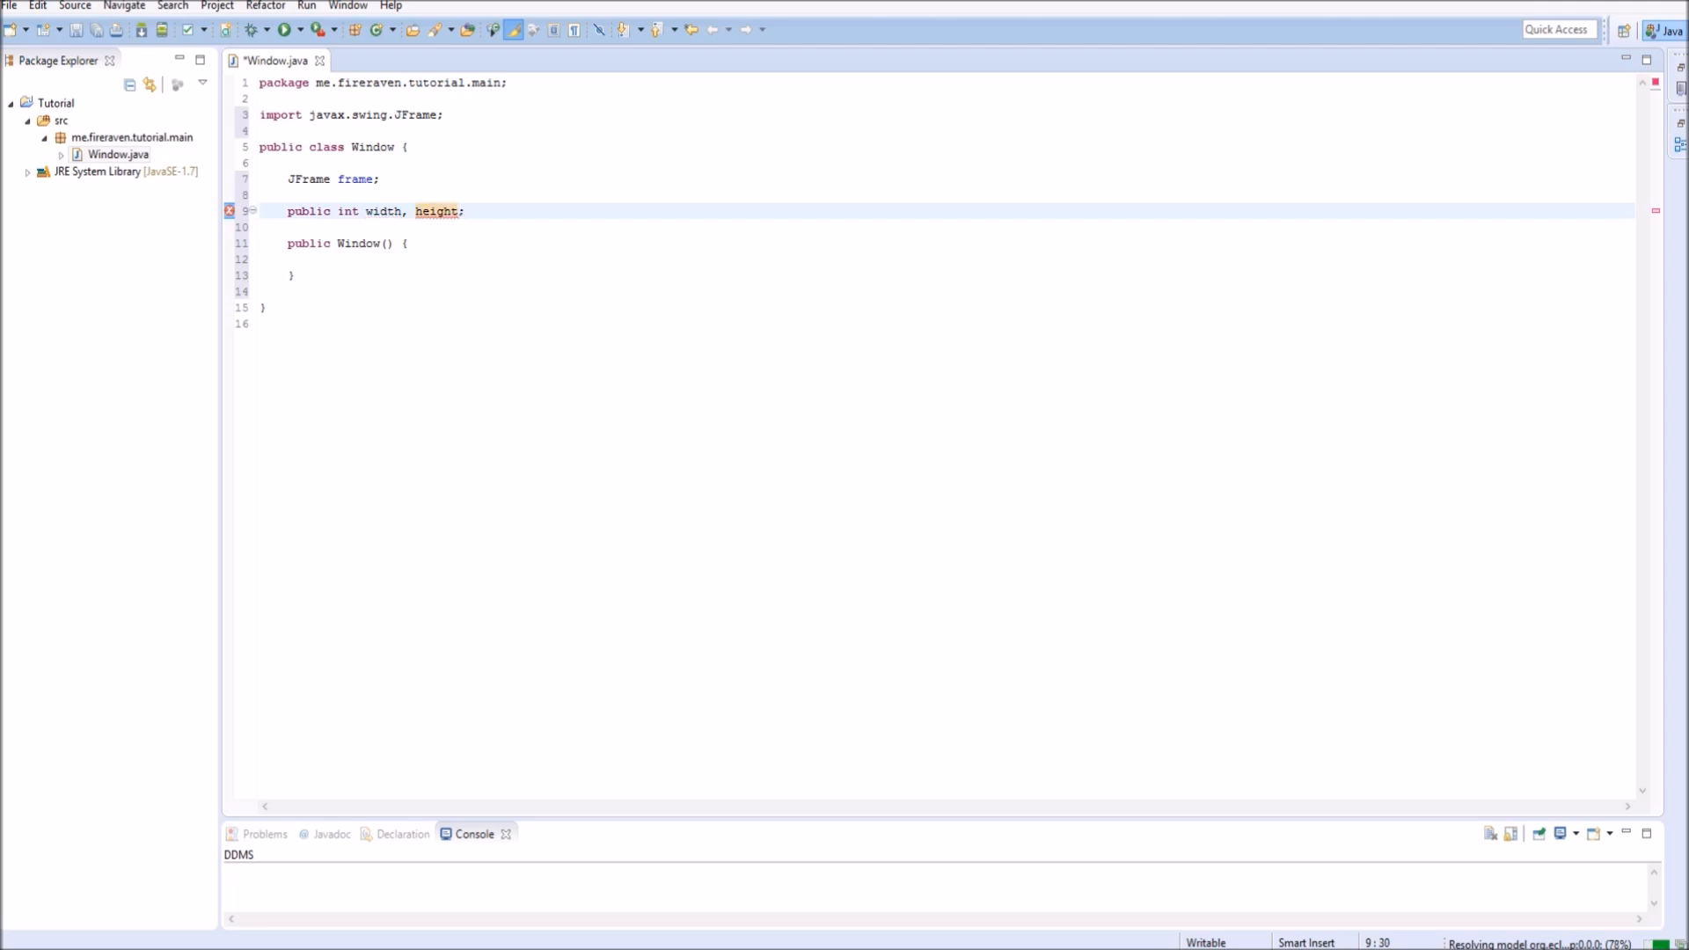
text(public St)
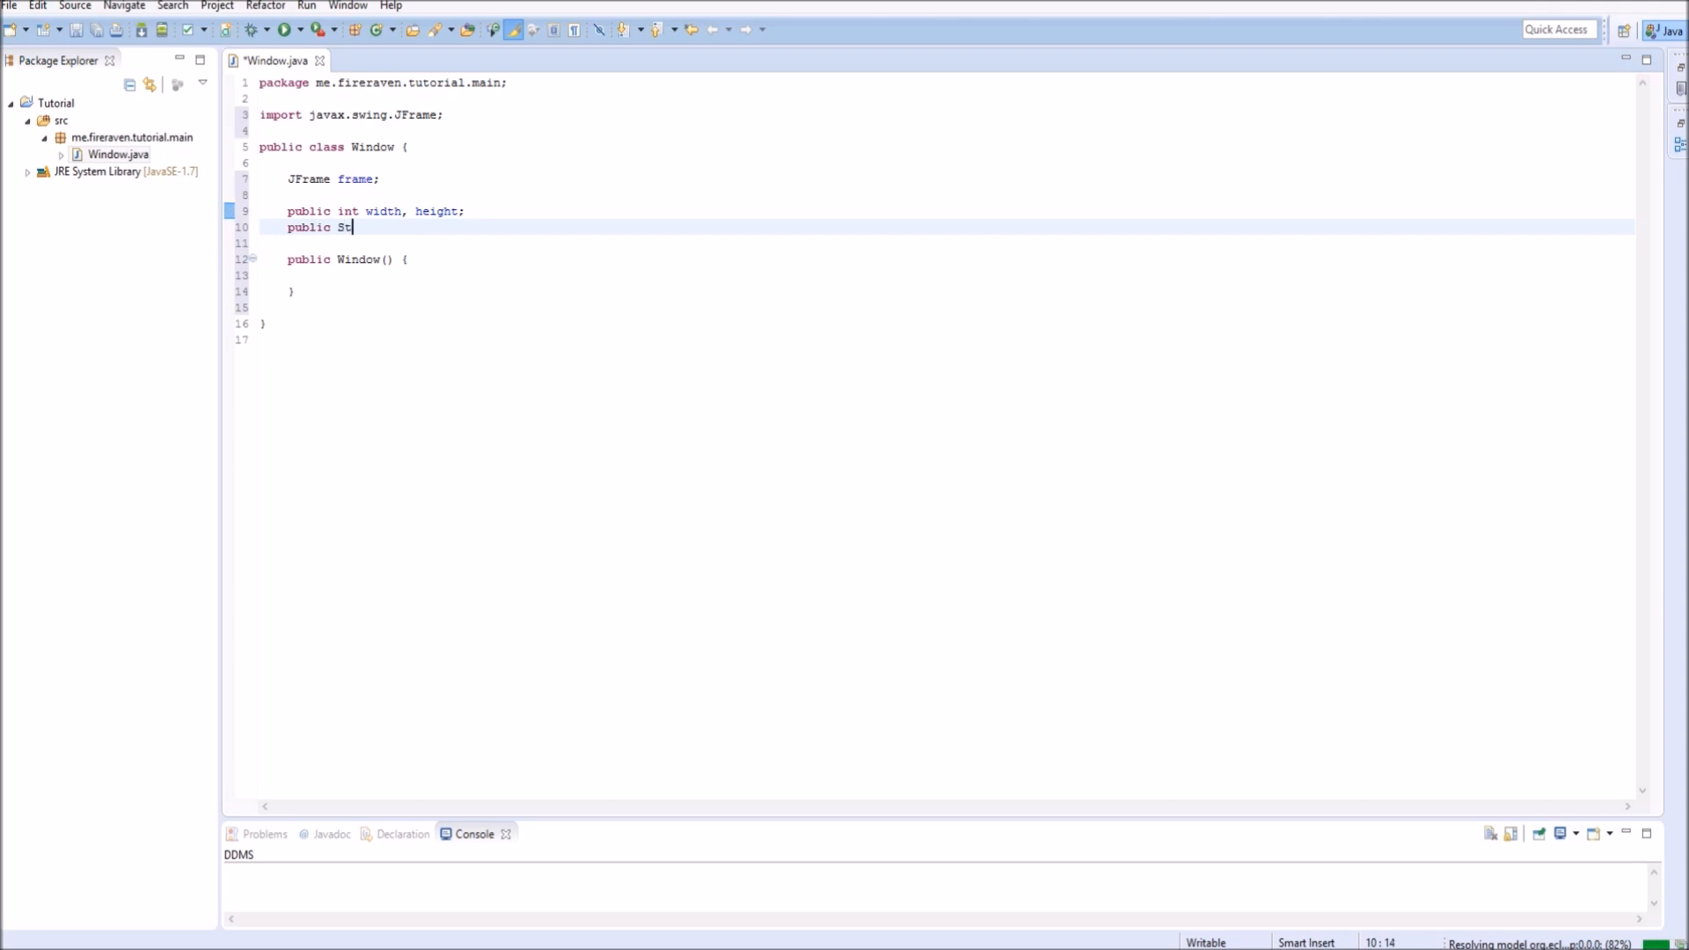
text(ring)
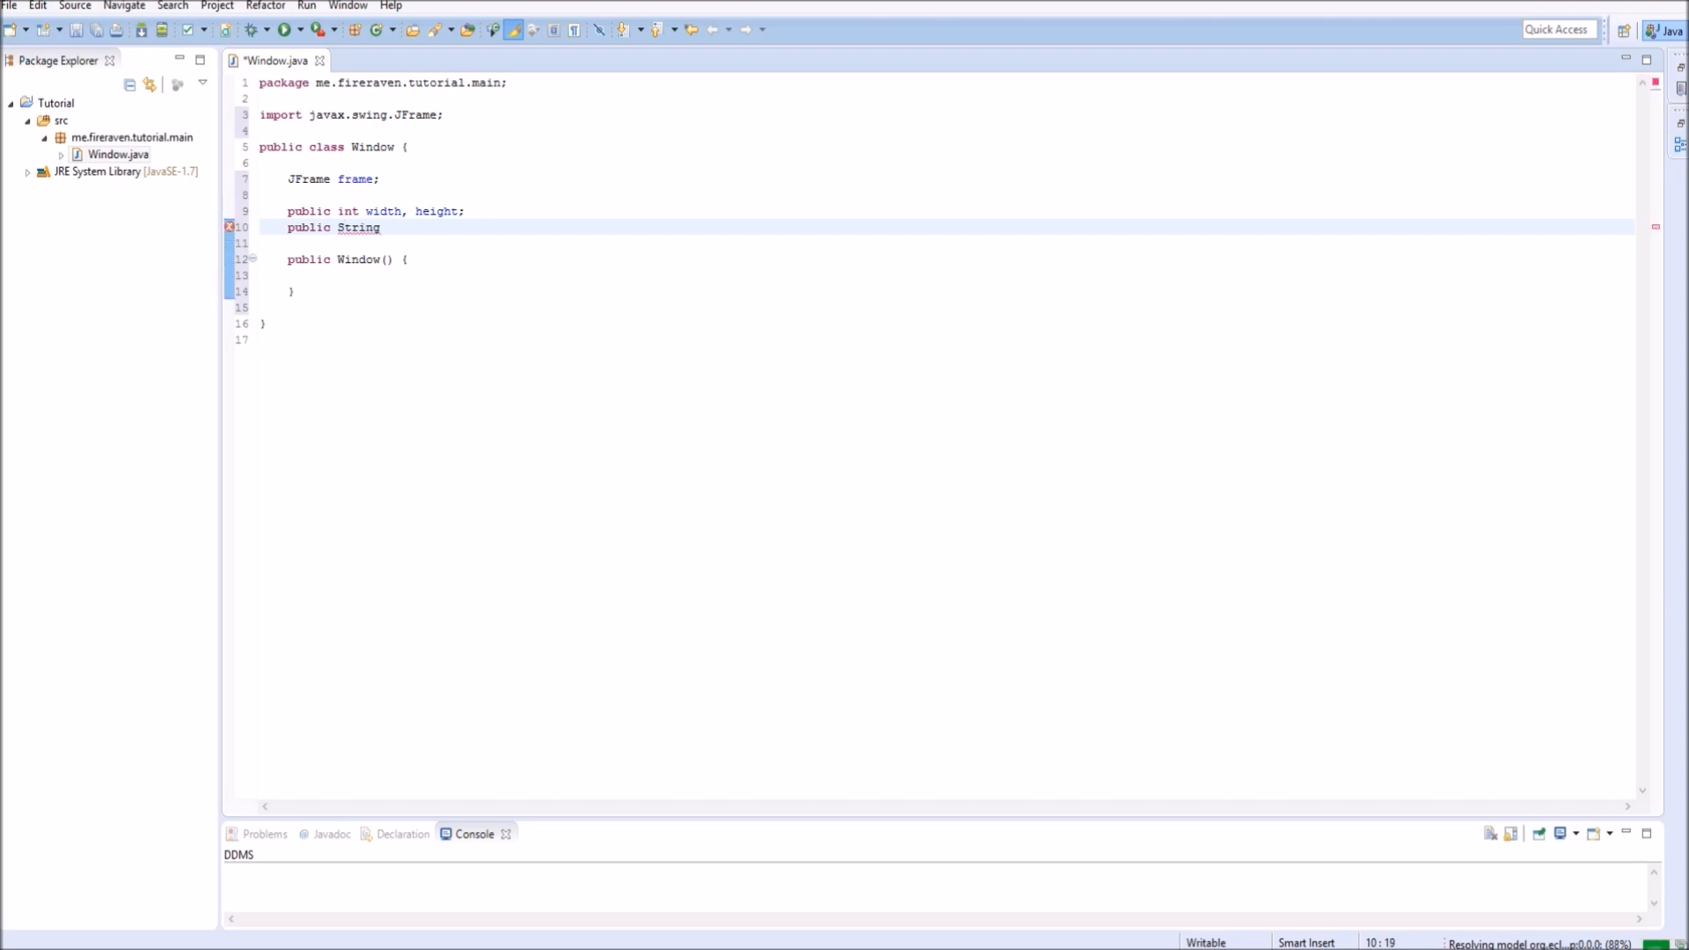
text(title)
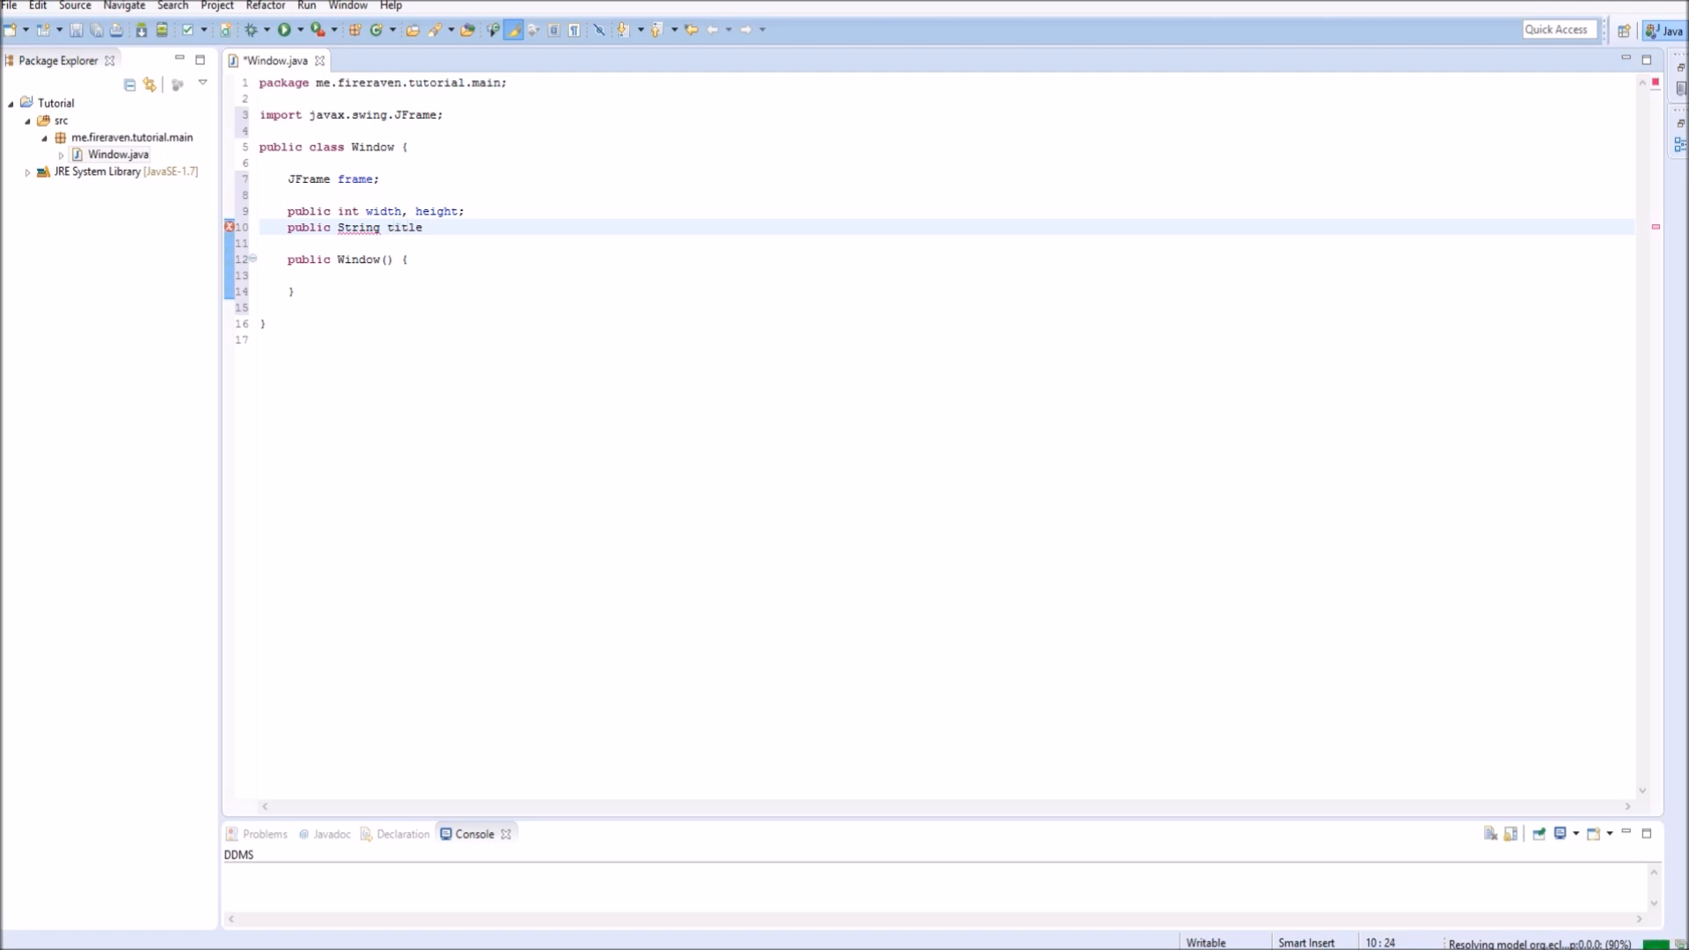
text(;)
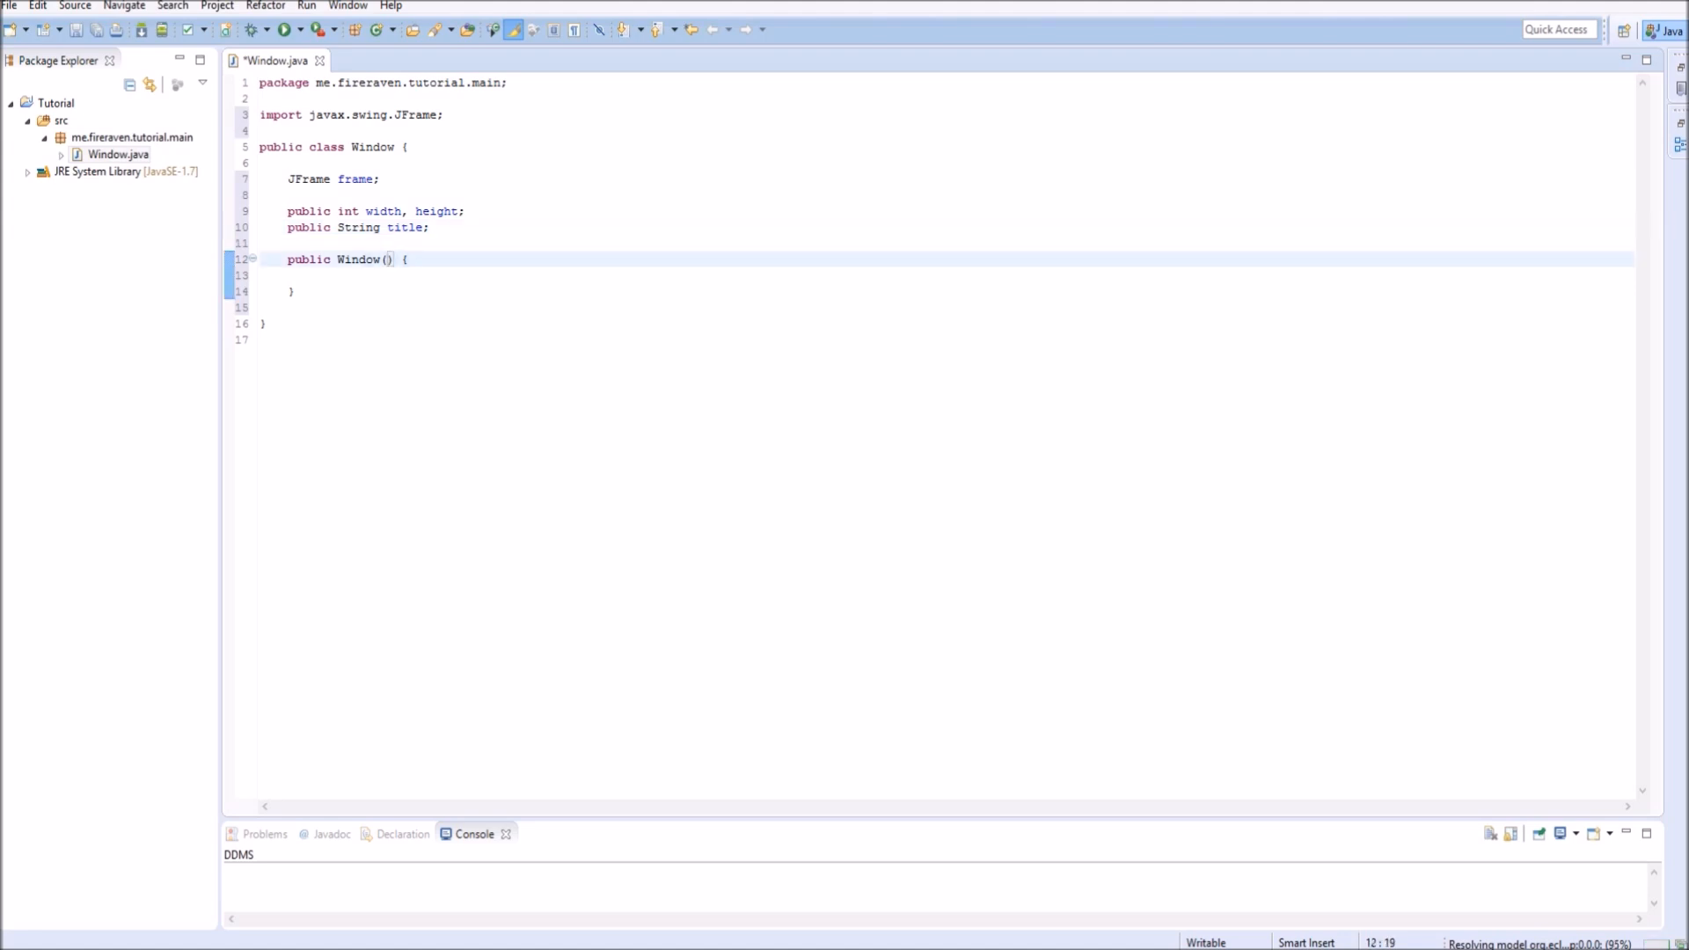
Give the constructor parameters int width, int height, String title.
text(int width, int)
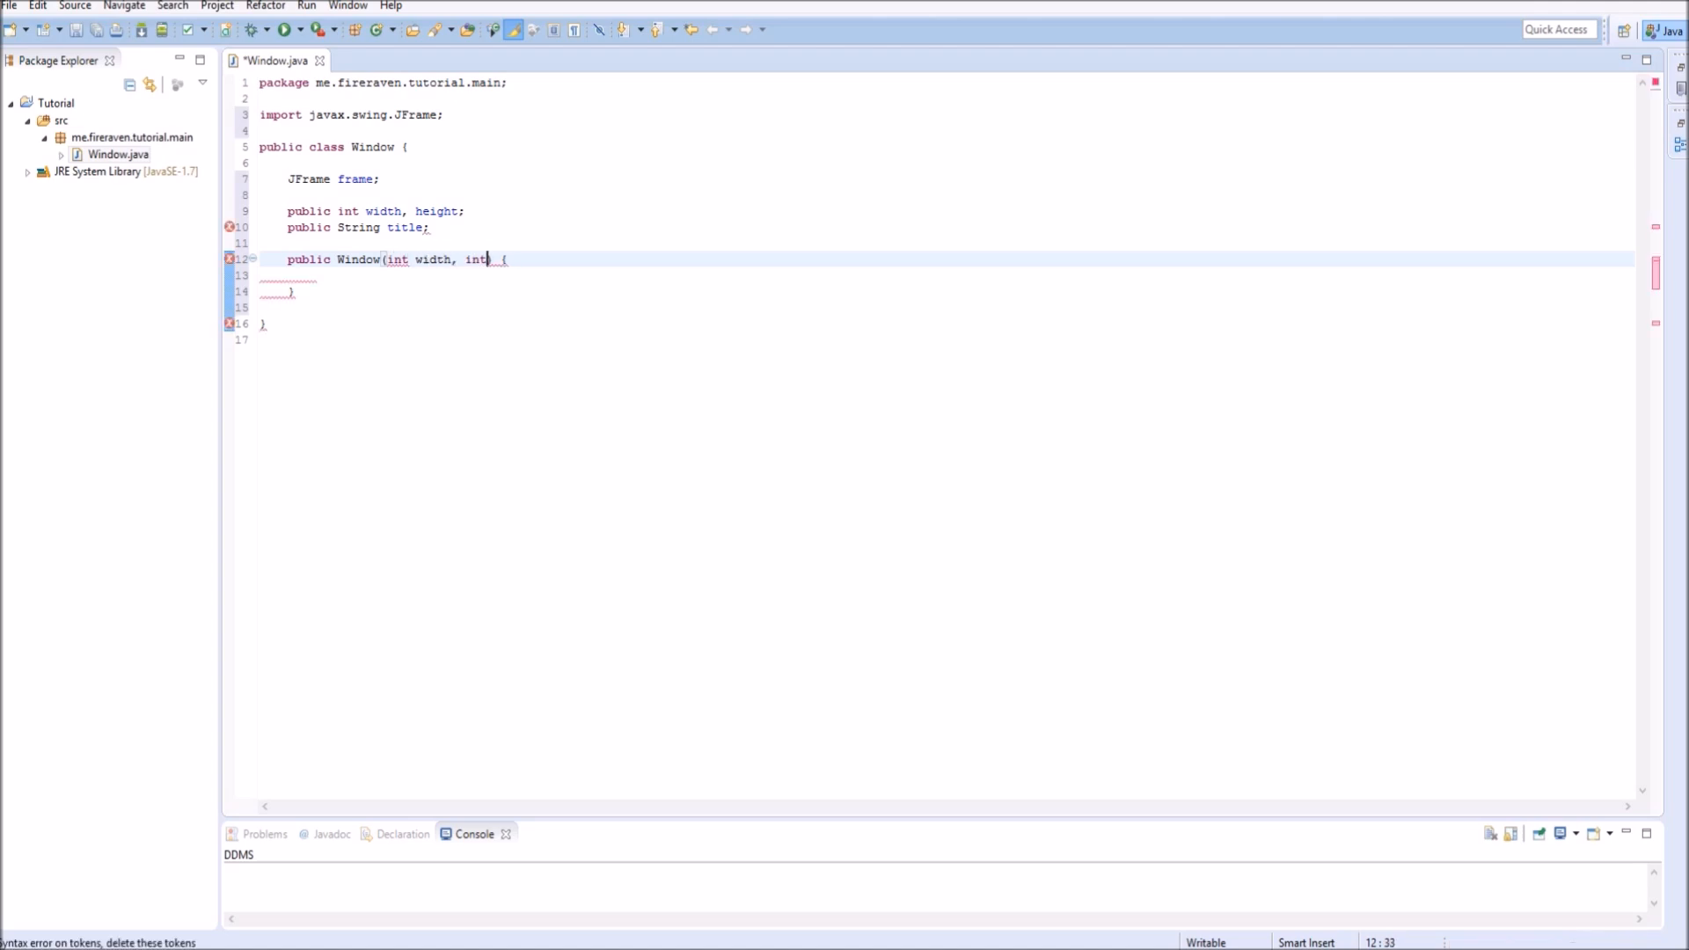
text(height,)
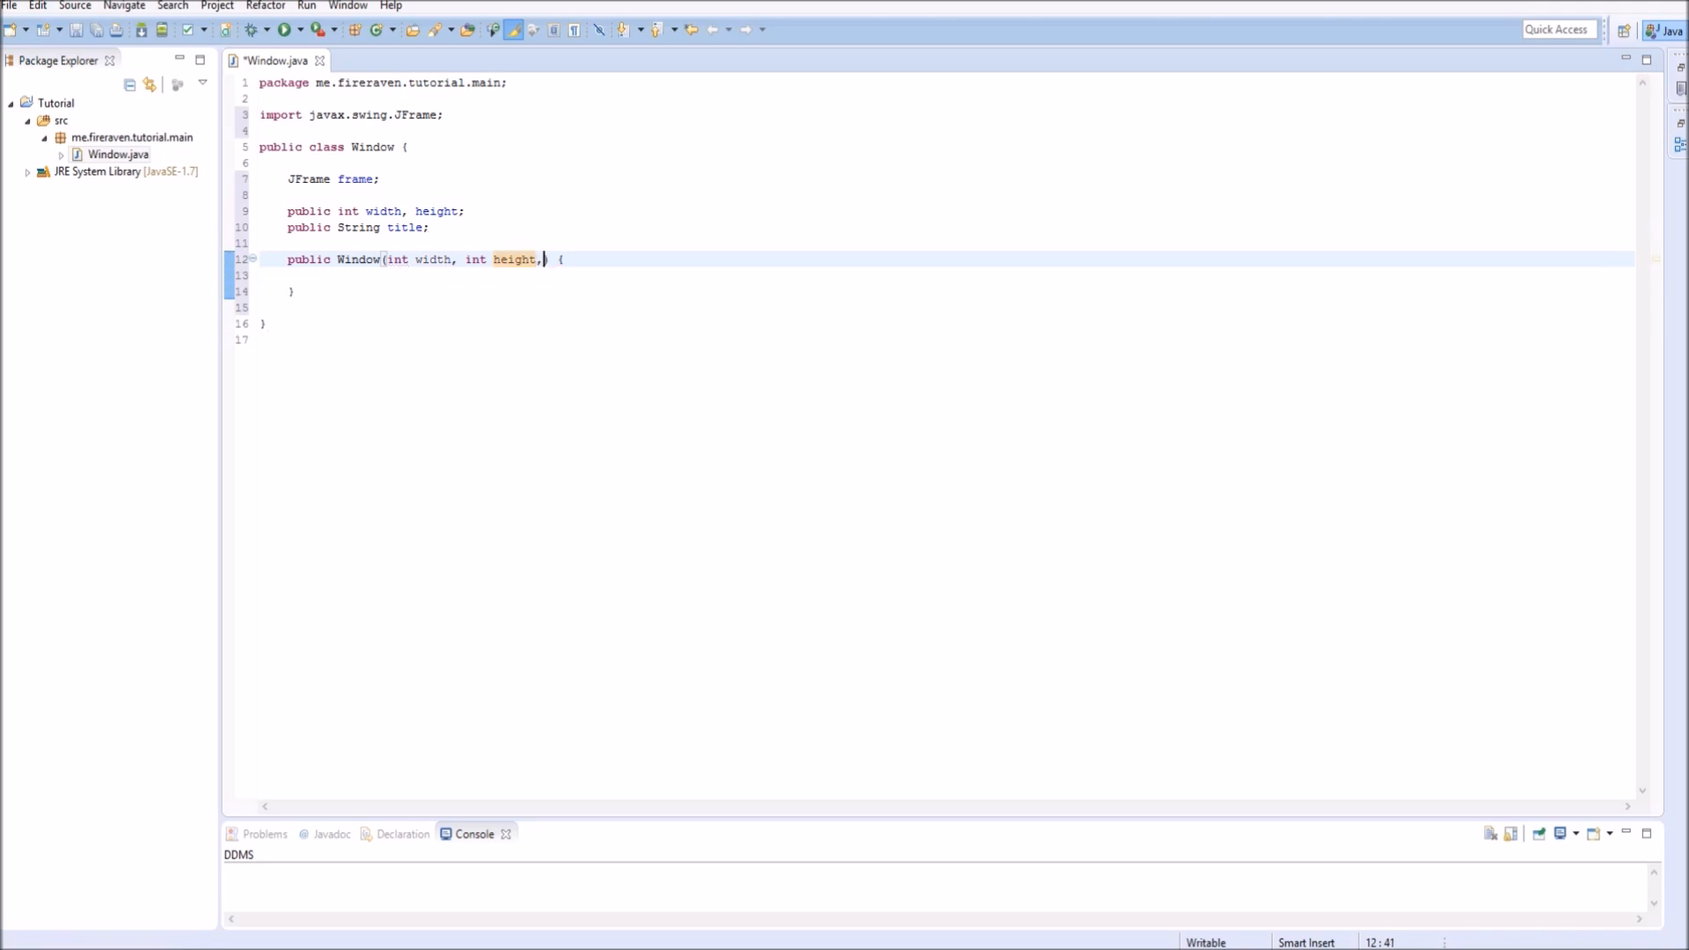
text(String)
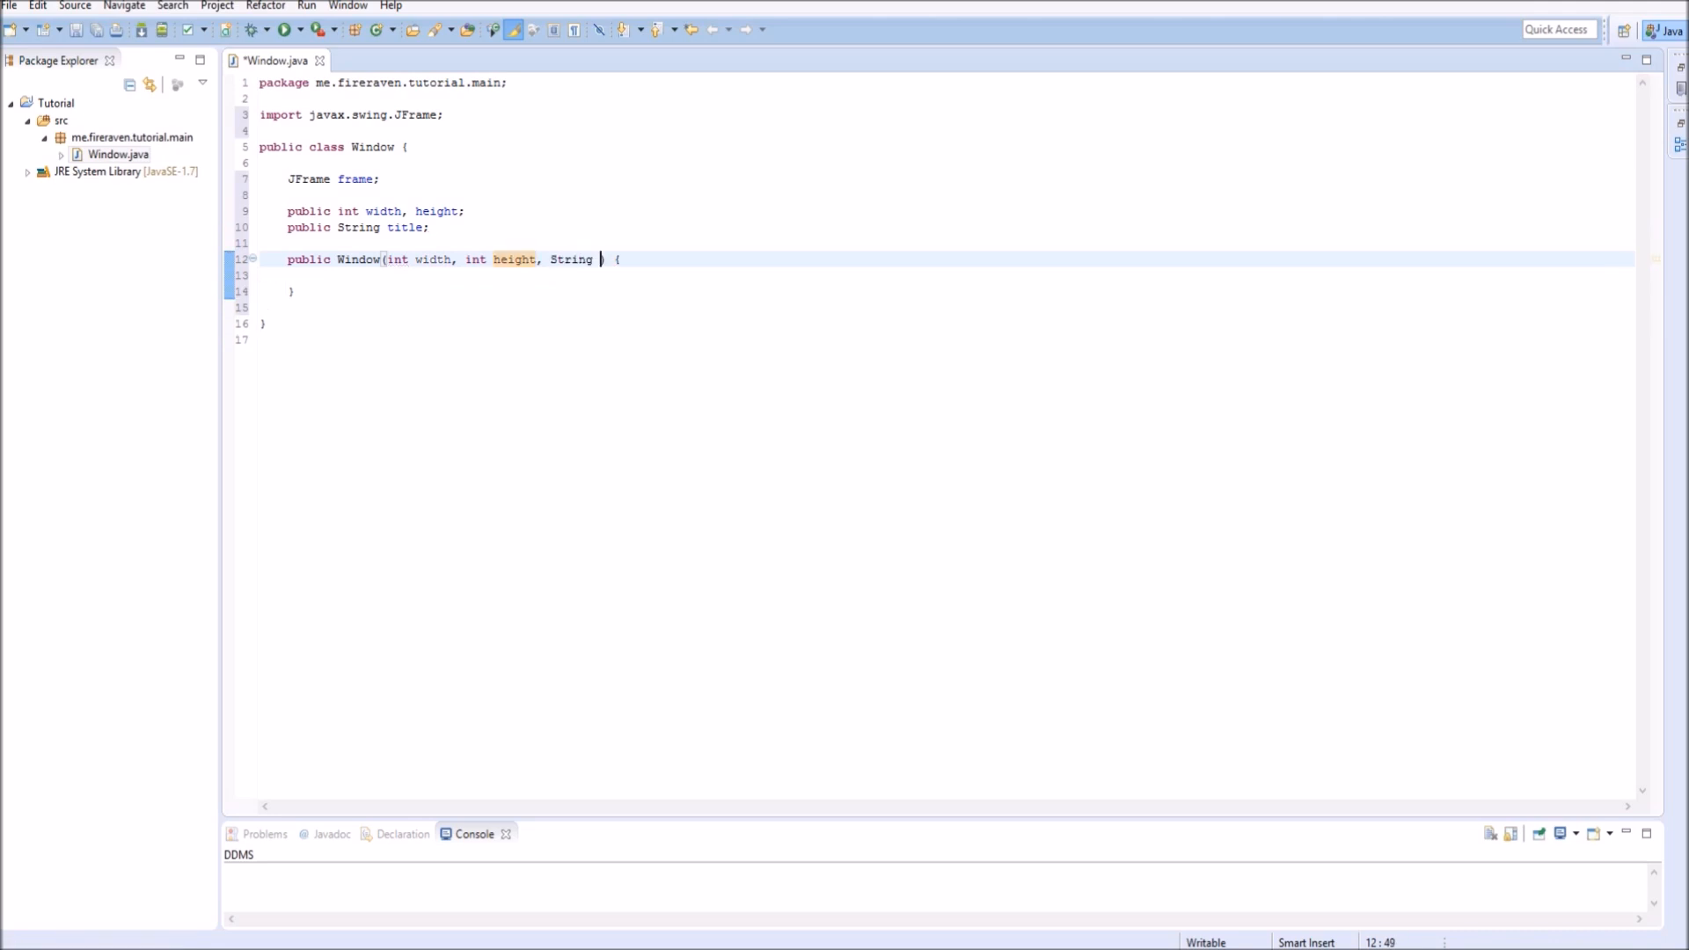
text(title)
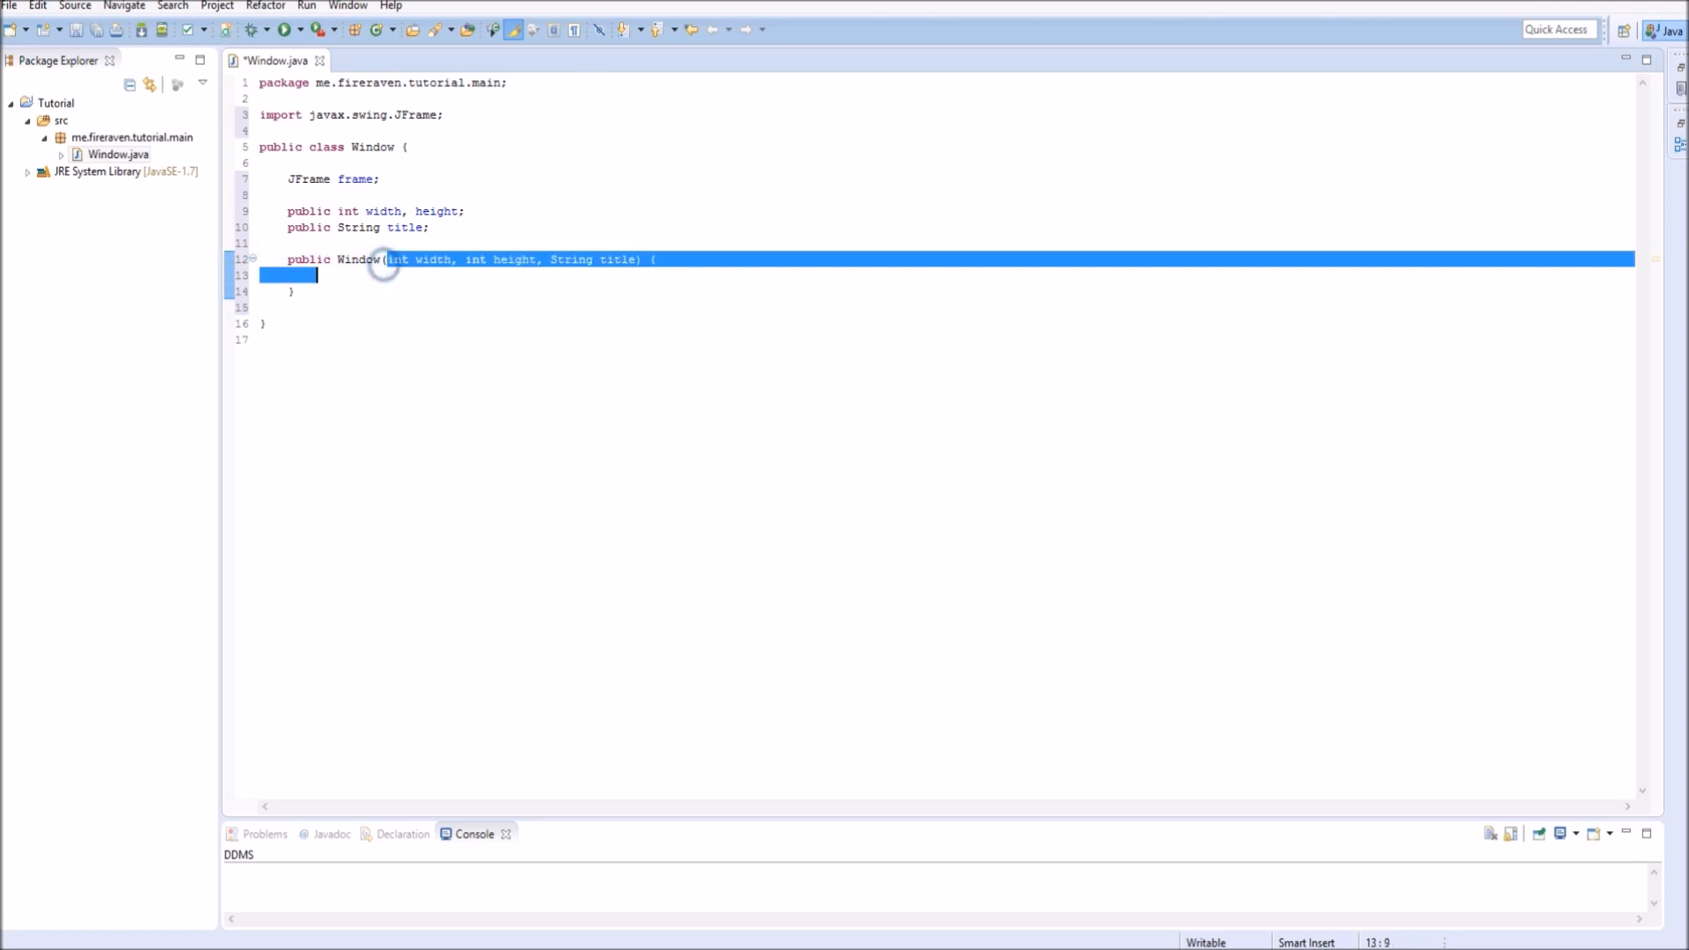
click(656, 259)
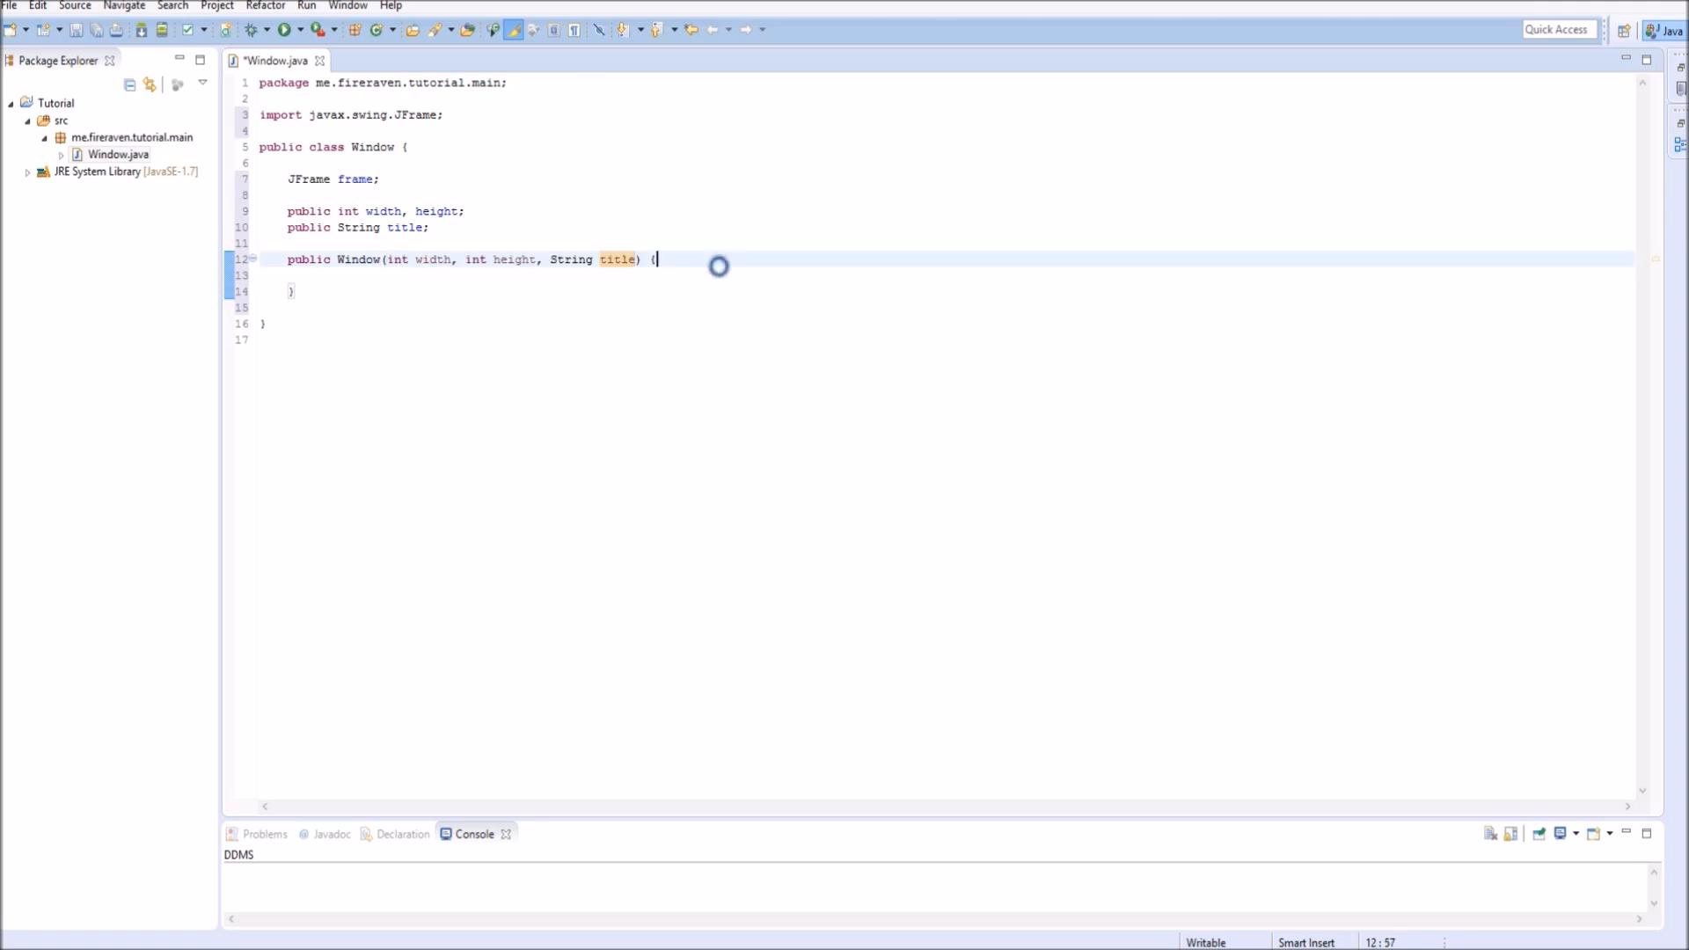
key(enter)
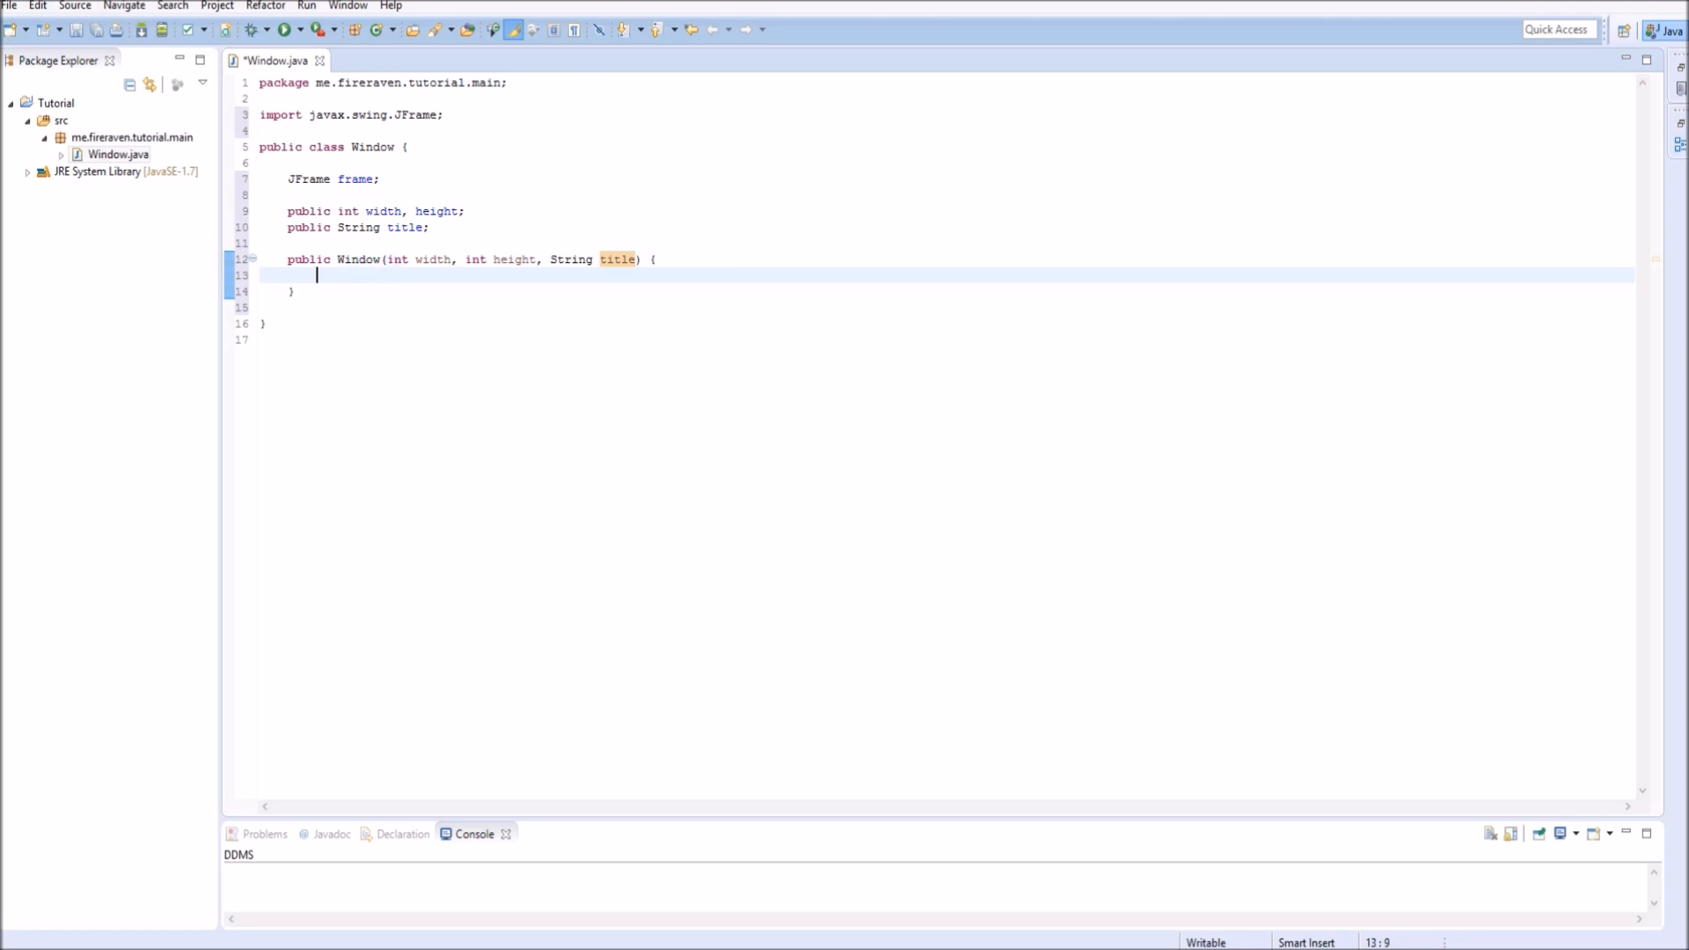
Assign this.width = width; this.height = height; this.title = title; in the constructor body.
text(th)
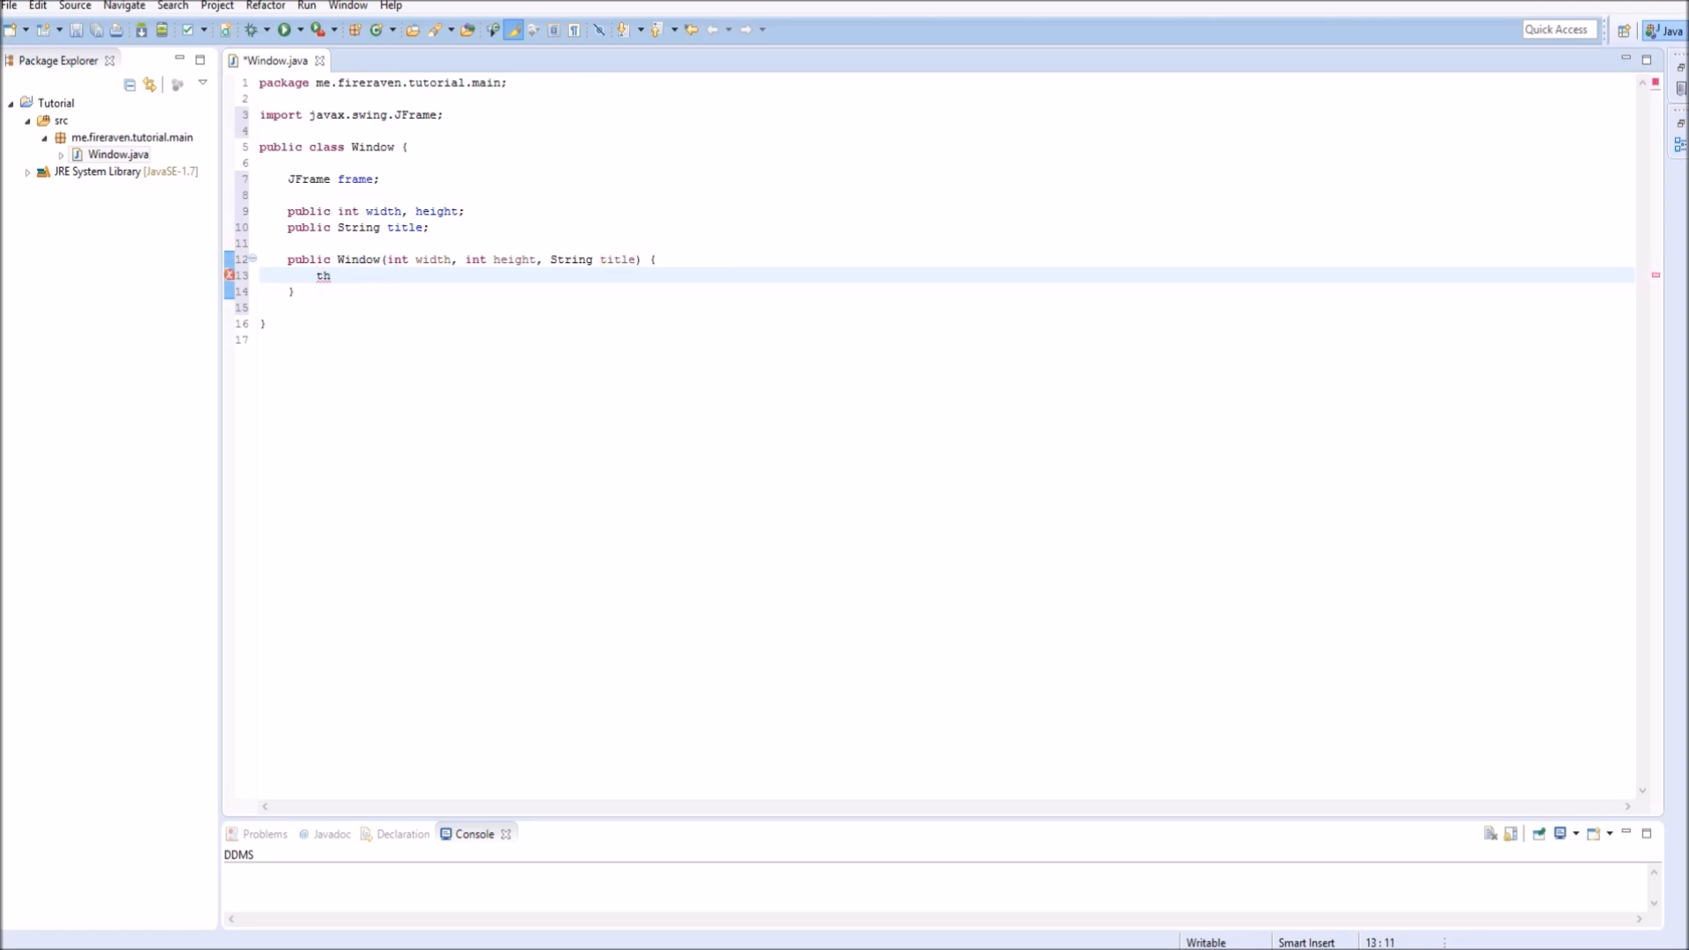
text(is.)
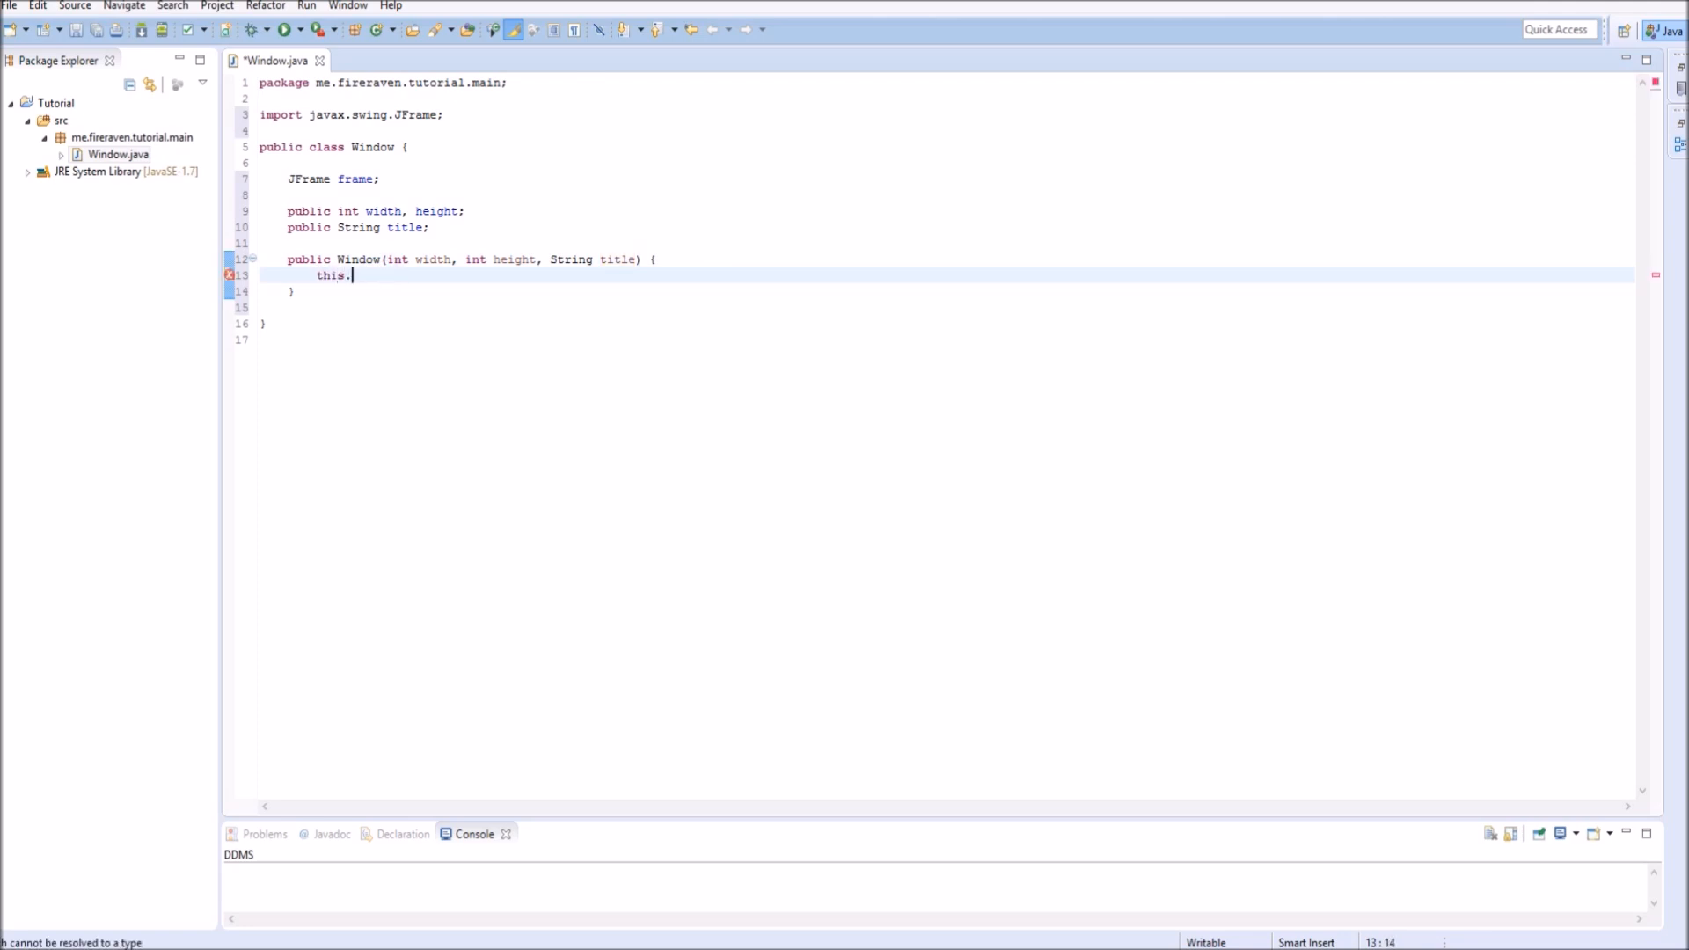
text(width)
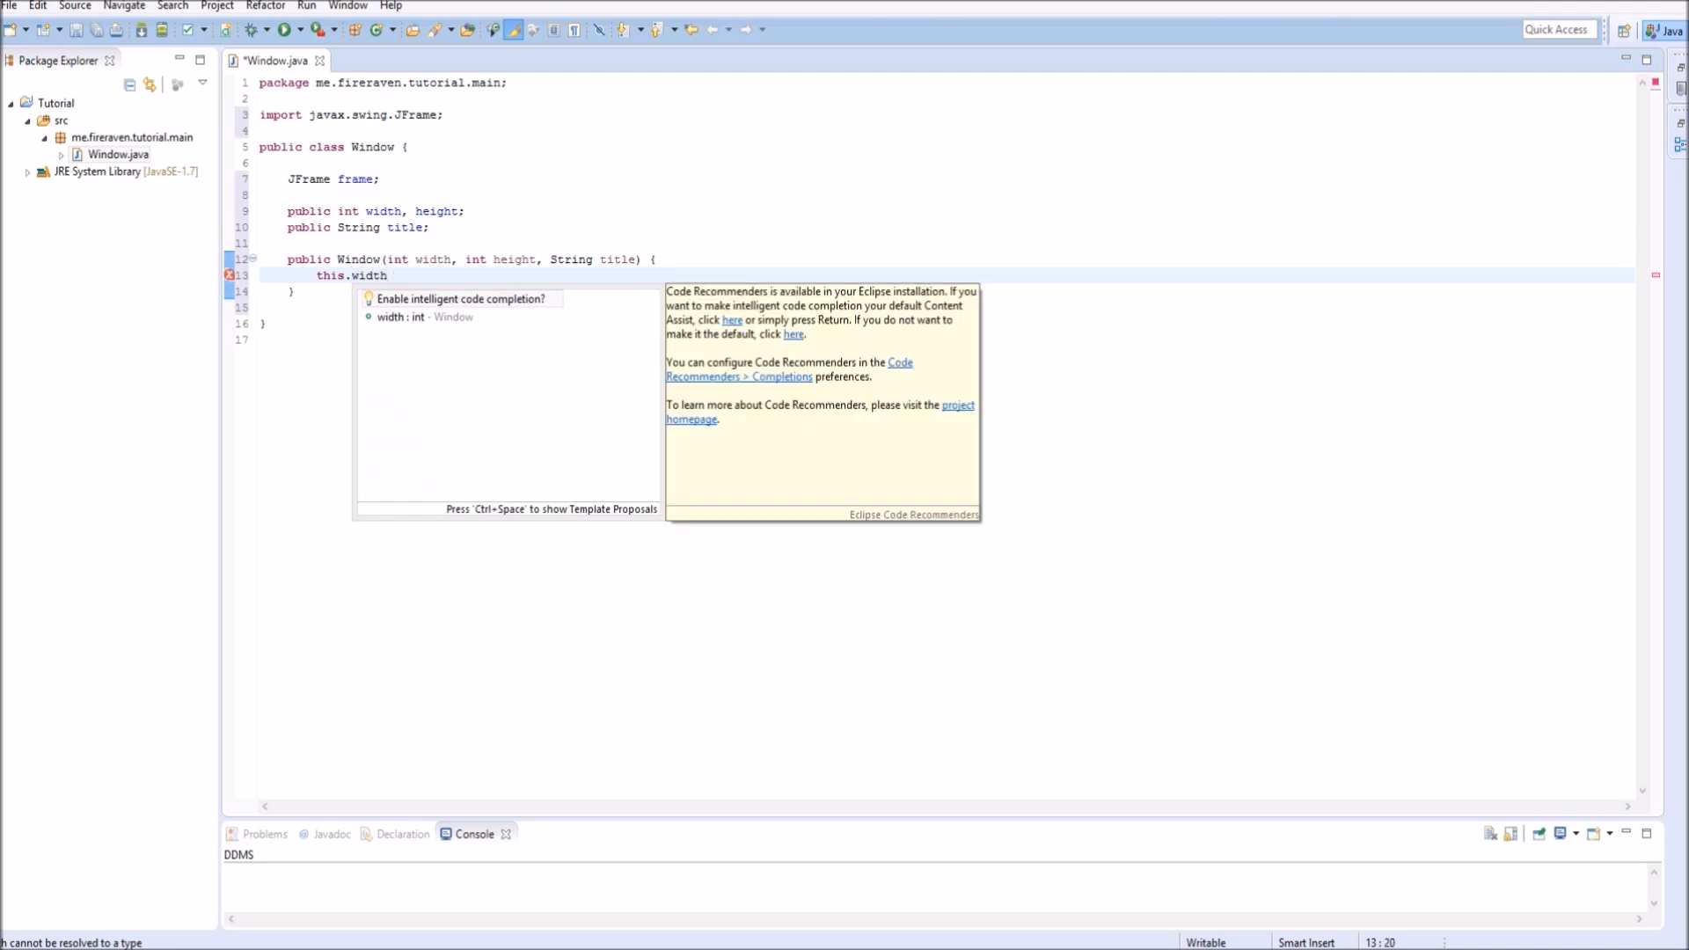
text(= width)
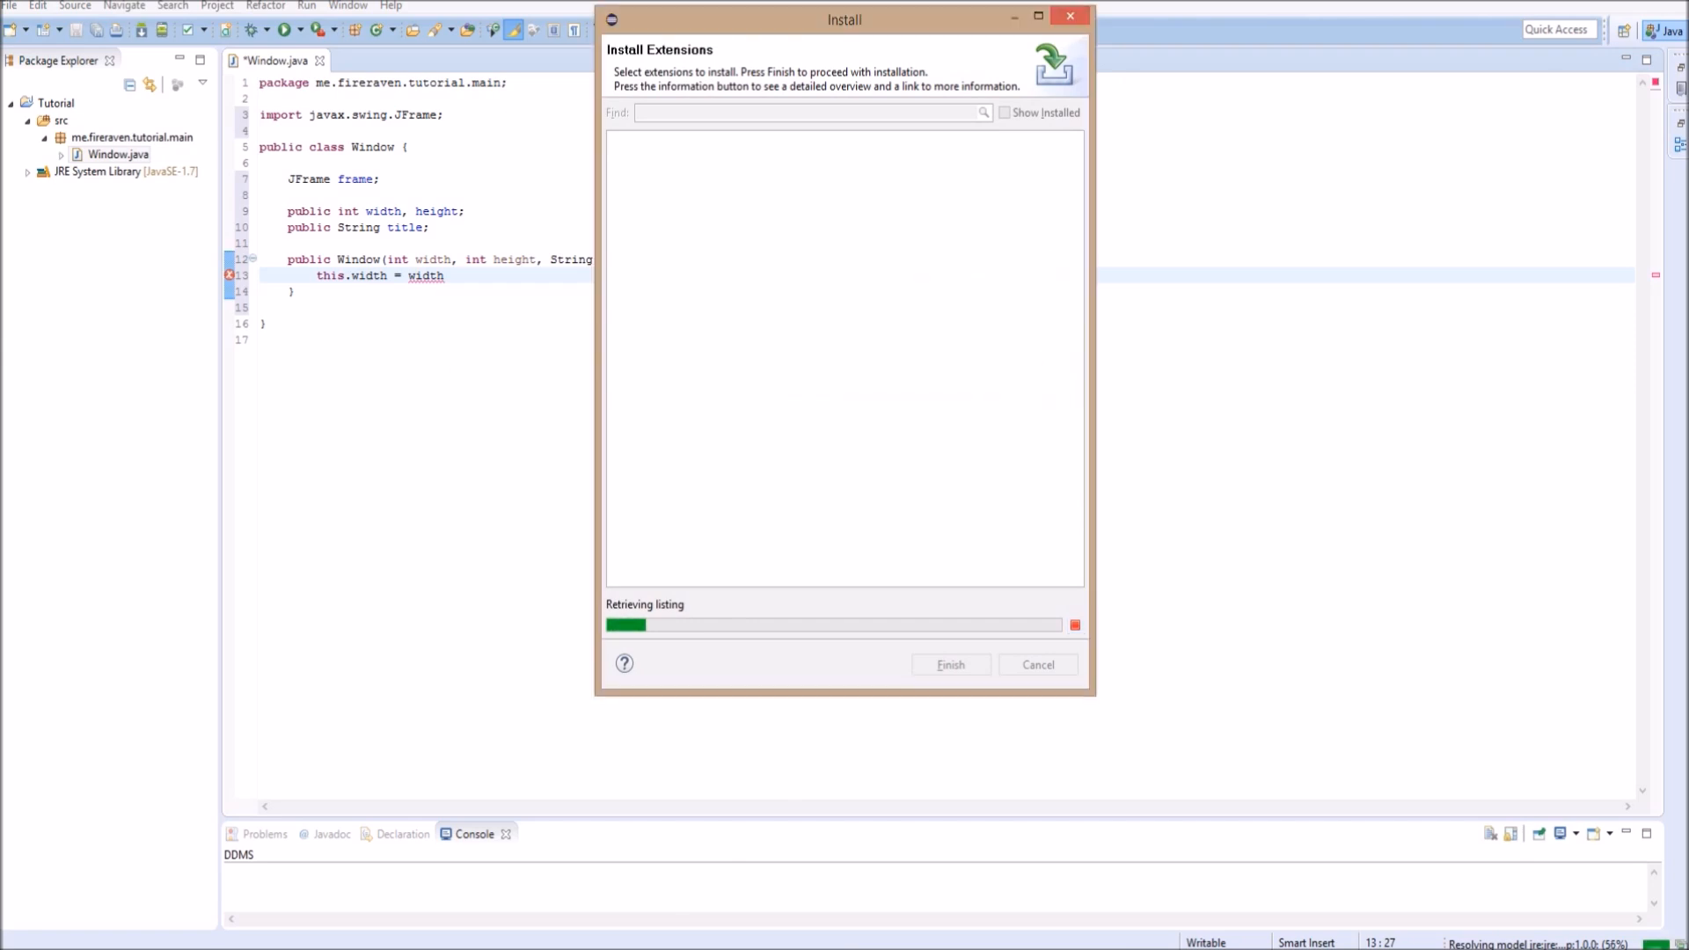
click(1037, 664)
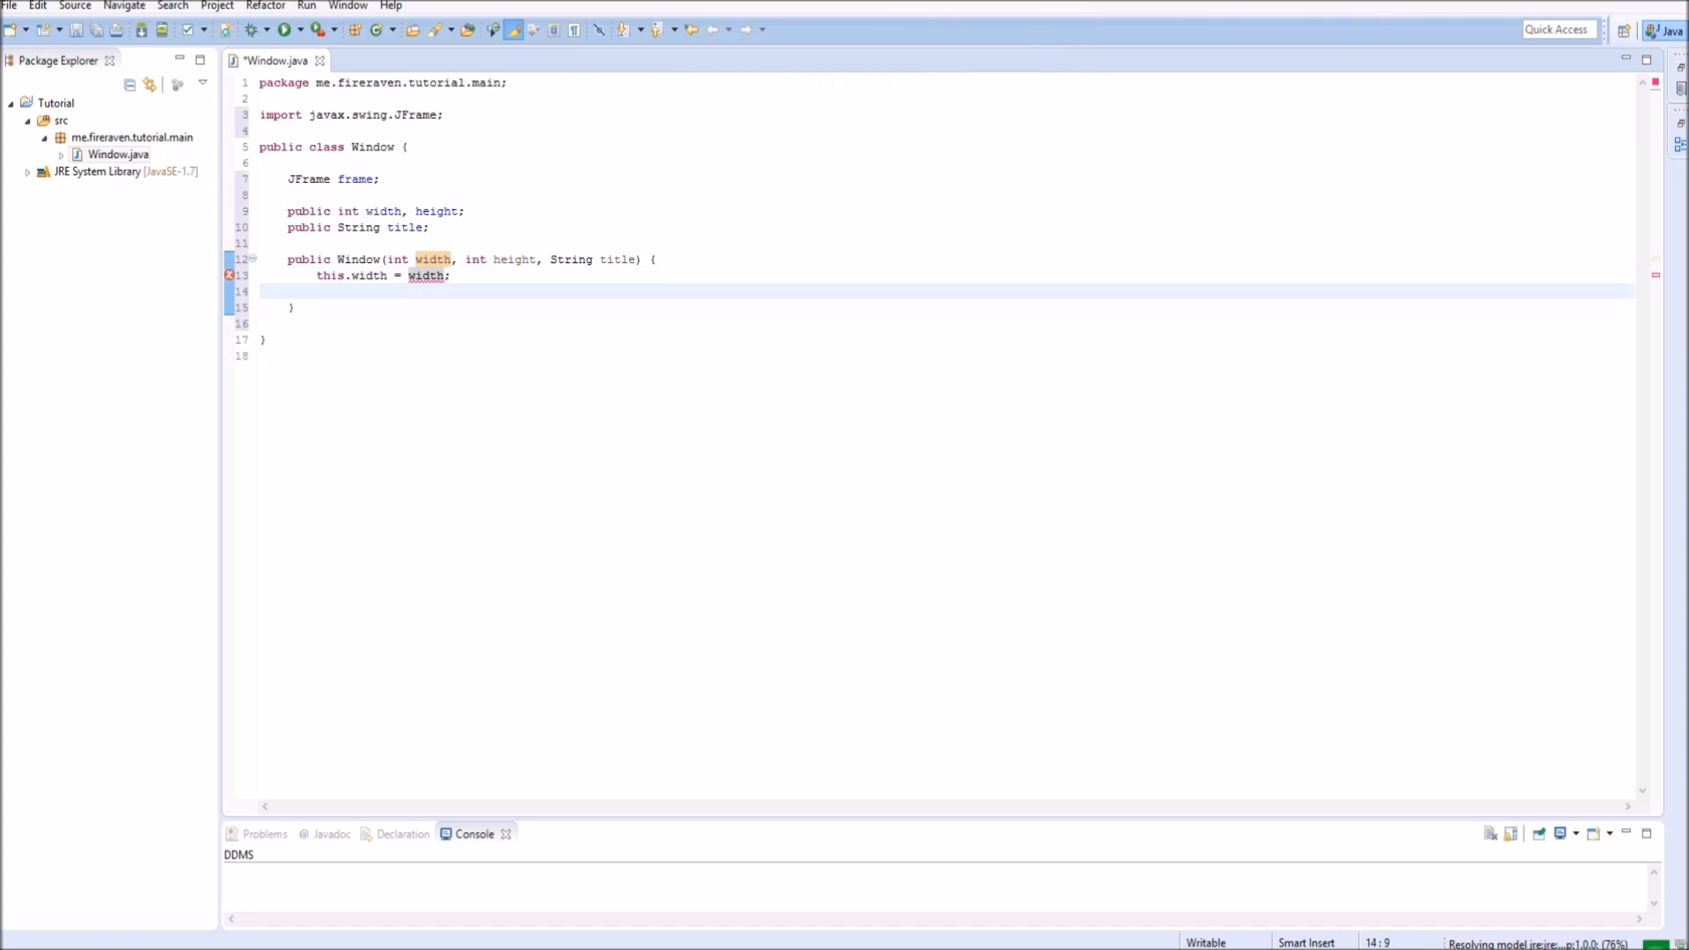
text(this.height = heigh)
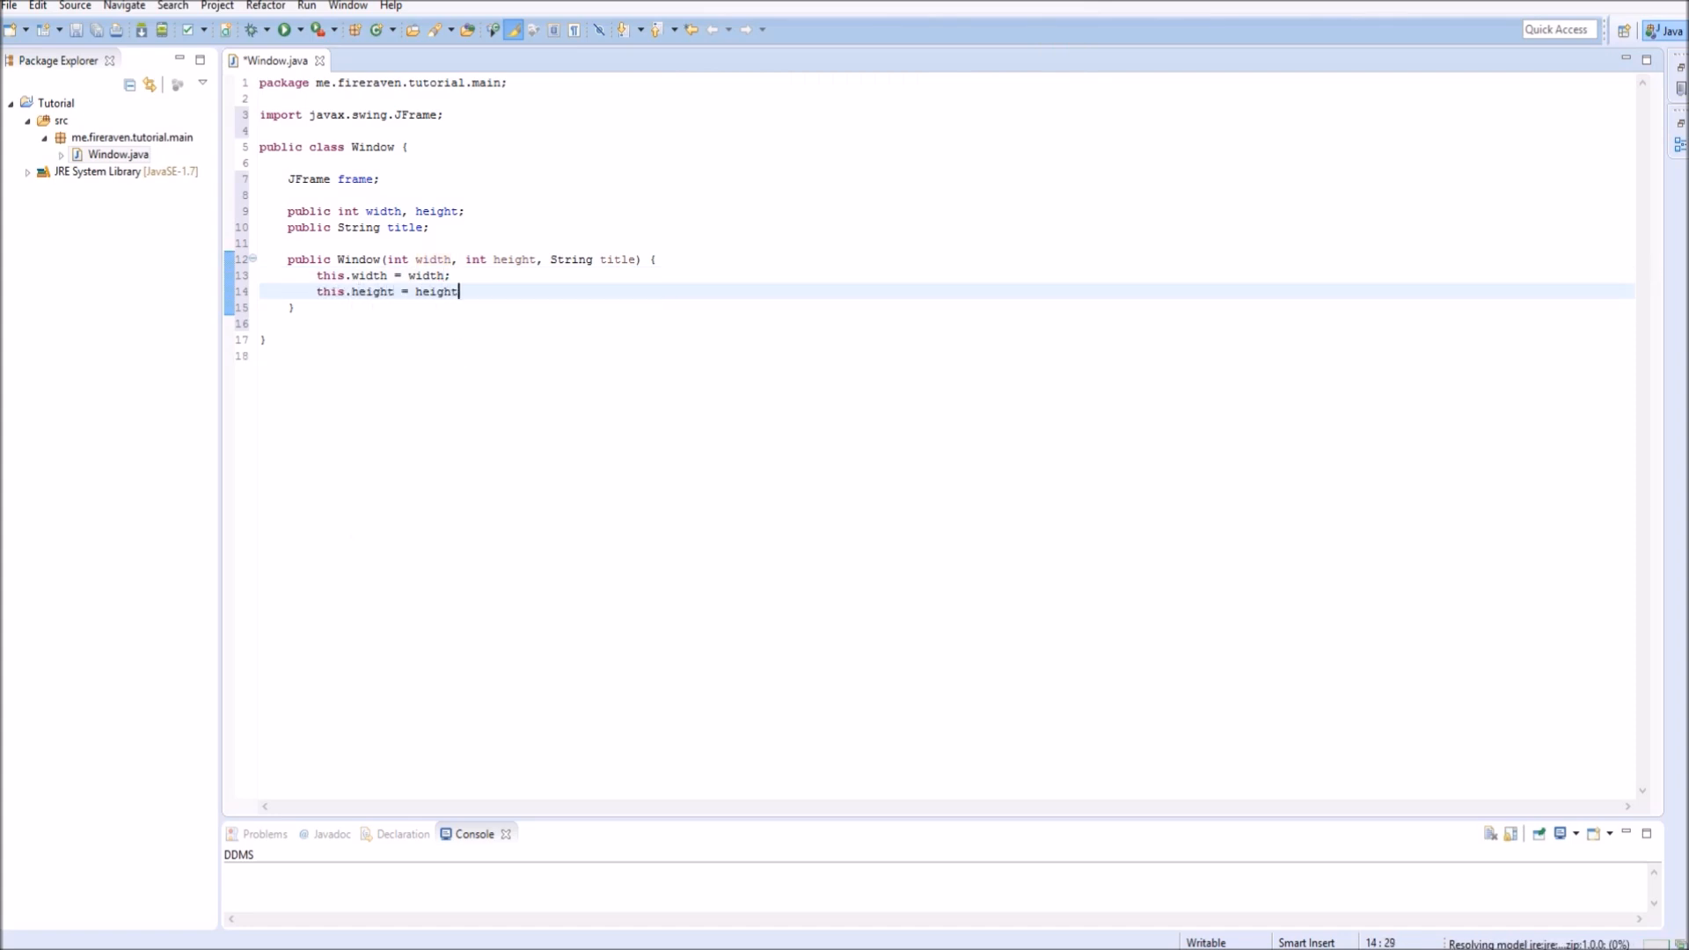
text(this.)
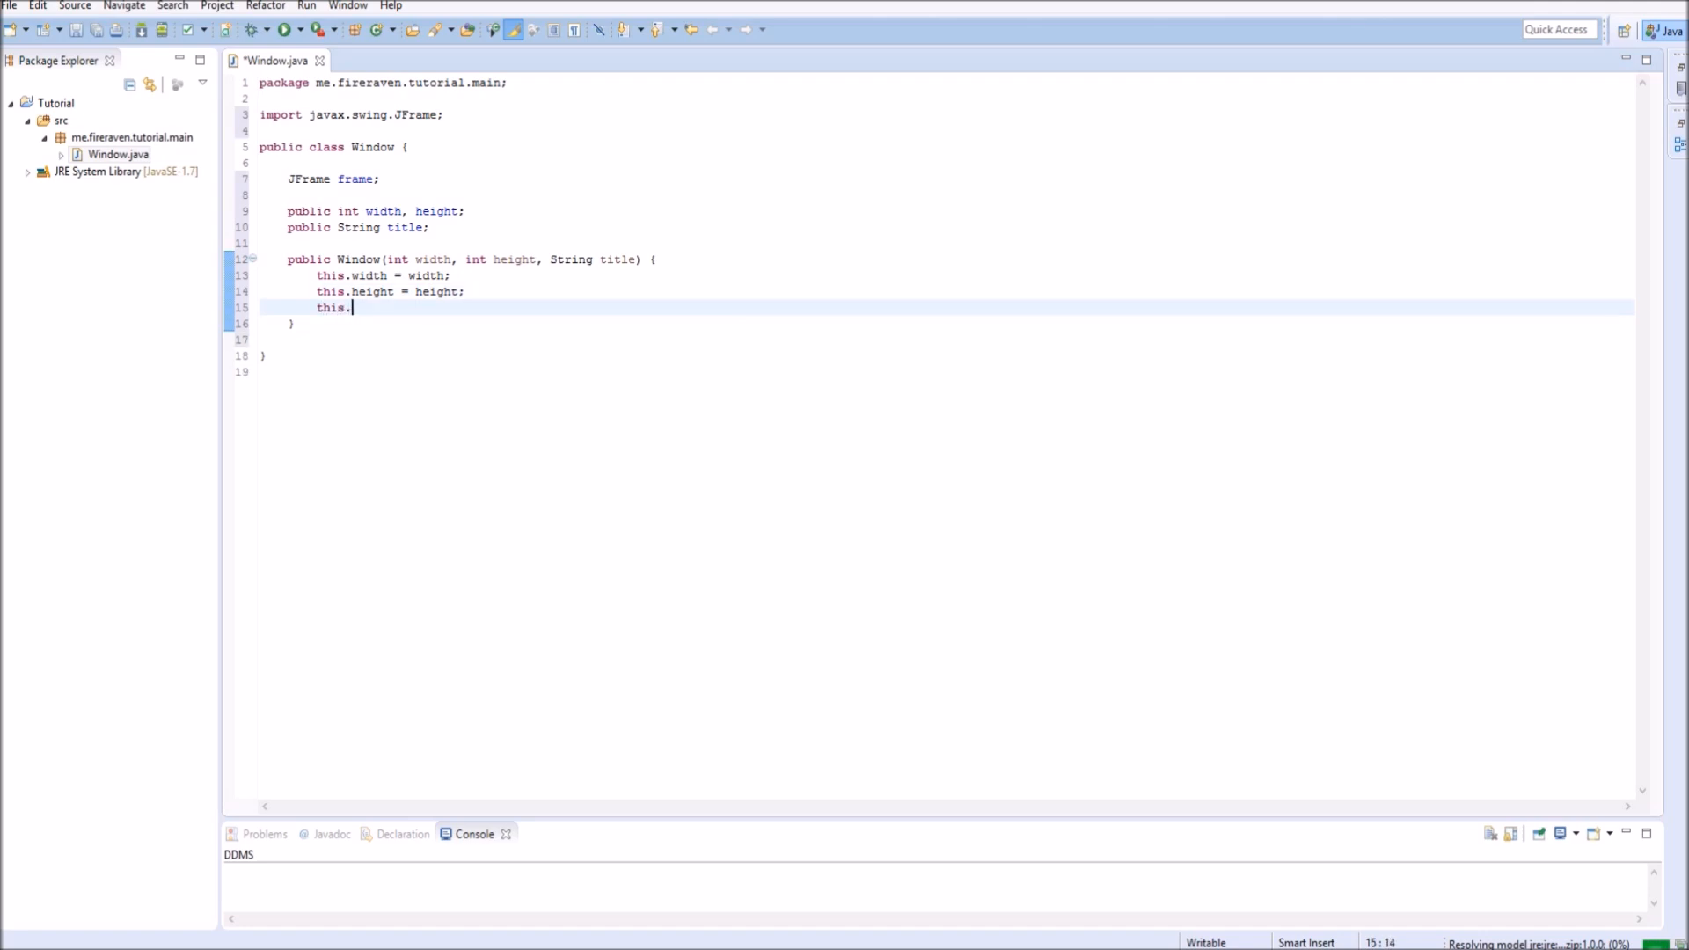
text(title =)
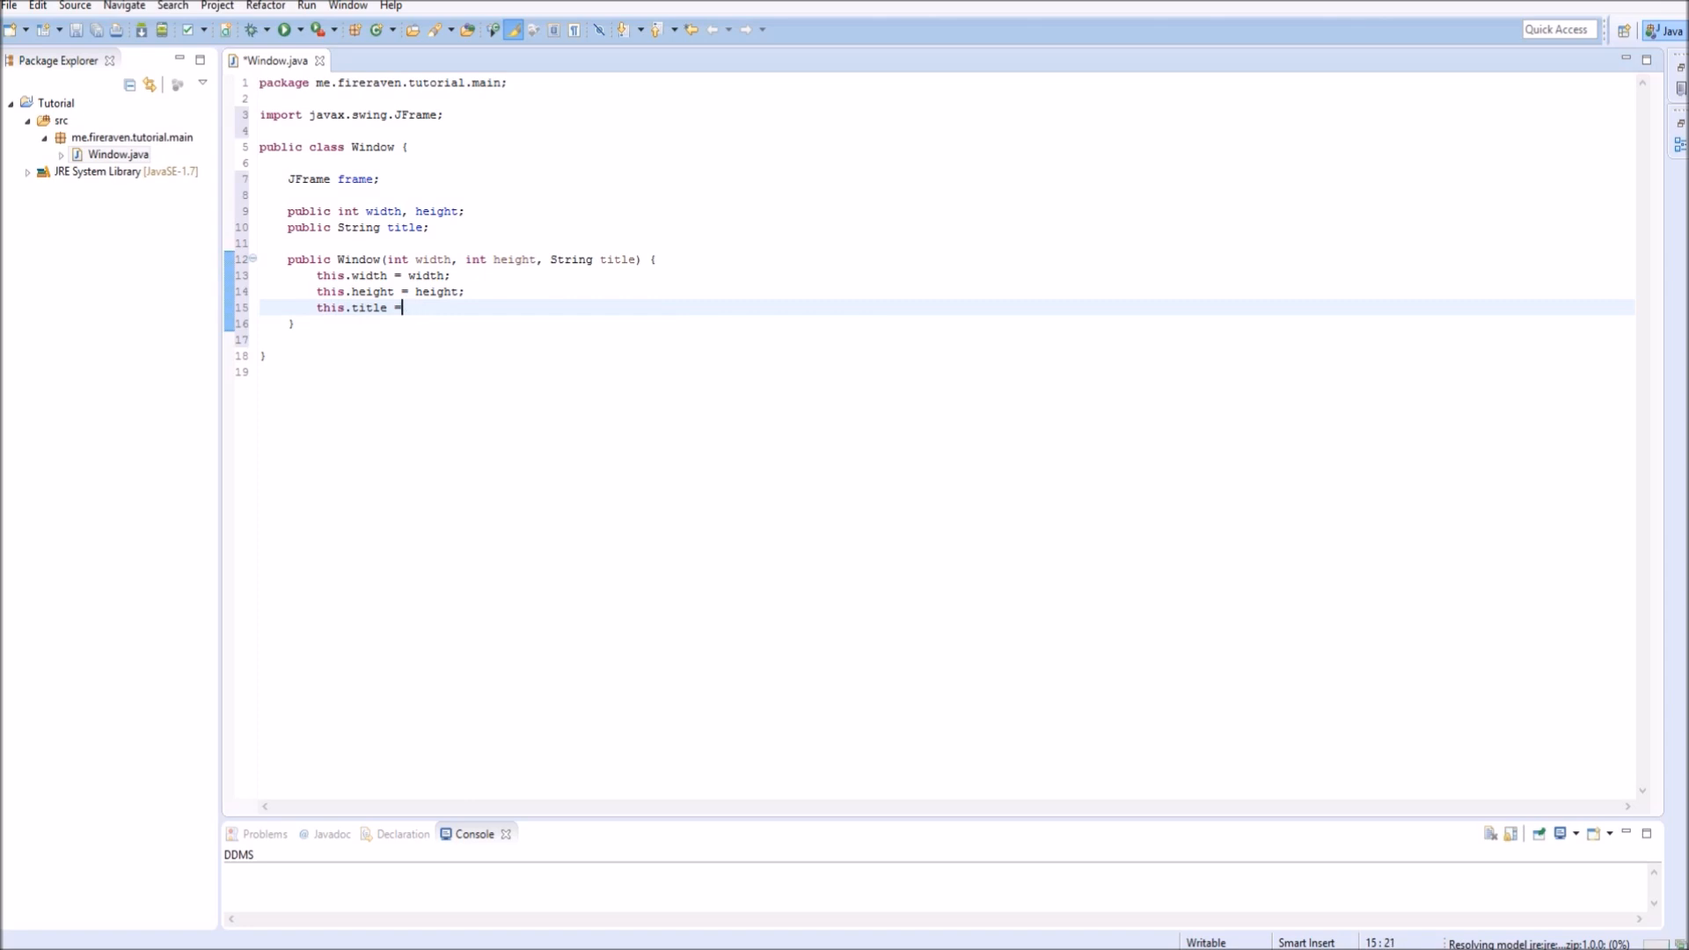
text(title;)
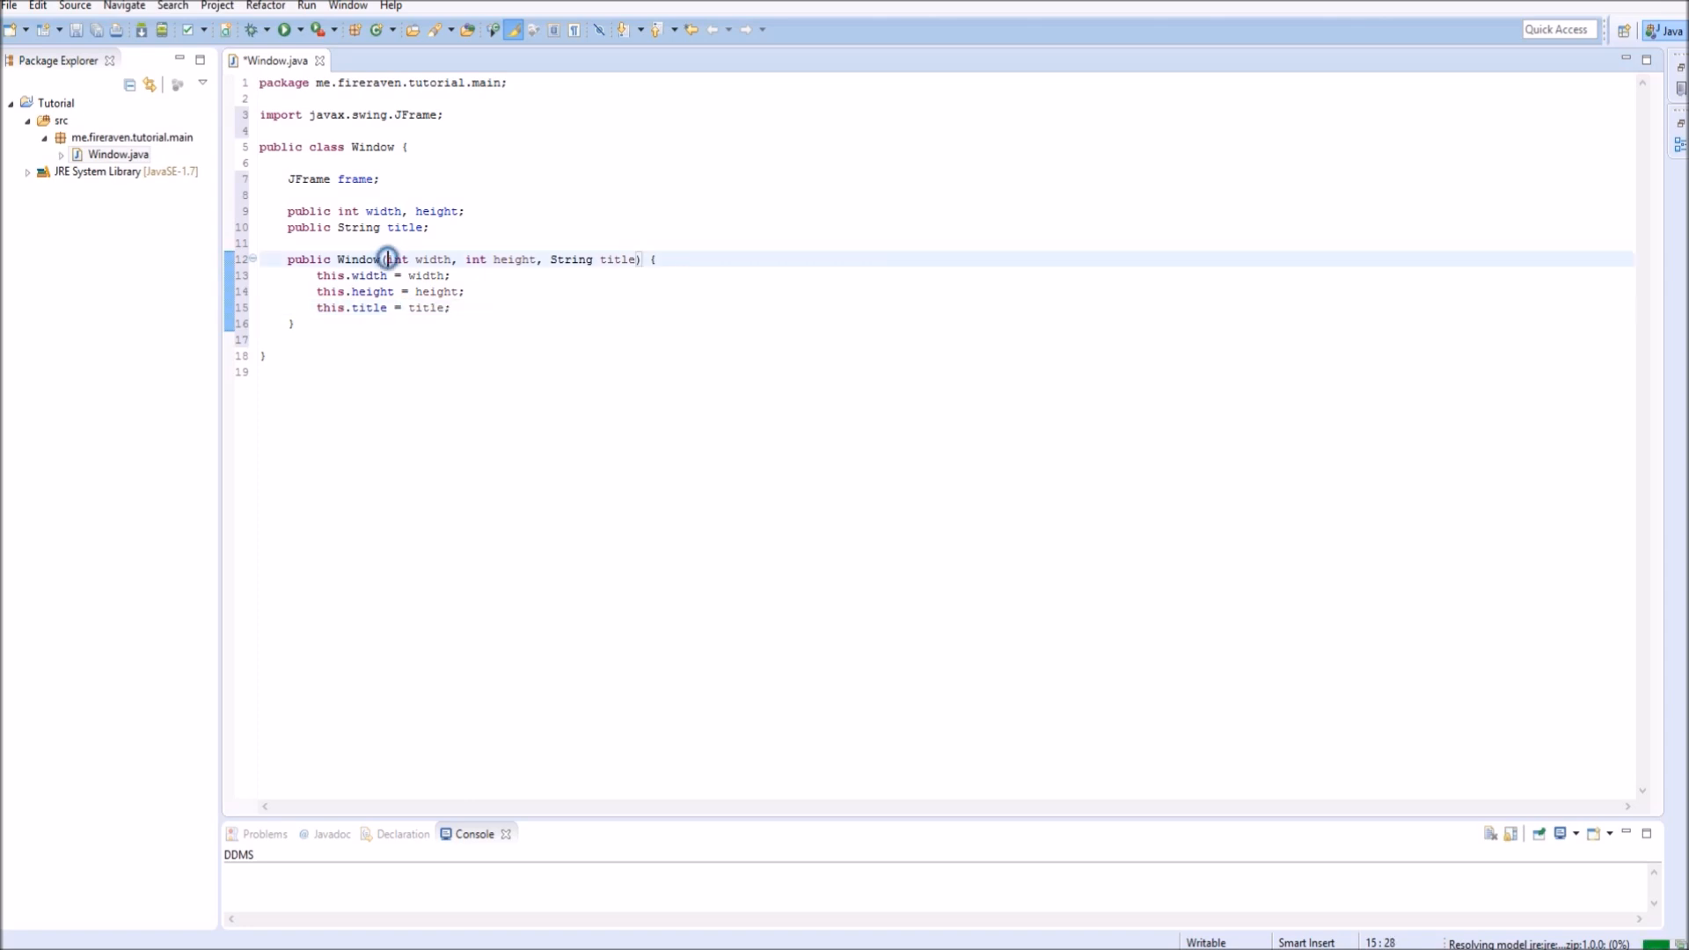
Review the constructor header and place the caret below it for a new method.
drag(390, 259, 637, 259)
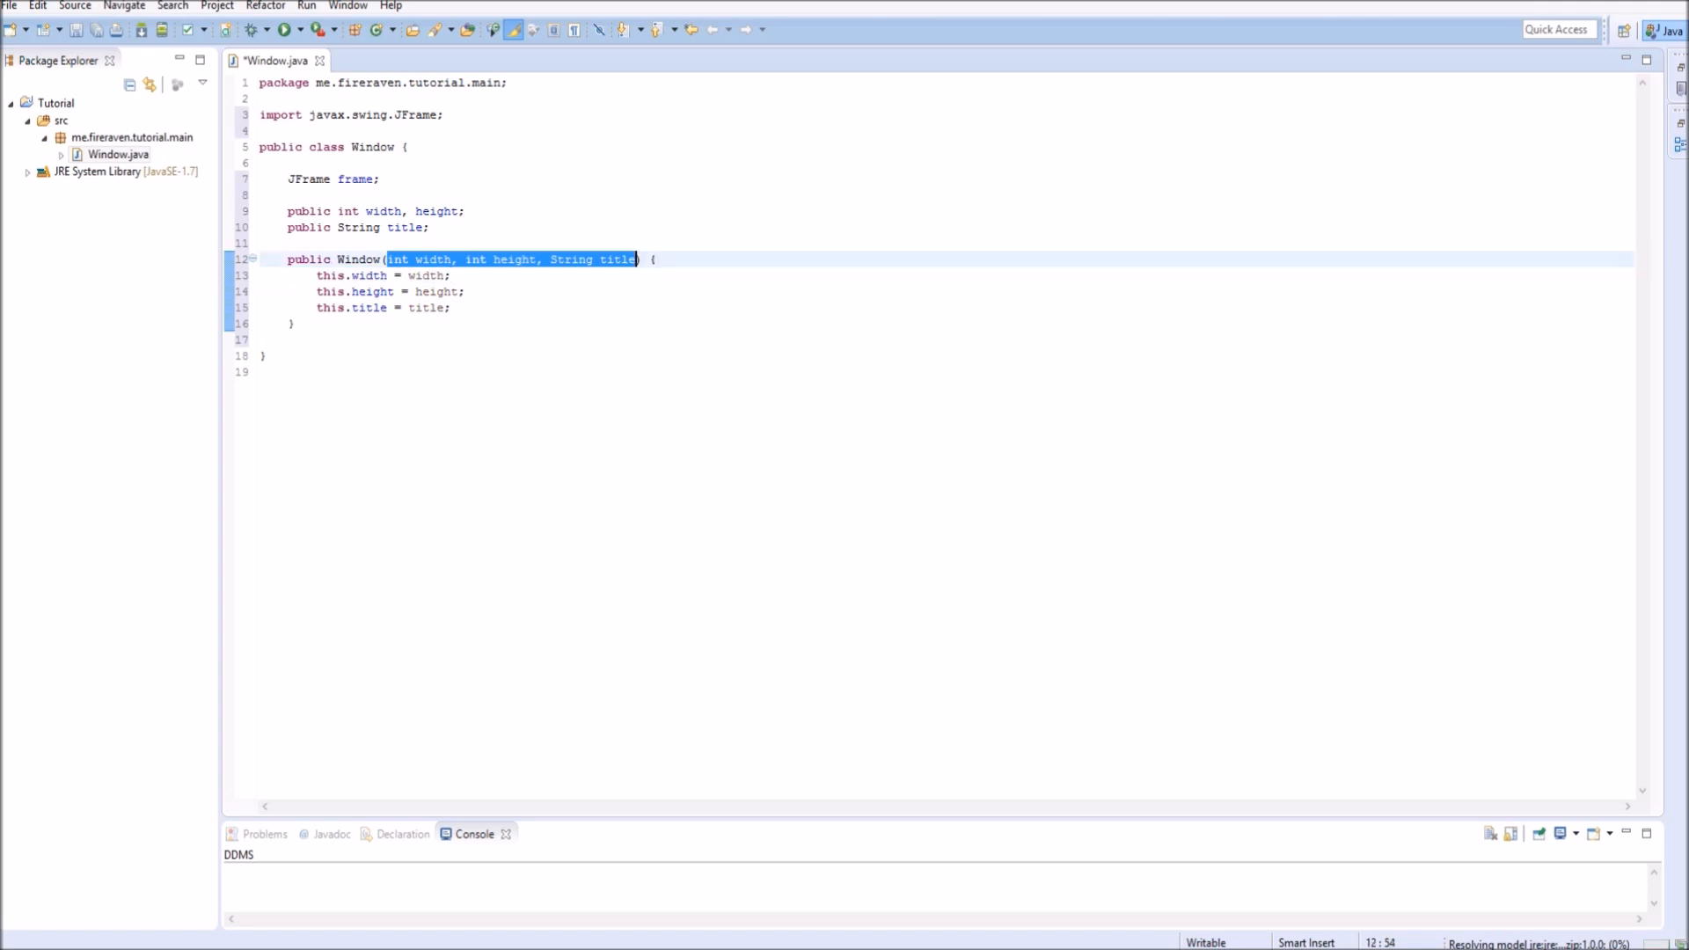
click(654, 258)
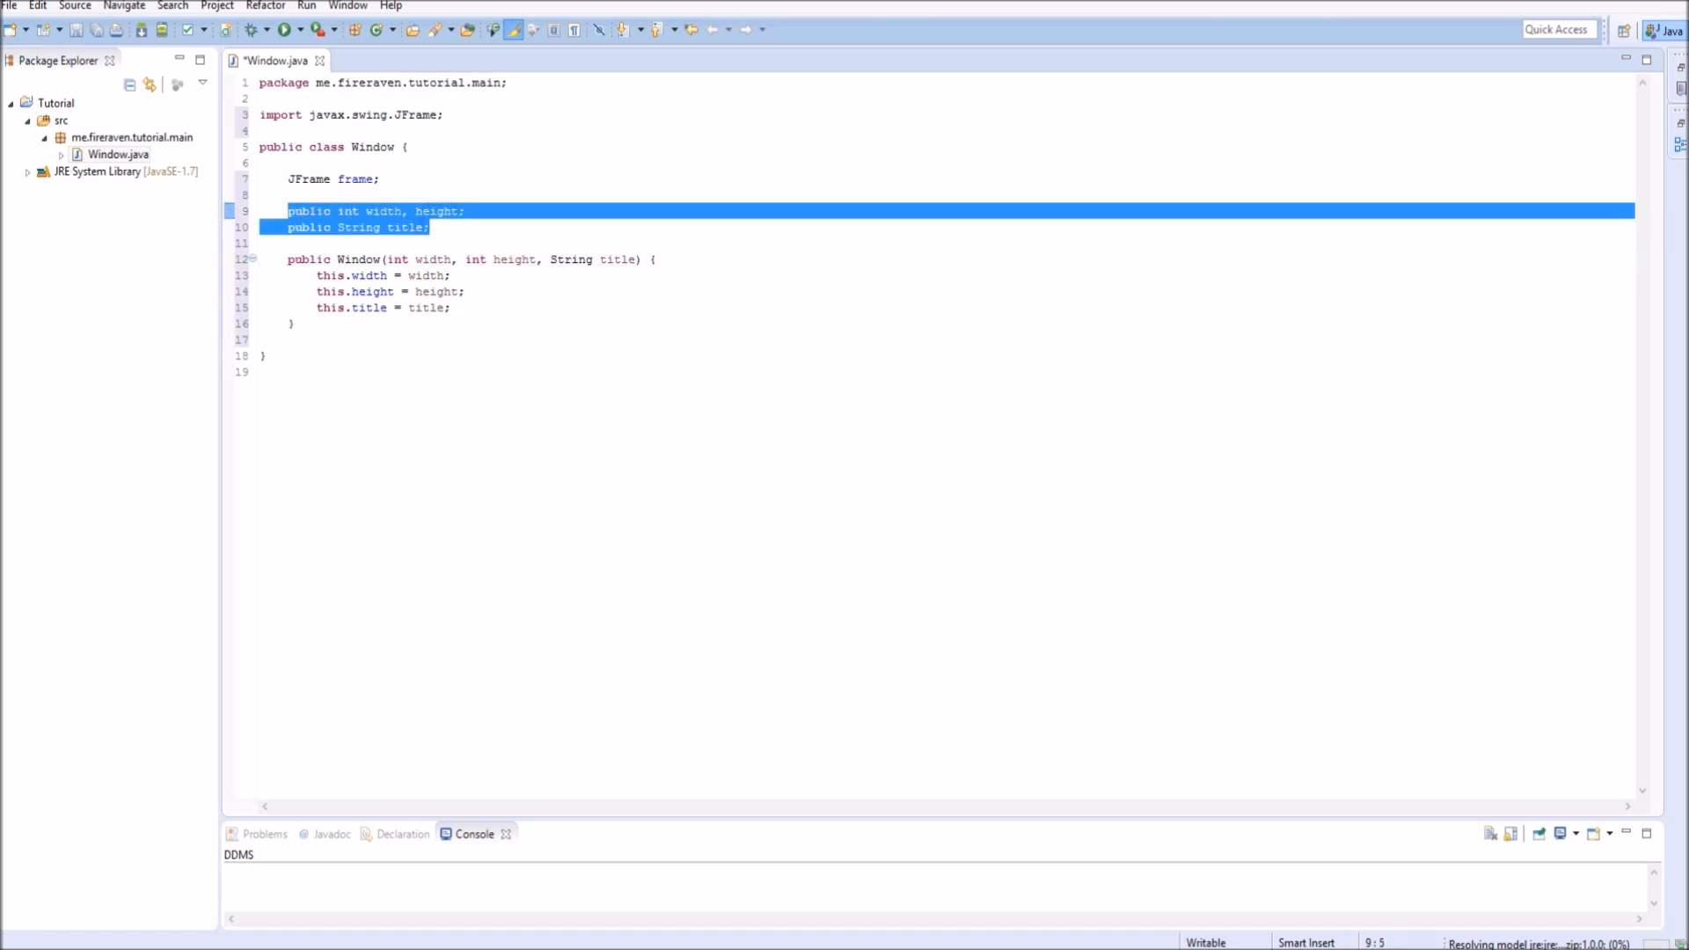
click(463, 274)
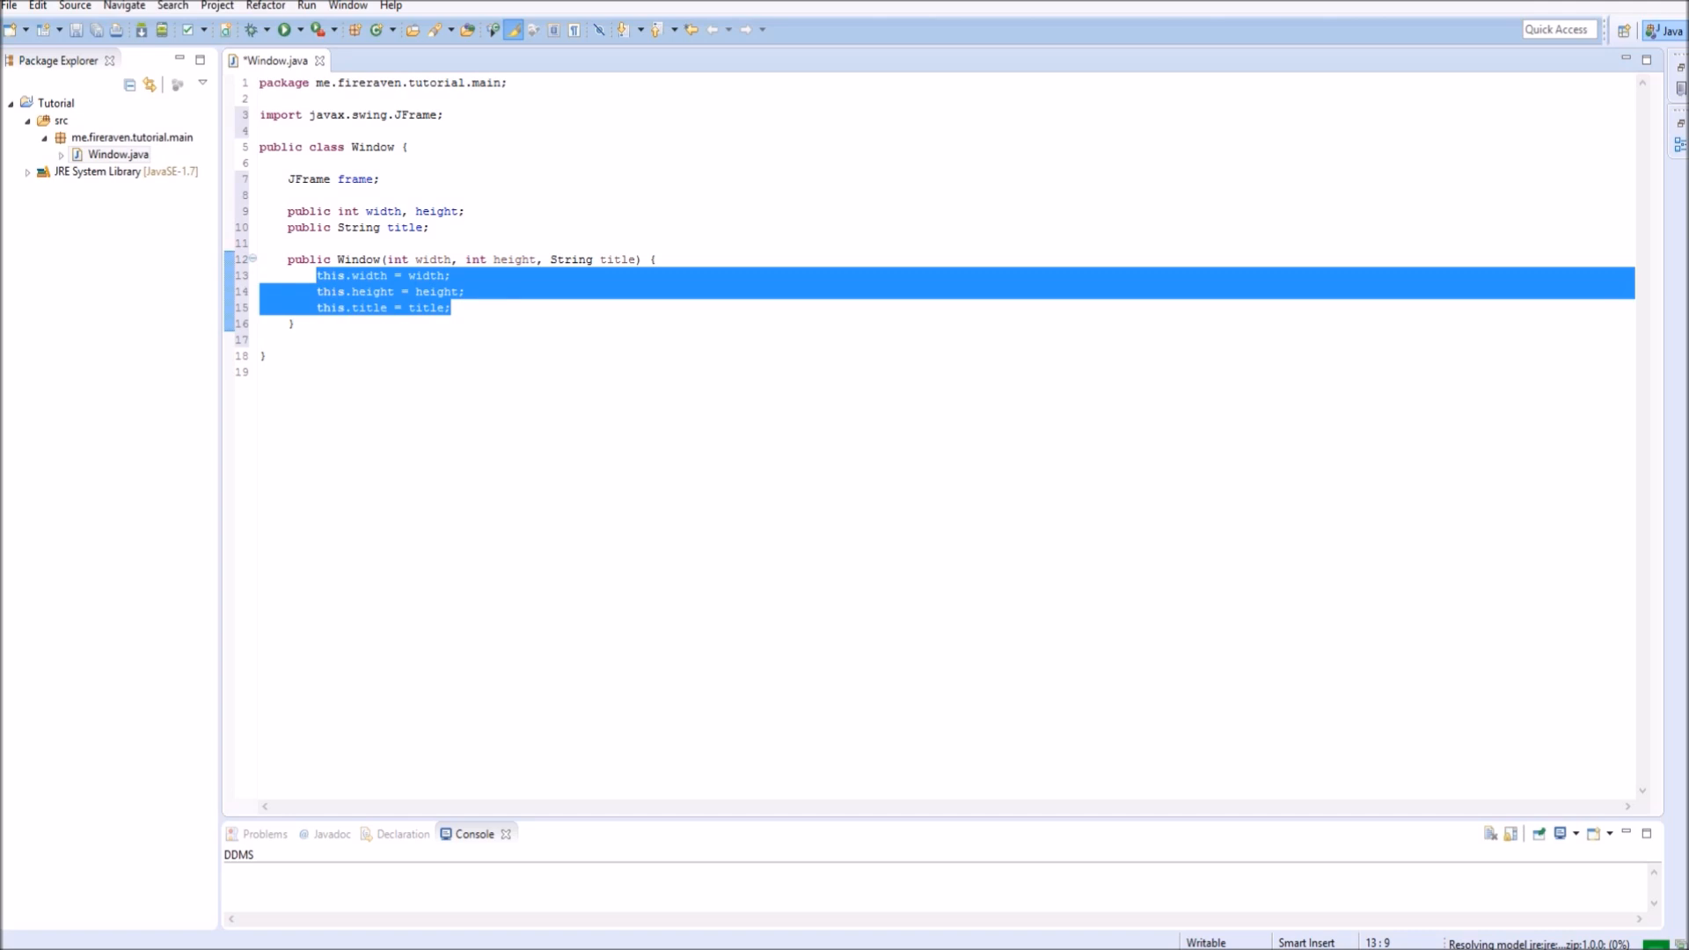
click(449, 306)
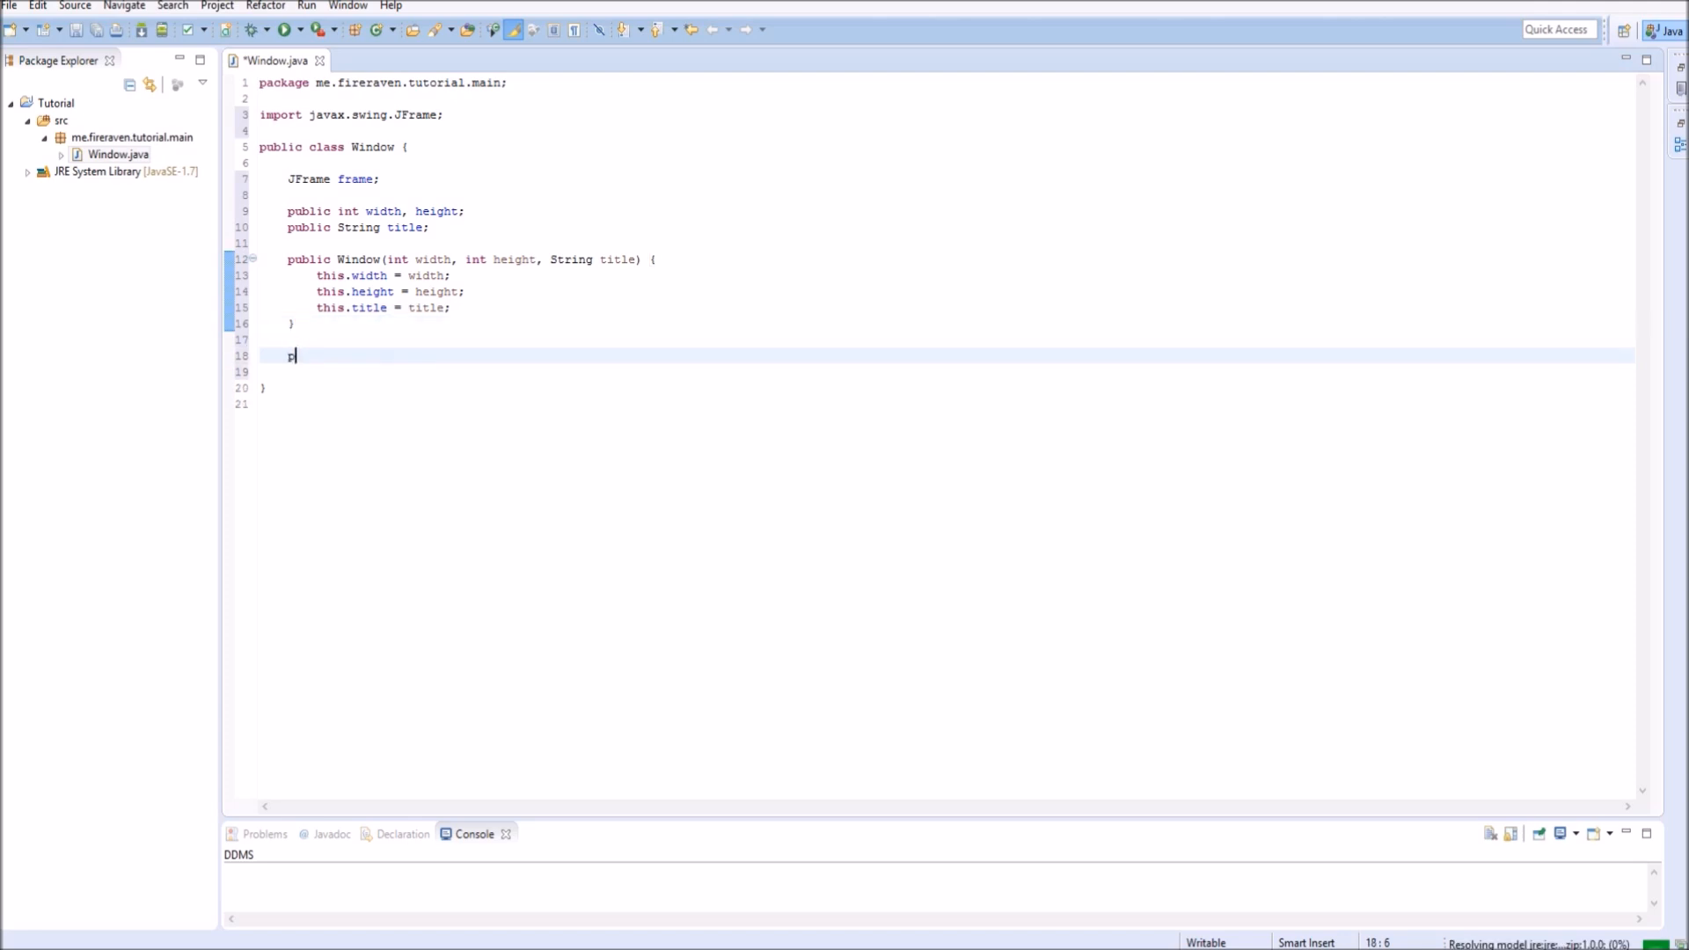
Start a public void init method, then remove the unfinished attempt.
text(public void)
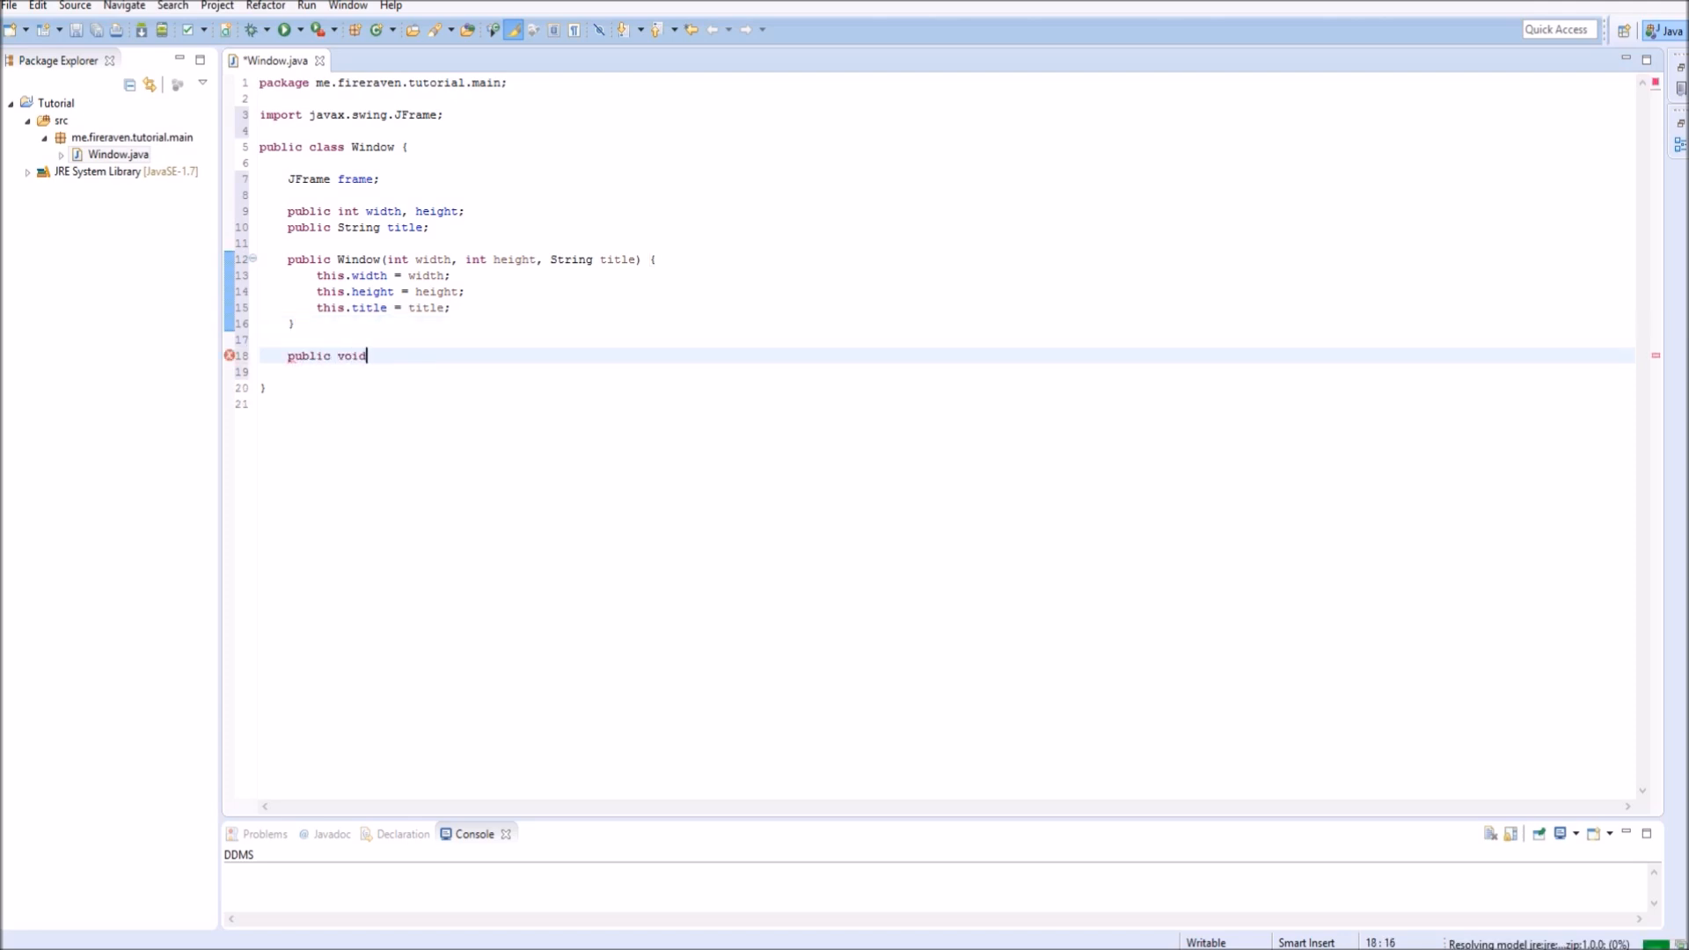
text(init() {)
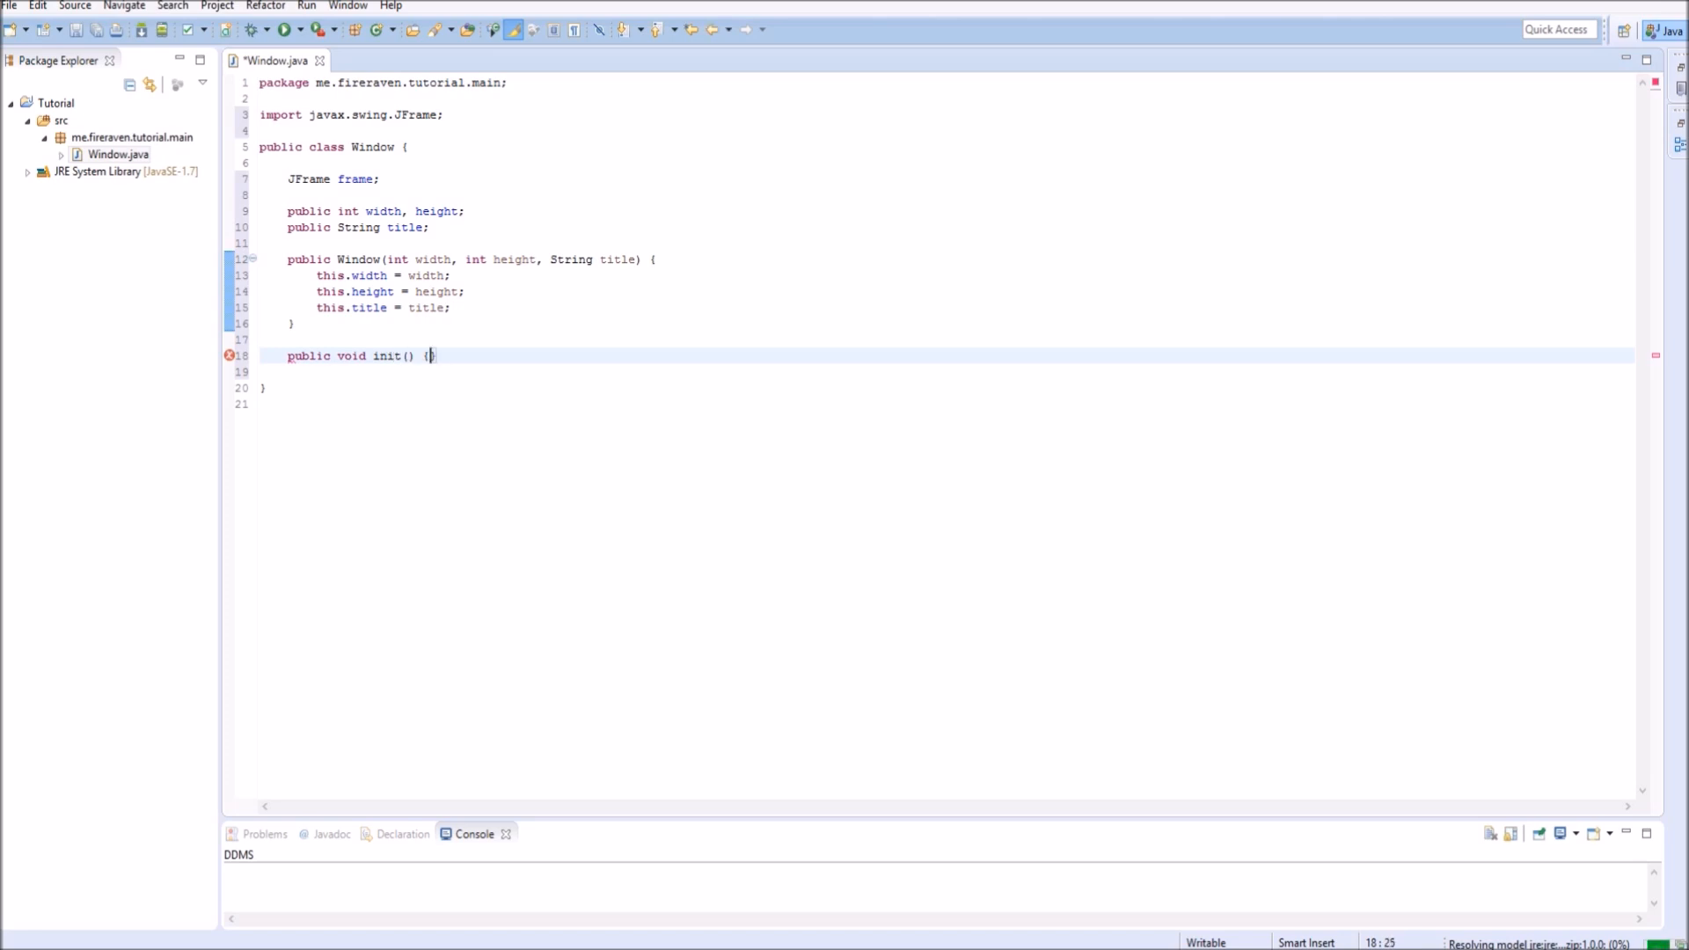
text(publ)
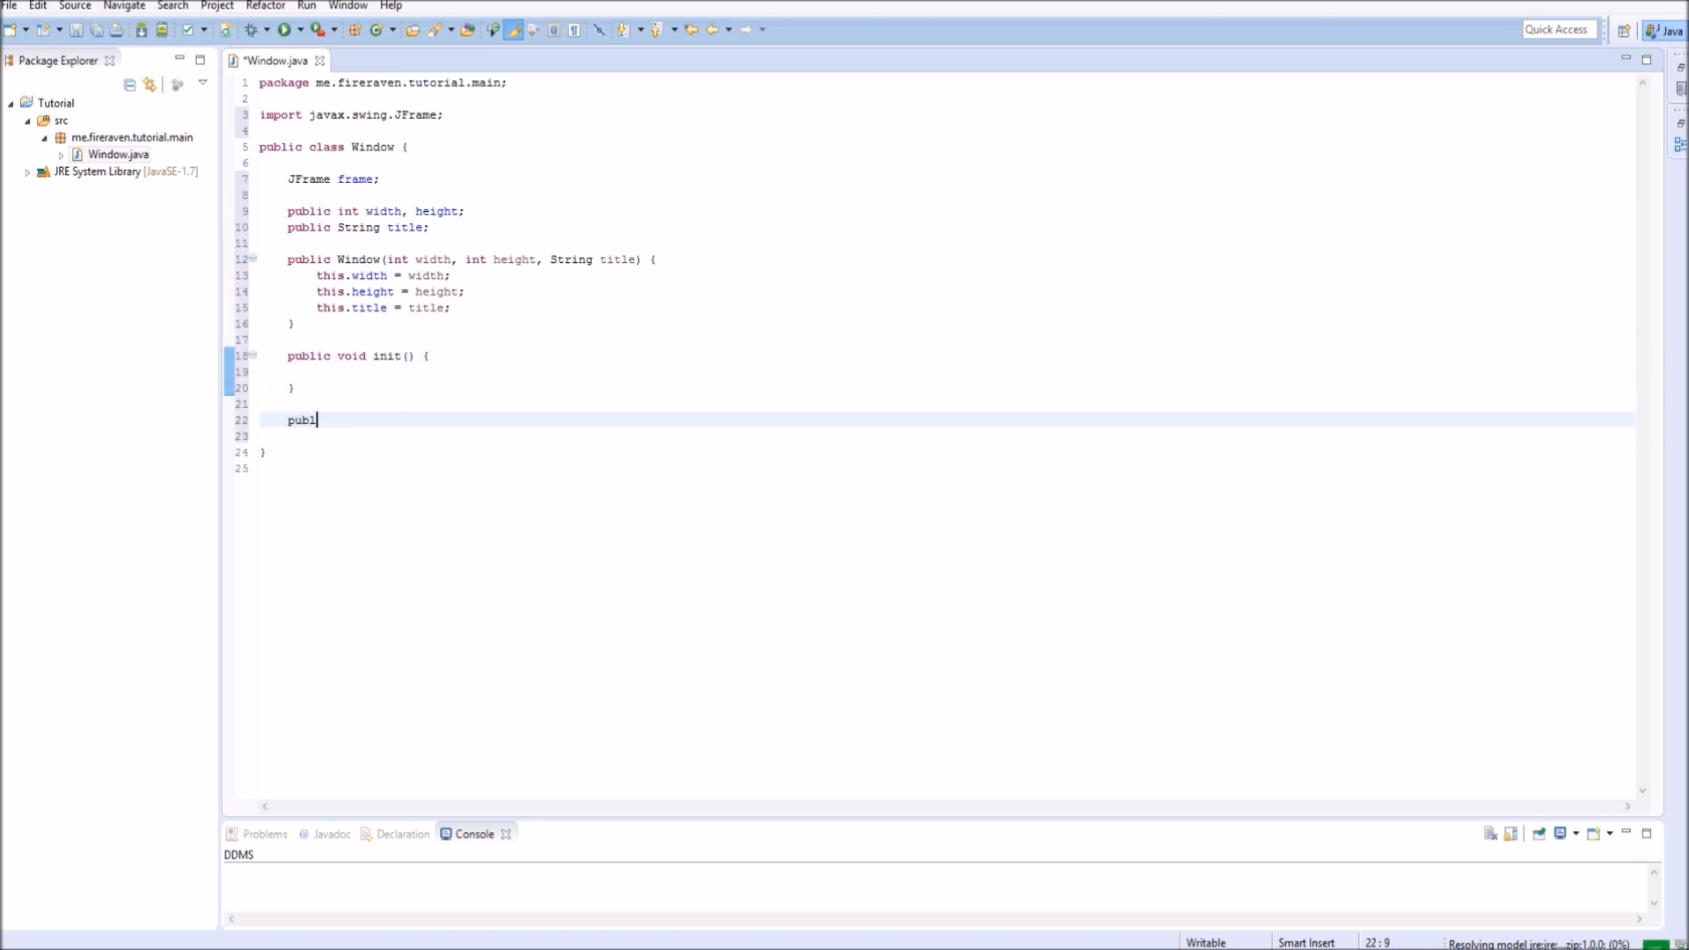
text(ic void t)
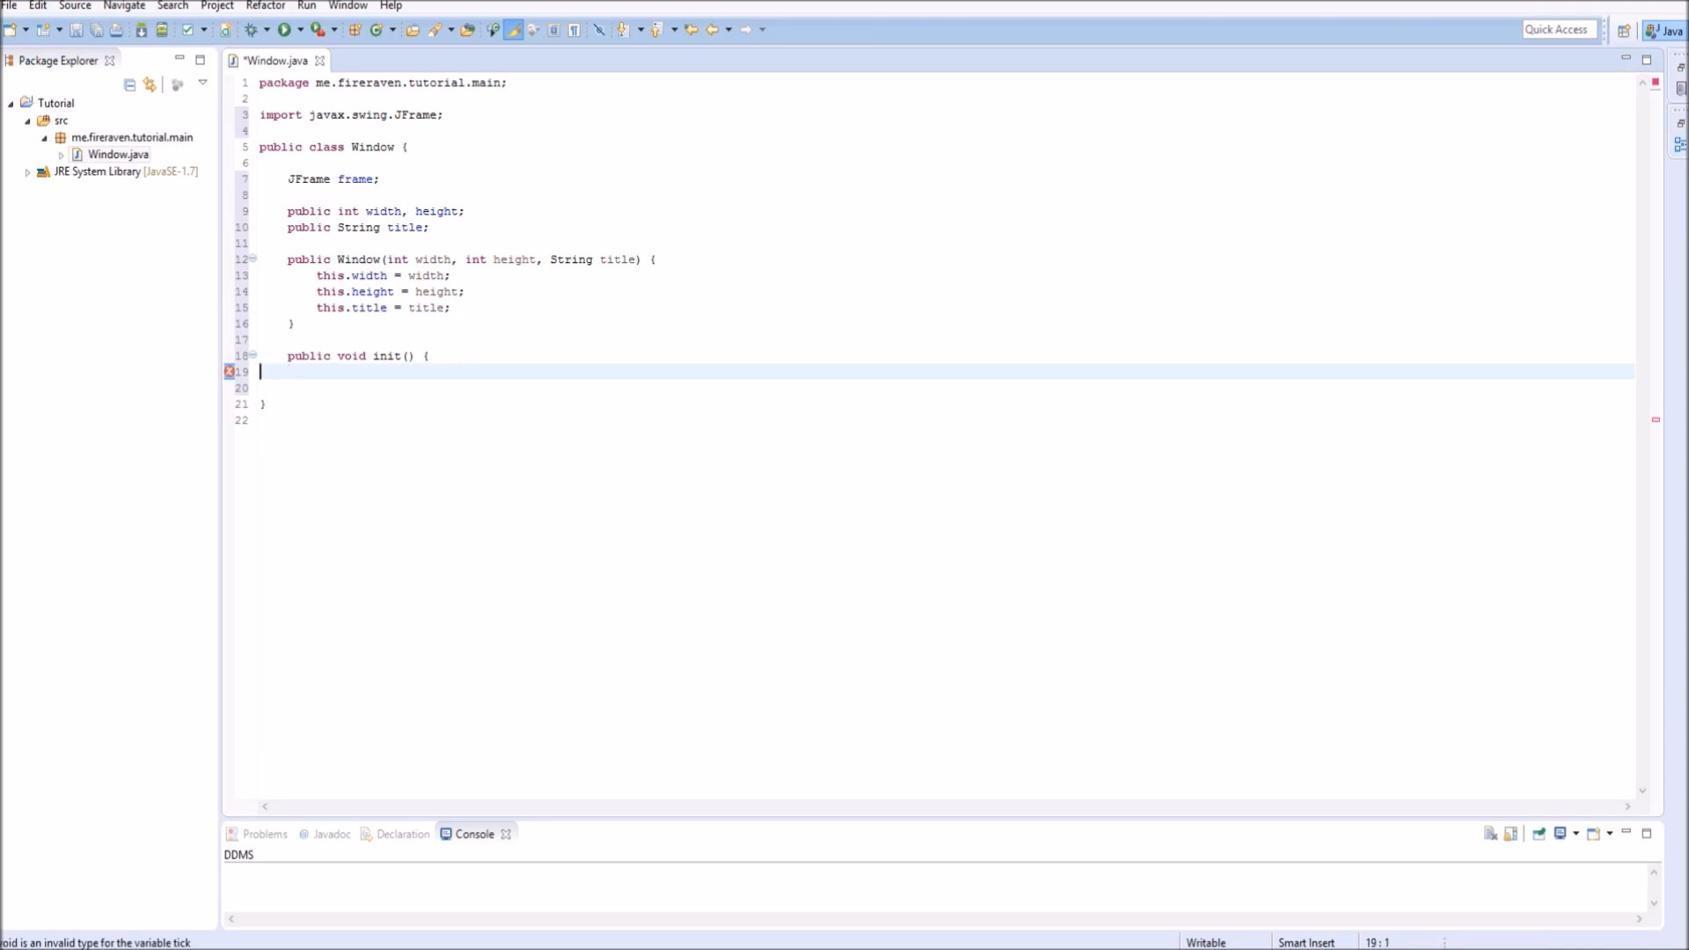
key(Backspace)
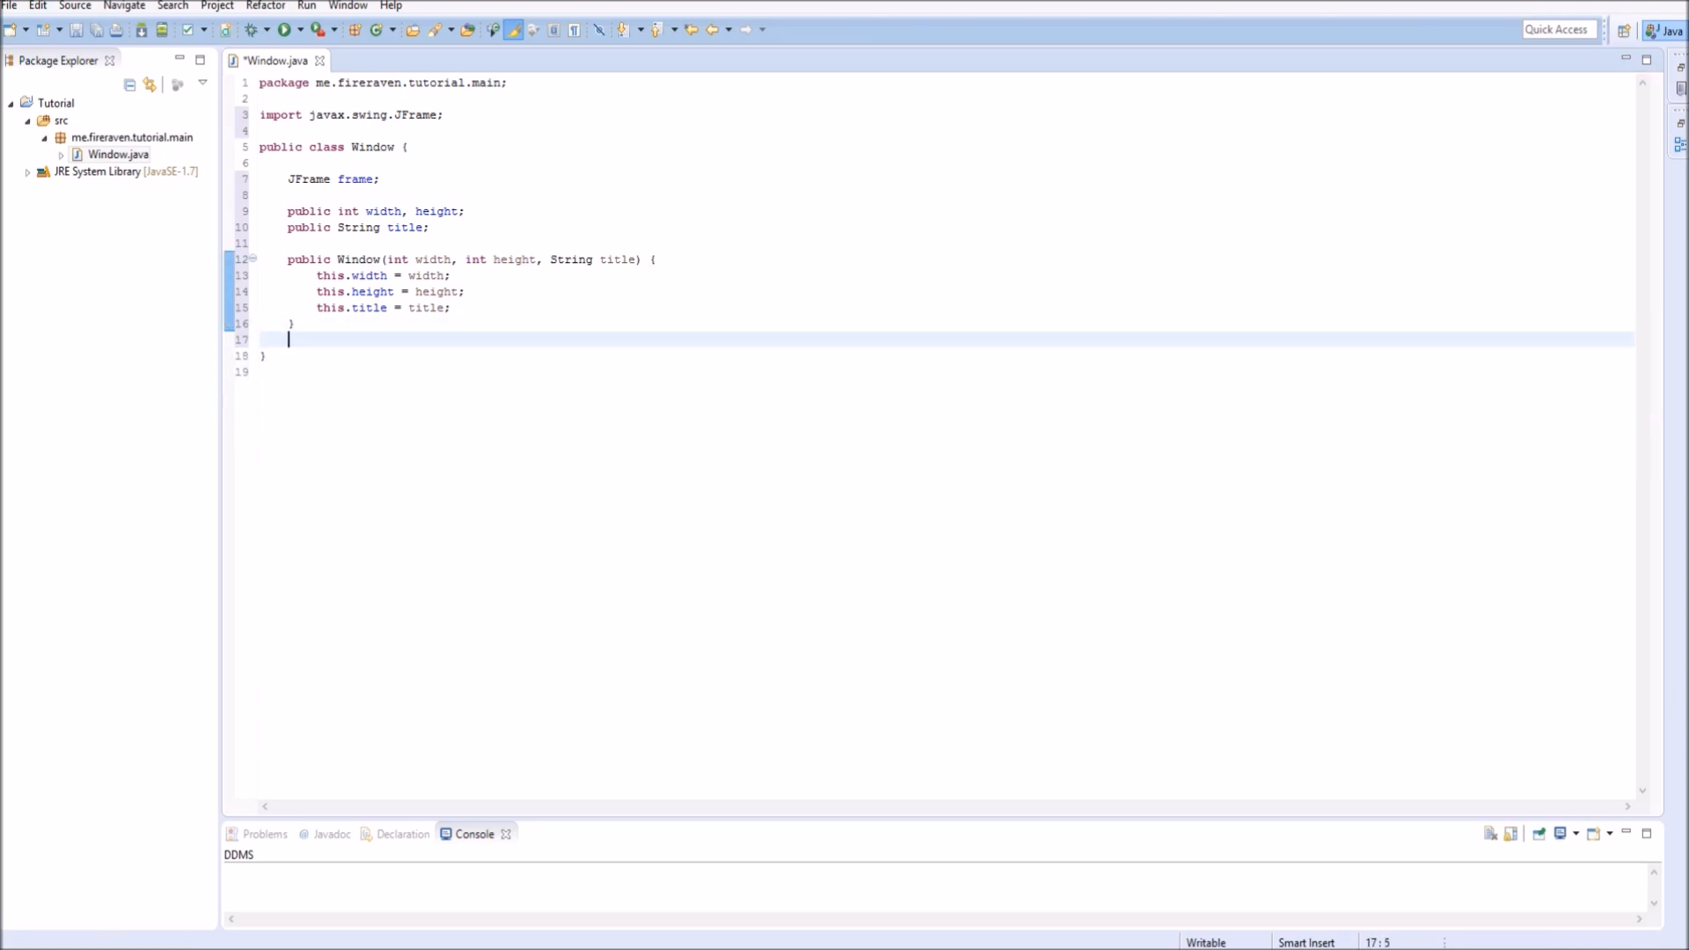
Add an empty public void createFrame() method and call createFrame(); from the constructor.
text(public)
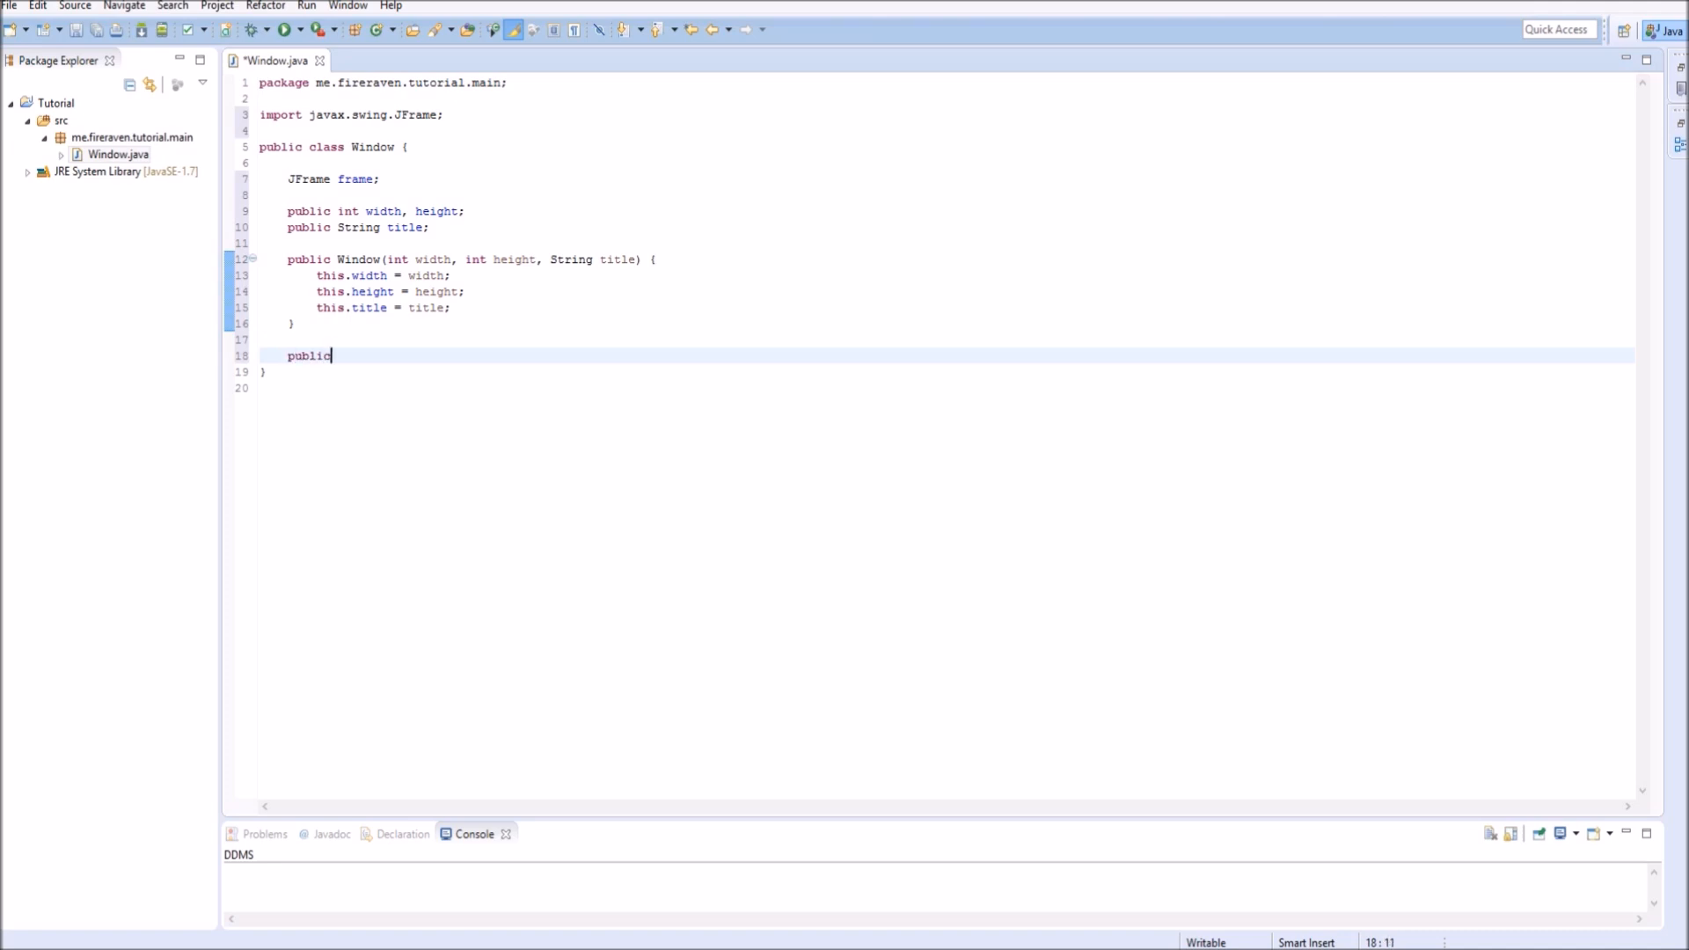
text(void)
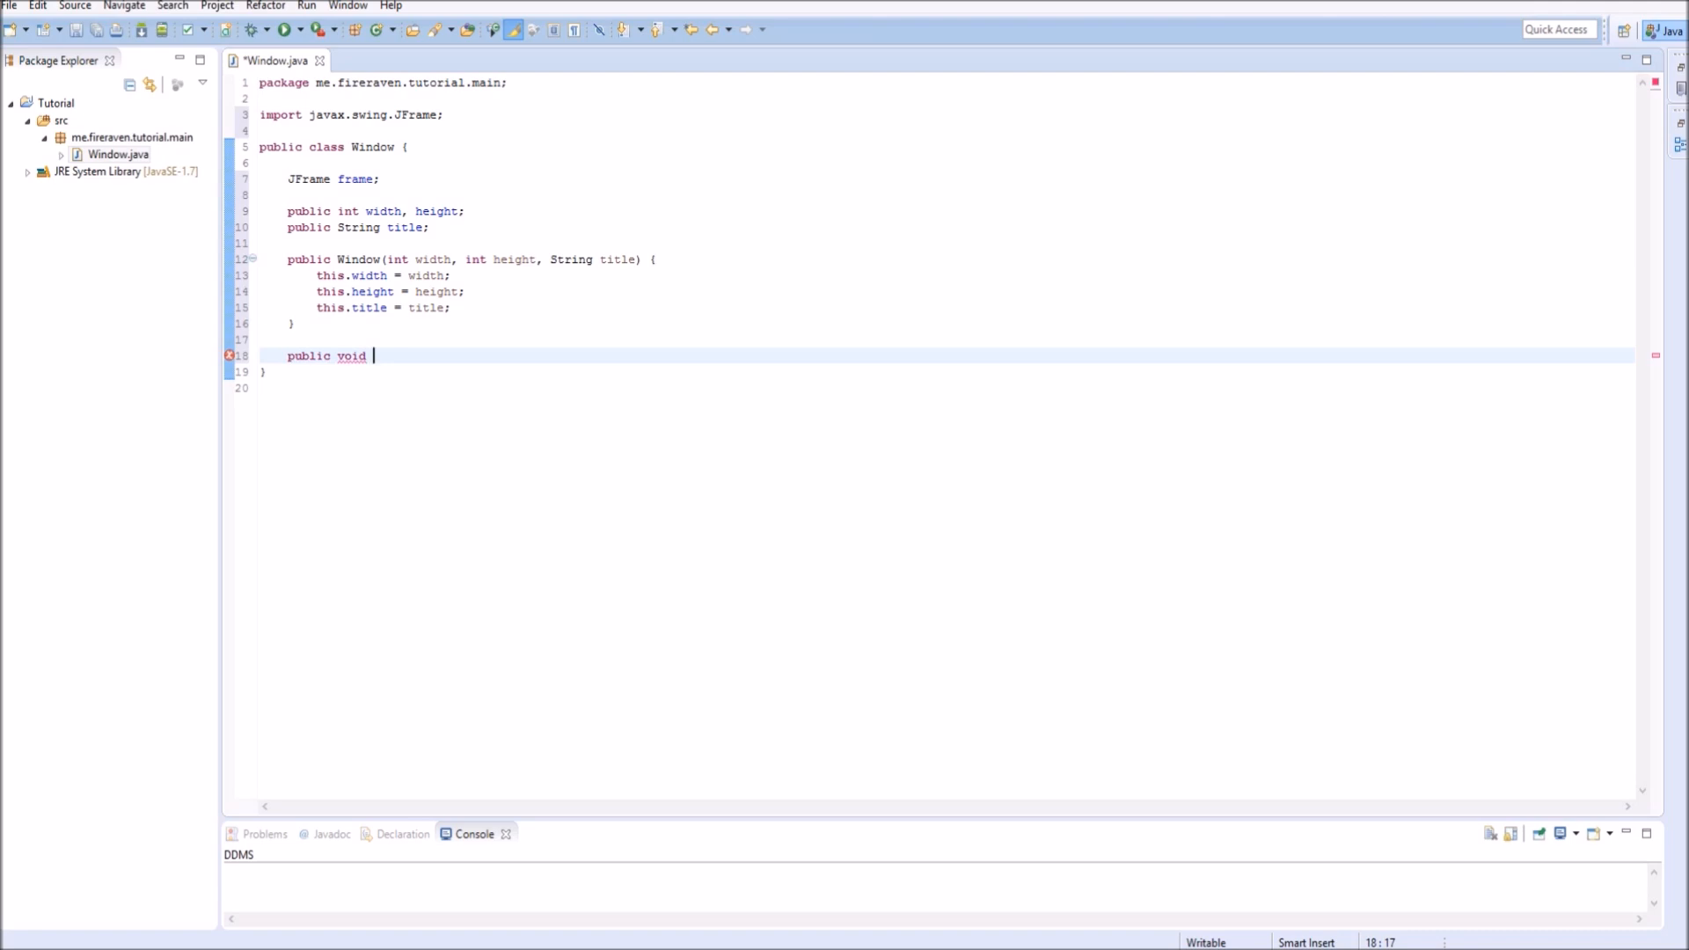
text(sta)
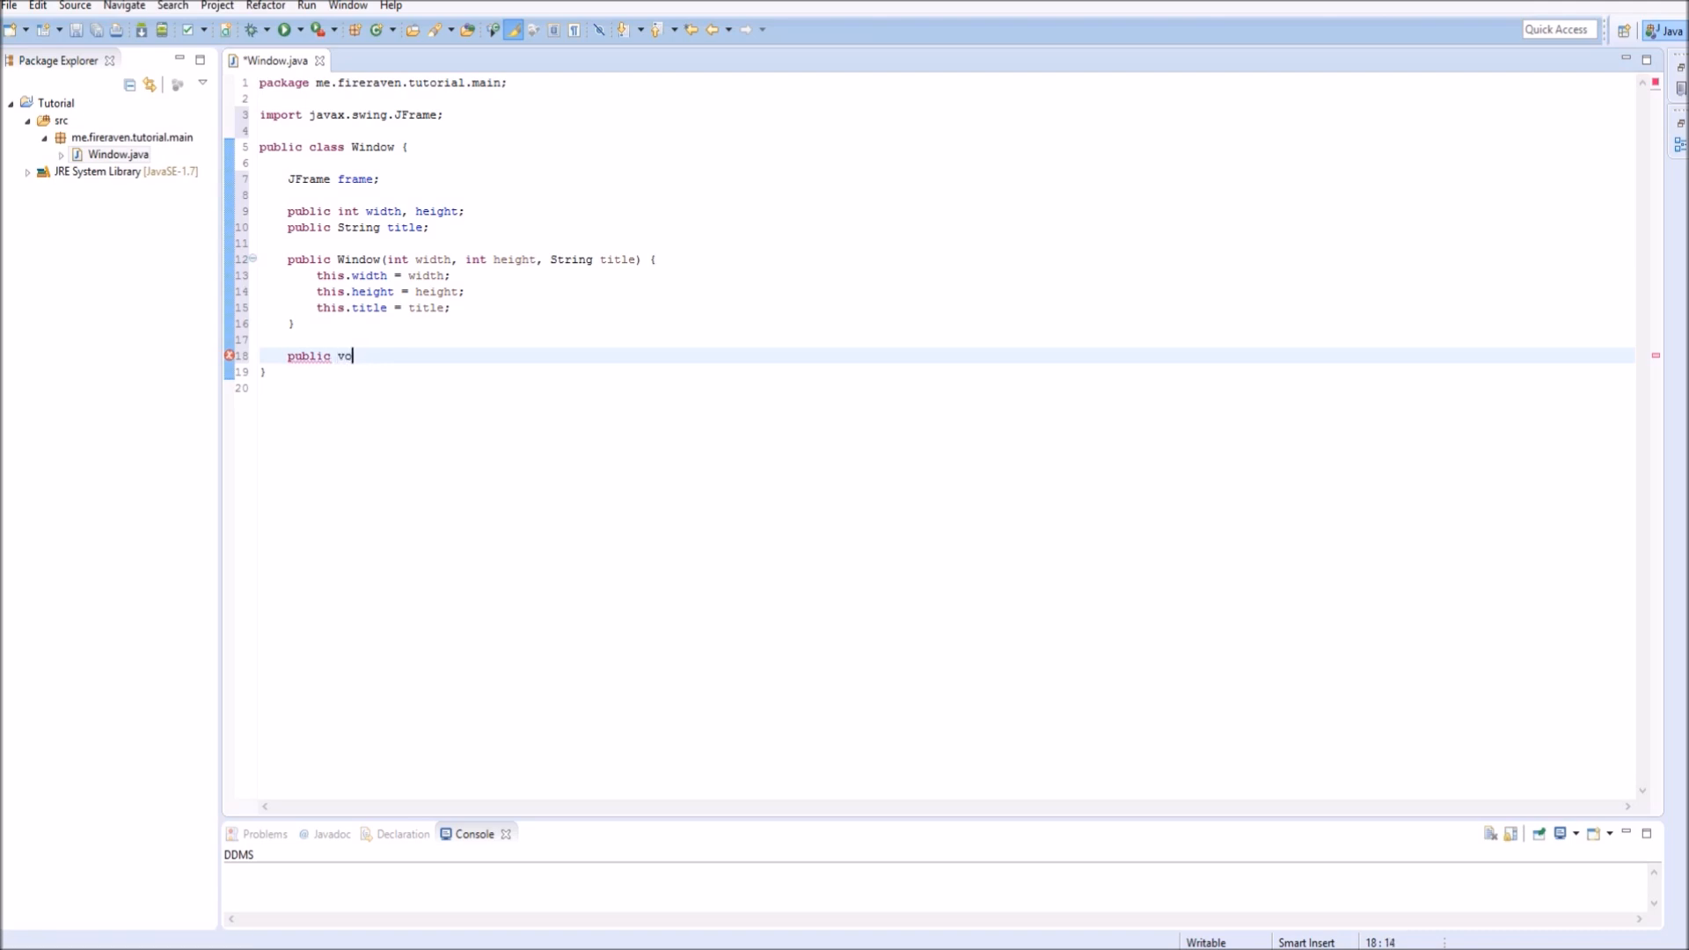
text(id create)
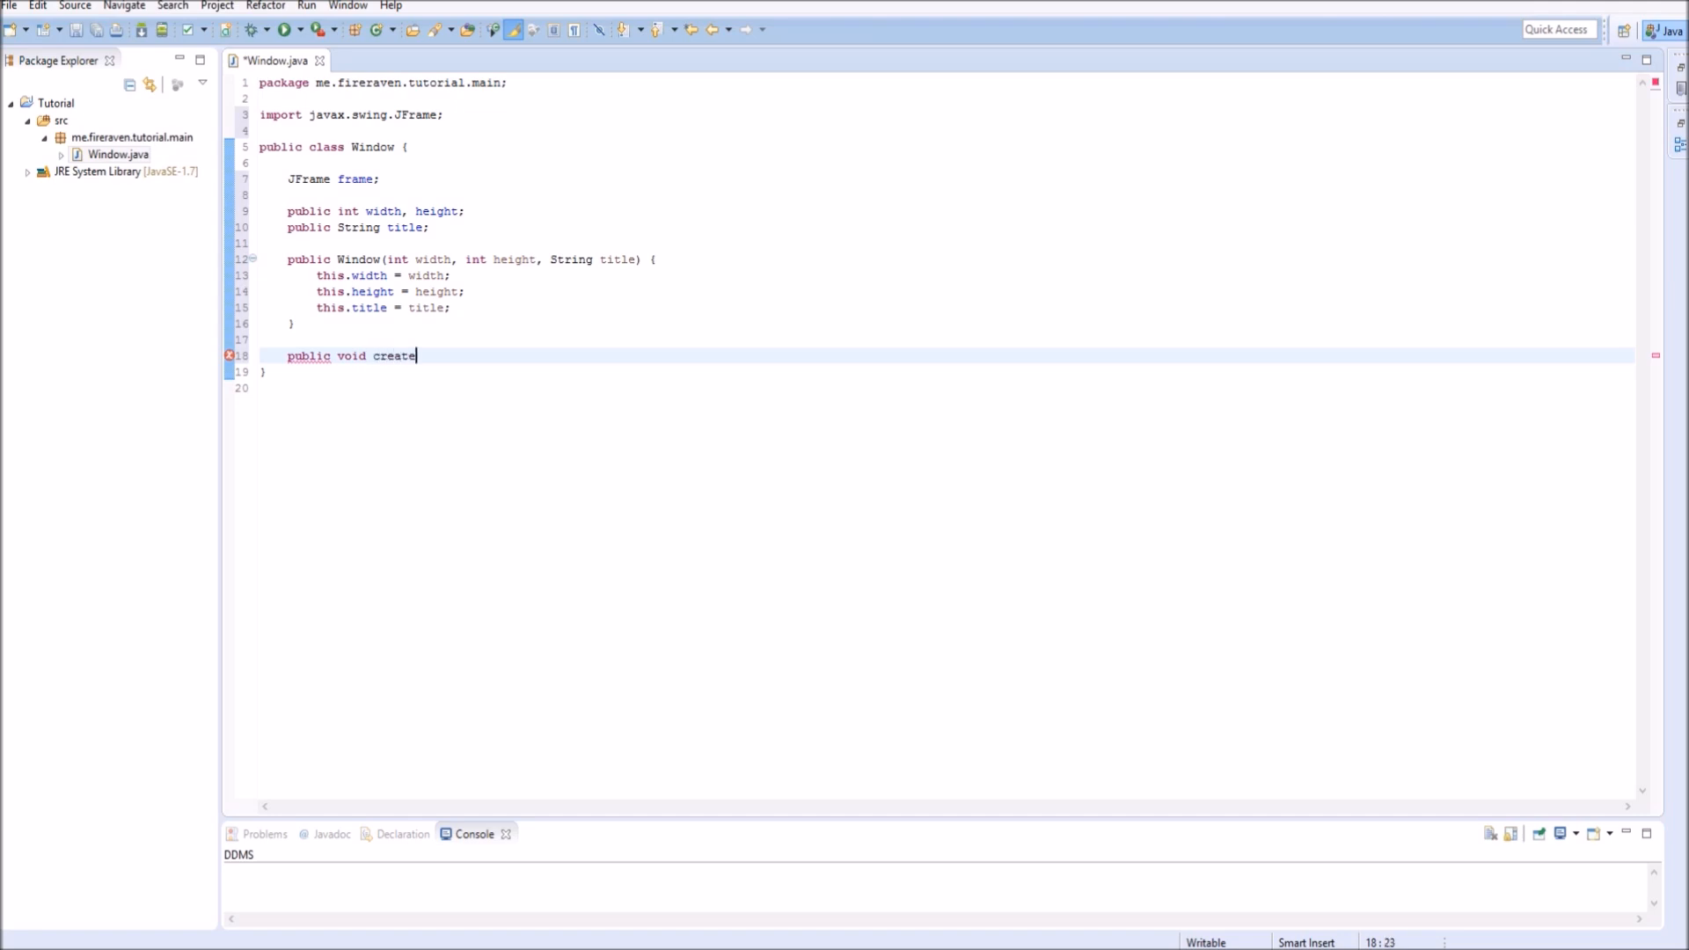
text(Frame())
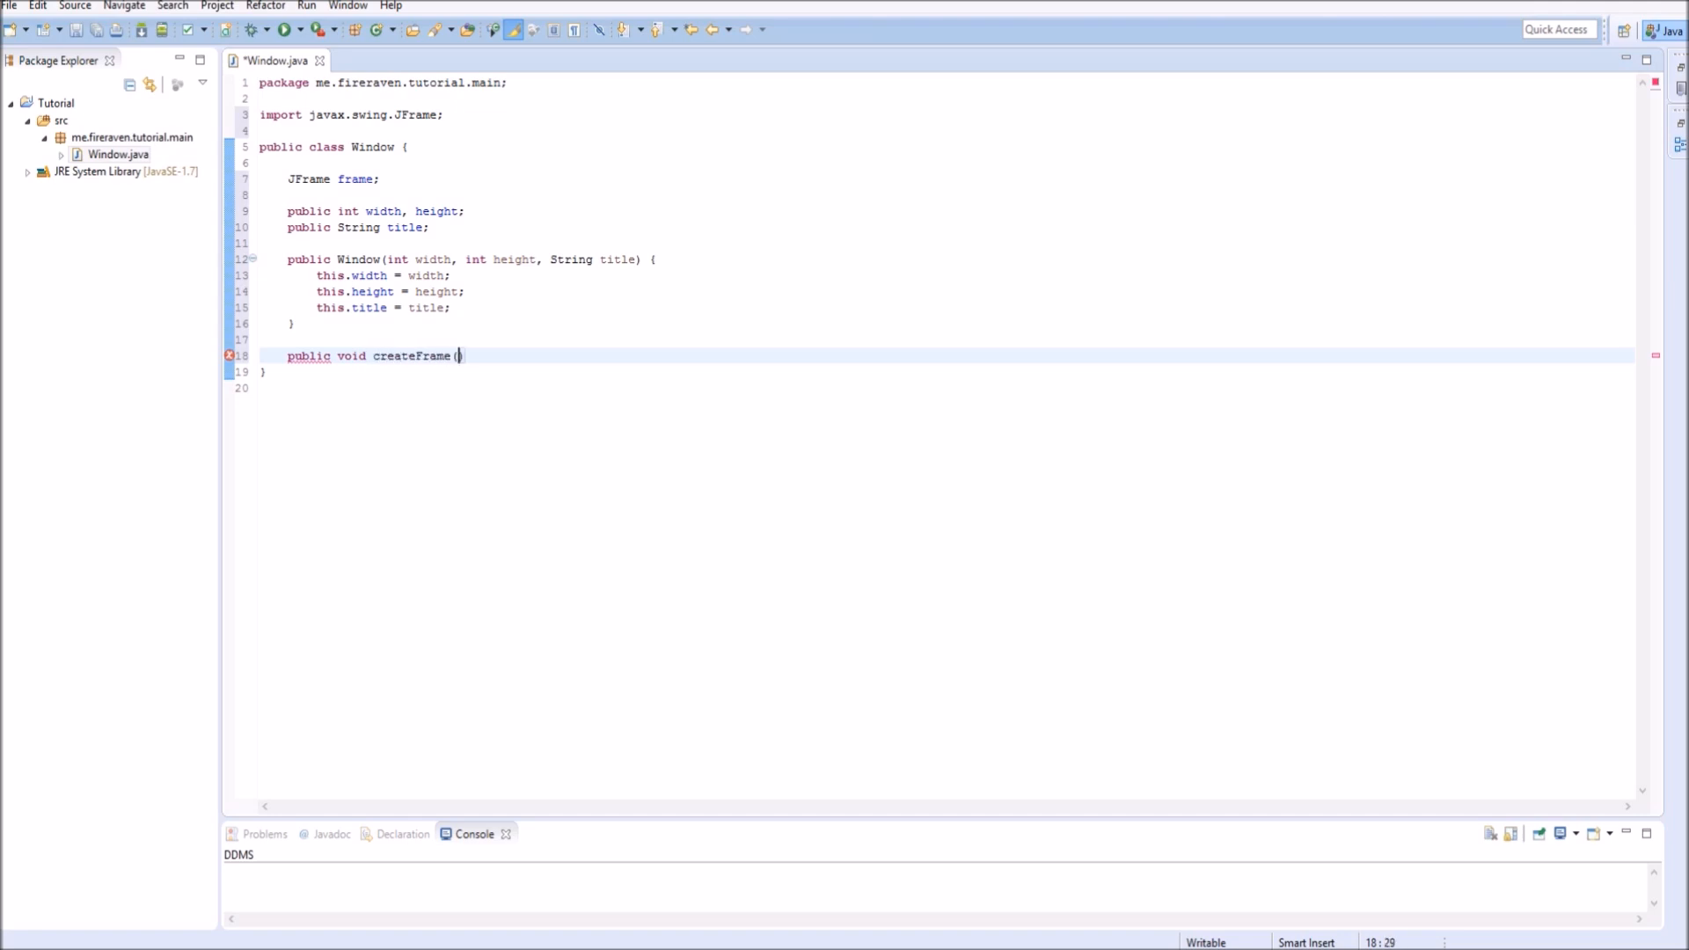
text() {)
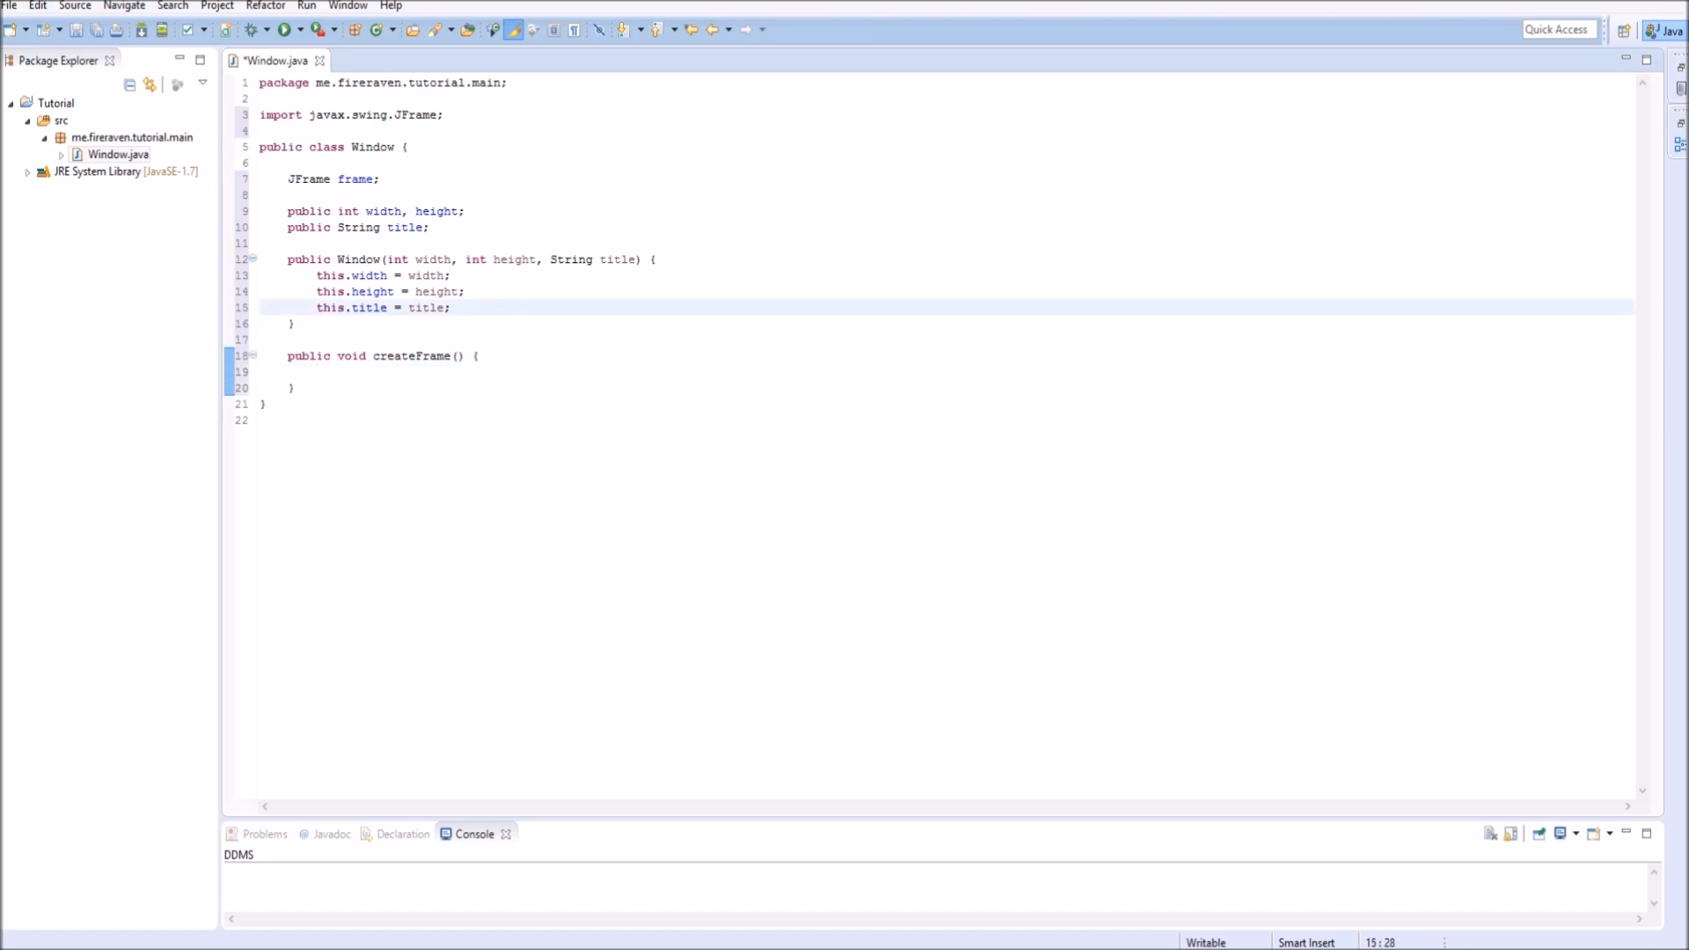
text(createFrame;)
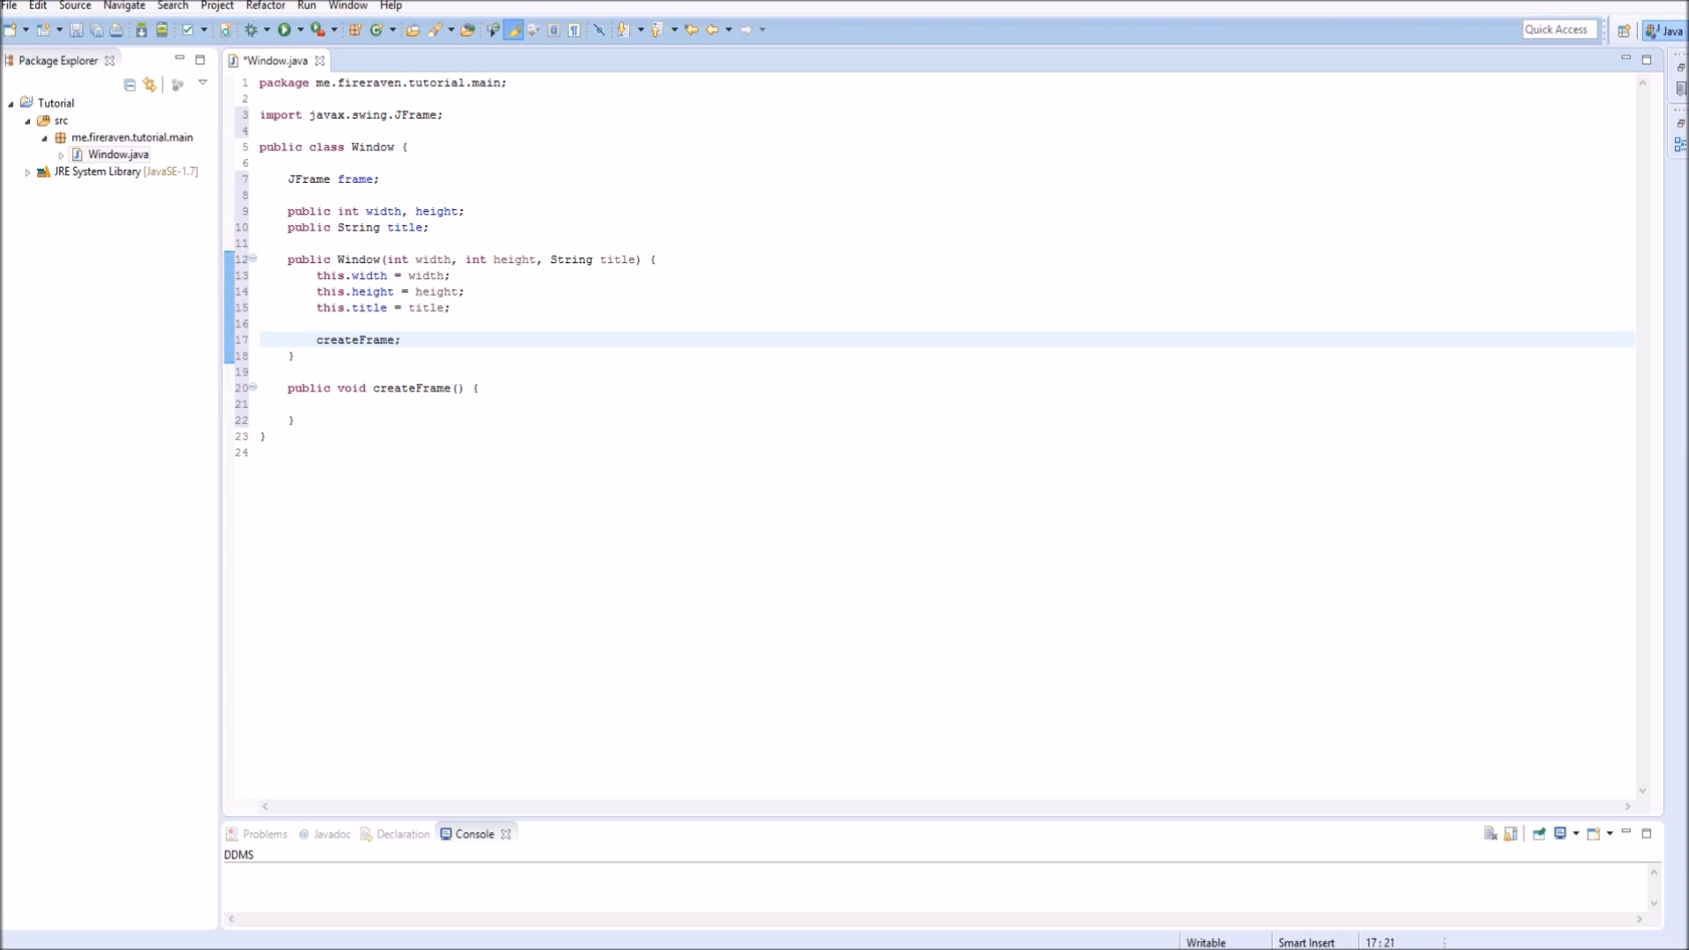
text(())
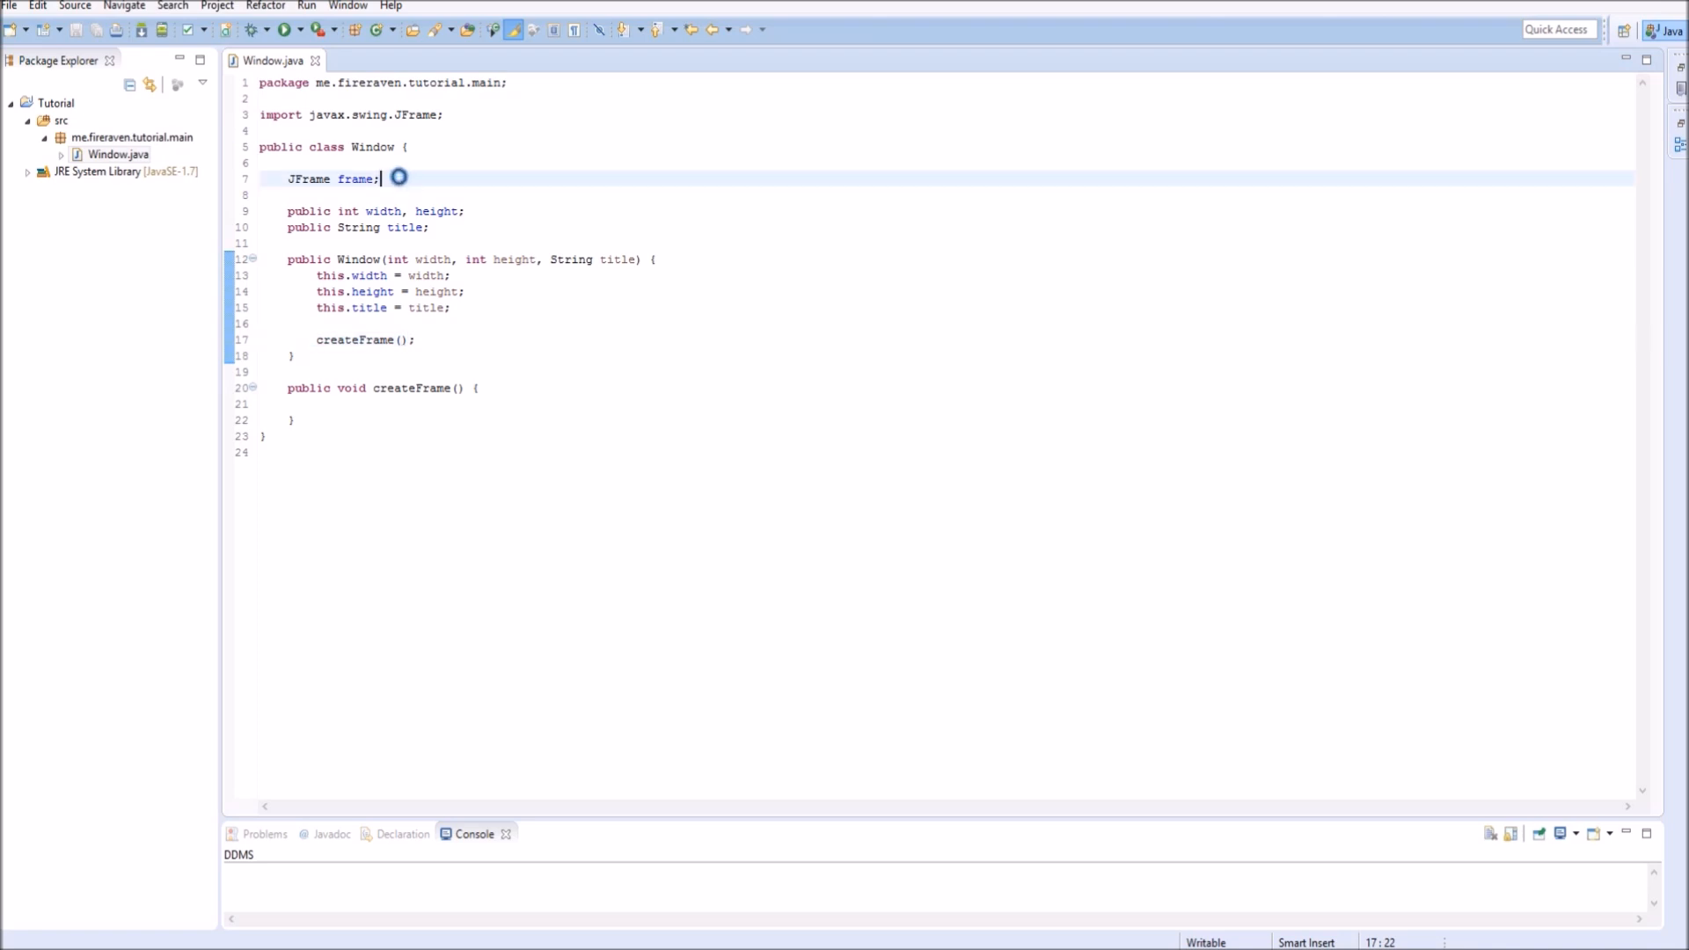
In createFrame assign frame = new JFrame(title); and set its size to width, height.
double_click(308, 180)
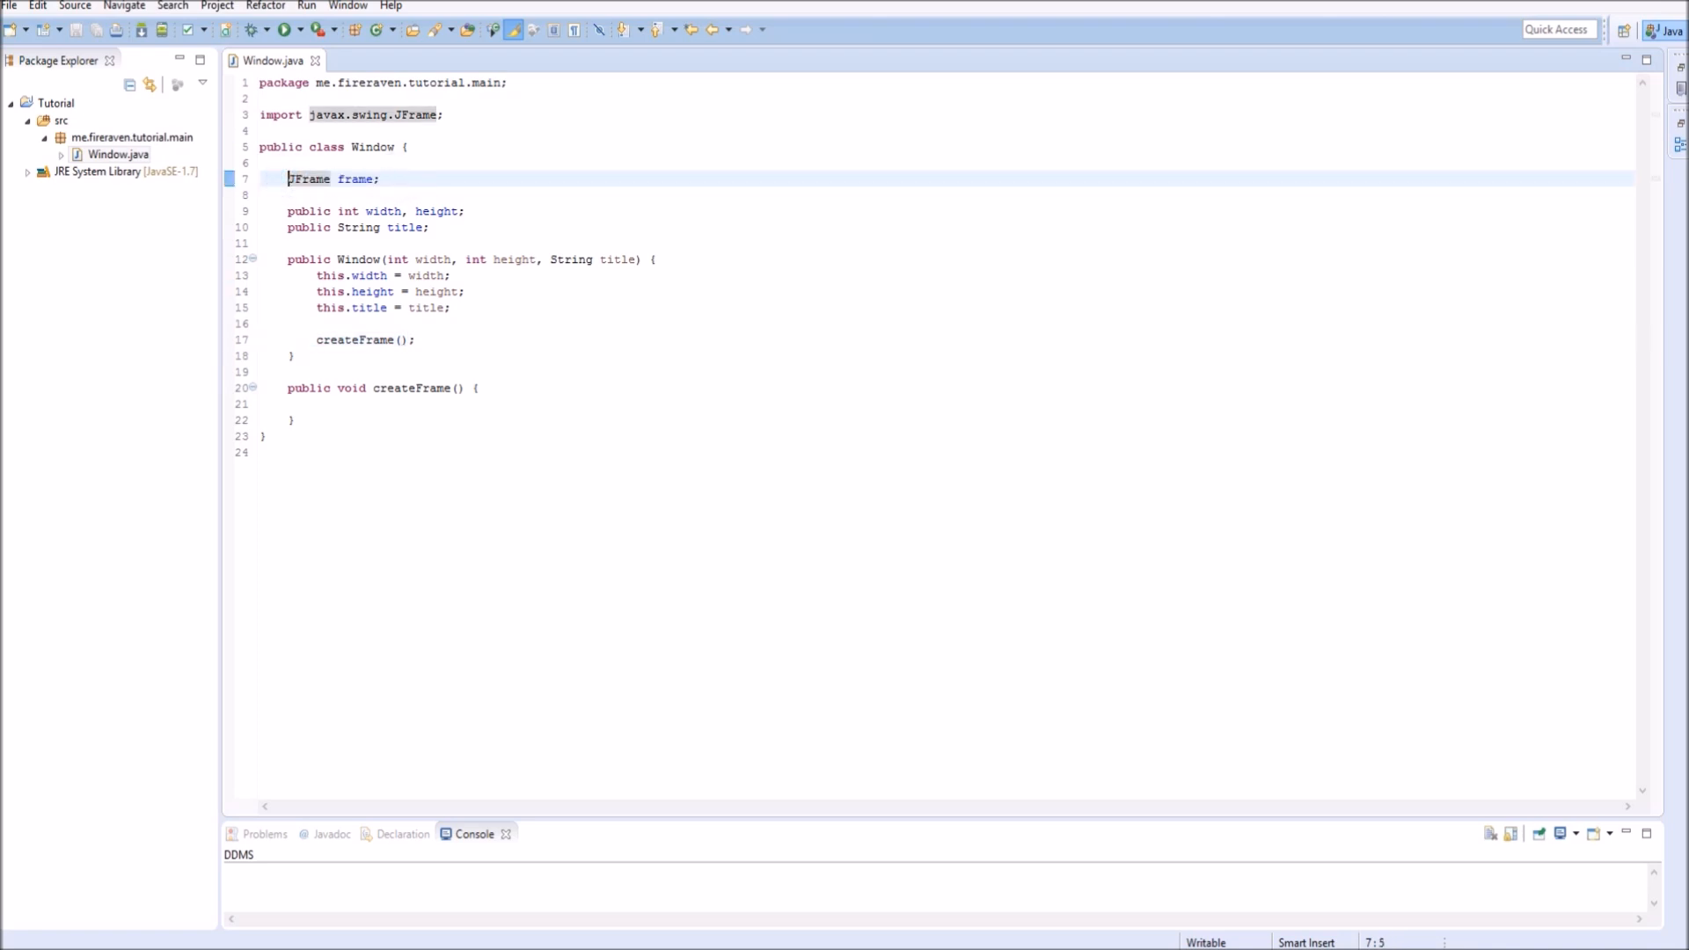
text(frame = new J)
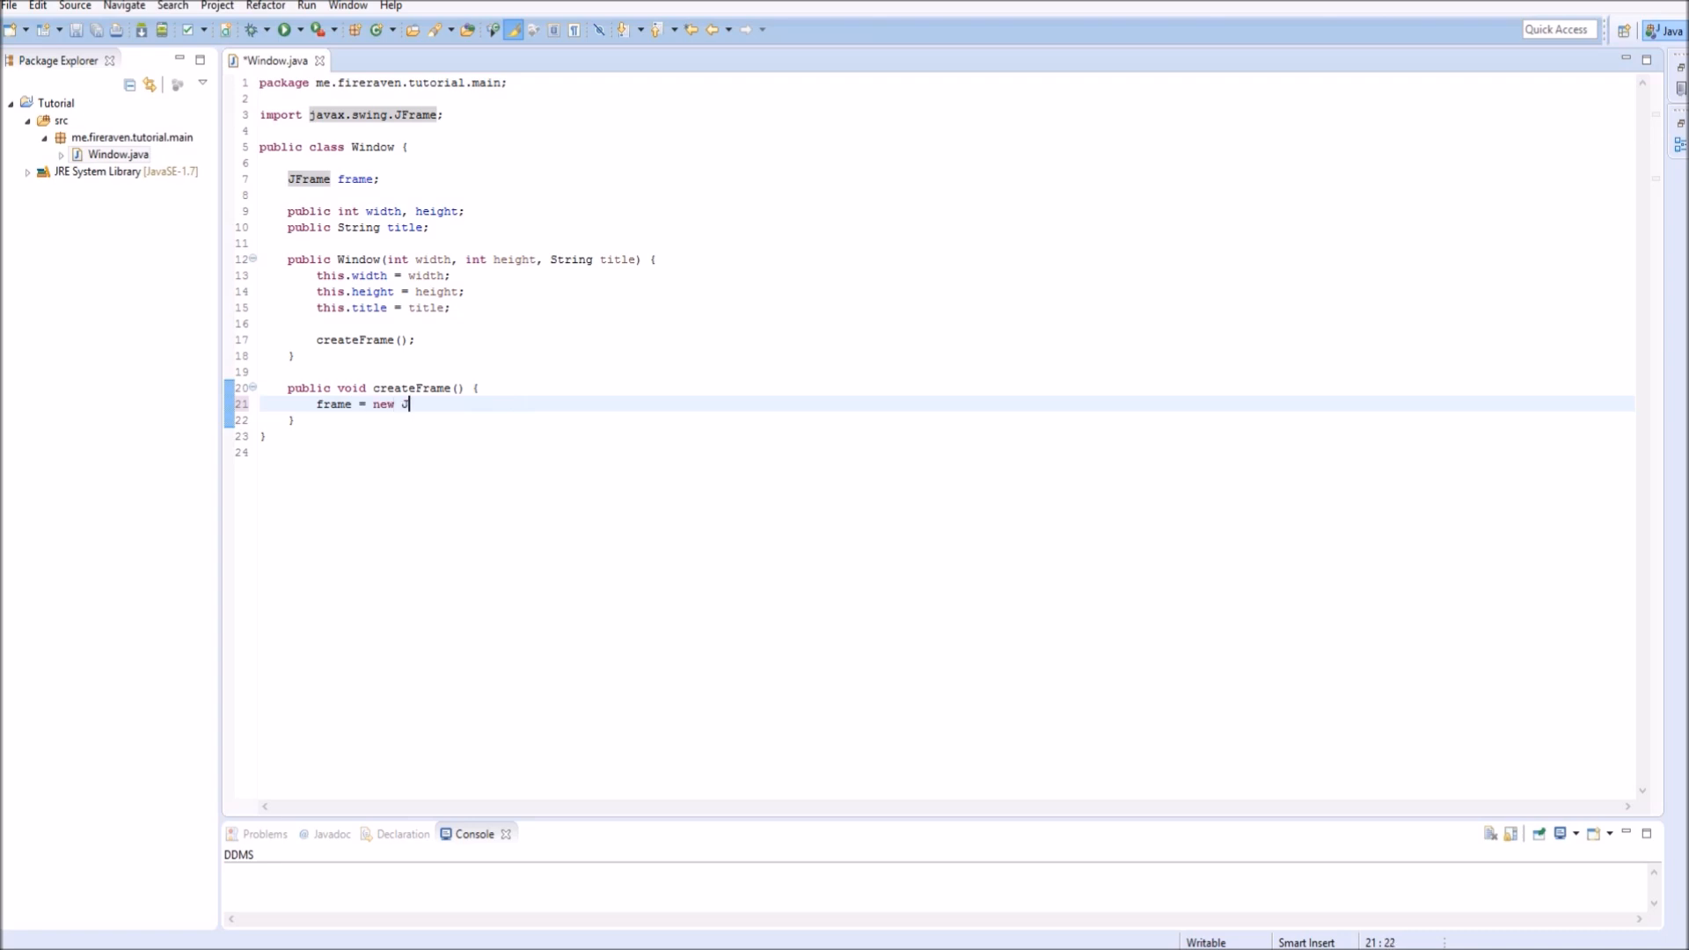
text(rame(title)
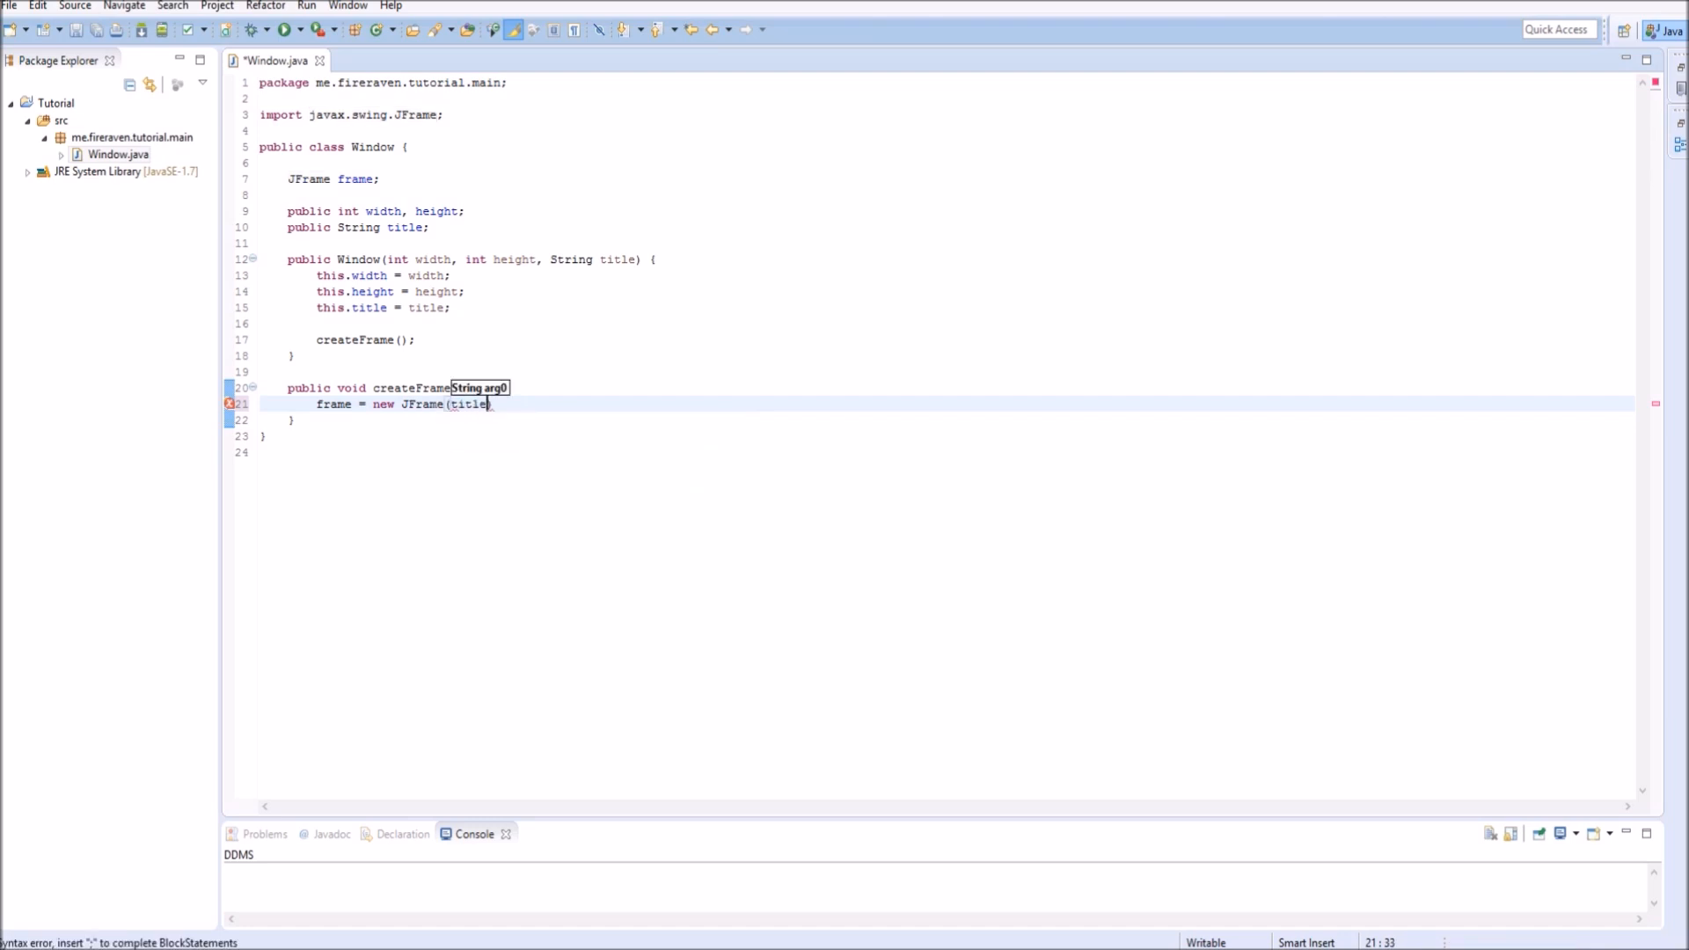
text();)
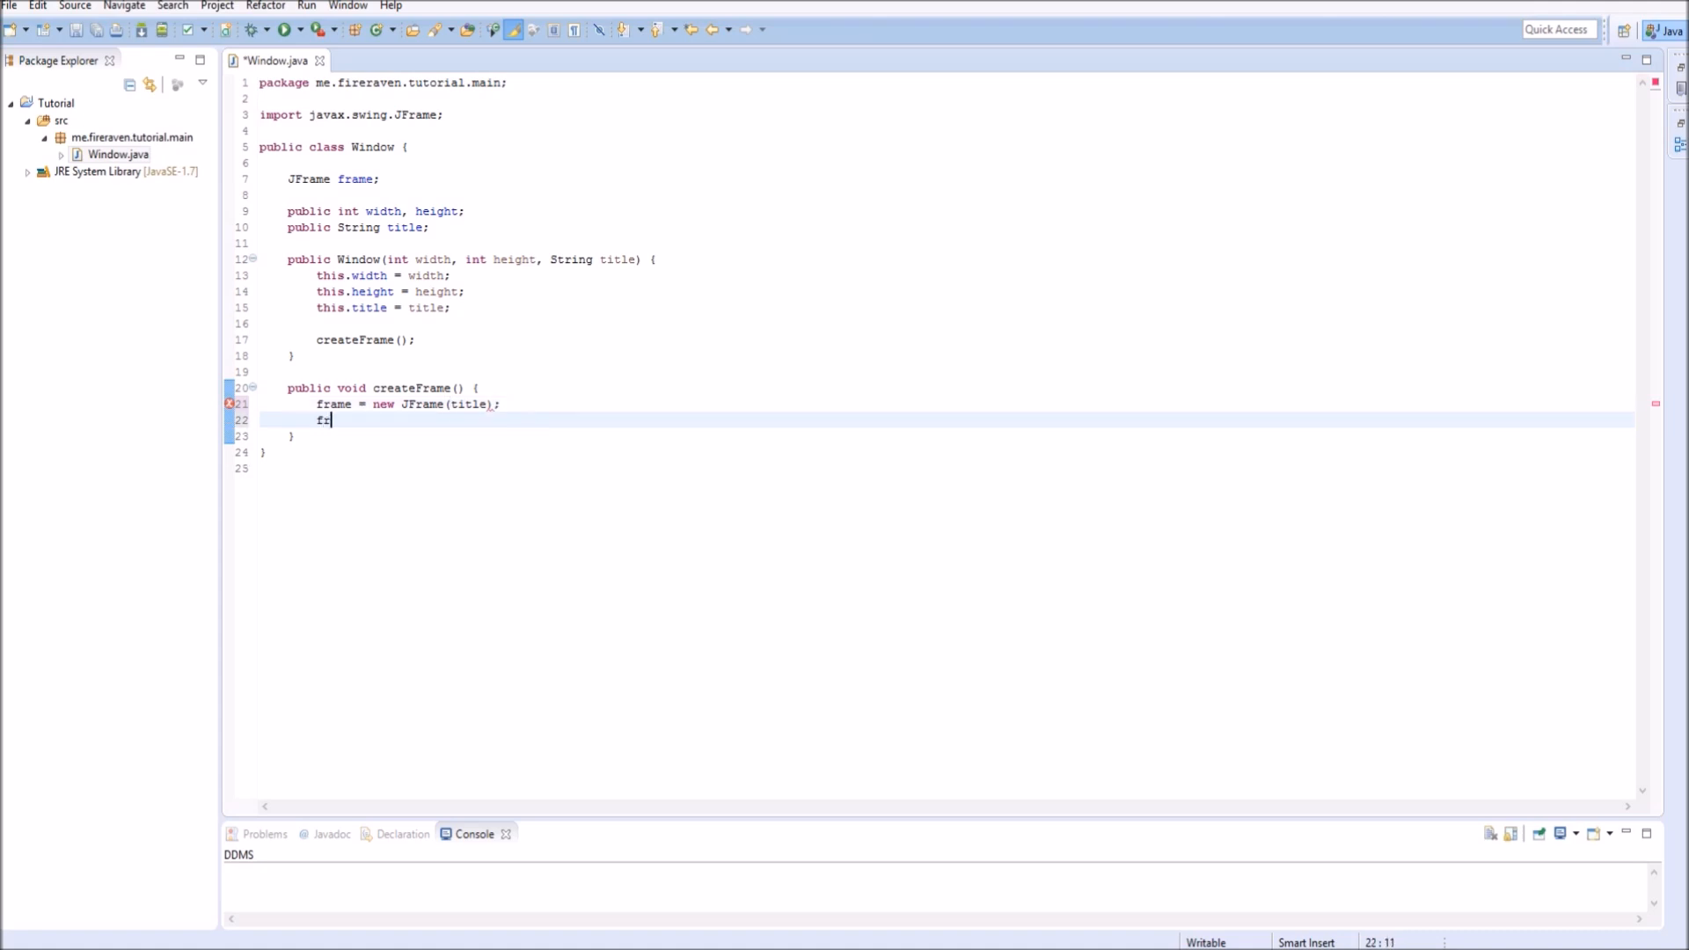
text(ame.setSize(width, height);)
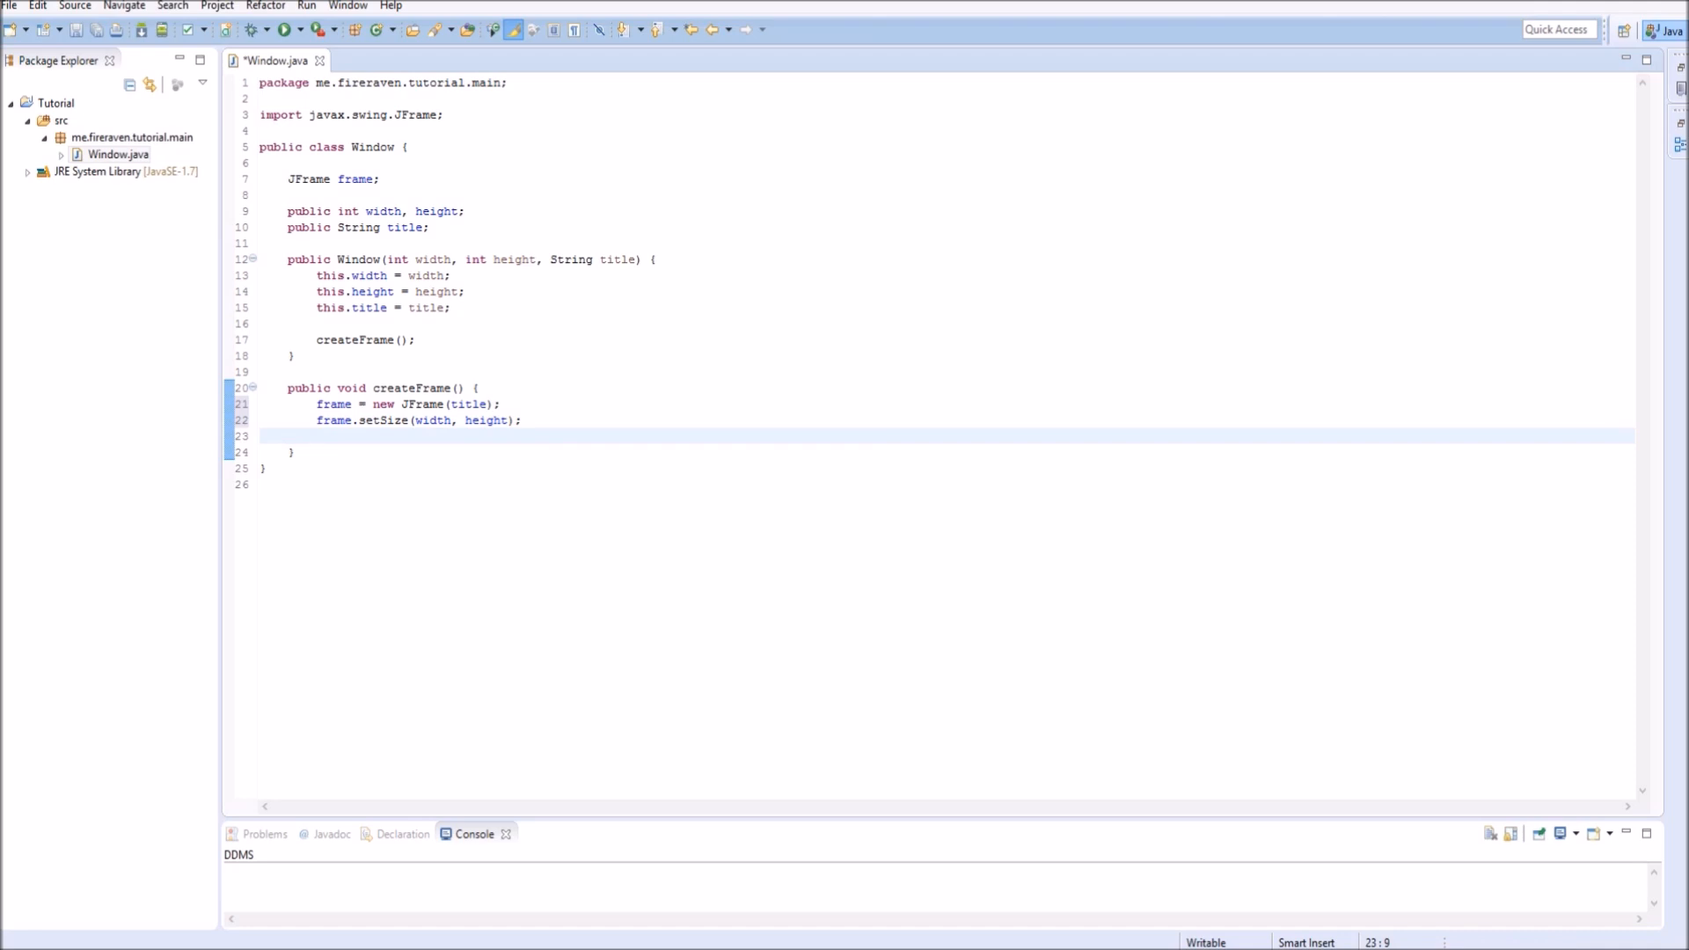
Set the frame's default close operation to JFrame.EXIT_ON_CLOSE and make it visible.
text(frame)
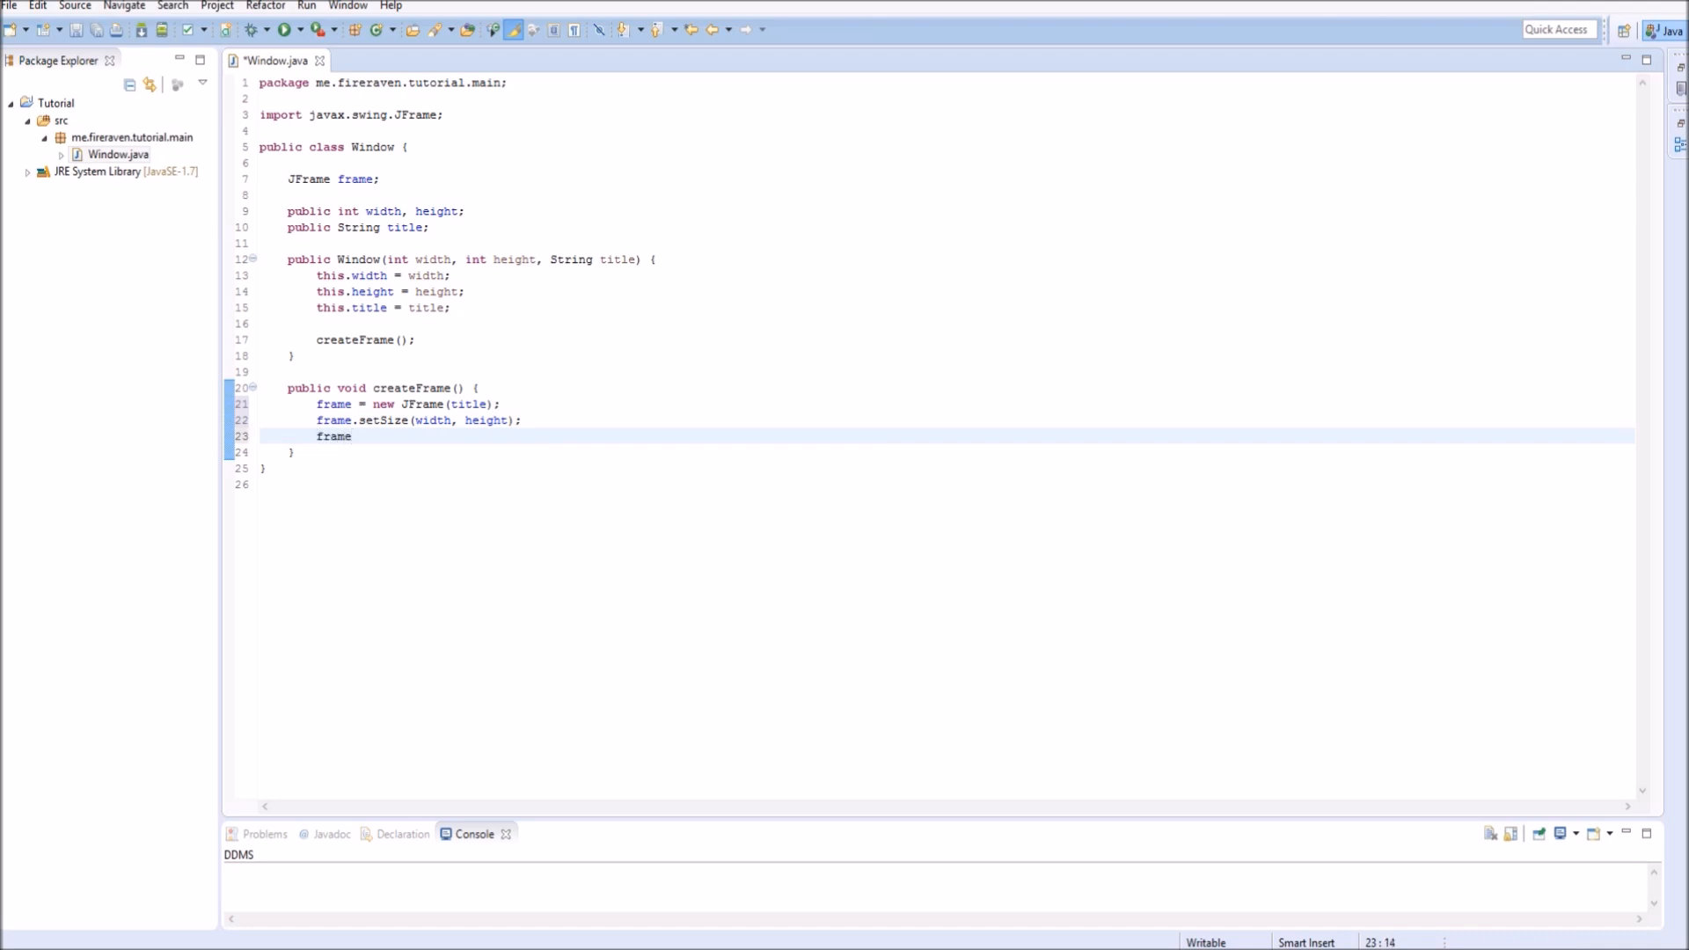
text(.se)
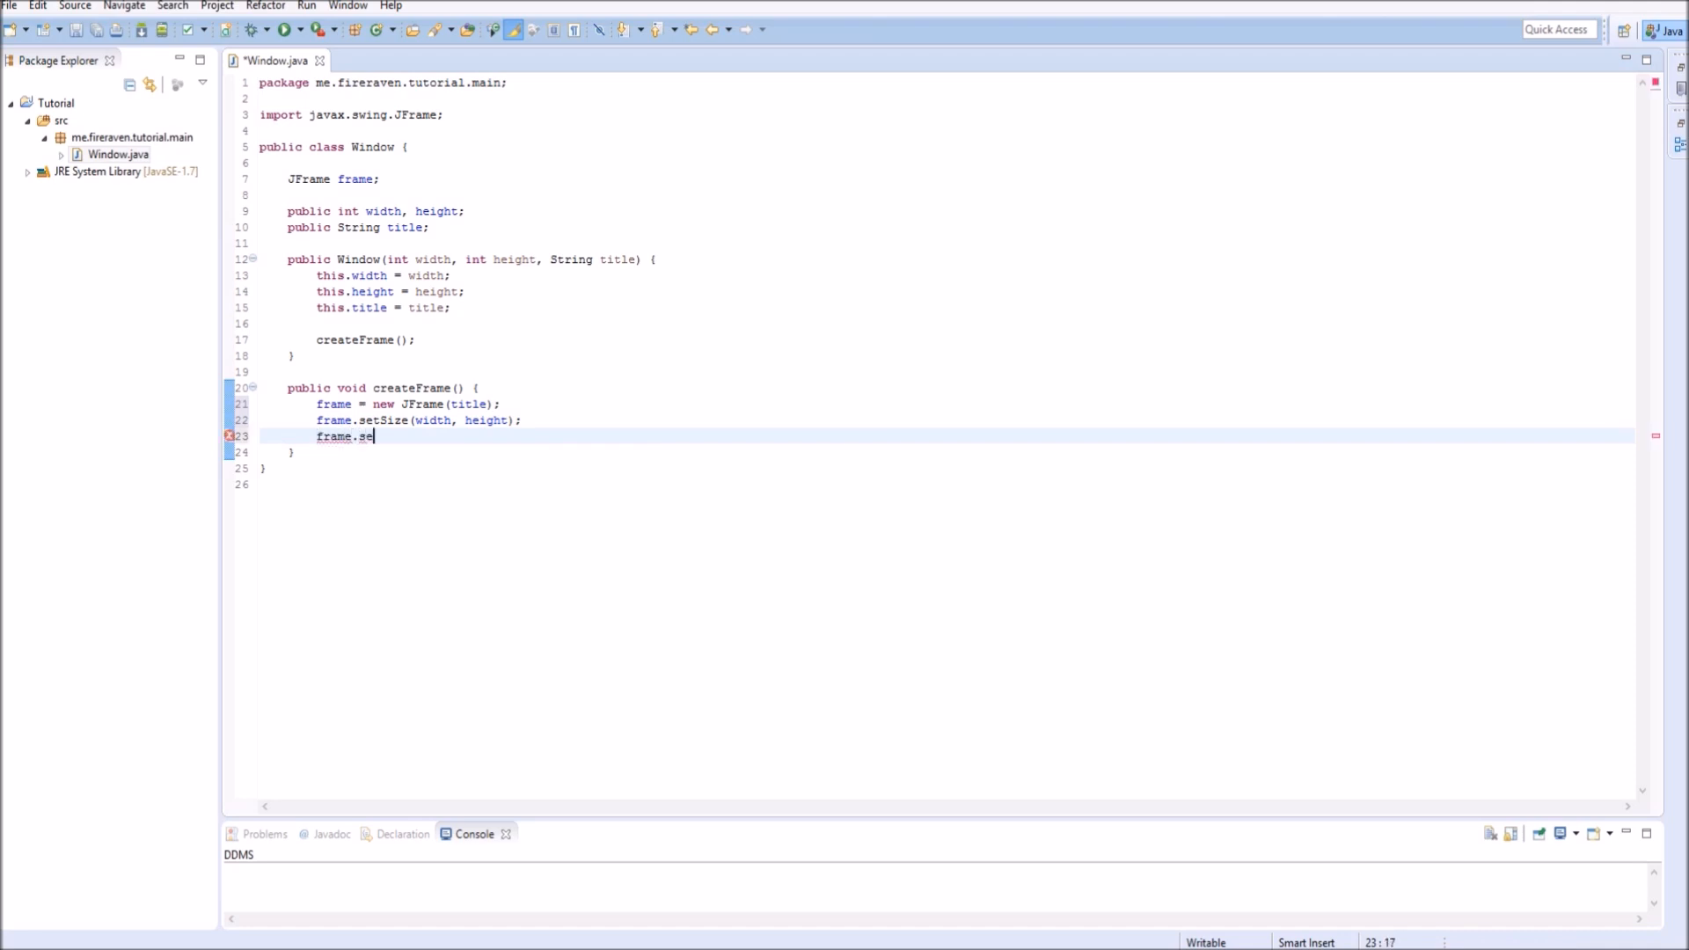
text(tD)
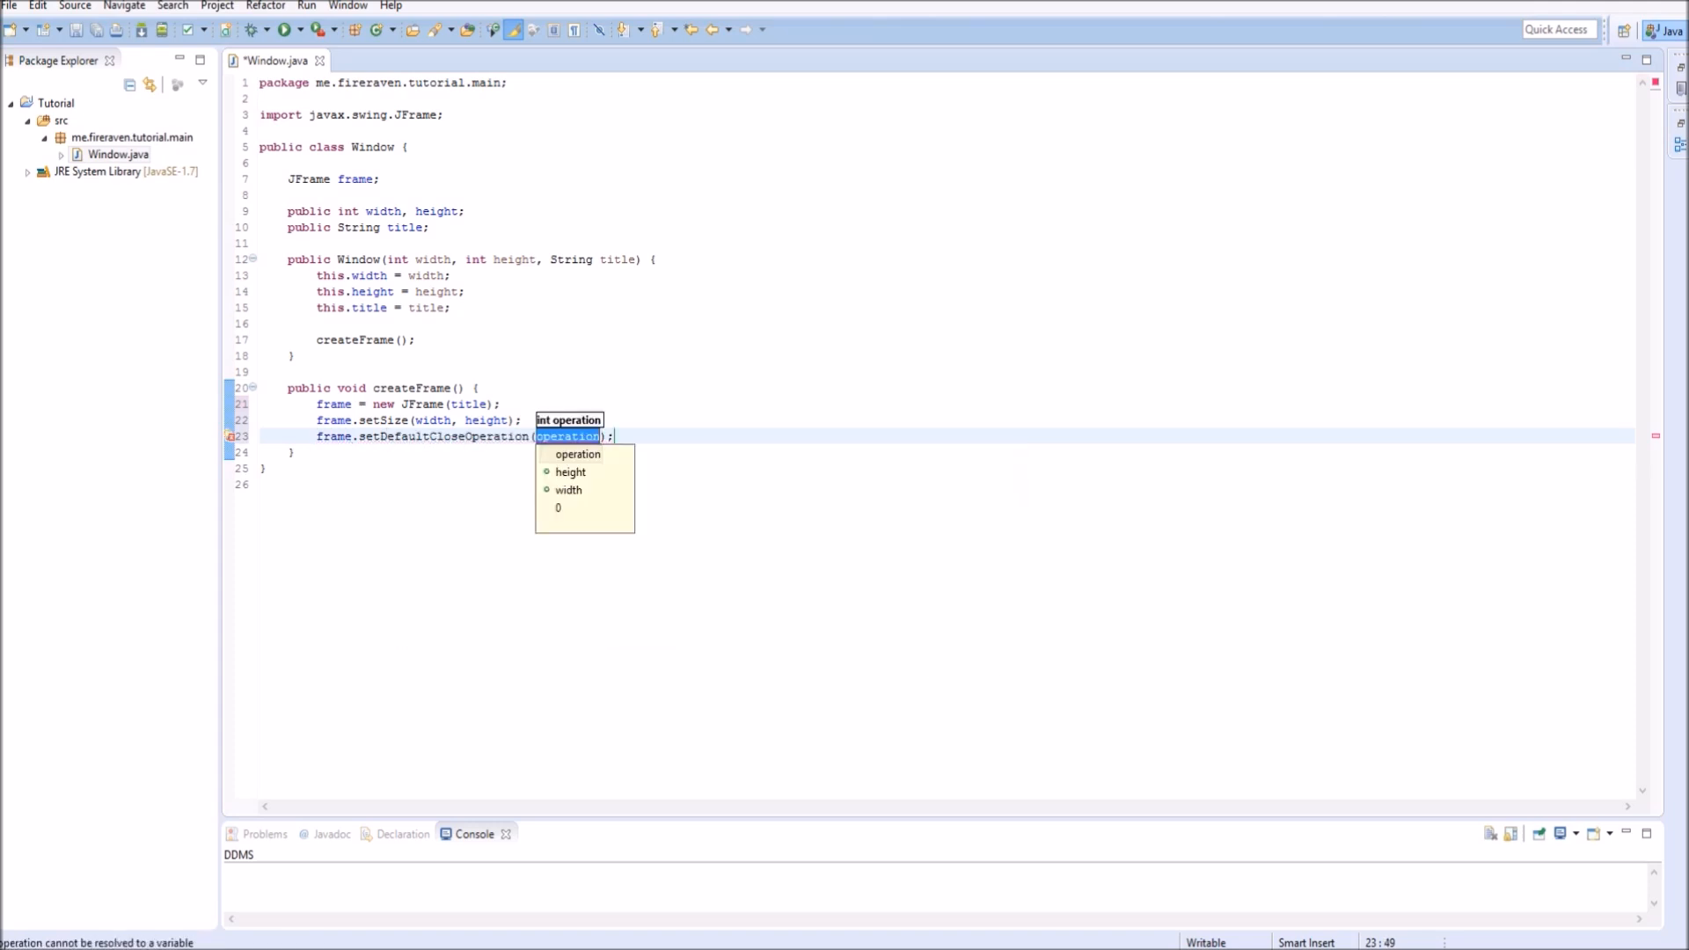
text(JFrame.EXIT_ON_CLOSE)
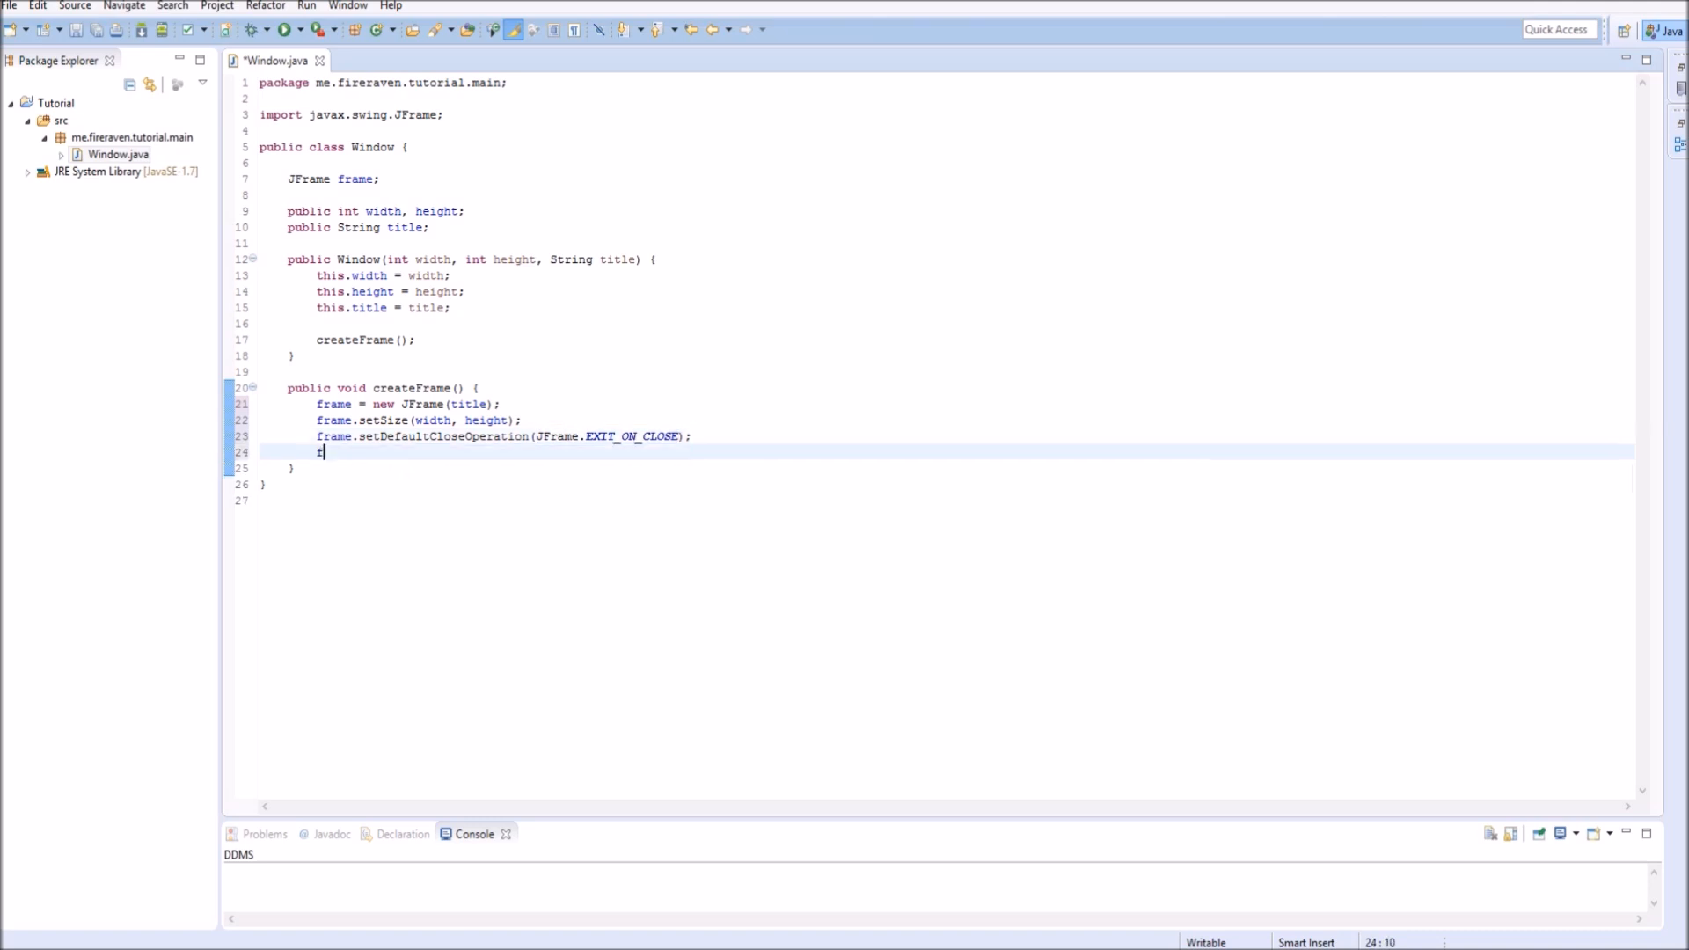
text(frame.)
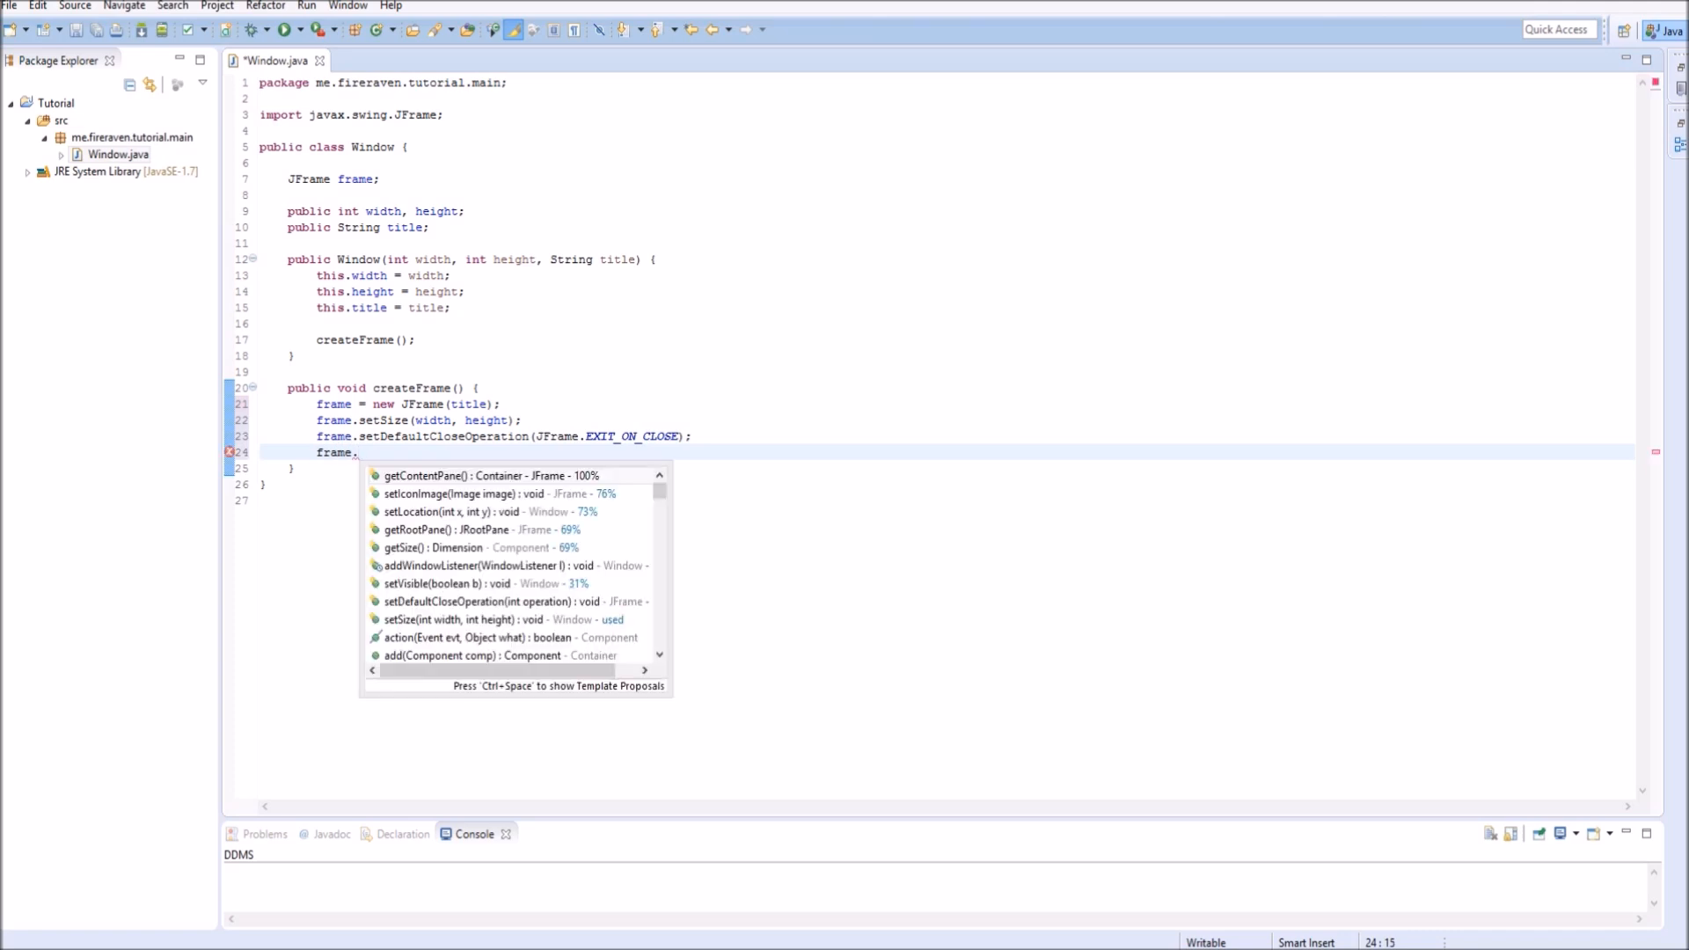
text(setVisible(true);)
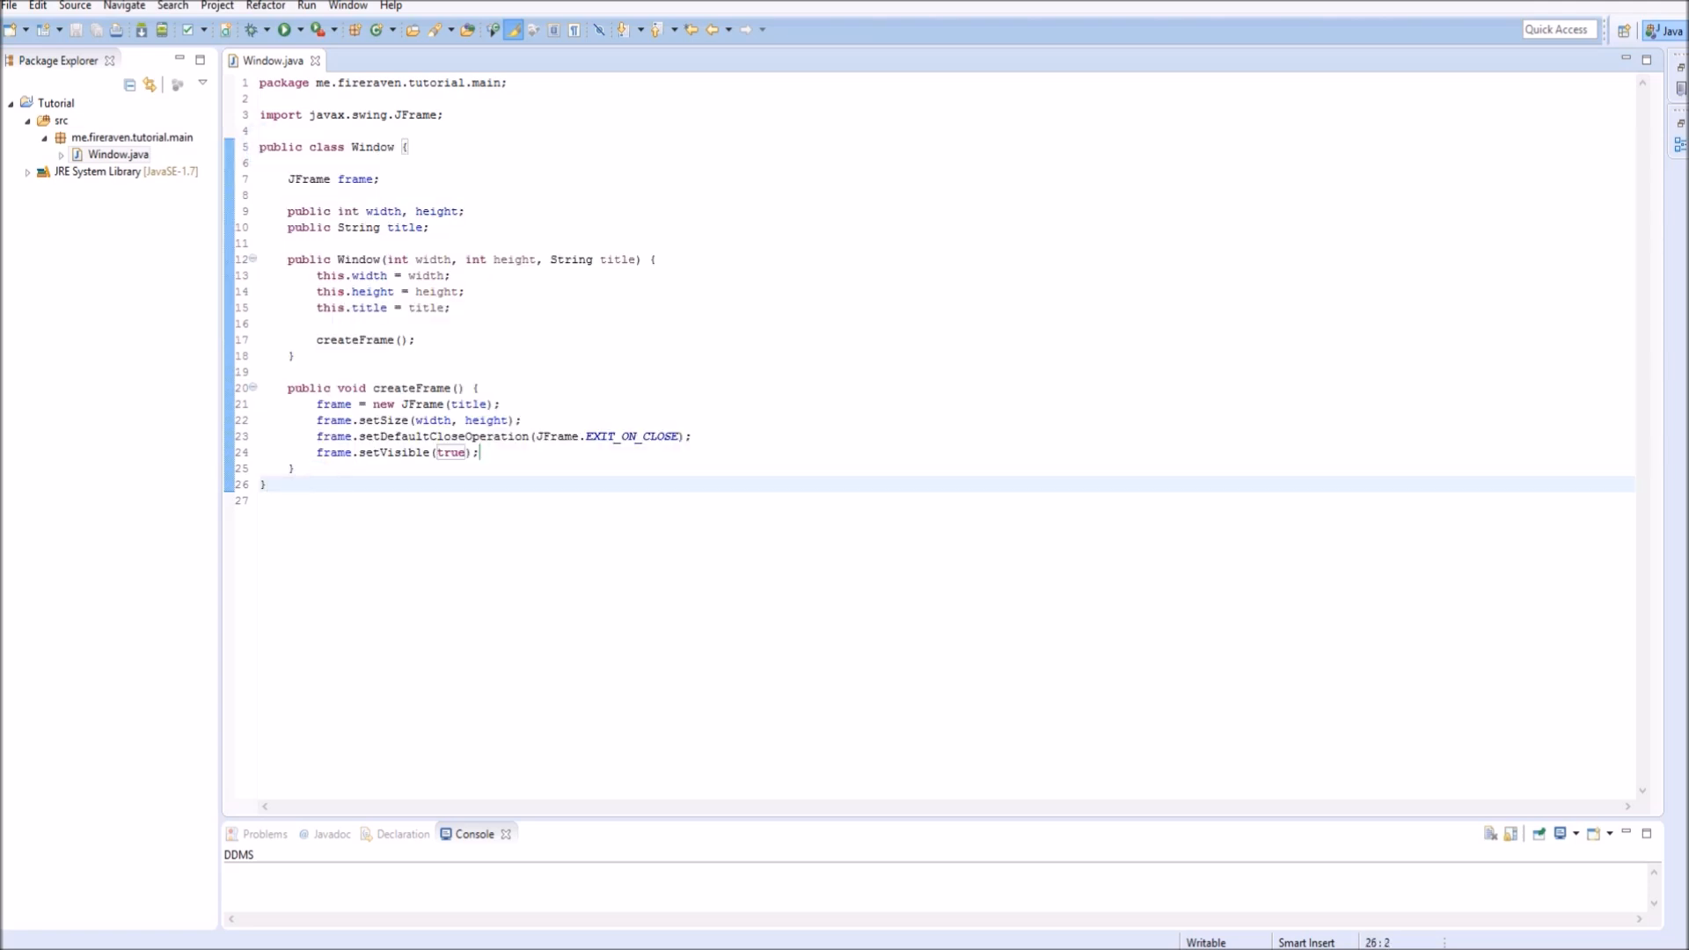
drag(287, 195, 479, 452)
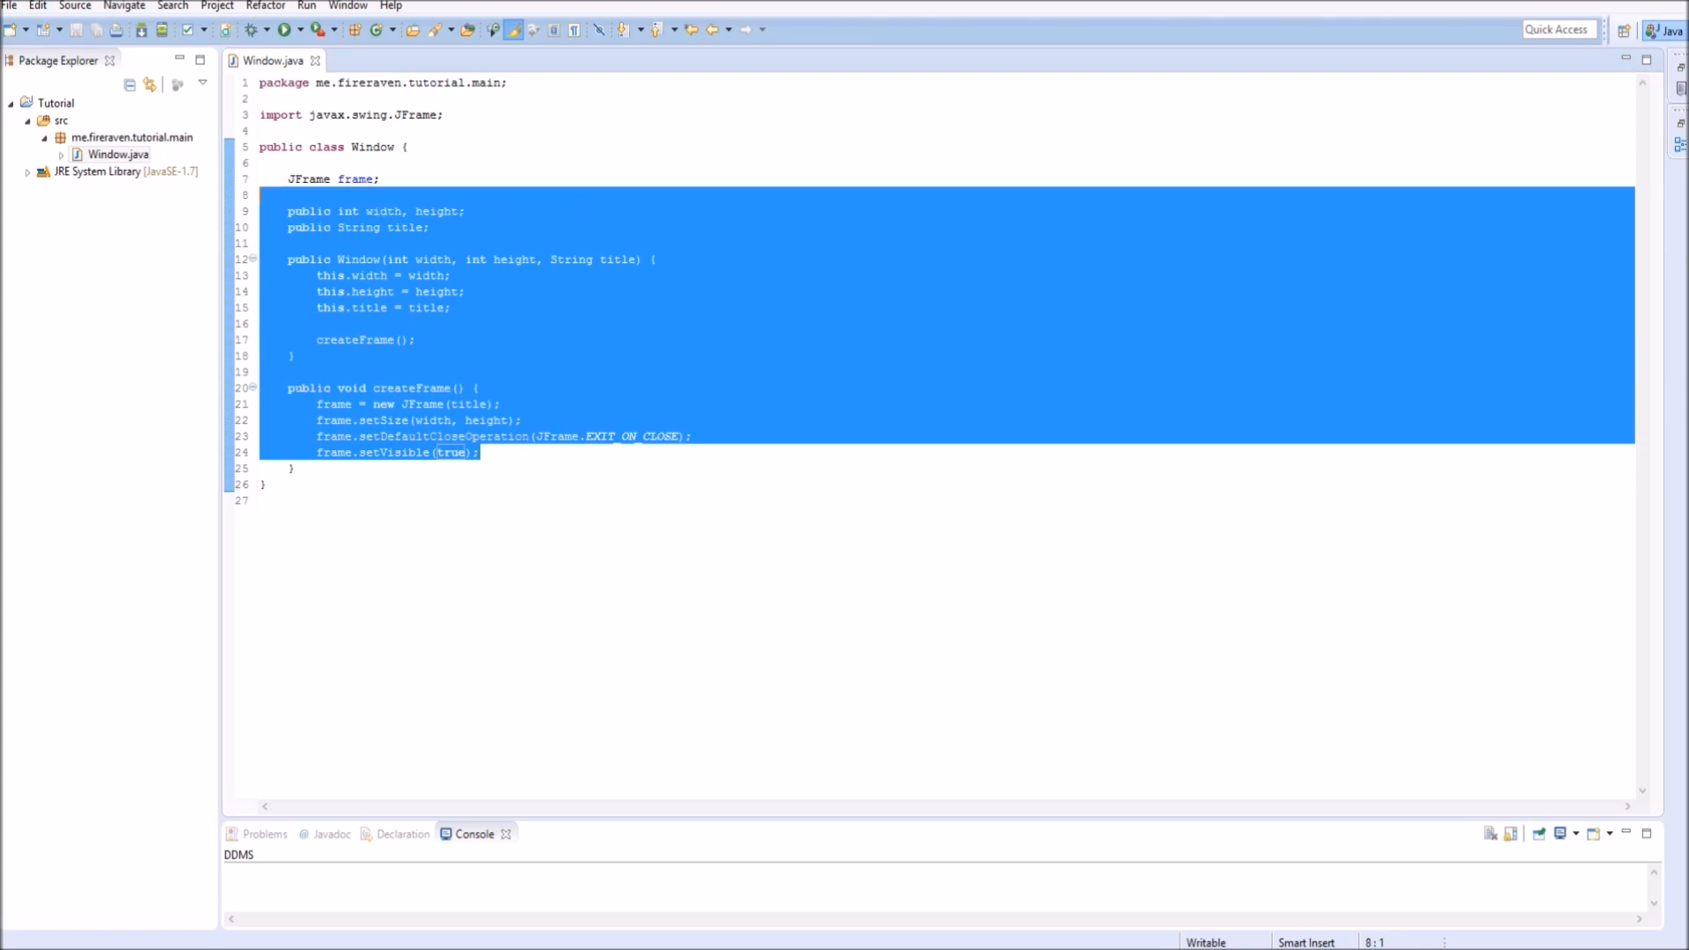